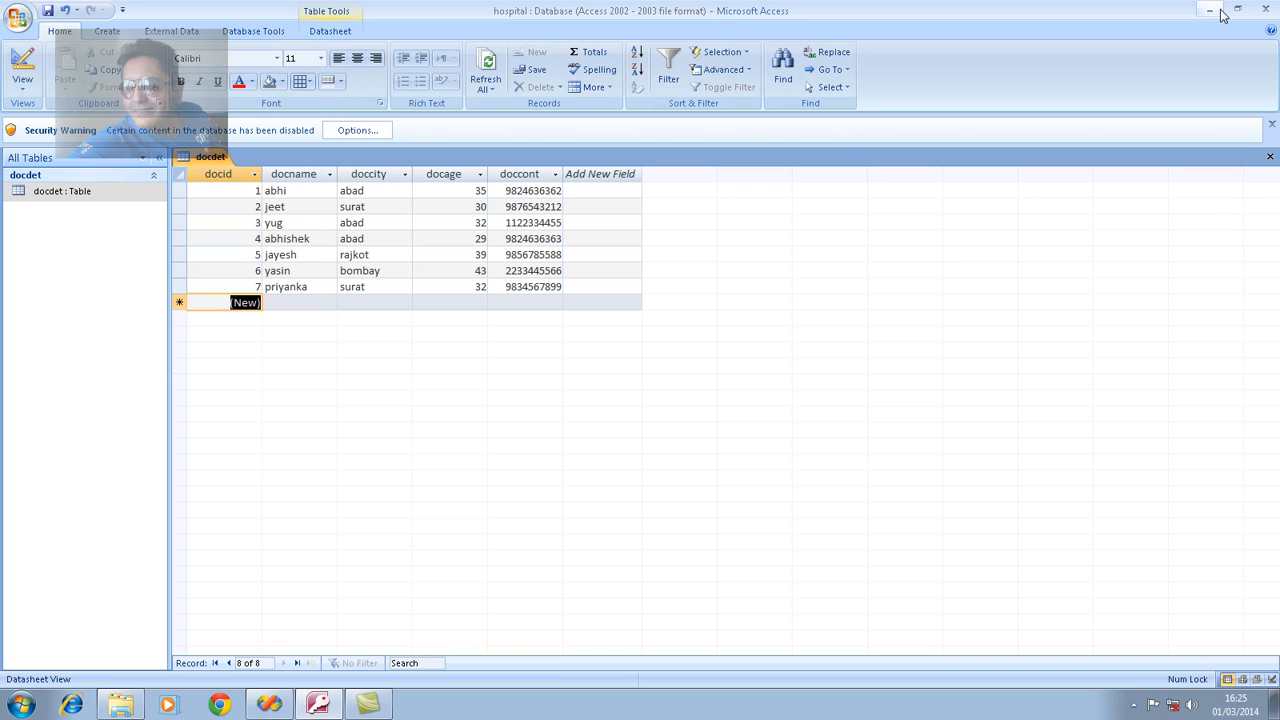
{"action": "mouse_move", "coordinate": [1210, 8]}
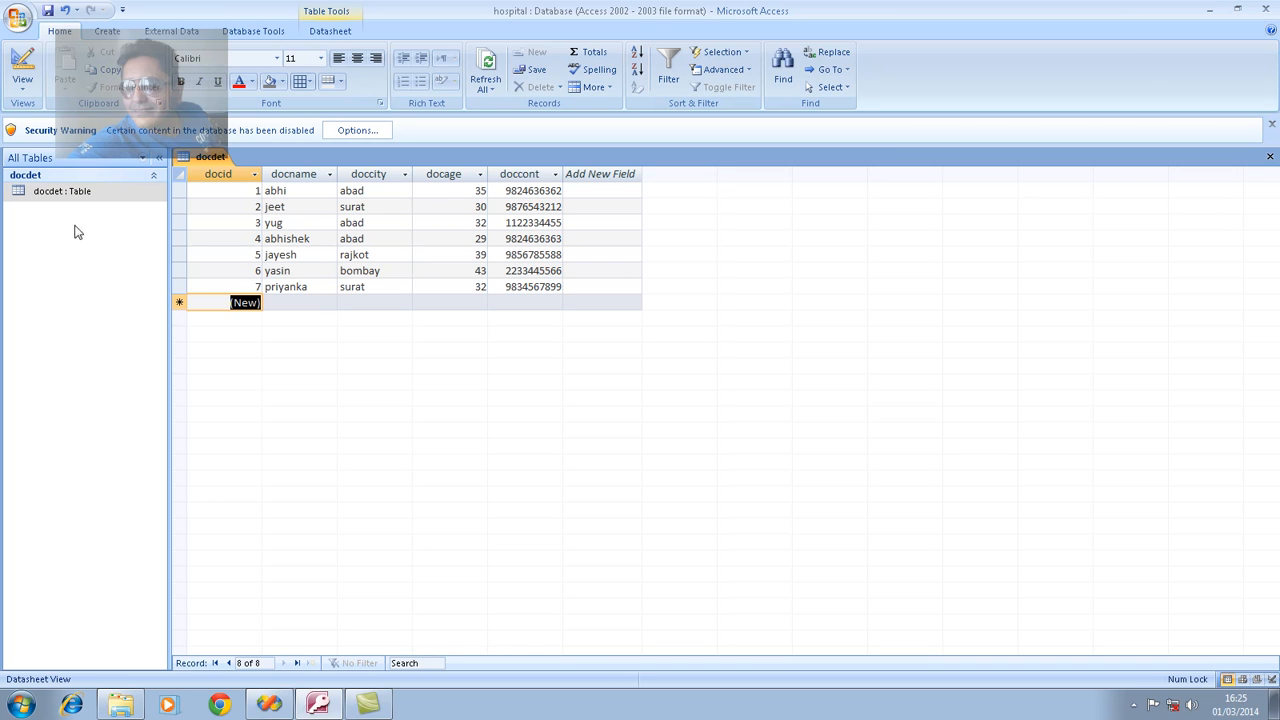
{"action": "mouse_move", "coordinate": [34, 190]}
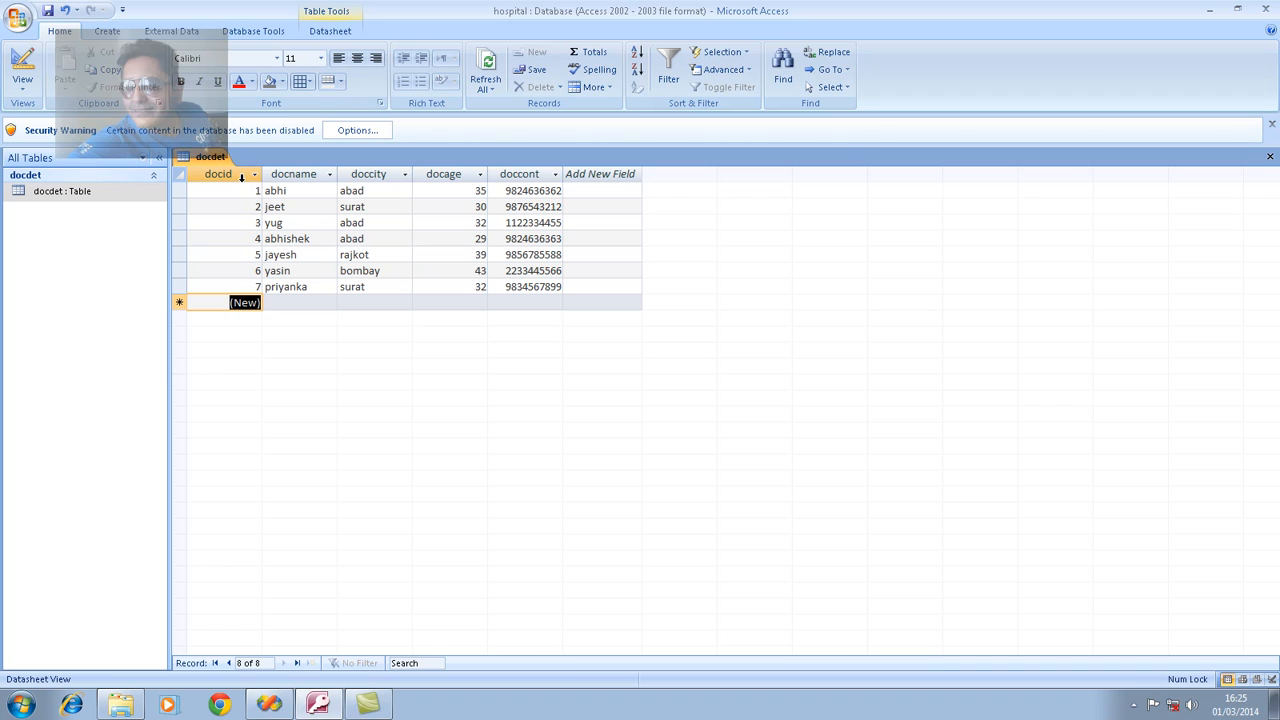
{"action": "mouse_move", "coordinate": [352, 180]}
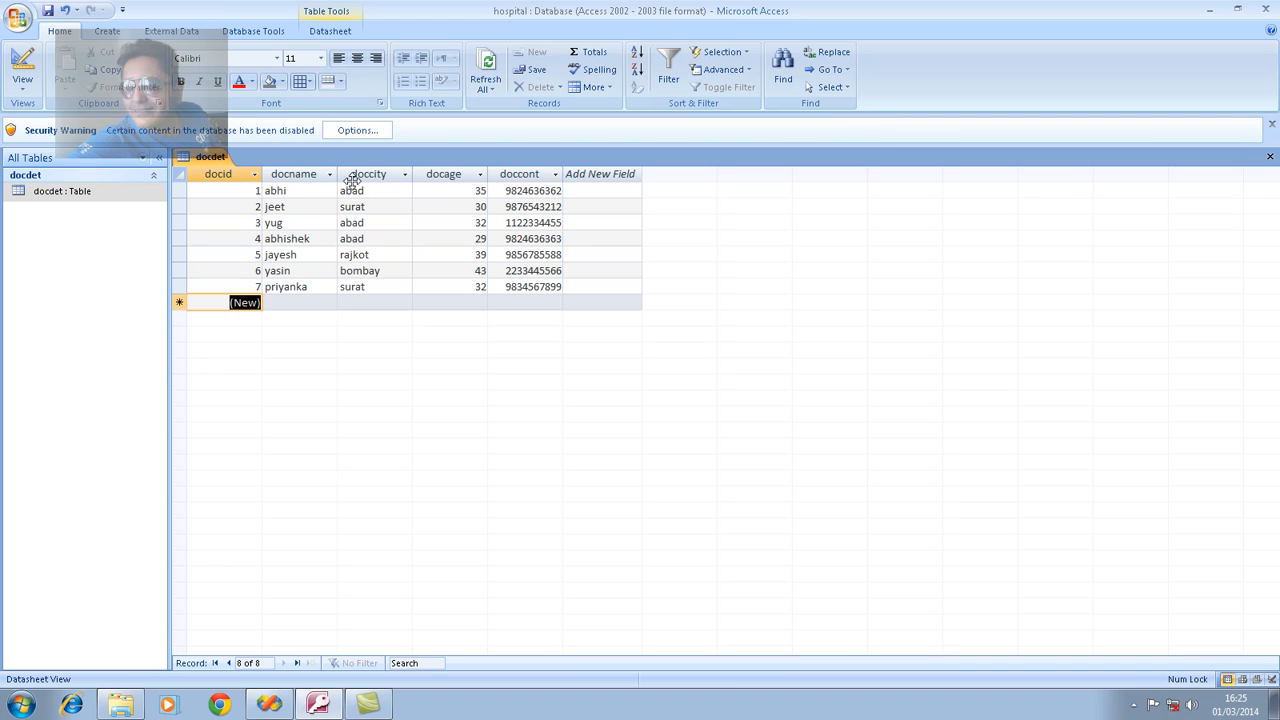
{"action": "mouse_move", "coordinate": [456, 184]}
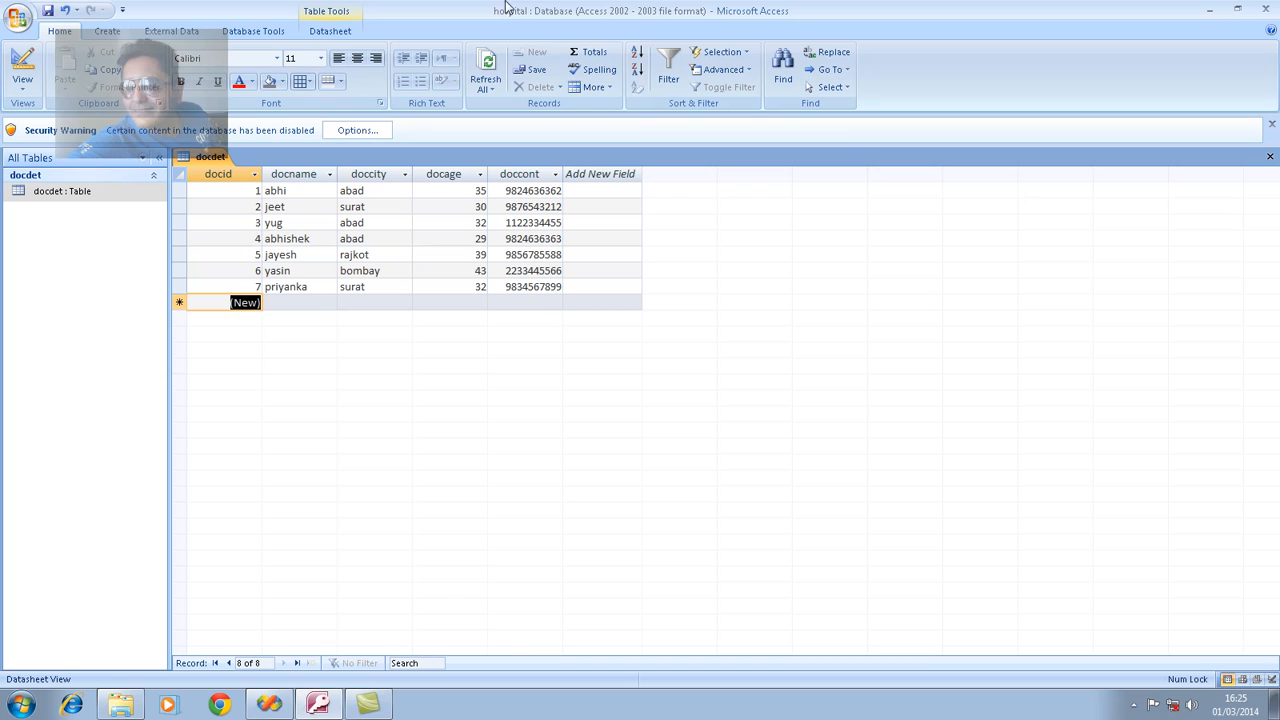
{"action": "mouse_move", "coordinate": [296, 190]}
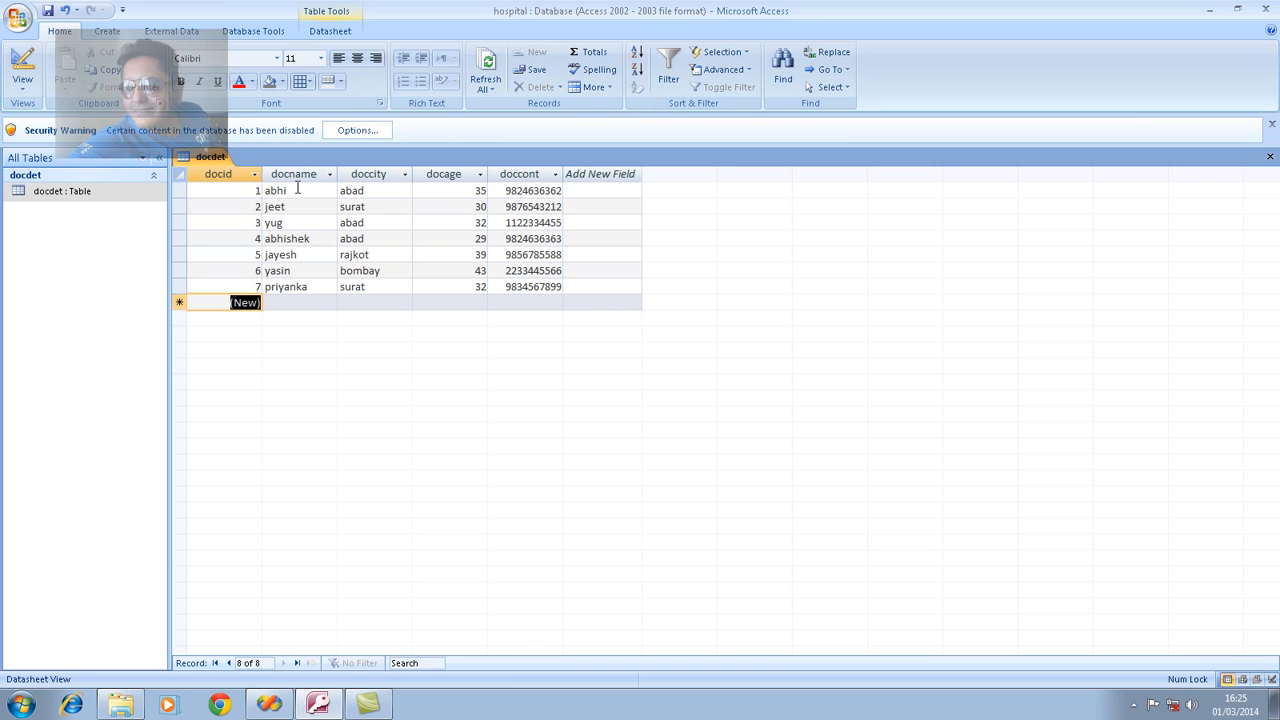
{"action": "mouse_move", "coordinate": [316, 184]}
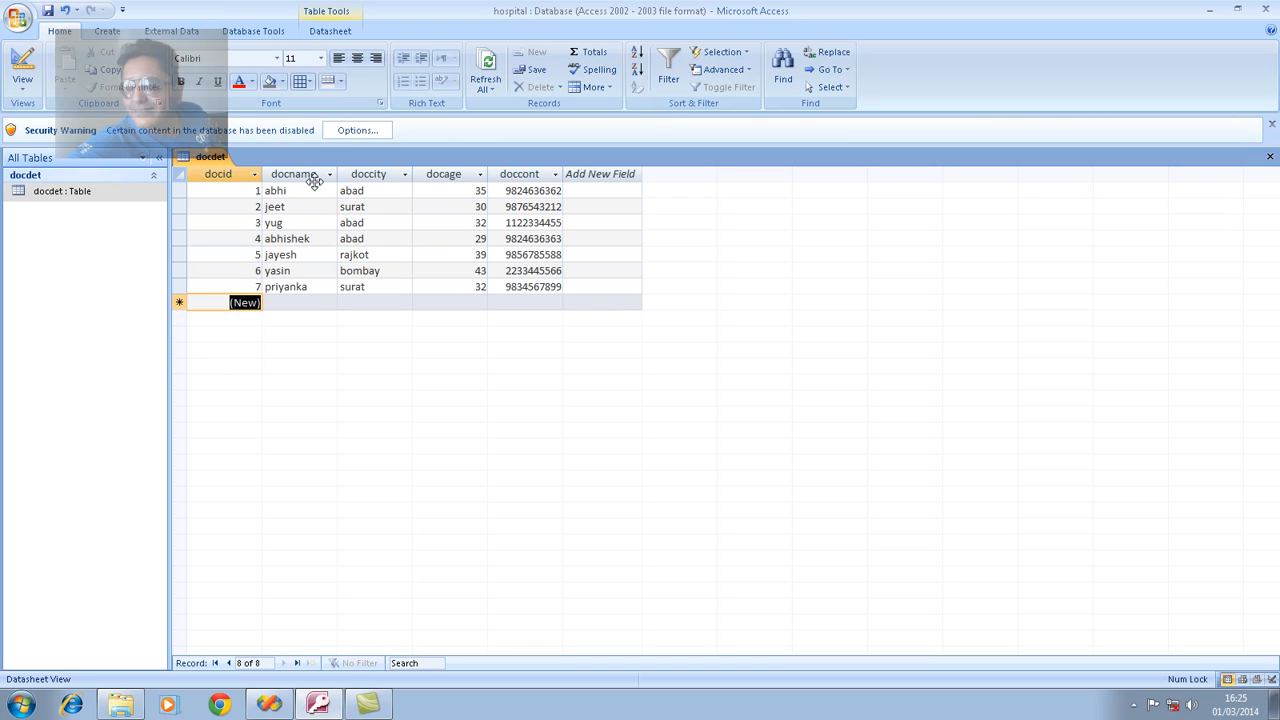
{"action": "mouse_move", "coordinate": [324, 188]}
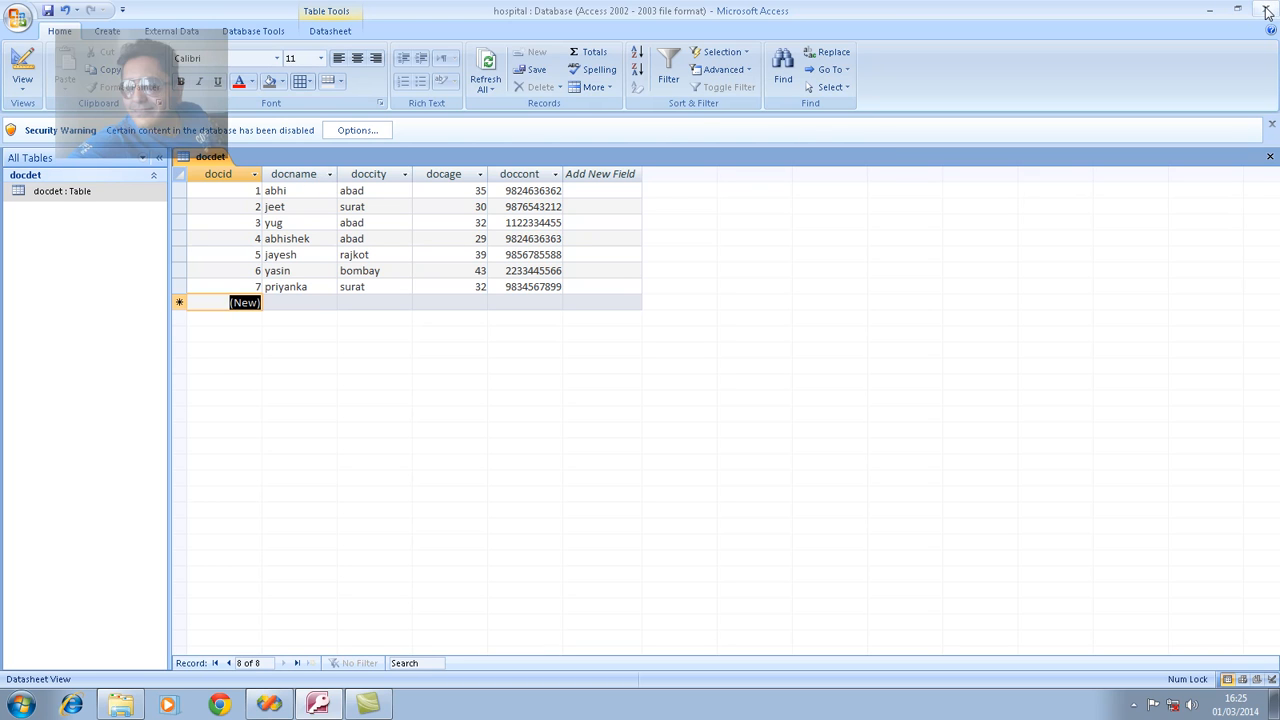
{"action": "mouse_move", "coordinate": [1266, 12]}
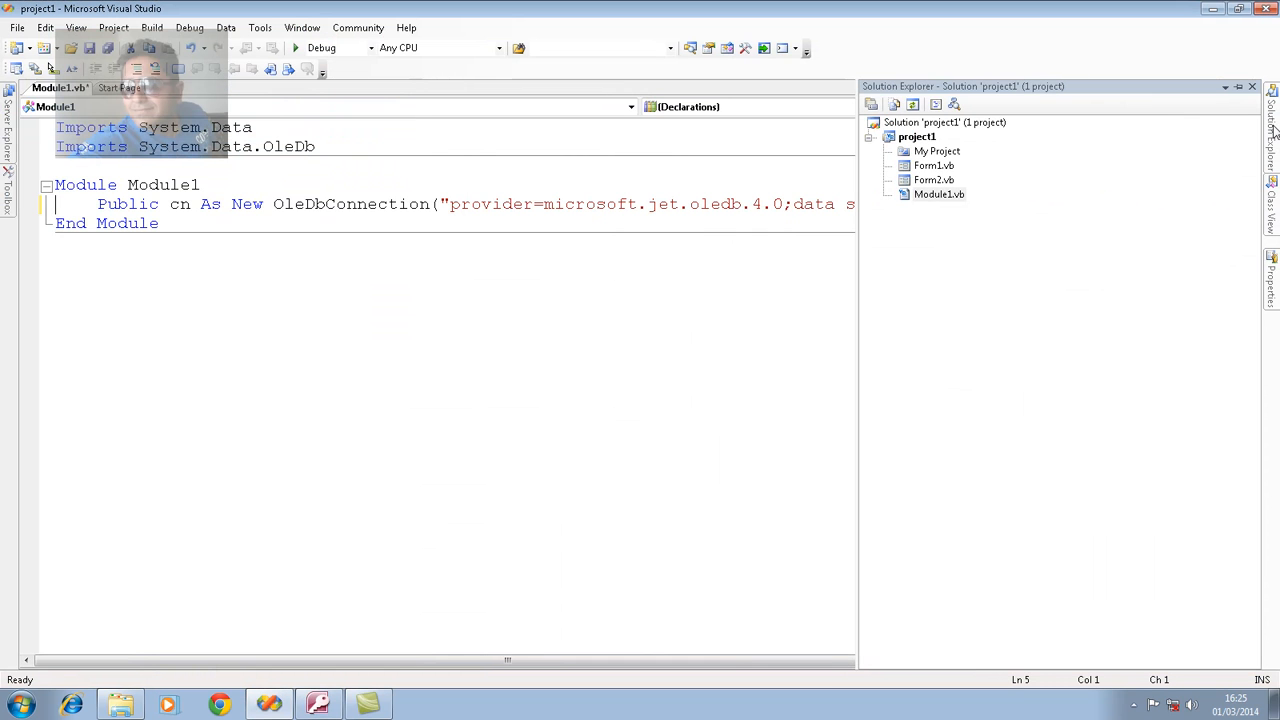
{"action": "mouse_move", "coordinate": [944, 194]}
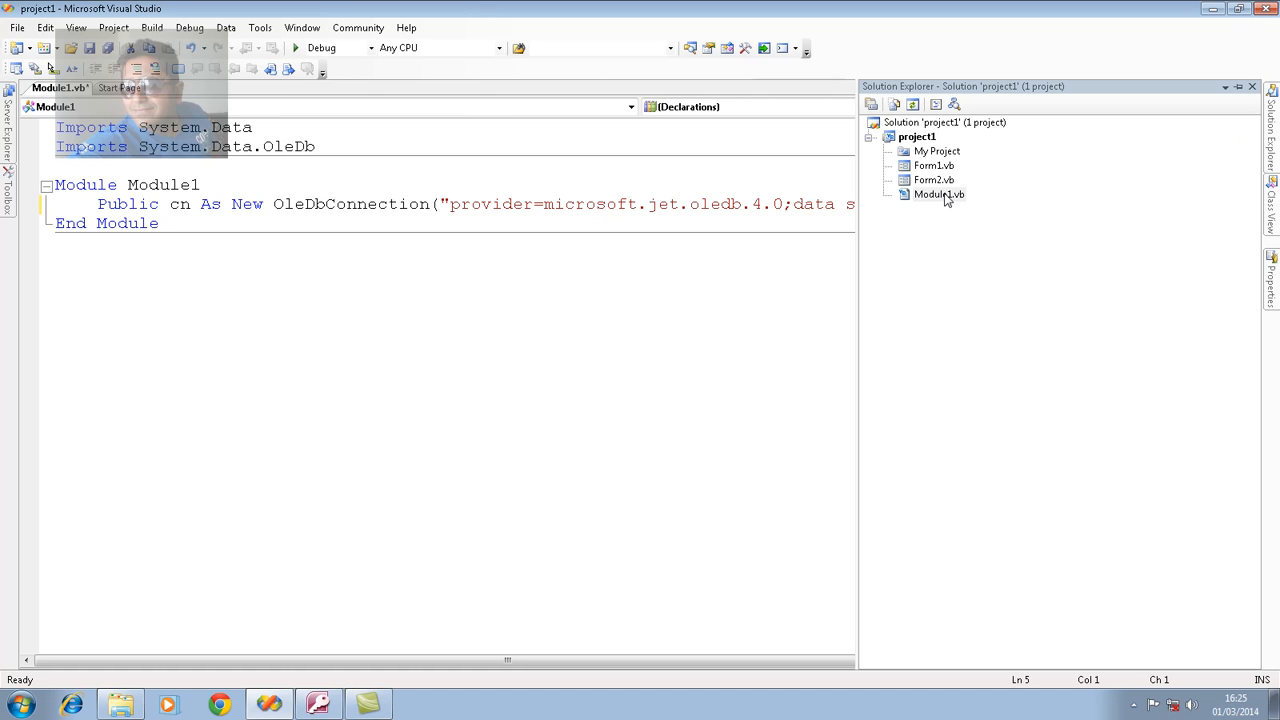
Review the existing Public cn connection declaration and its database folder path.
{"action": "left_click", "coordinate": [1252, 86]}
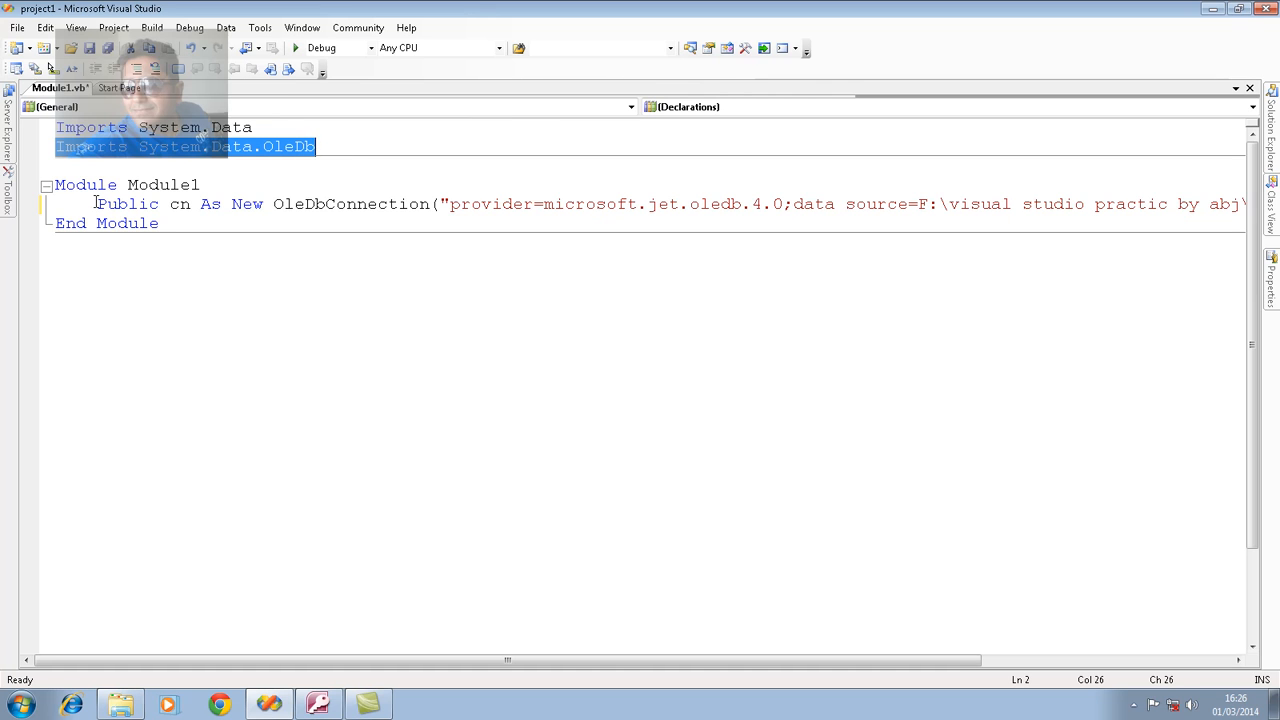
{"action": "double_click", "coordinate": [124, 204]}
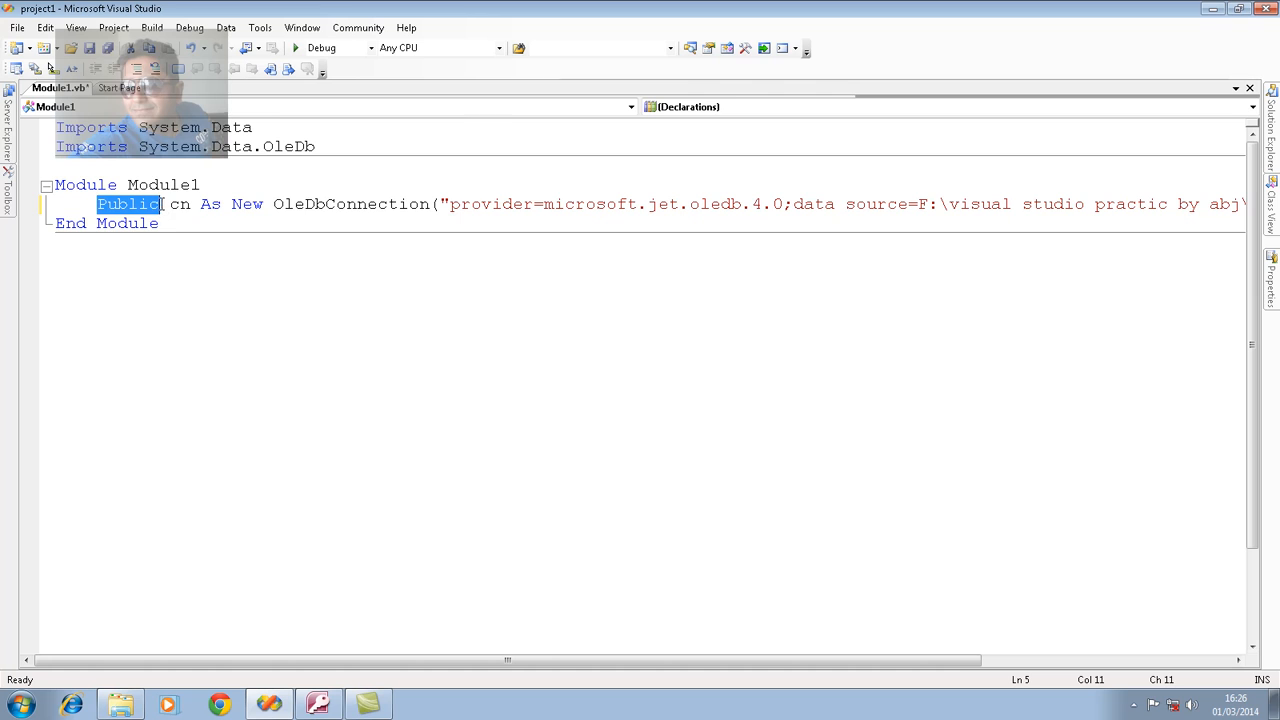
{"action": "double_click", "coordinate": [178, 204]}
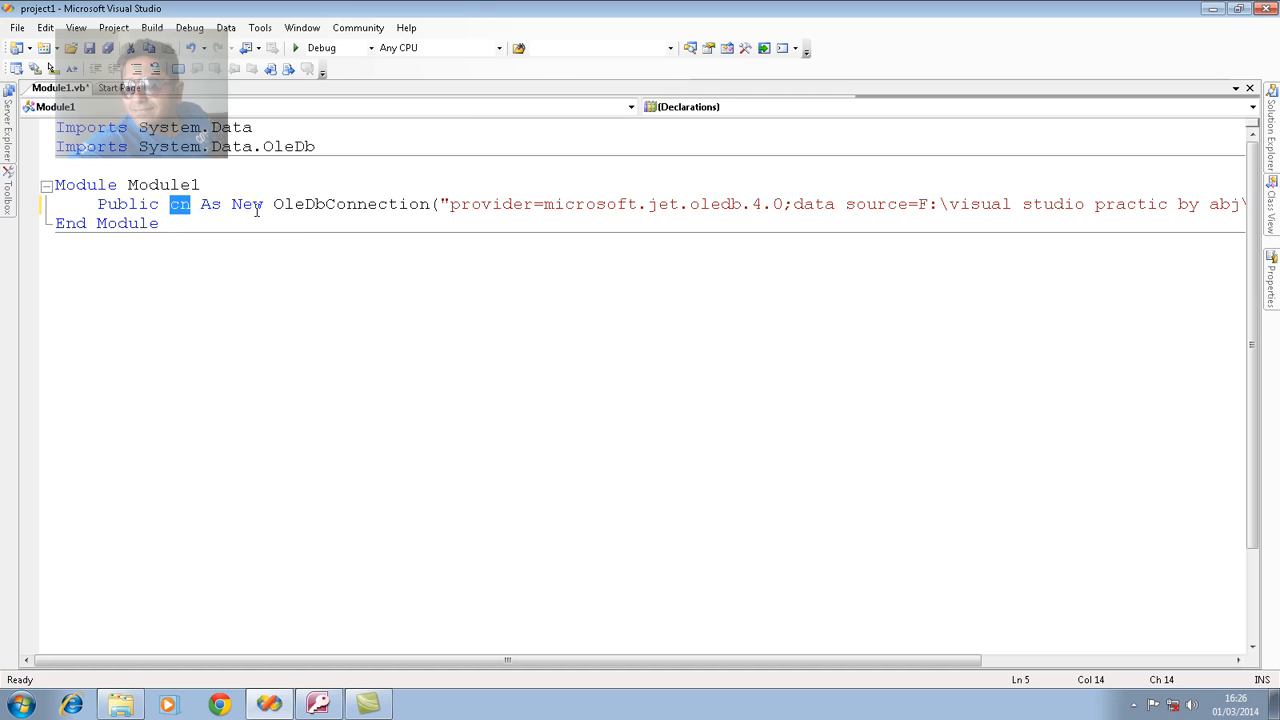
{"action": "double_click", "coordinate": [350, 204]}
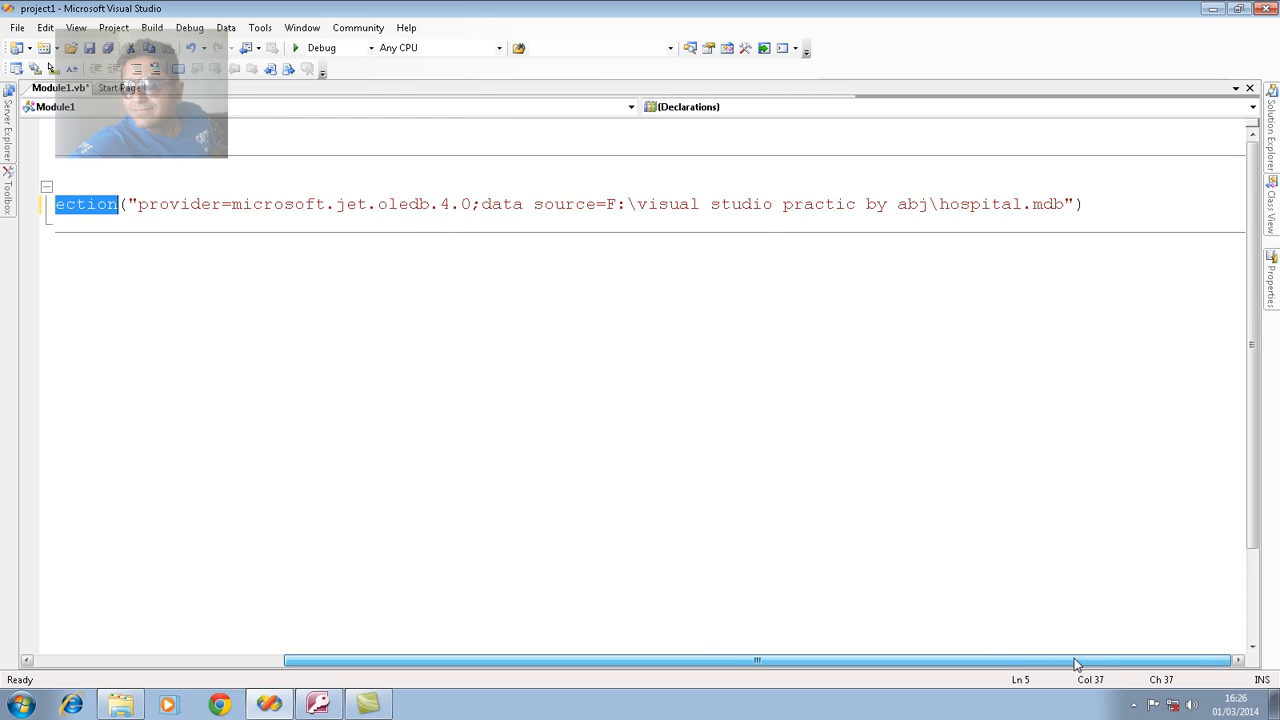
{"action": "left_click", "coordinate": [480, 204]}
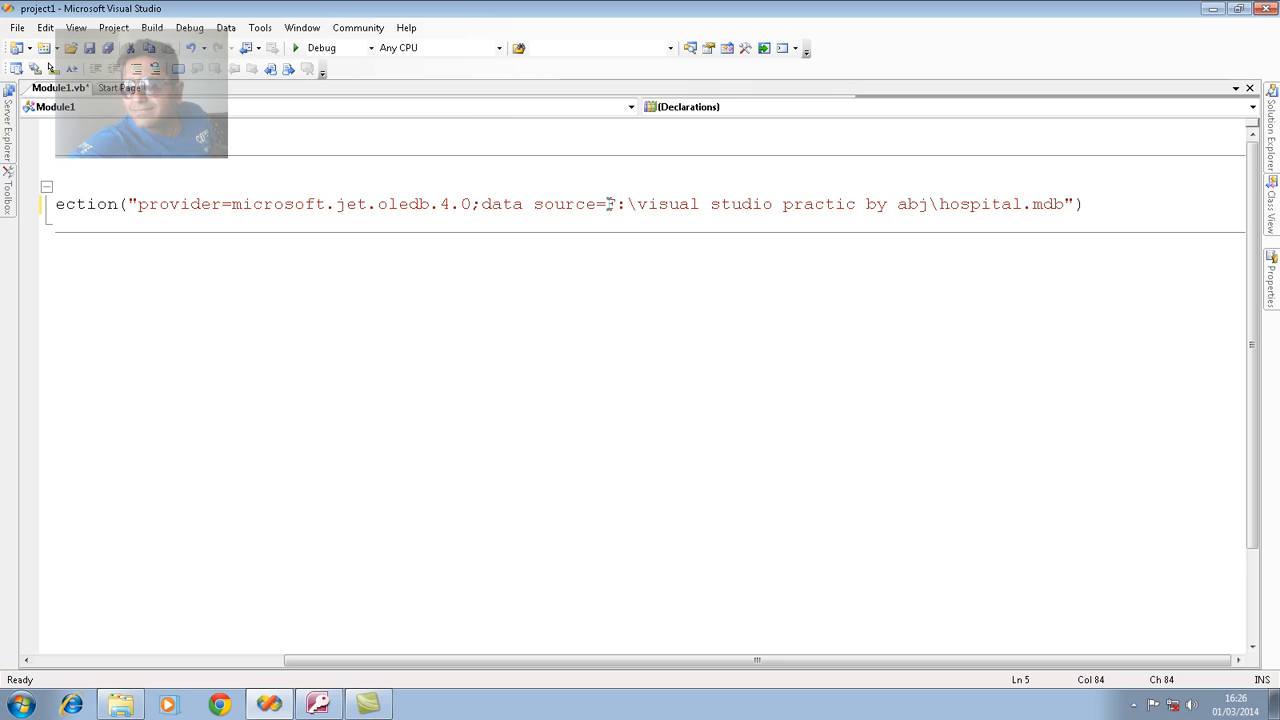
{"action": "double_click", "coordinate": [614, 204]}
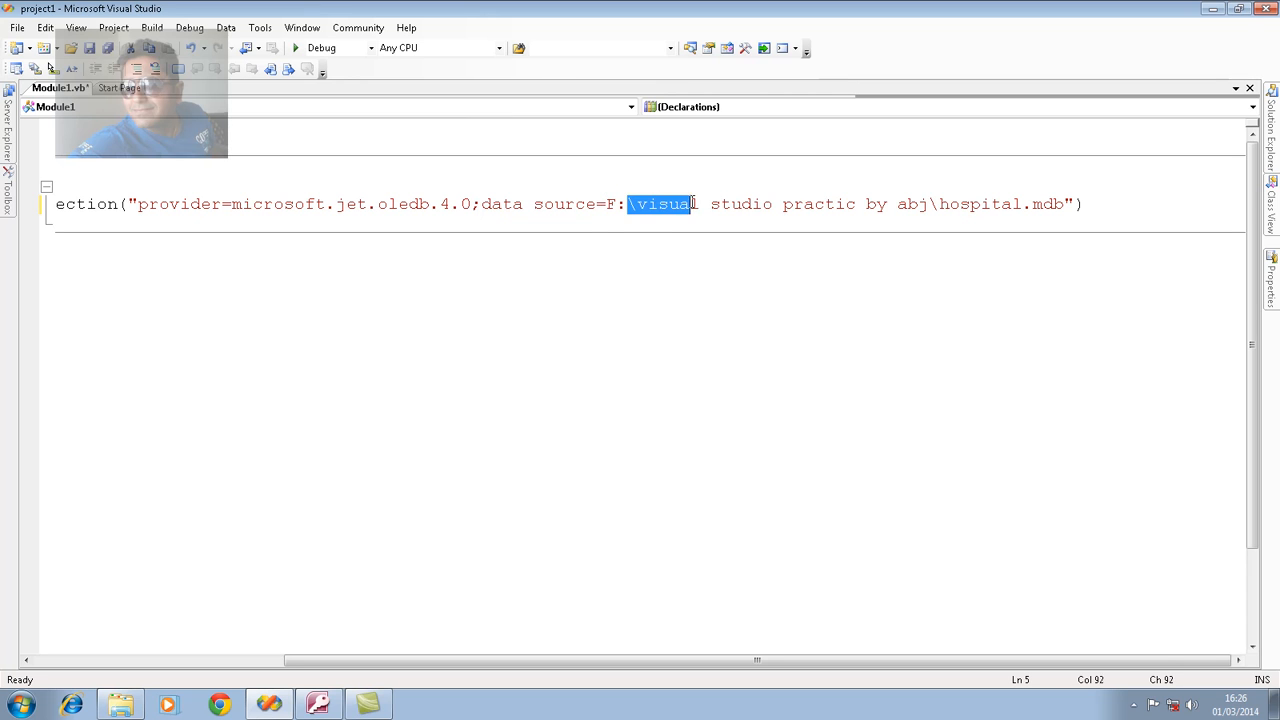
{"action": "left_click_drag", "start_coordinate": [690, 204], "coordinate": [918, 204]}
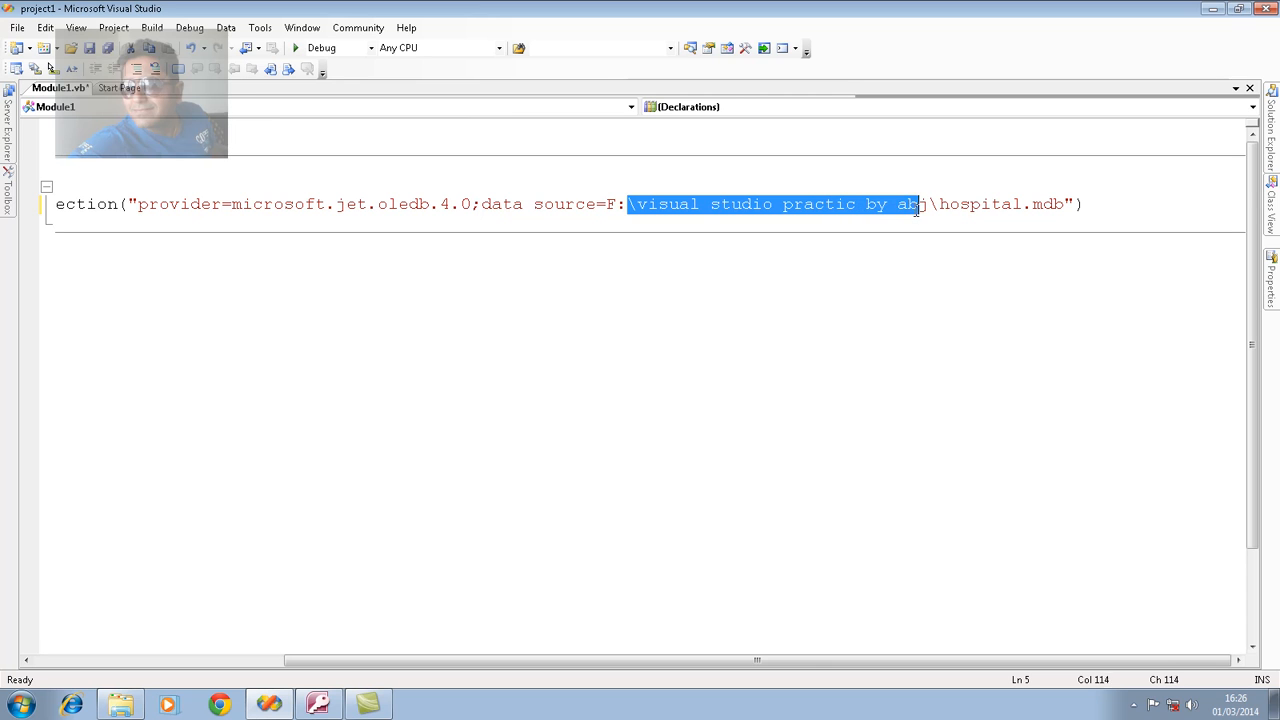
{"action": "double_click", "coordinate": [976, 204]}
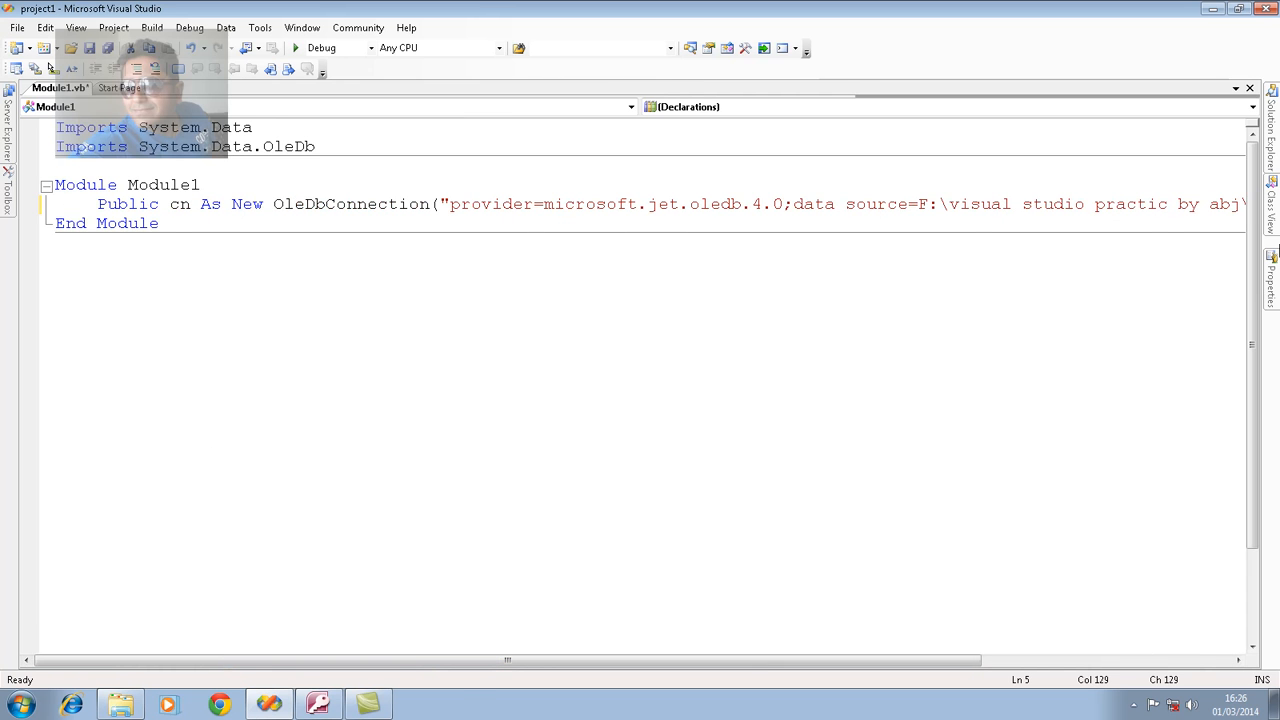
Add a new Windows Form named autosuggesttextbox to project1 via Add > New Item.
{"action": "left_click", "coordinate": [1272, 136]}
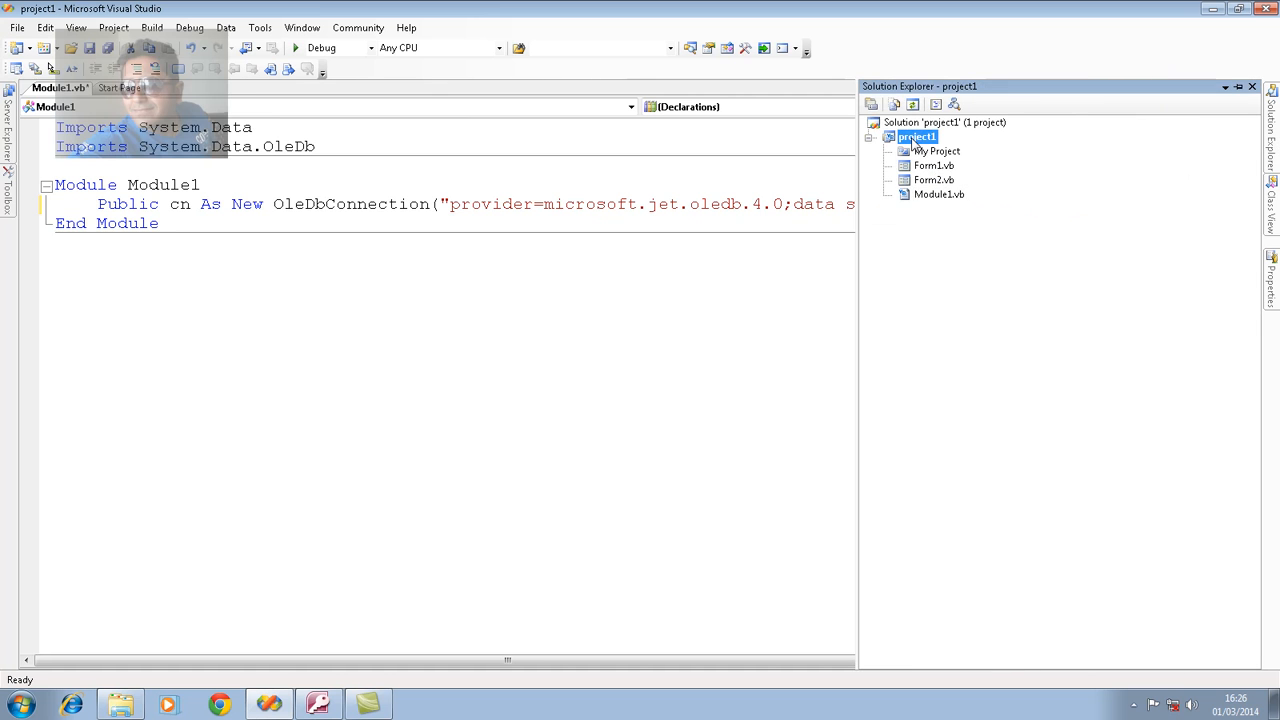
{"action": "right_click", "coordinate": [916, 136]}
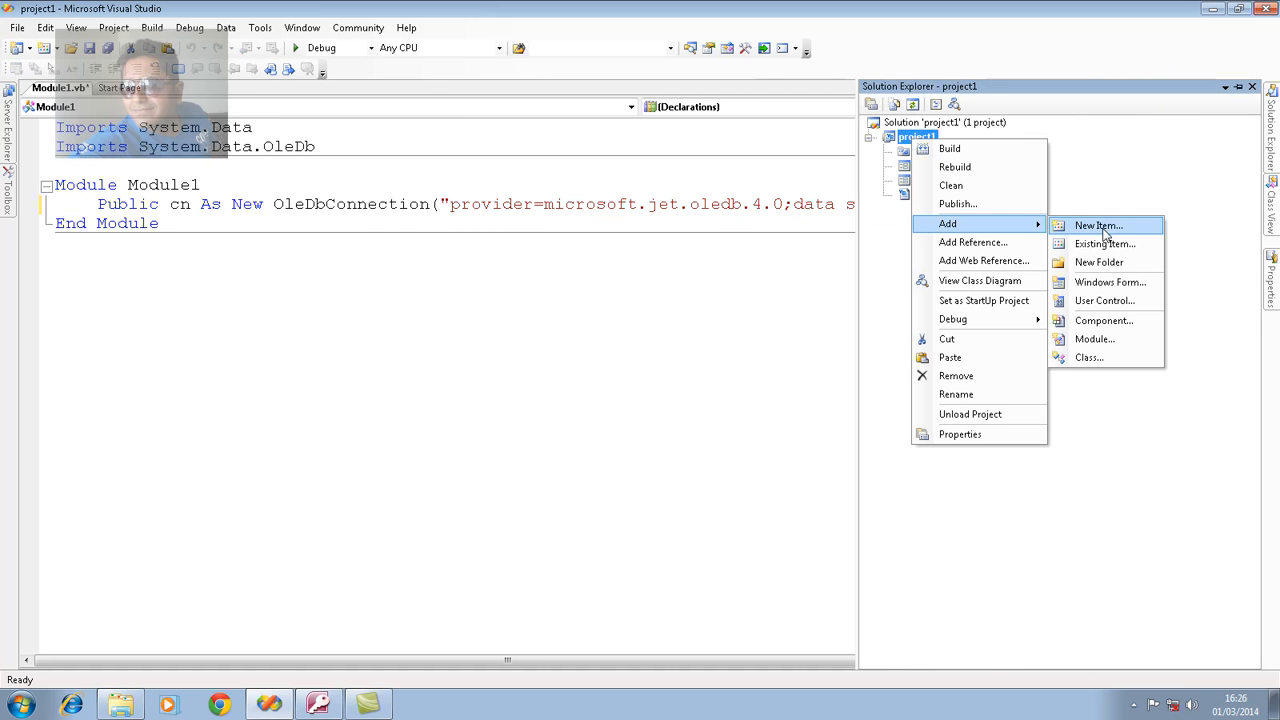
{"action": "left_click", "coordinate": [1096, 224]}
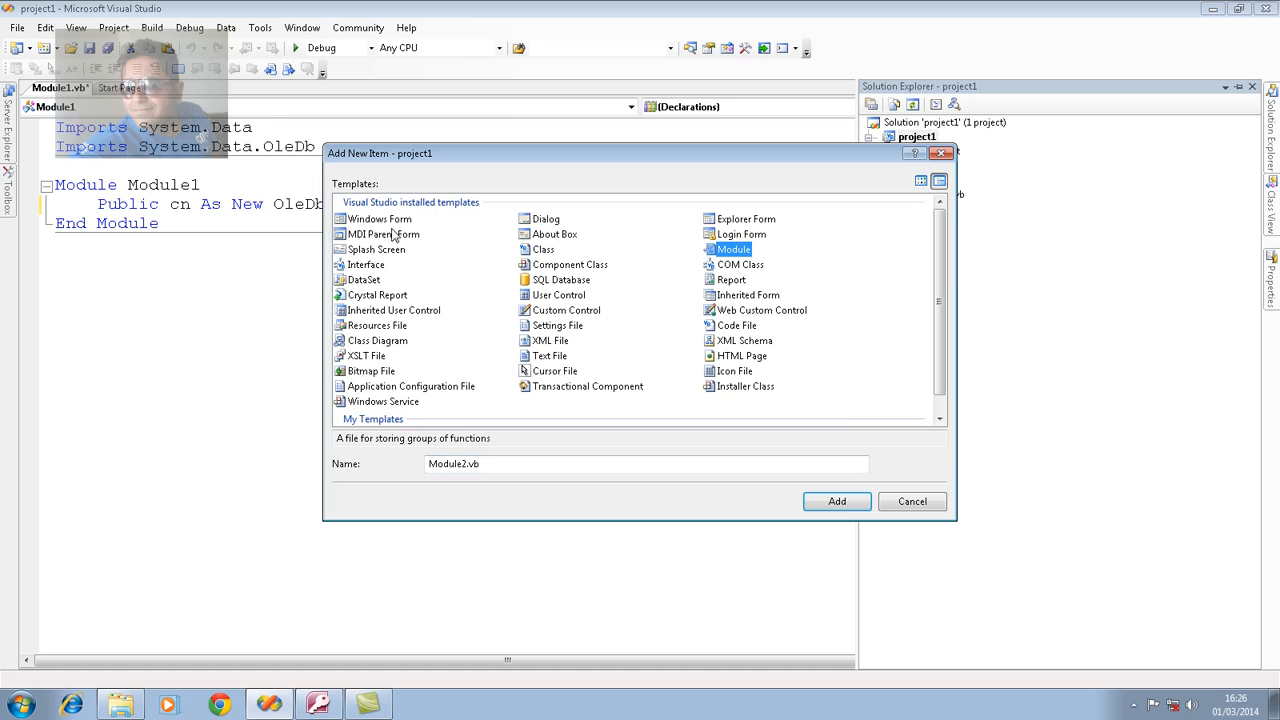
{"action": "left_click", "coordinate": [380, 218]}
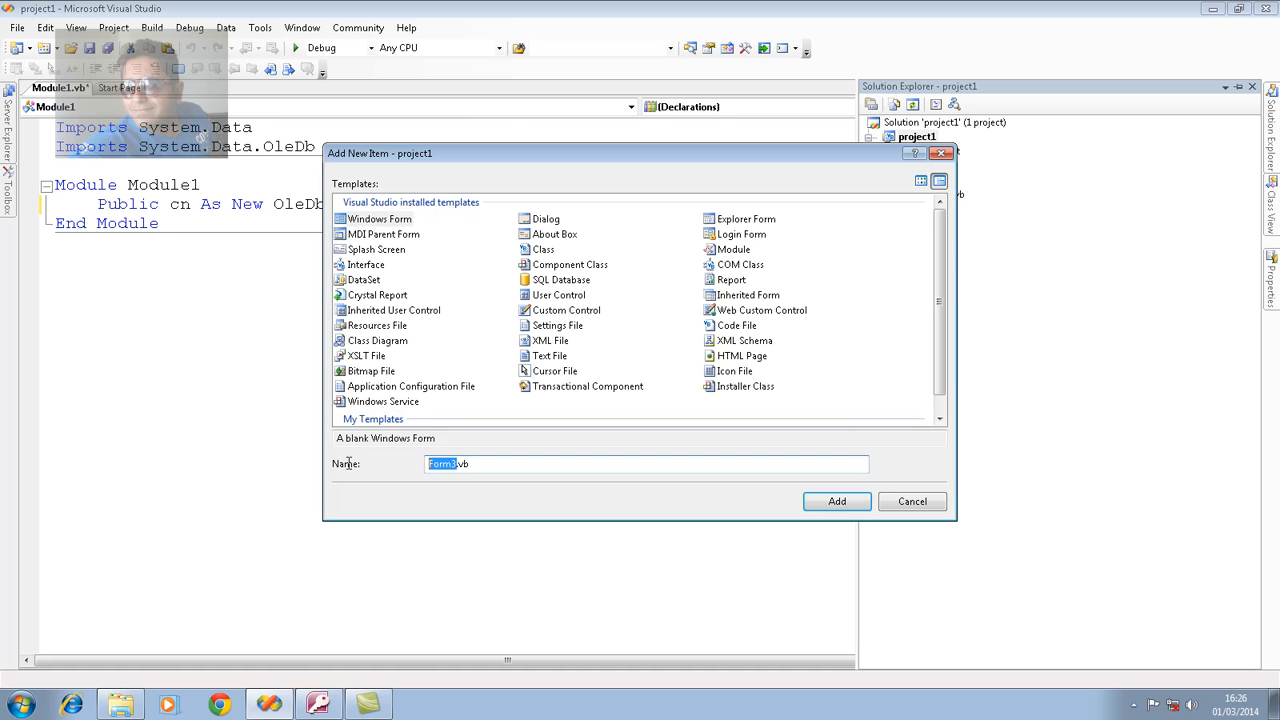
{"action": "mouse_move", "coordinate": [364, 62]}
{"action": "type", "text": "autosuggesttext"}
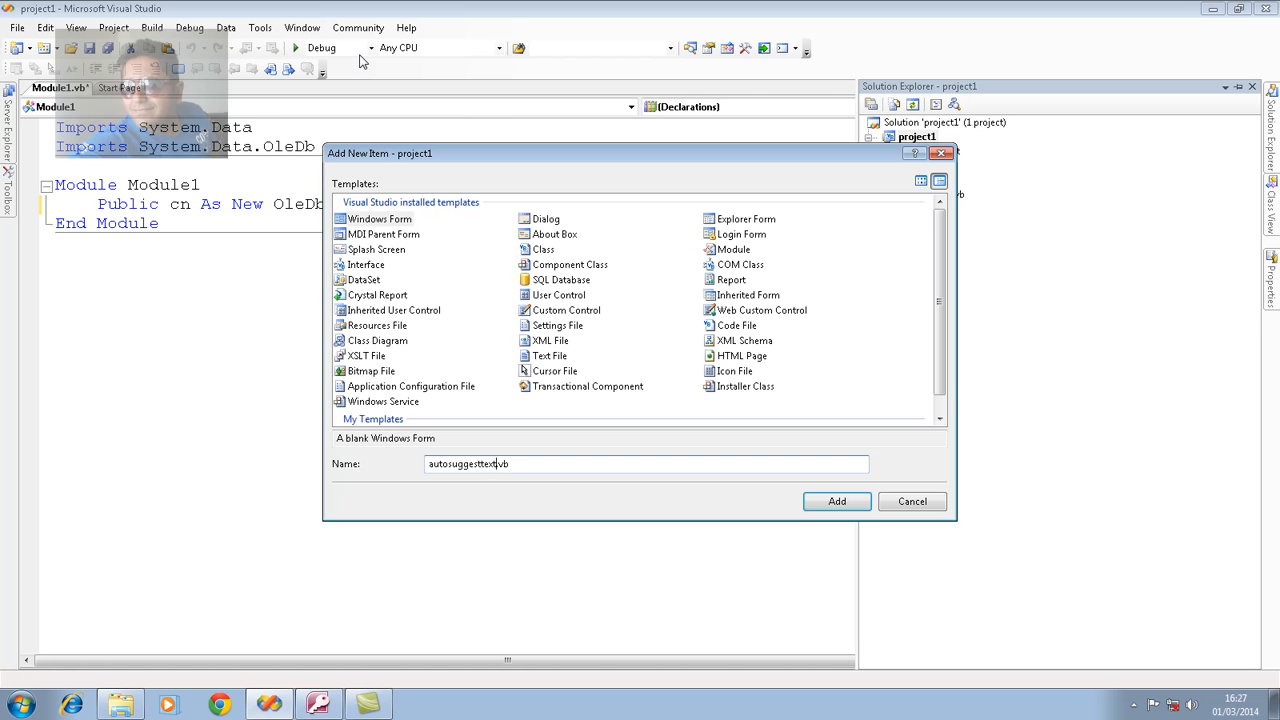
{"action": "left_click", "coordinate": [836, 500]}
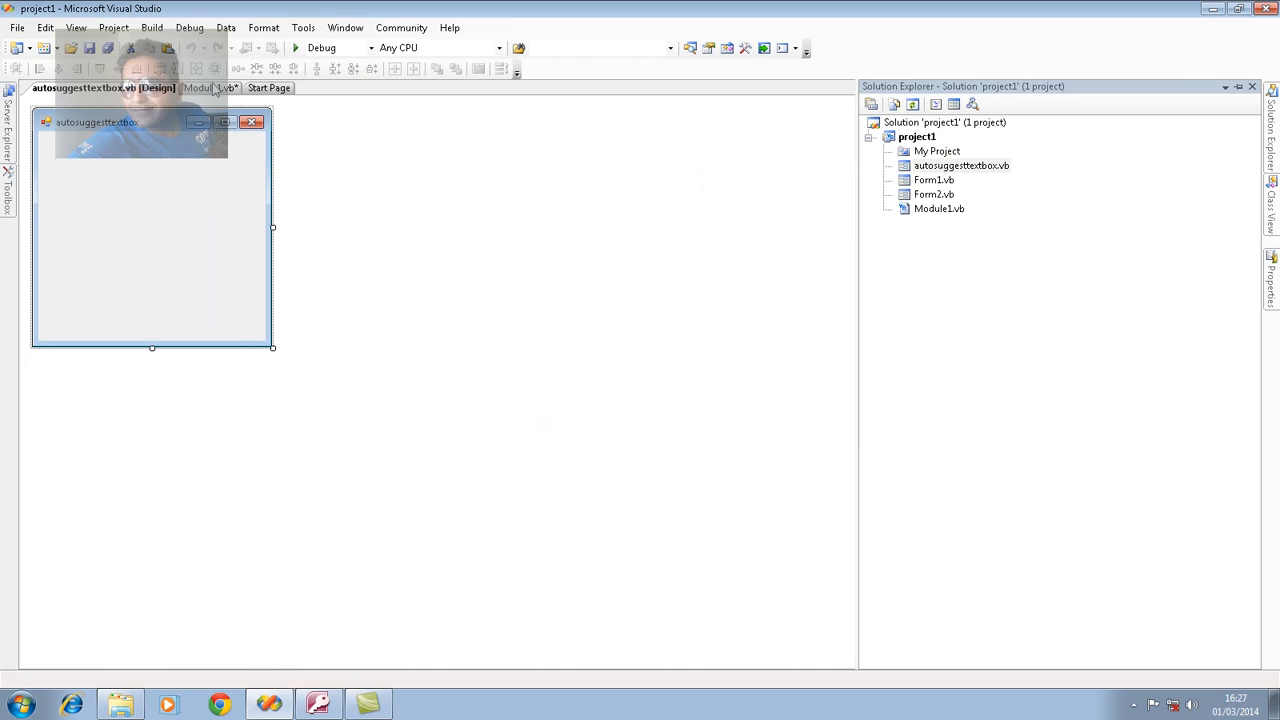
Enlarge the form and set its Text property to 'Magical Textbox....'.
{"action": "left_click_drag", "start_coordinate": [272, 348], "coordinate": [512, 412]}
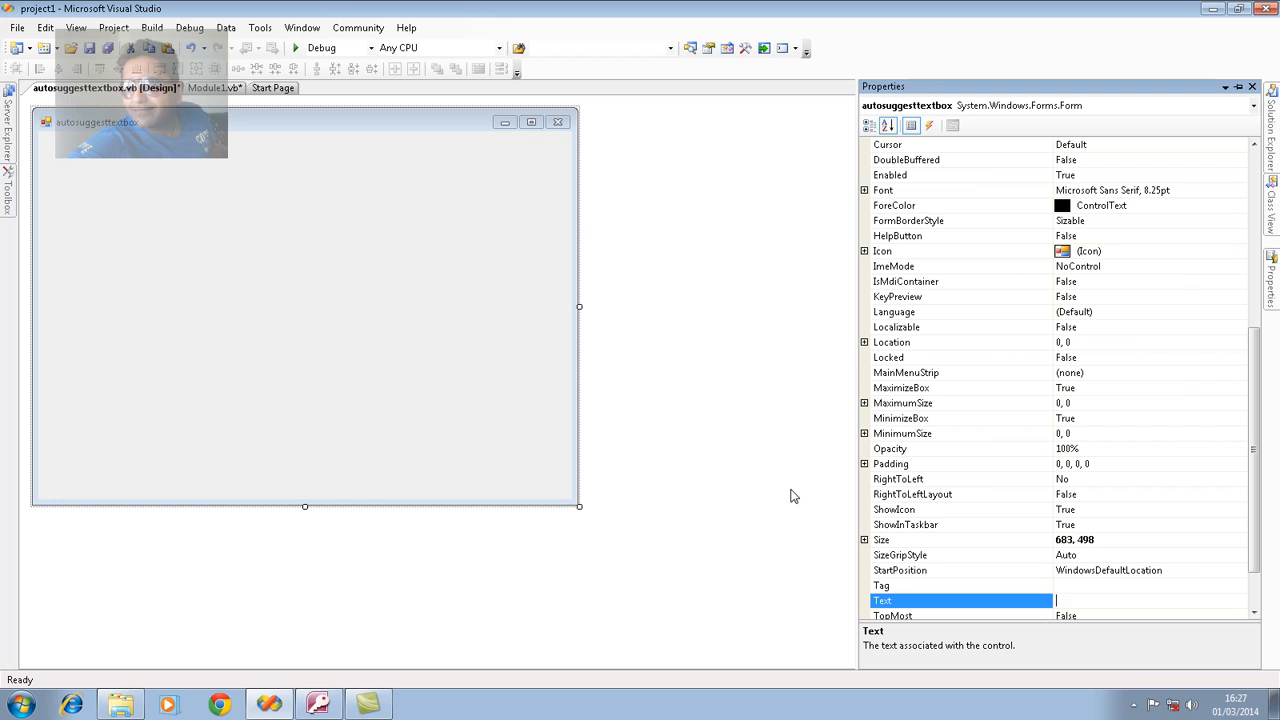
{"action": "type", "text": "Magical"}
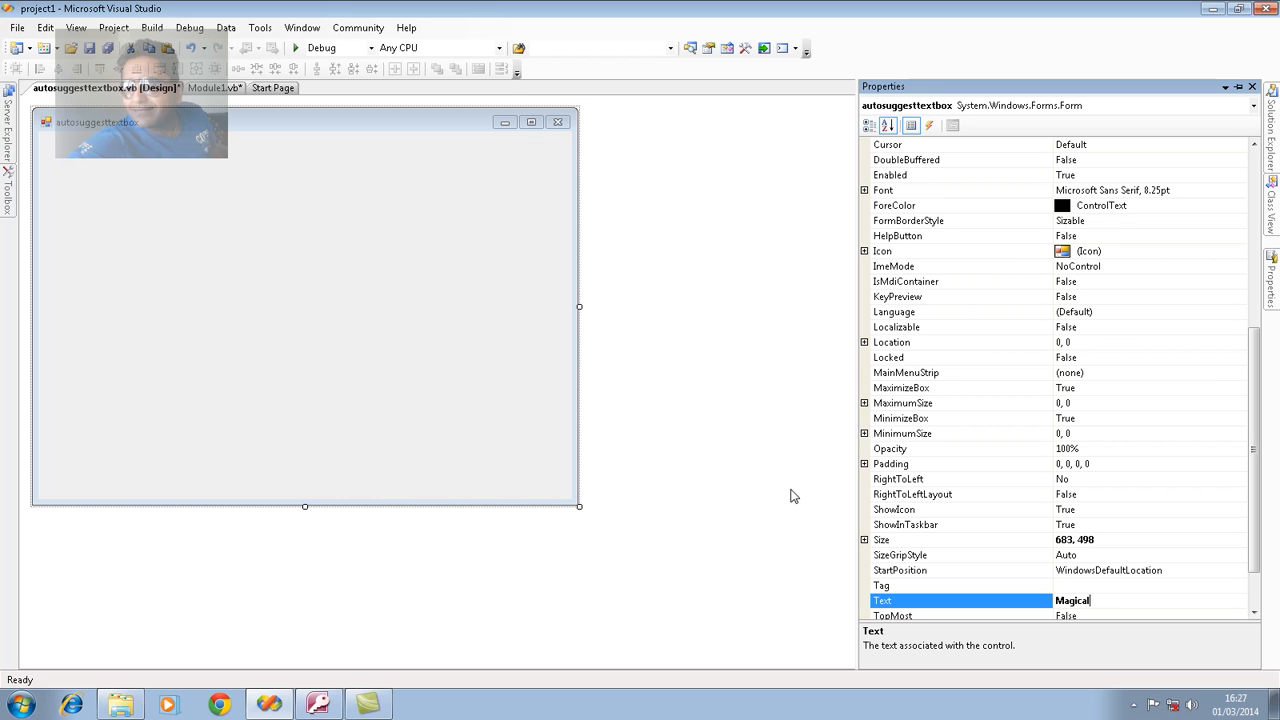
{"action": "type", "text": "Textbox"}
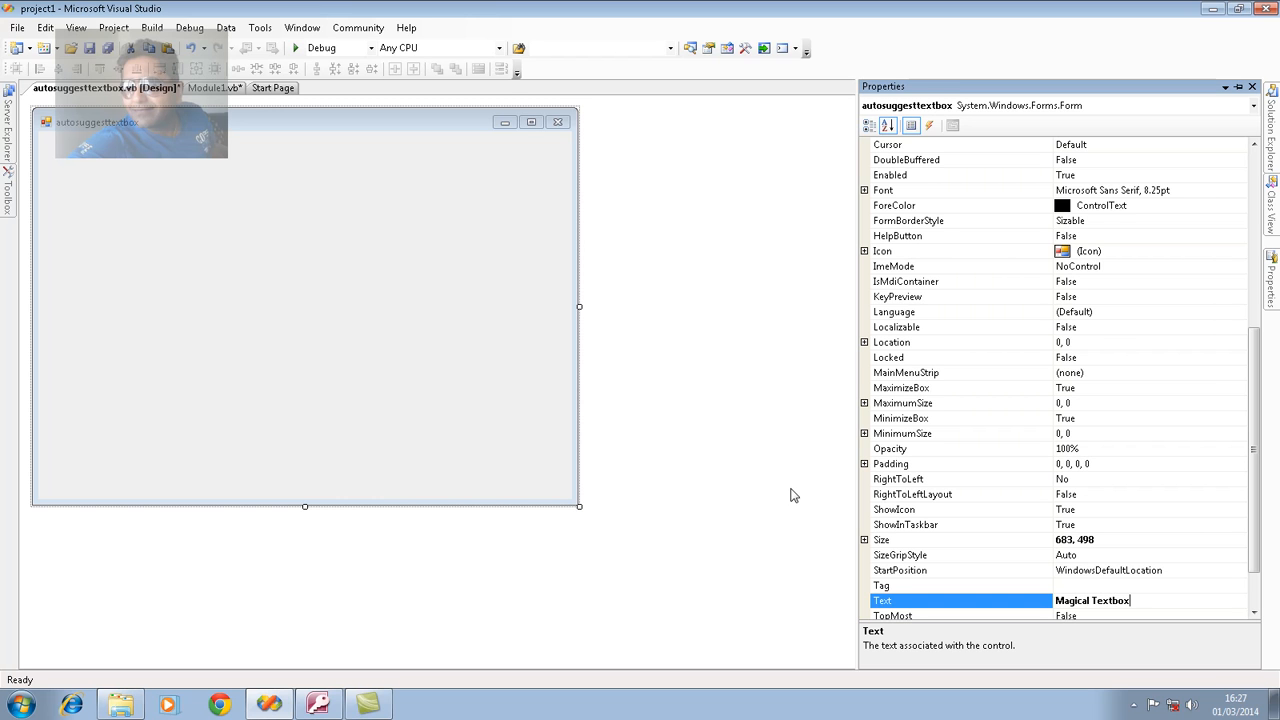
{"action": "type", "text": "...."}
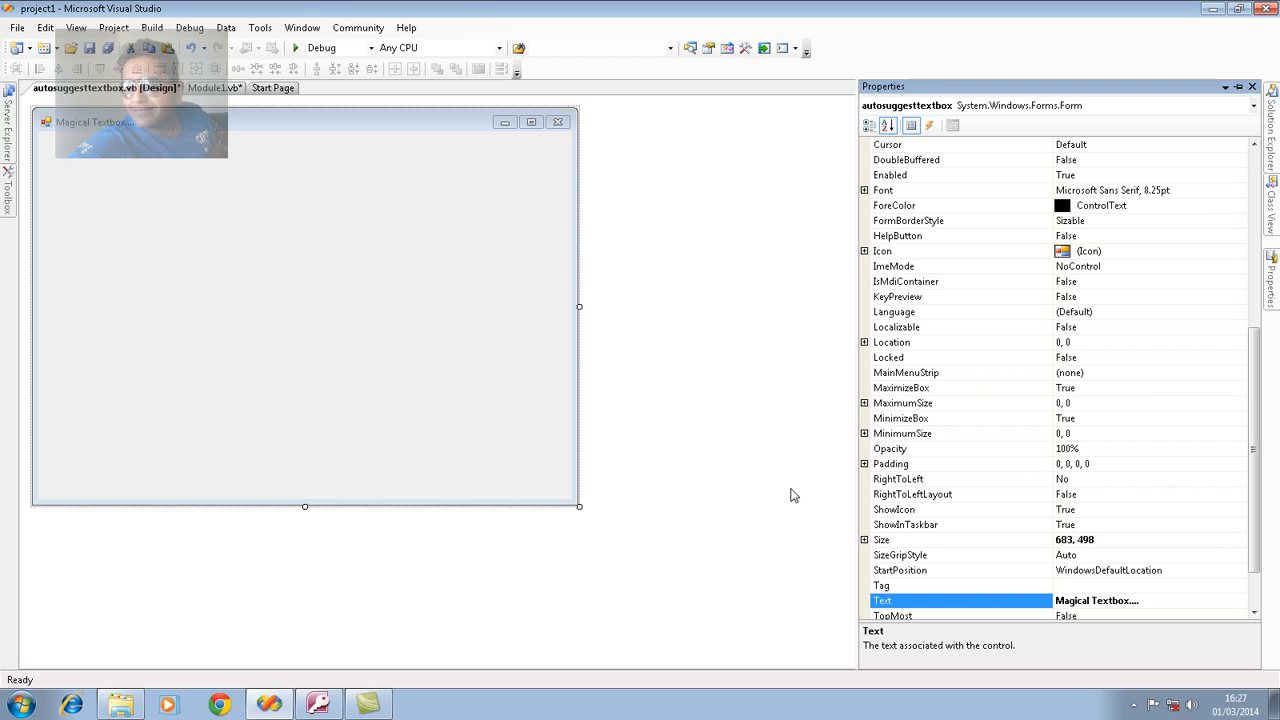
{"action": "mouse_move", "coordinate": [338, 332]}
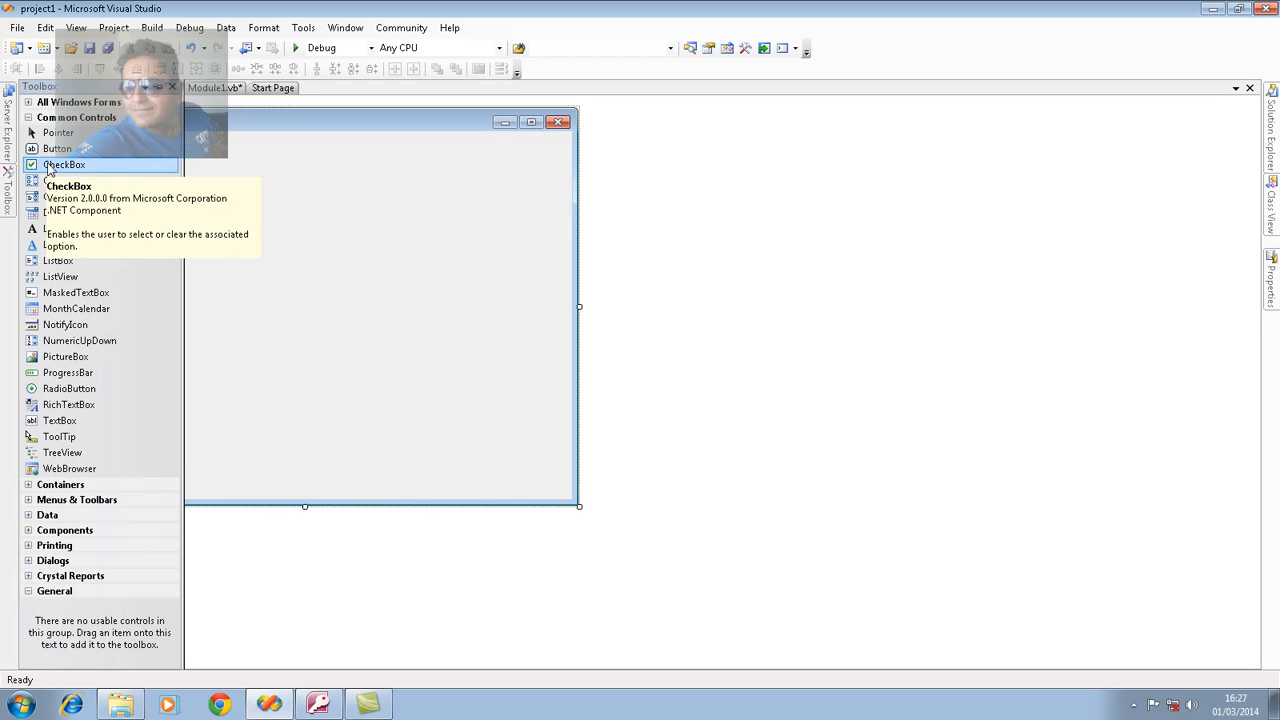
{"action": "mouse_move", "coordinate": [60, 420]}
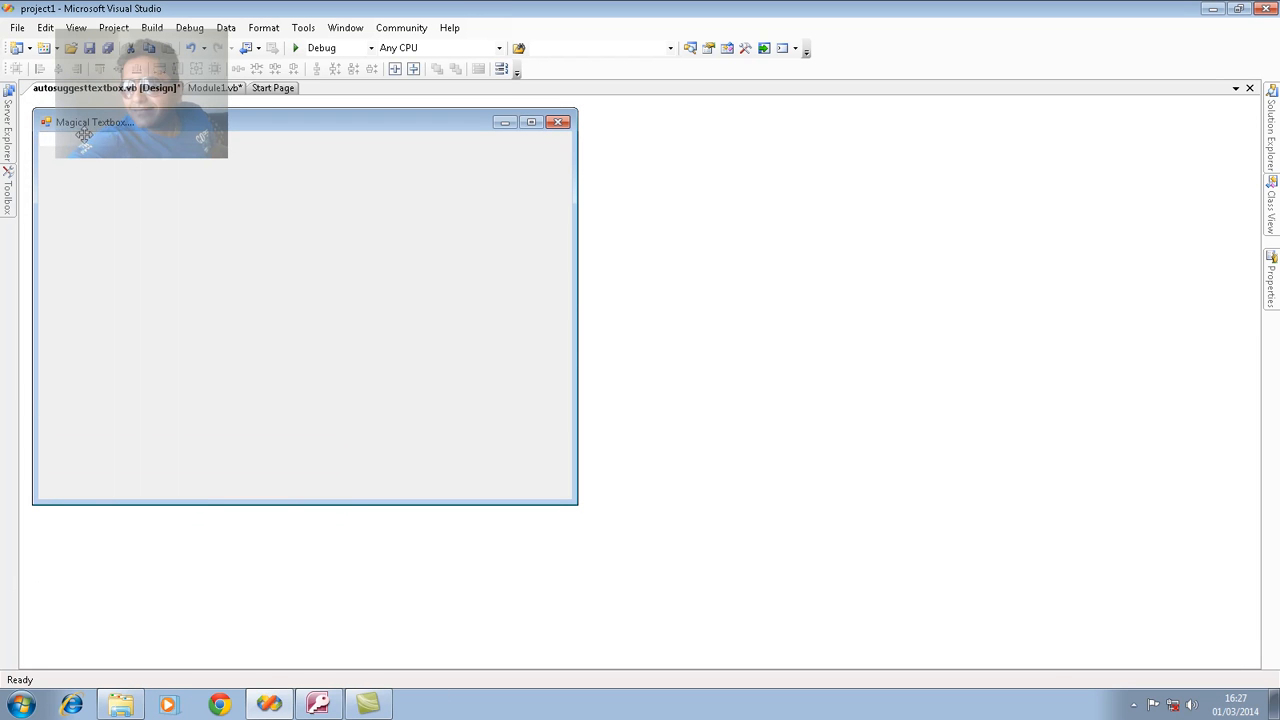
Place a label captioned 'Doctor Name :' with a TextBox beside it on the form.
{"action": "left_click", "coordinate": [8, 196]}
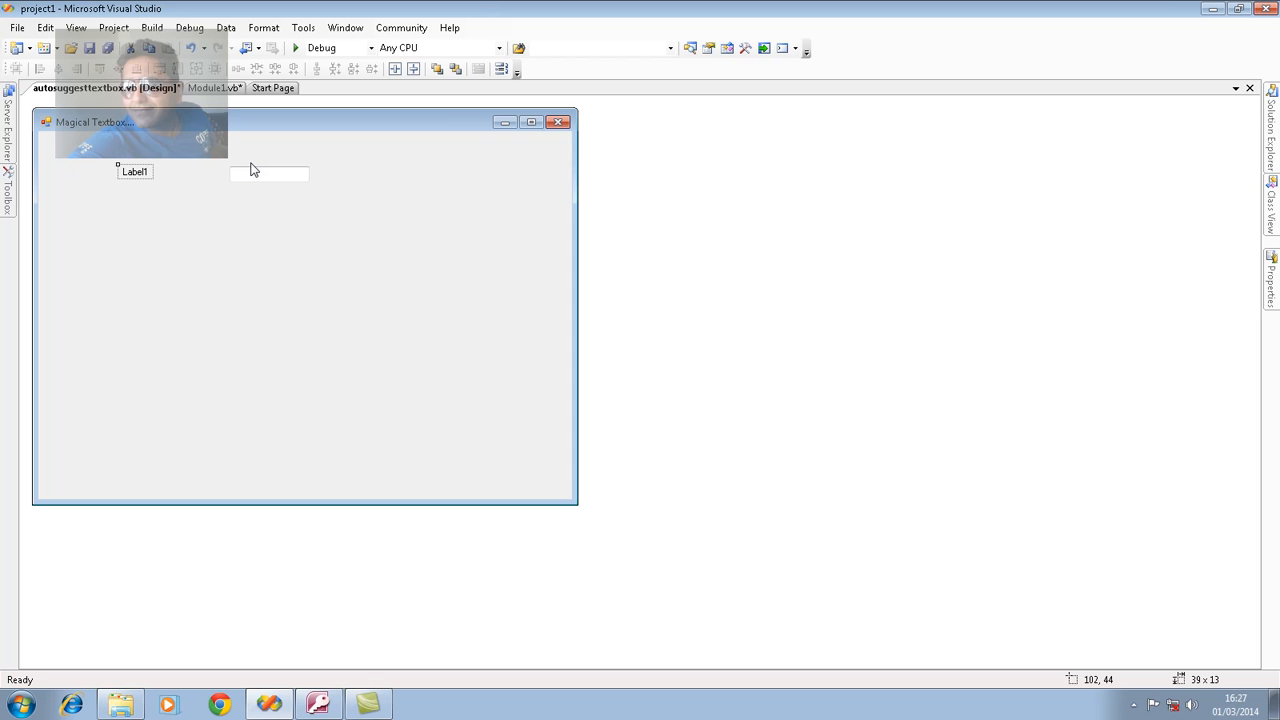
{"action": "left_click", "coordinate": [134, 172]}
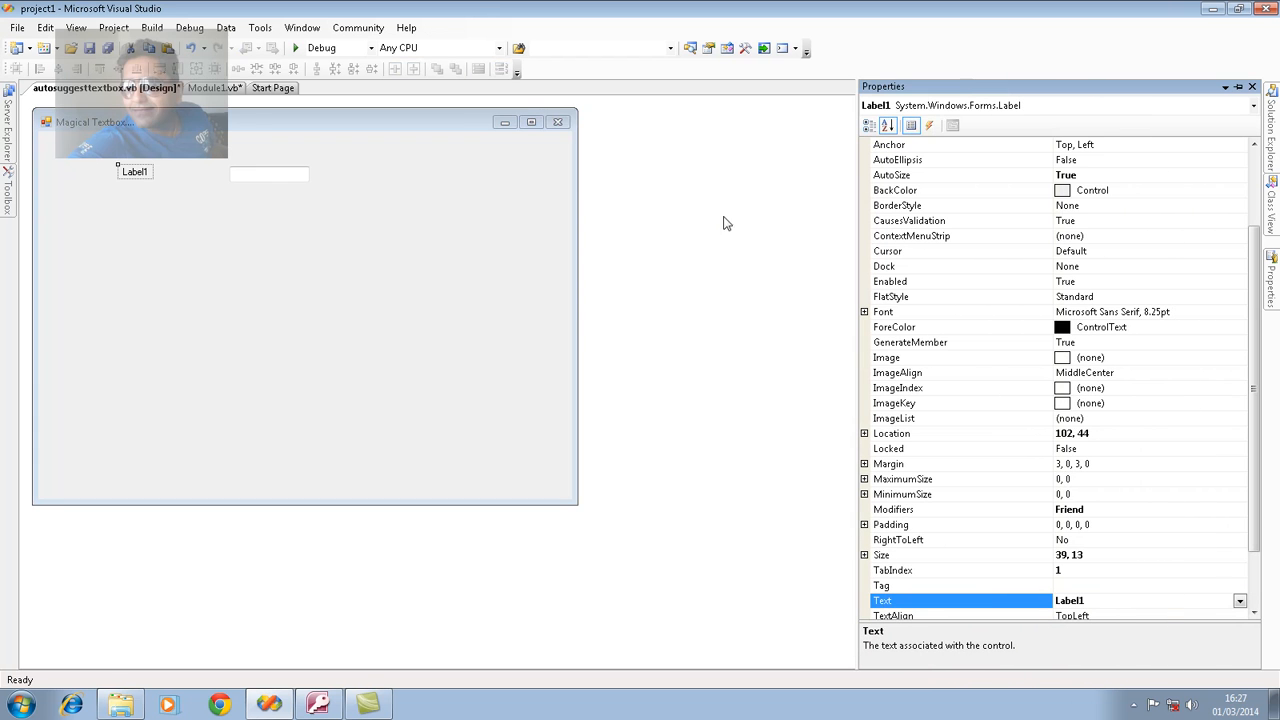
{"action": "mouse_move", "coordinate": [744, 220]}
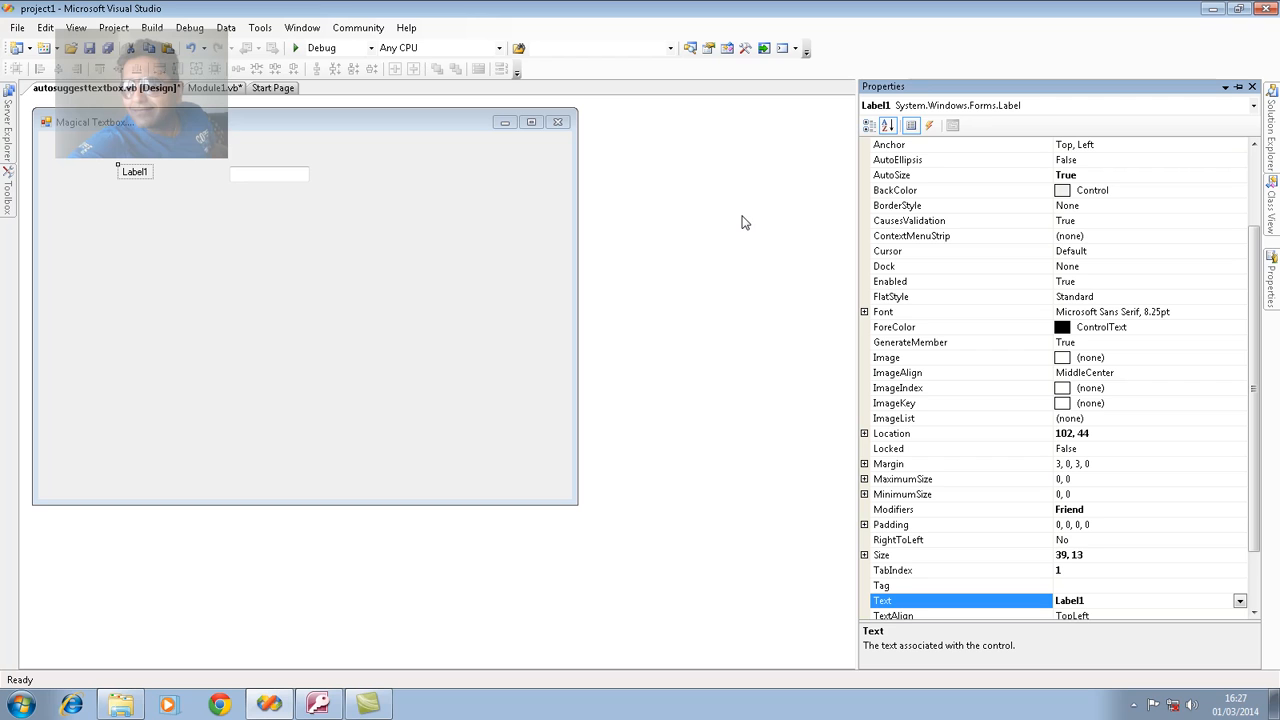
{"action": "type", "text": "Doctor Na"}
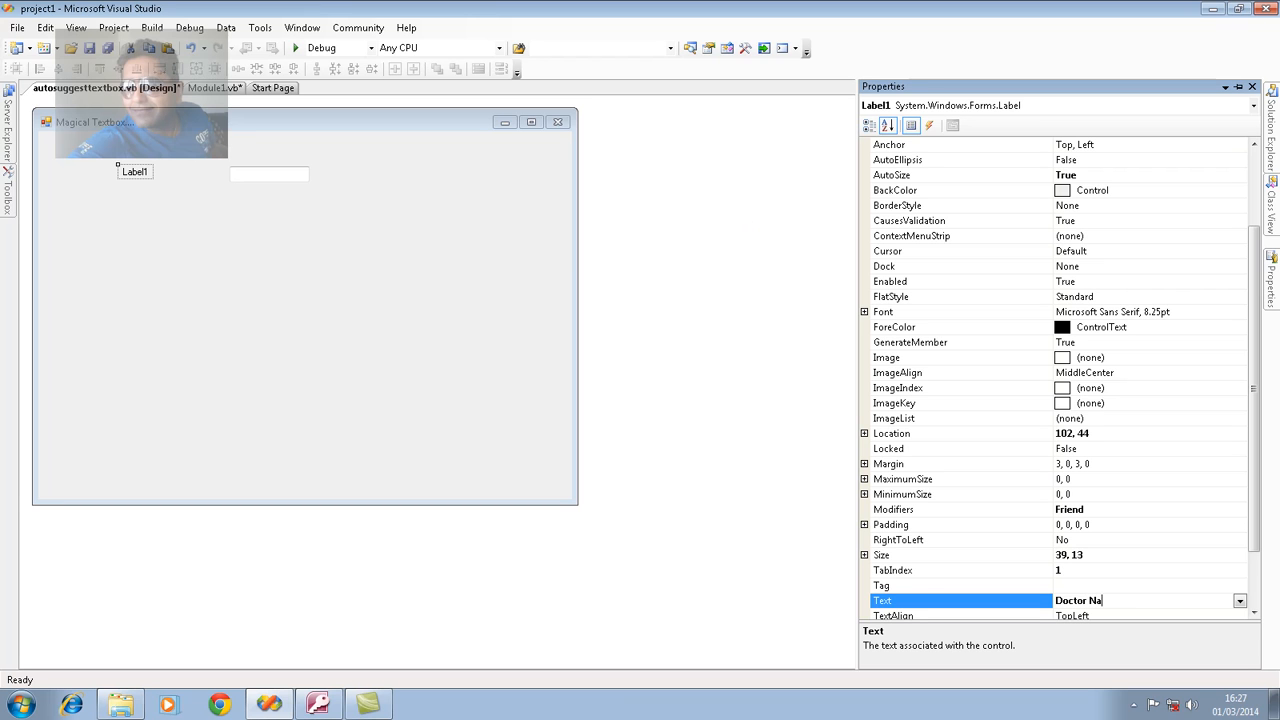
{"action": "type", "text": "me :"}
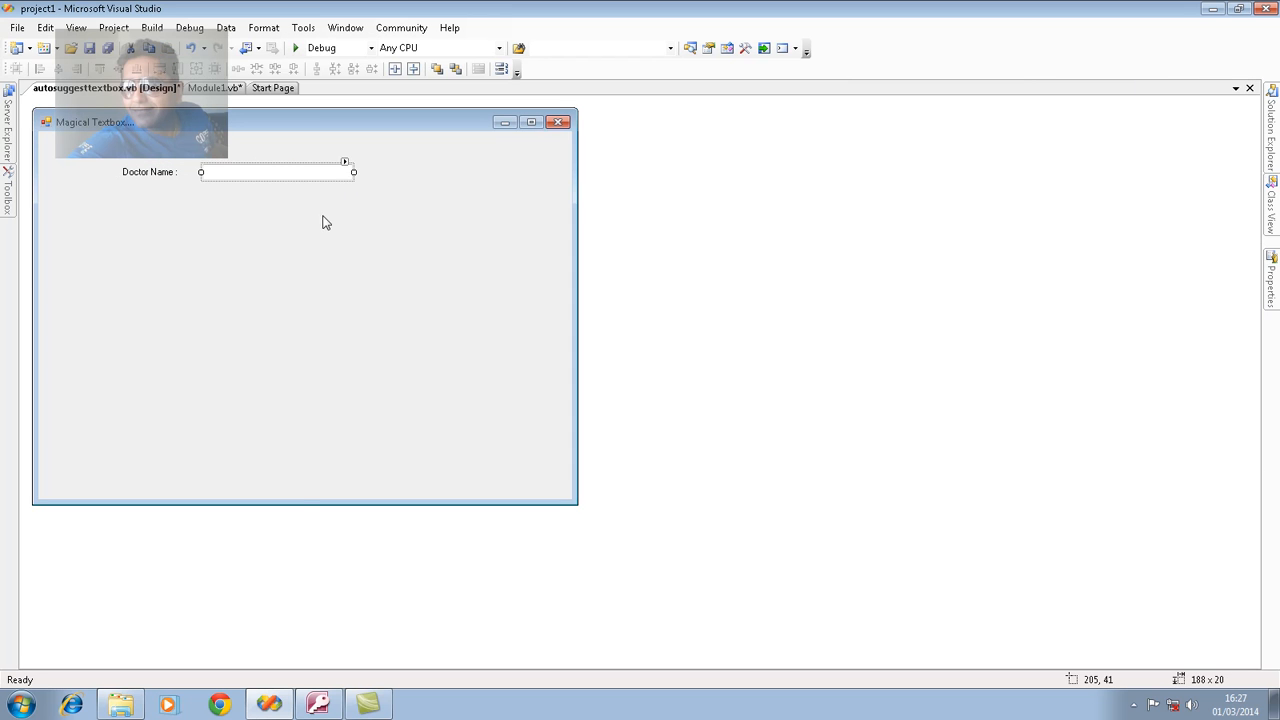
Add Label2 through Label5 stacked in a column below the TextBox.
{"action": "left_click", "coordinate": [8, 196]}
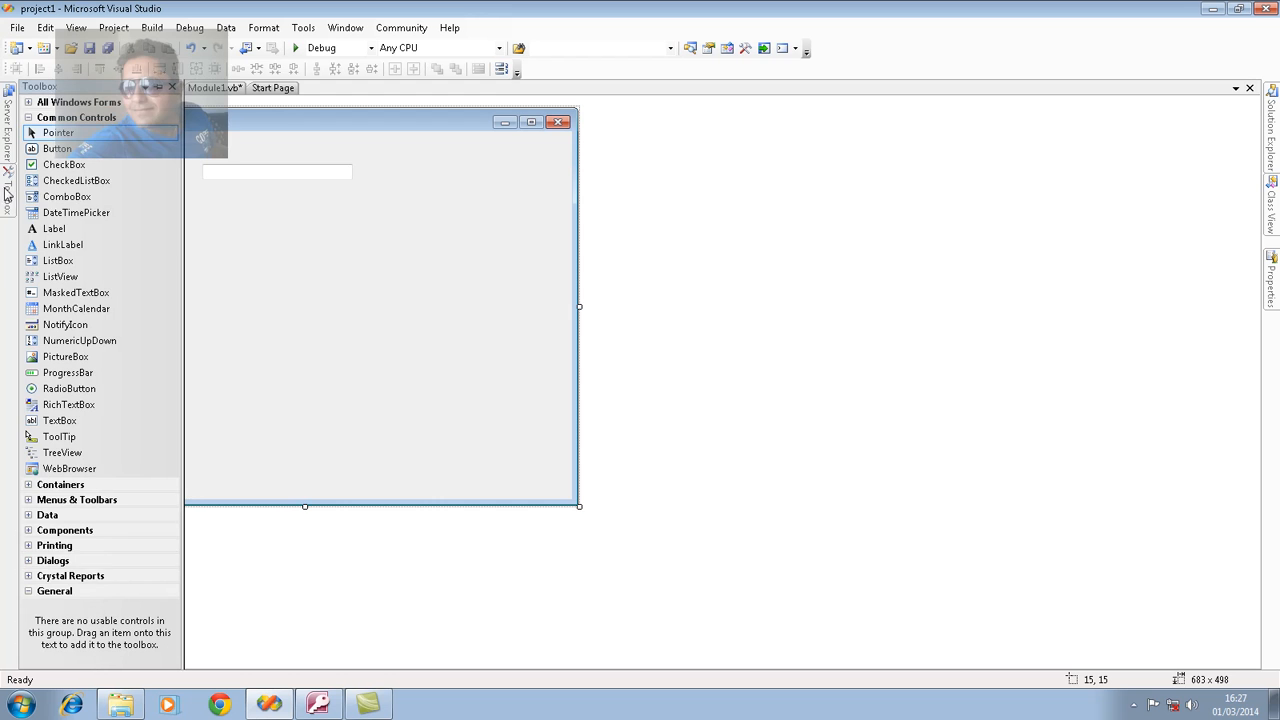
{"action": "left_click", "coordinate": [56, 228]}
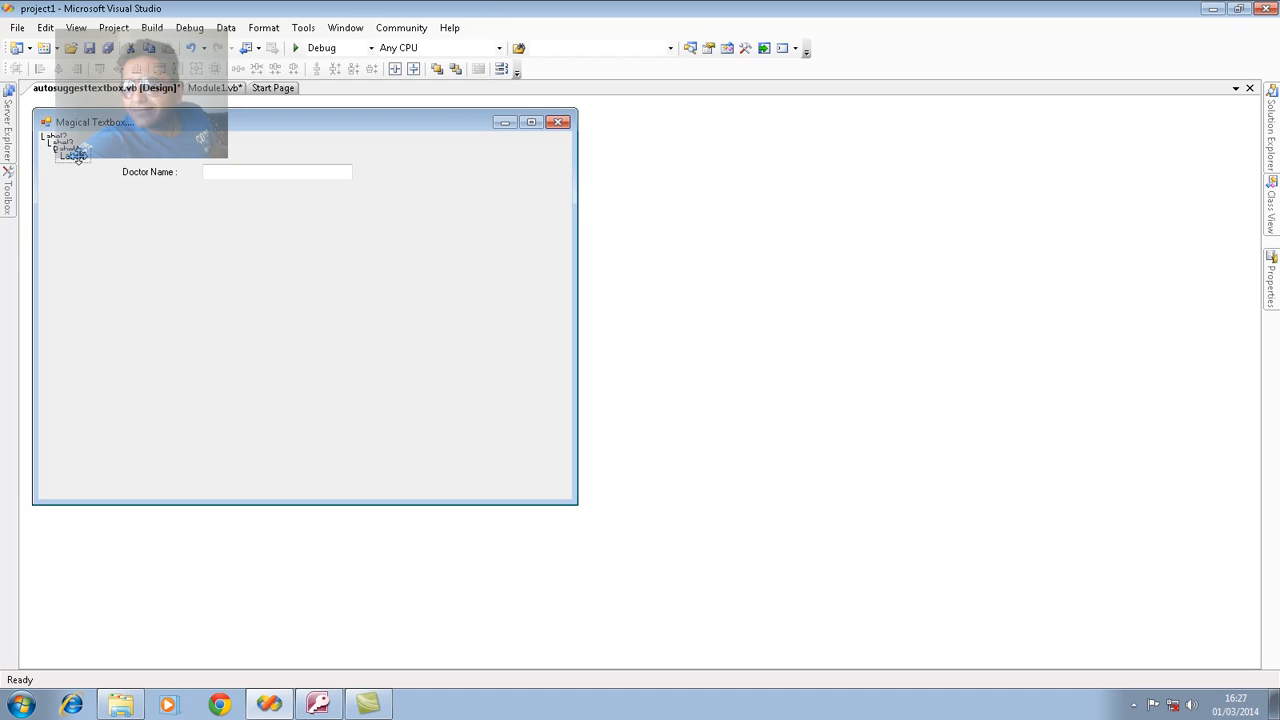
{"action": "left_click_drag", "start_coordinate": [72, 156], "coordinate": [228, 300]}
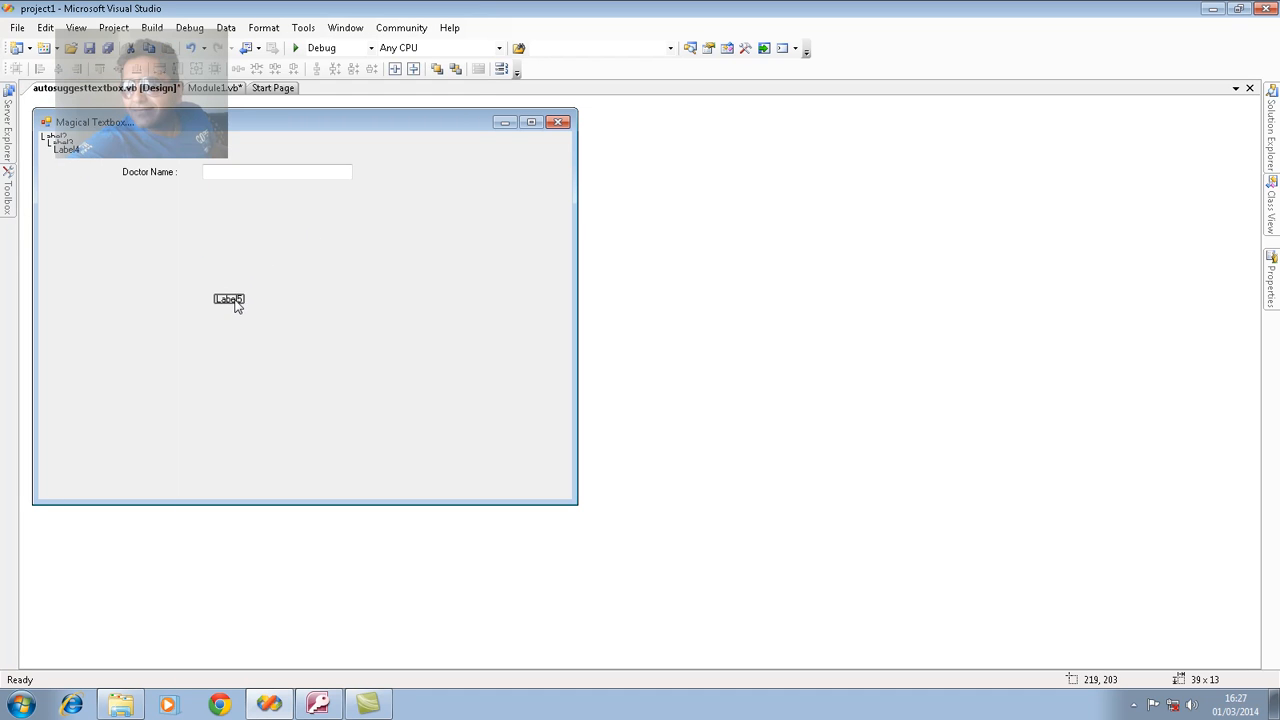
{"action": "left_click_drag", "start_coordinate": [228, 300], "coordinate": [164, 198]}
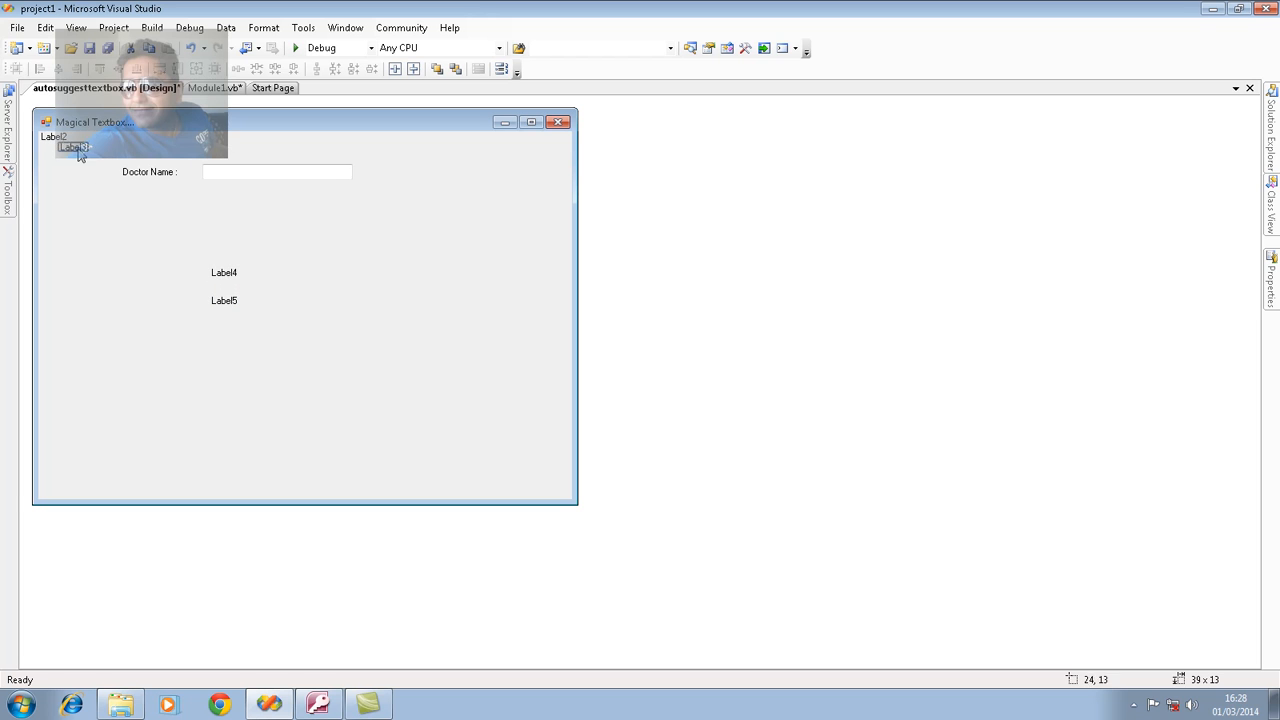
{"action": "left_click_drag", "start_coordinate": [72, 148], "coordinate": [224, 244]}
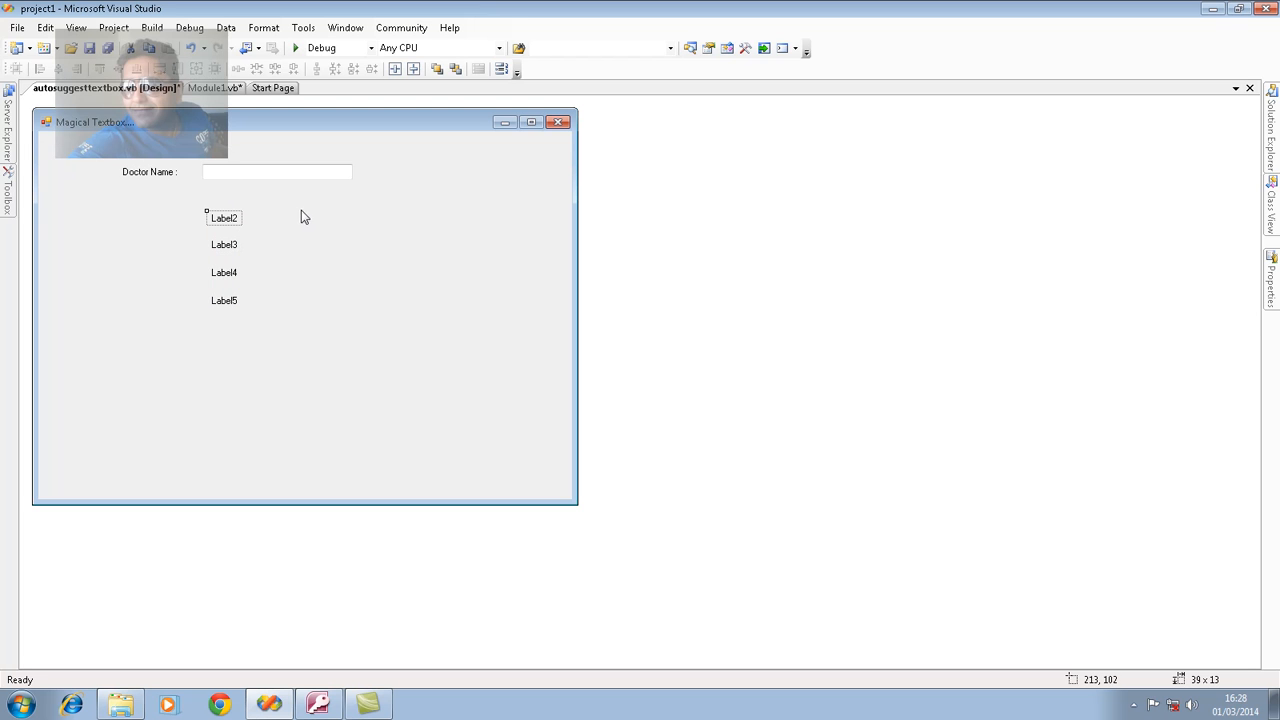
{"action": "mouse_move", "coordinate": [314, 230]}
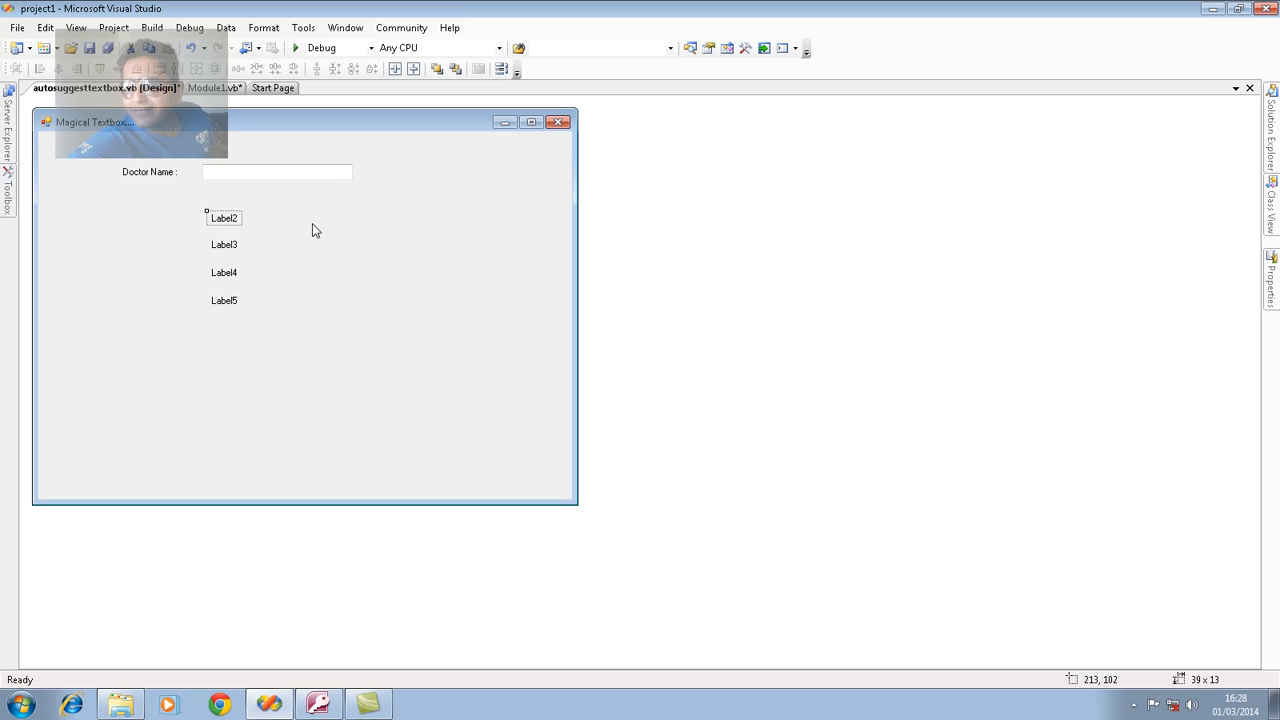
{"action": "mouse_move", "coordinate": [324, 304]}
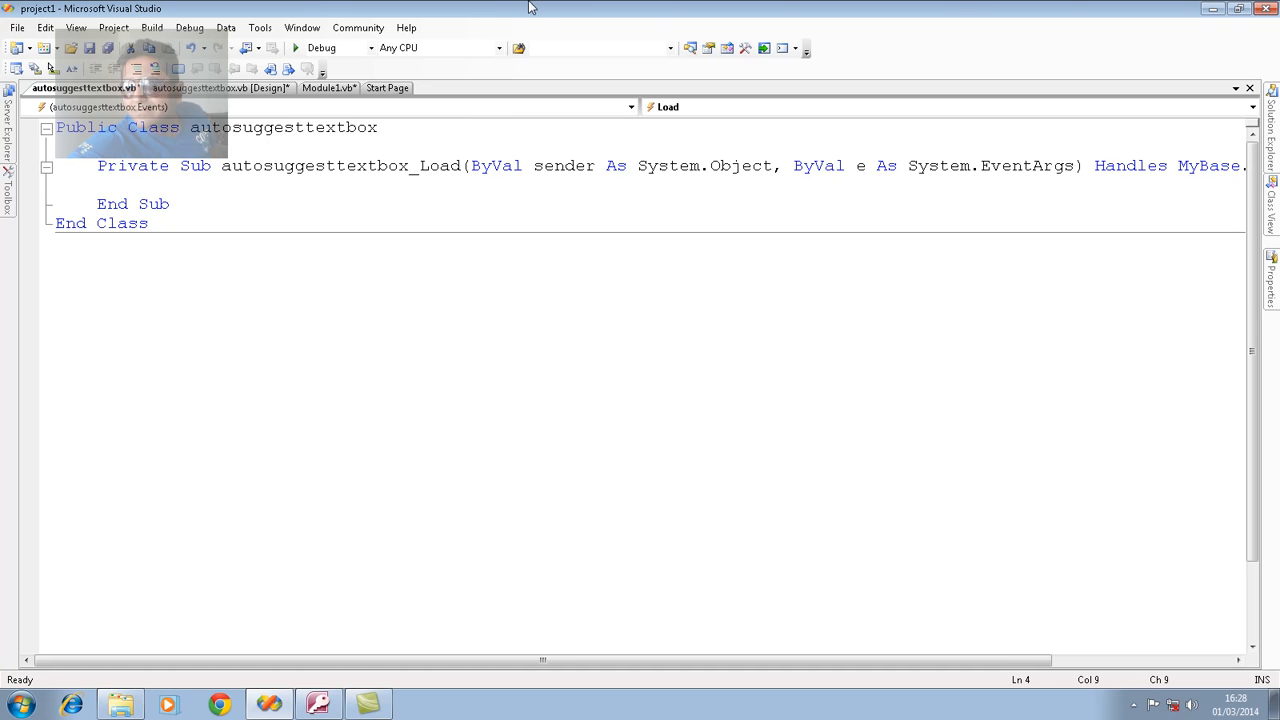
{"action": "mouse_move", "coordinate": [540, 16]}
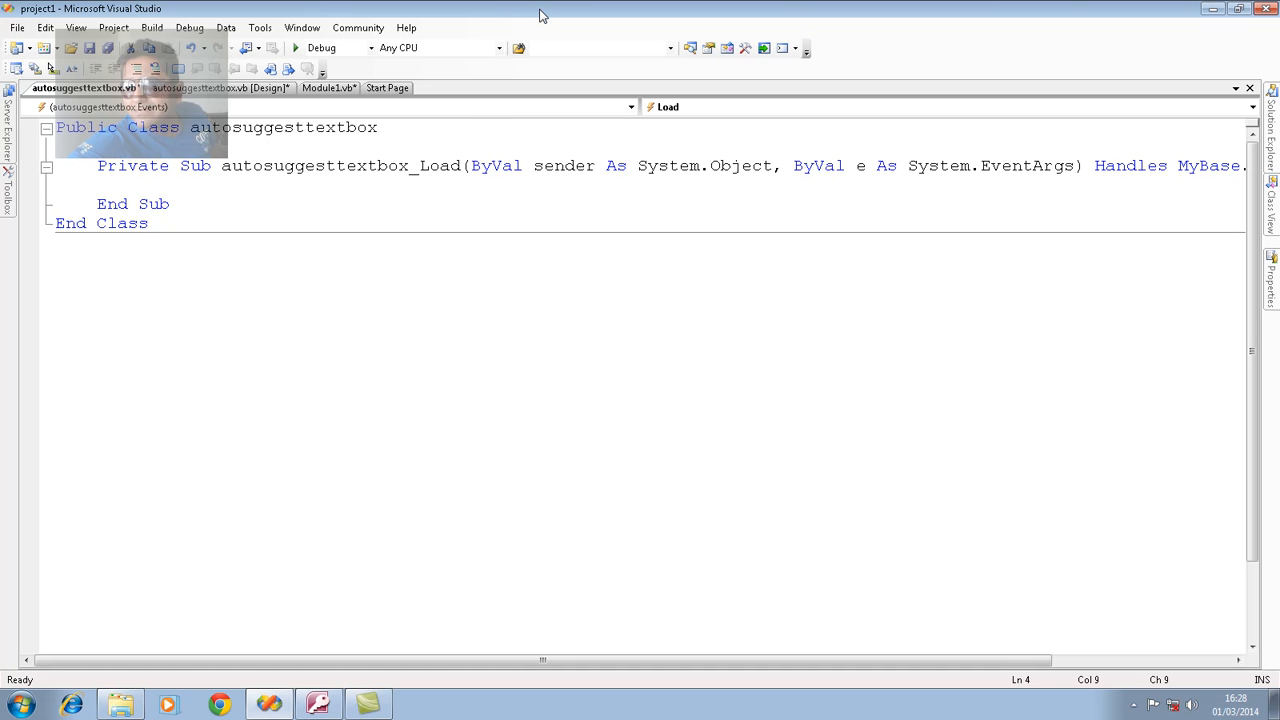
Write cn.Open() and cn.Close() inside the form's Load handler.
{"action": "left_click", "coordinate": [140, 184]}
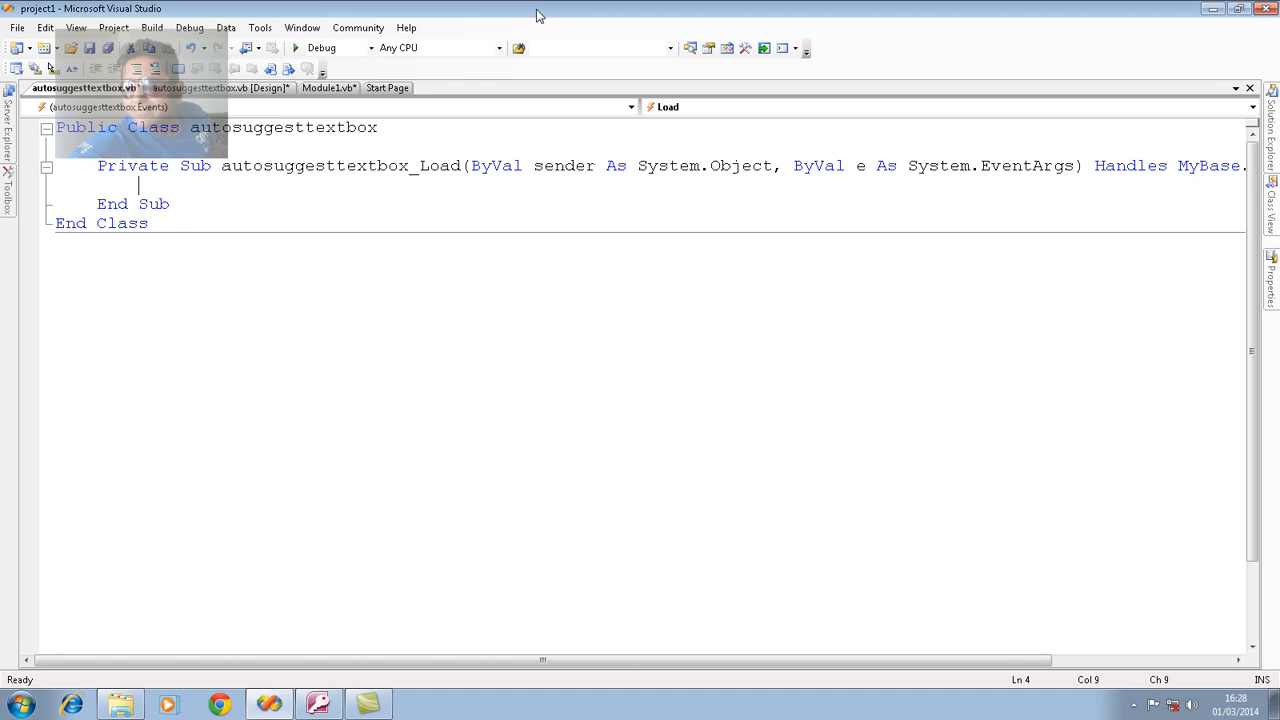
{"action": "type", "text": "cn.Open()"}
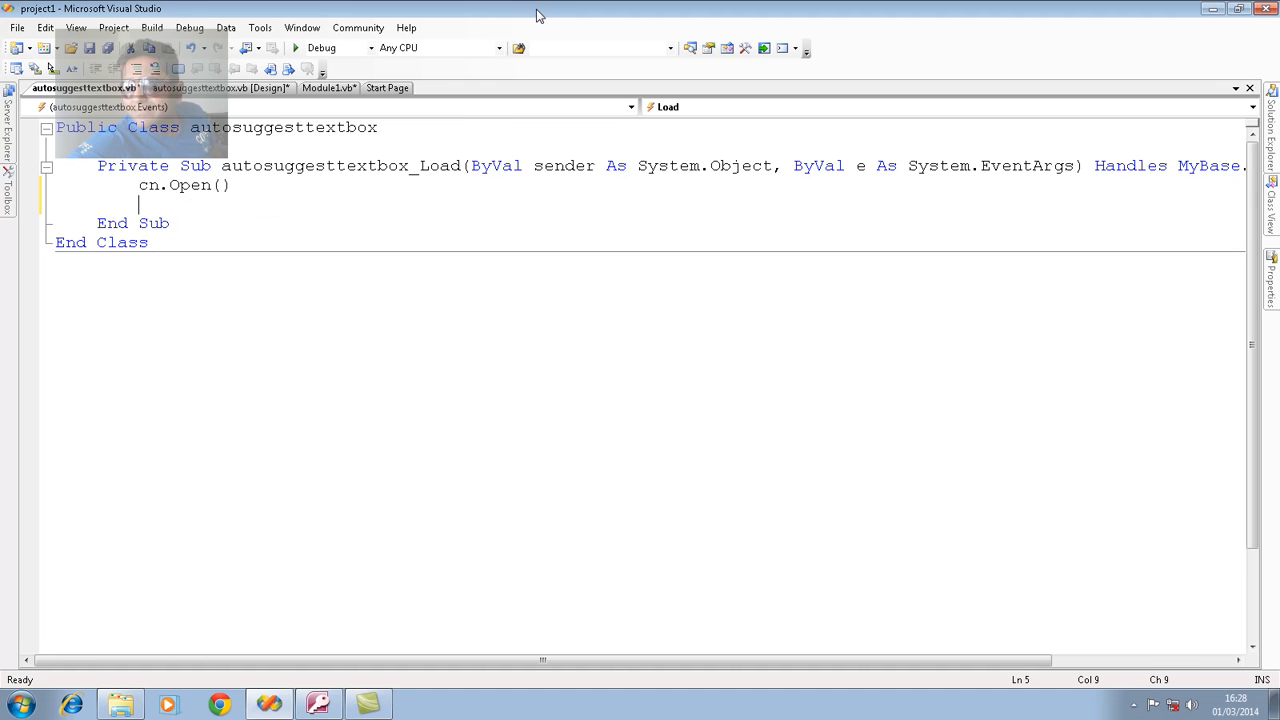
{"action": "type", "text": "cn.Close"}
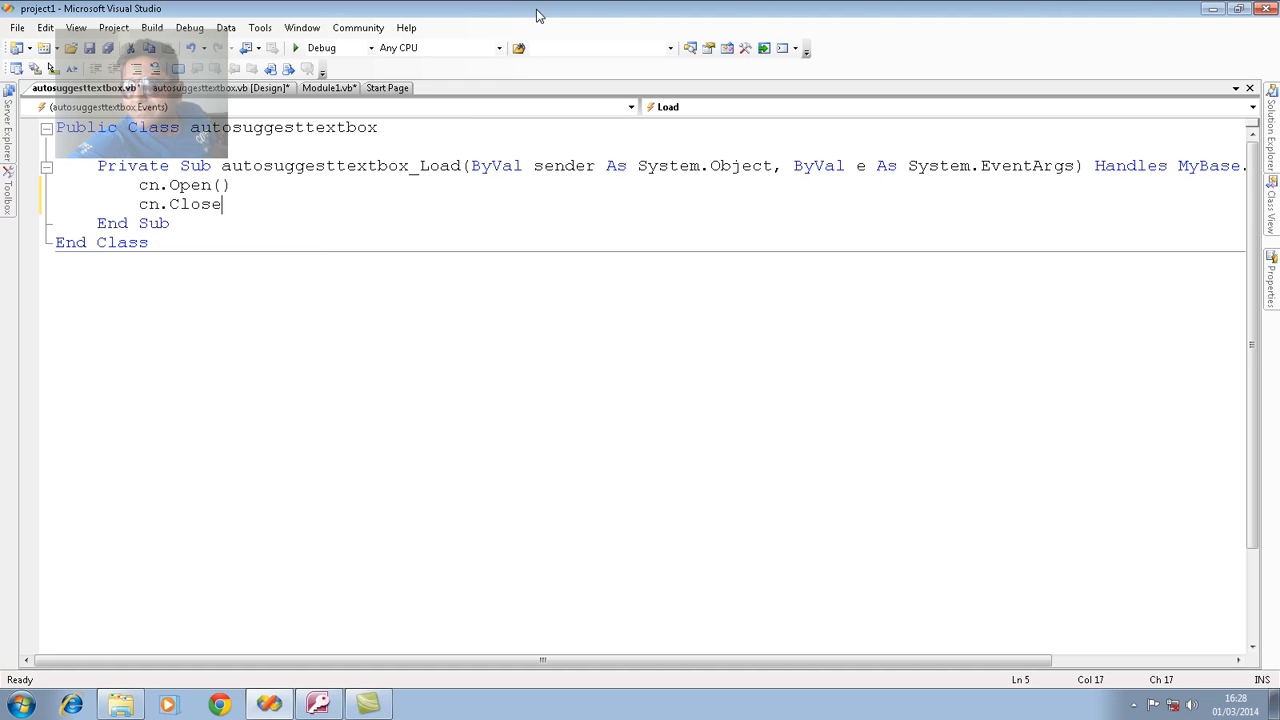
{"action": "key", "text": "Return"}
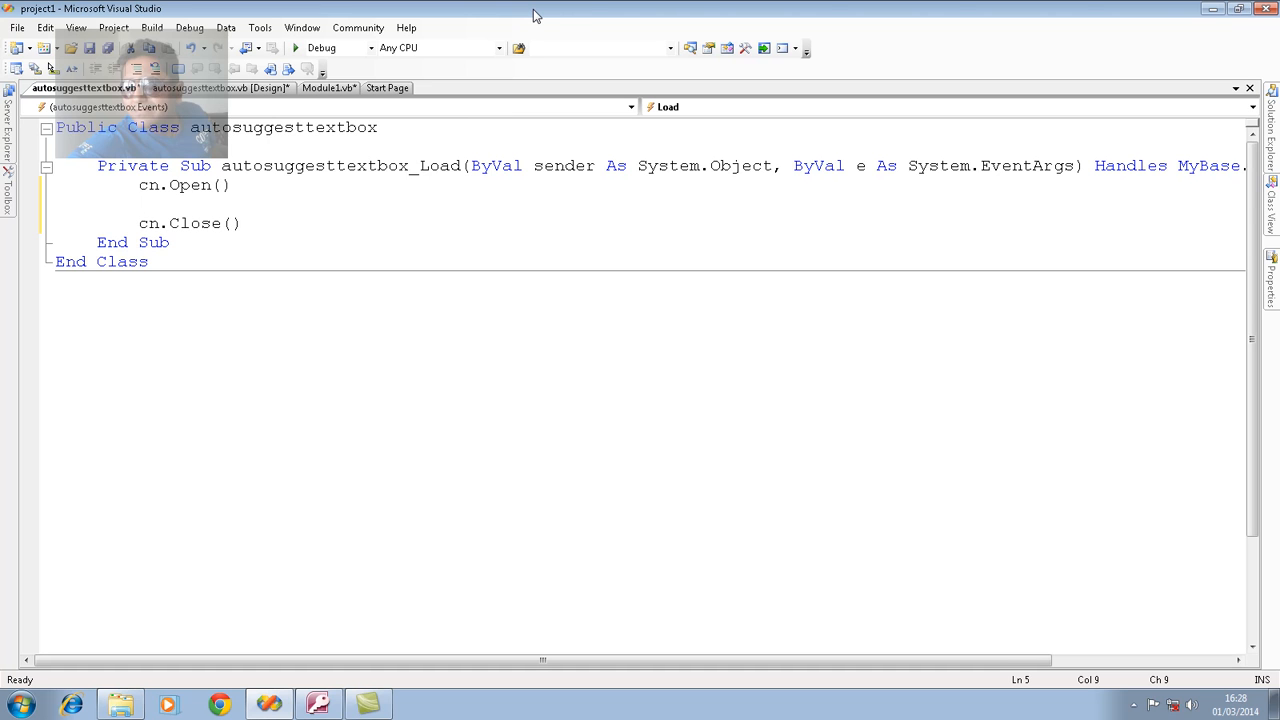
Start a Dim cmd As New declaration, then delete the unfinished line.
{"action": "type", "text": "dim"}
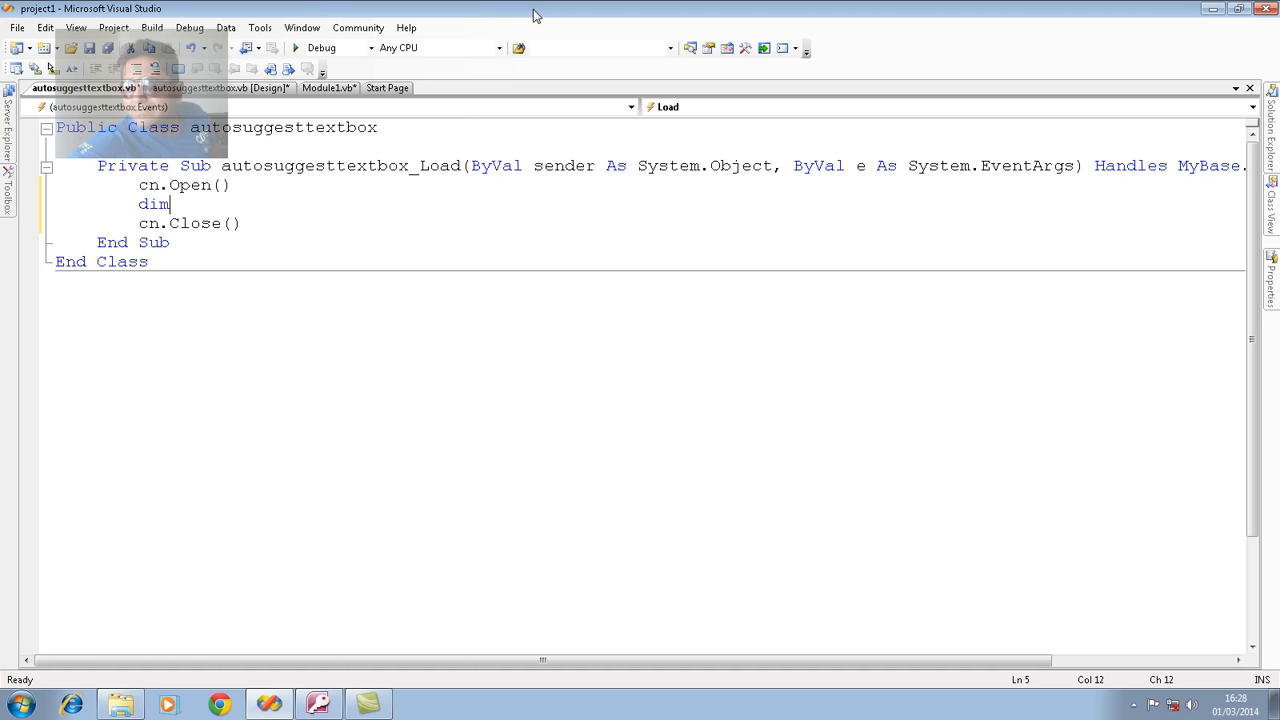
{"action": "type", "text": "cmd"}
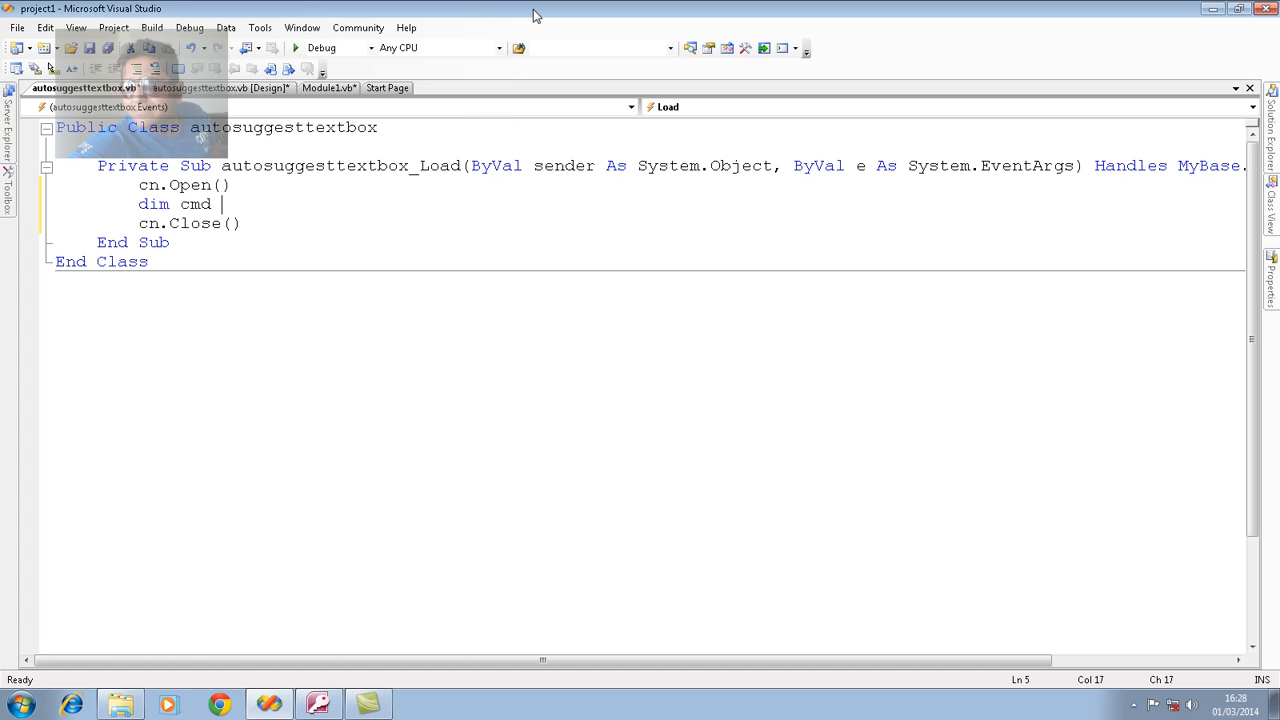
{"action": "type", "text": "as ne"}
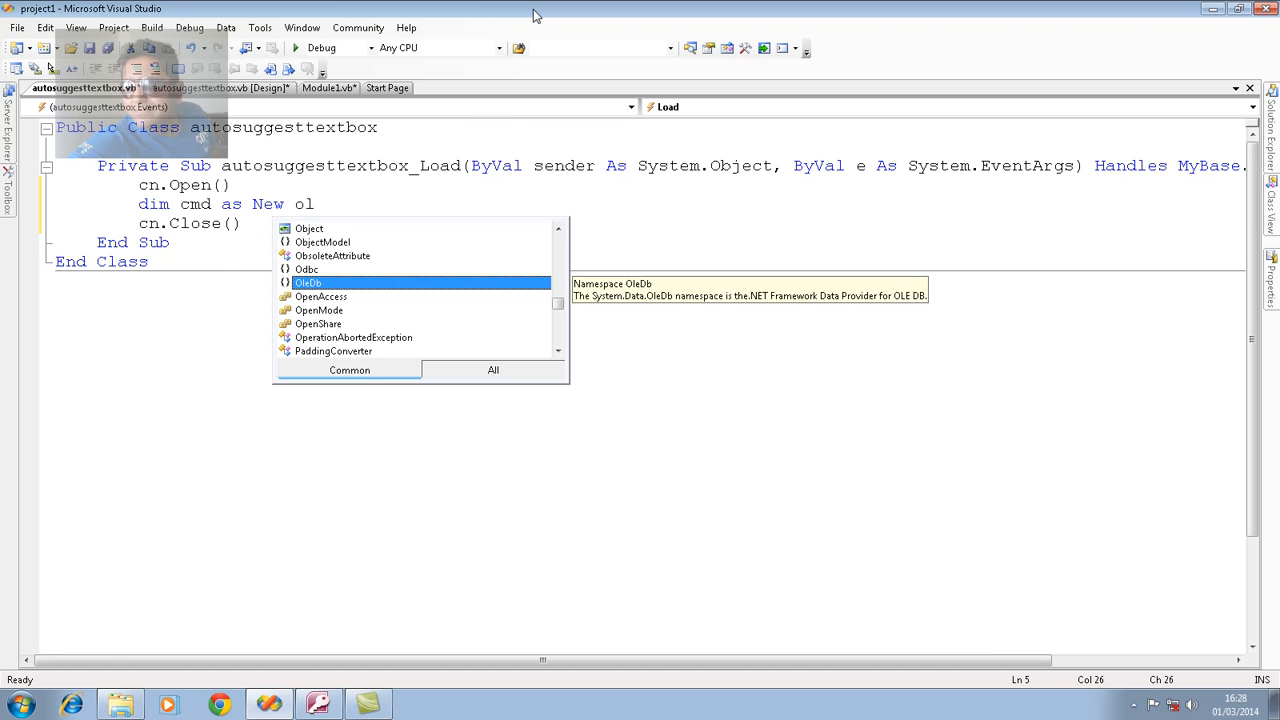
{"action": "type", "text": "edb"}
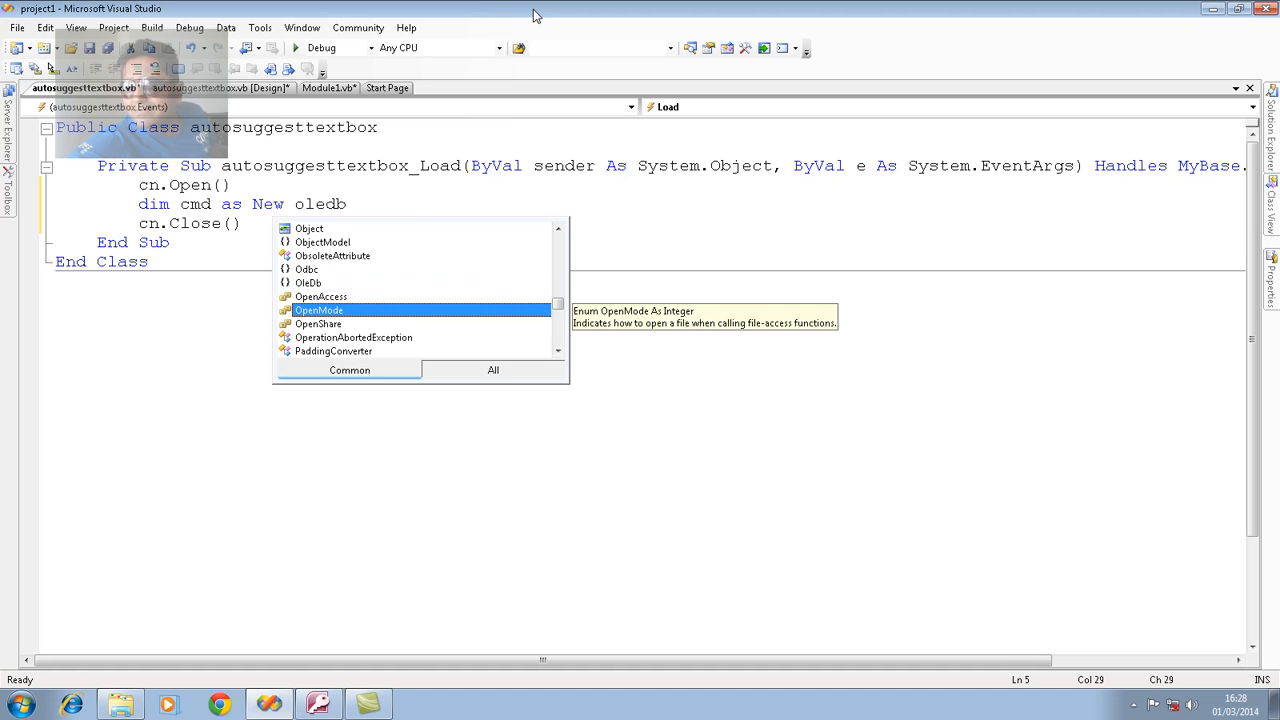
{"action": "key", "text": "backspace"}
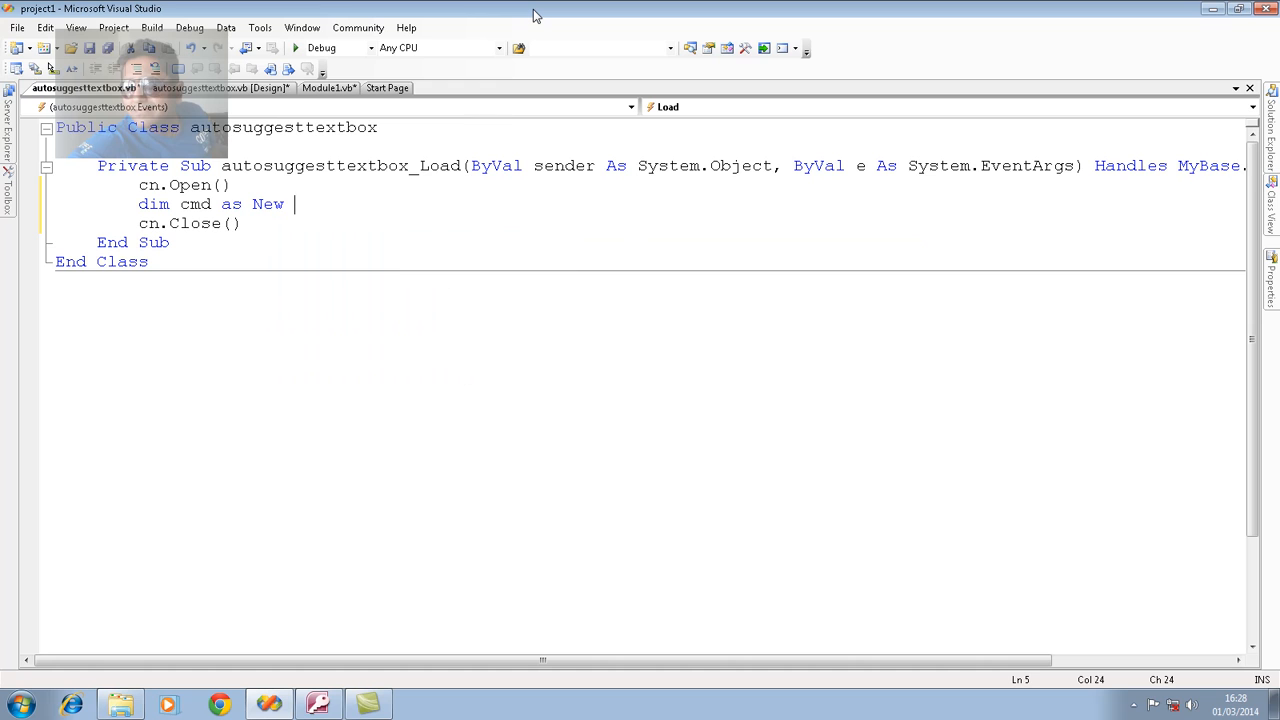
{"action": "triple_click", "coordinate": [216, 204]}
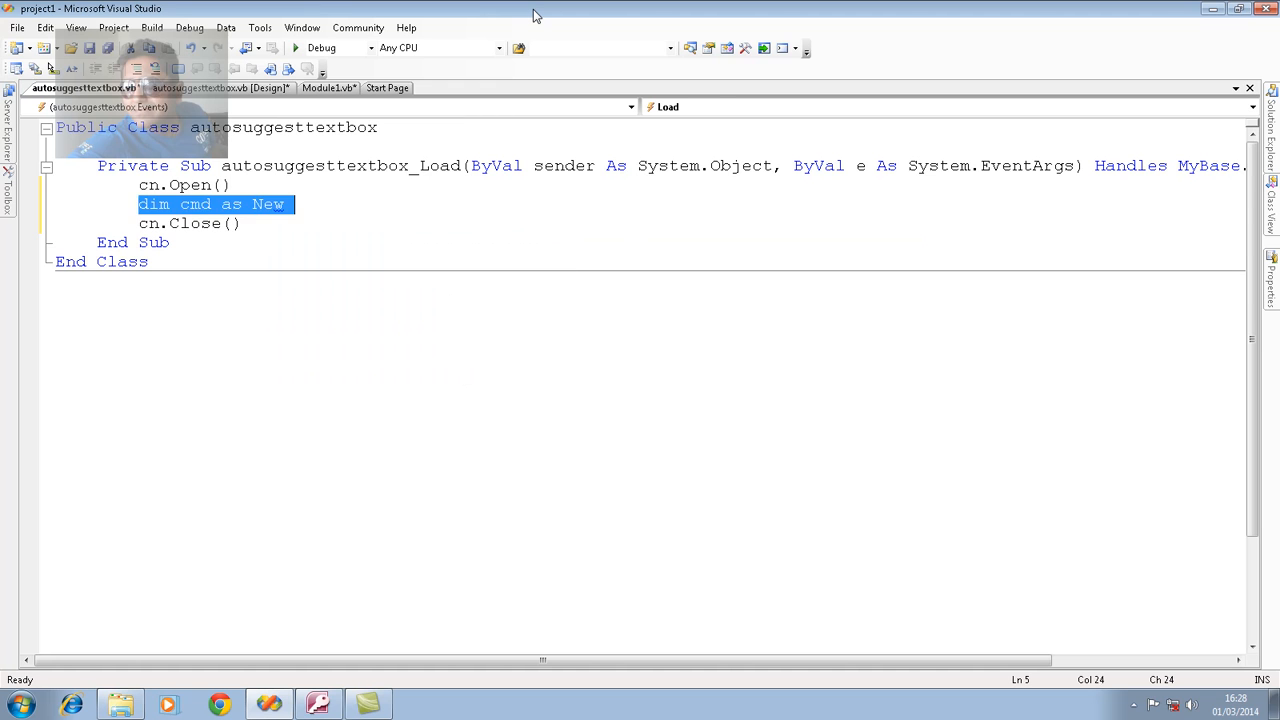
{"action": "key", "text": "Delete"}
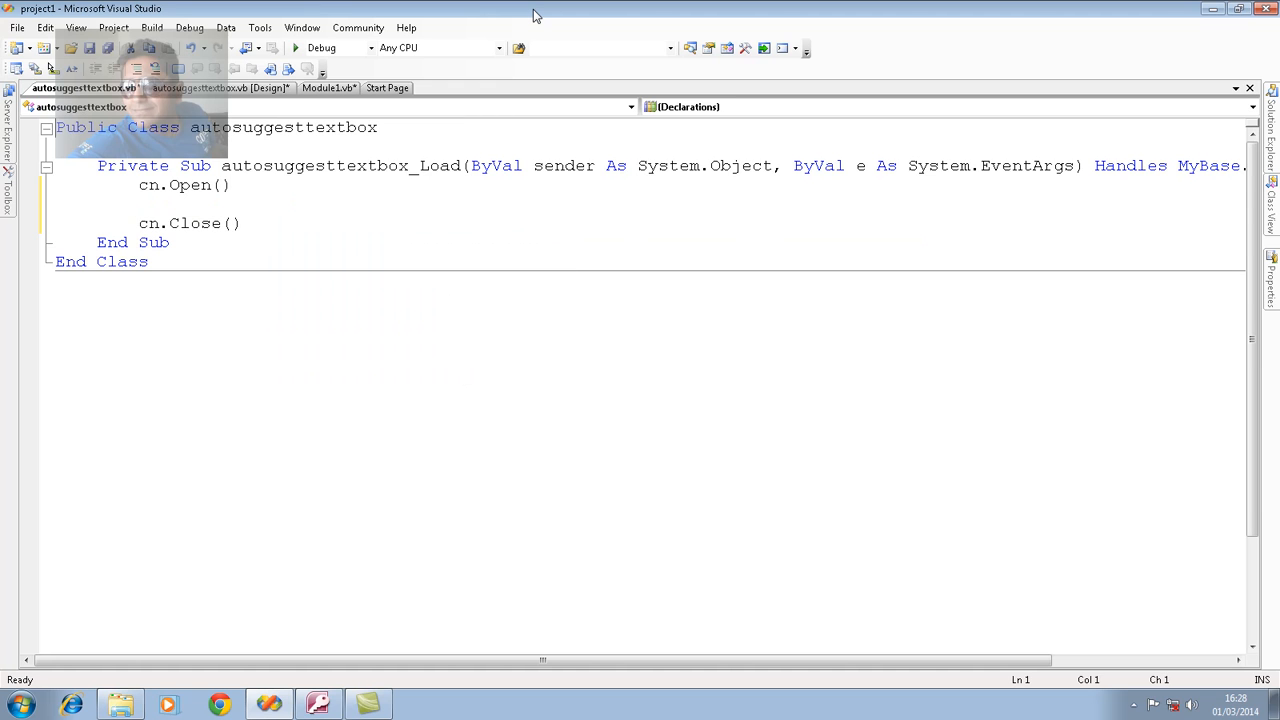
Import System.Data.OleDb and declare Dim cmd As New OleDbCommand("", cn) in the Load handler.
{"action": "type", "text": "imports System.Data"}
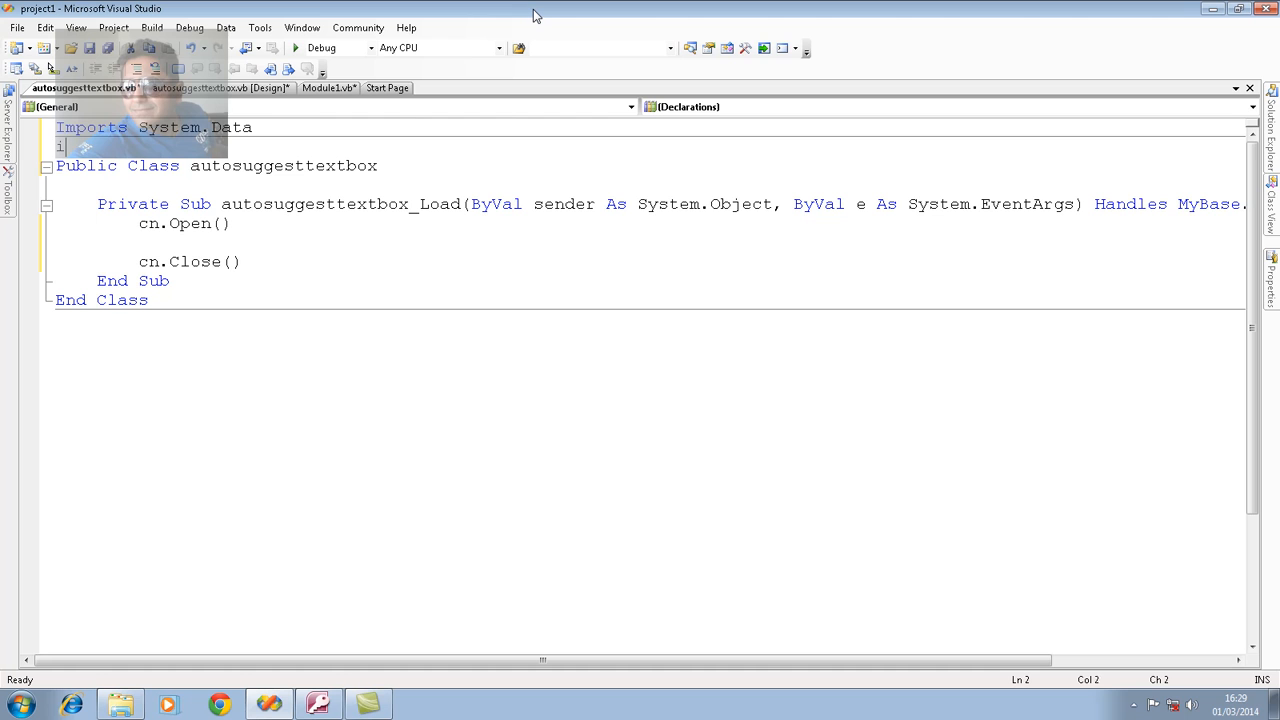
{"action": "type", "text": "imports s"}
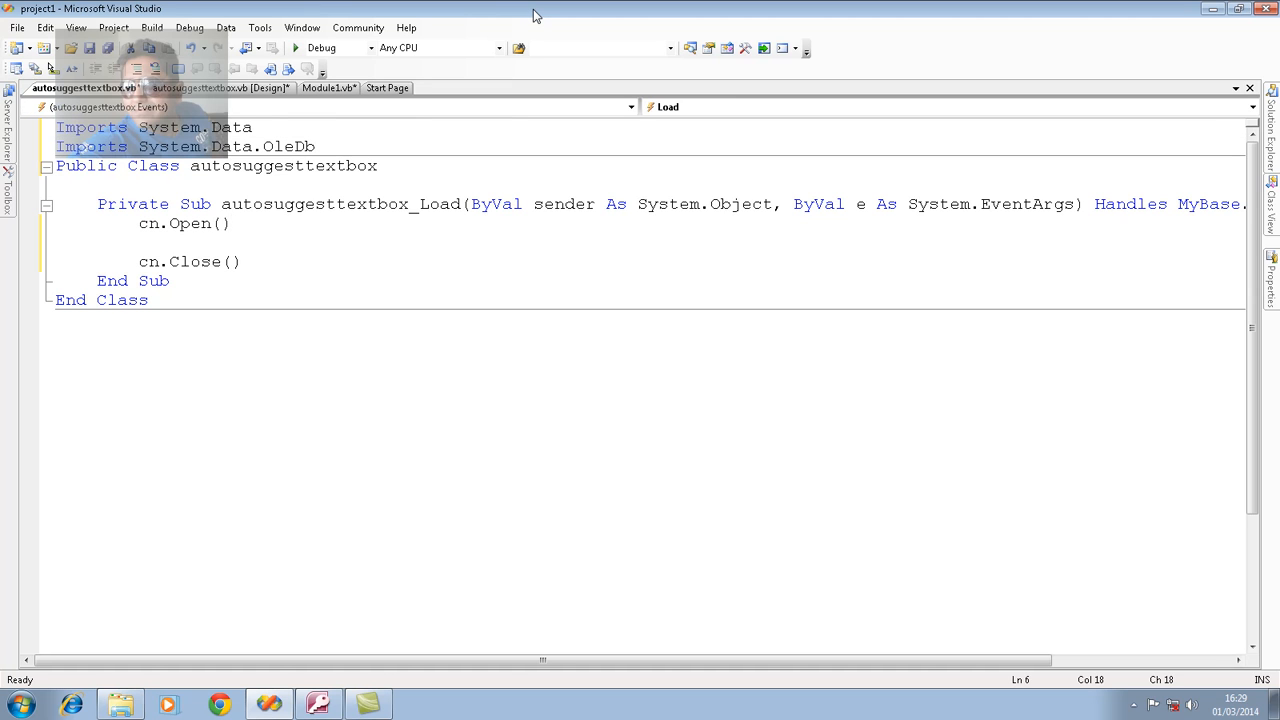
{"action": "type", "text": "dim"}
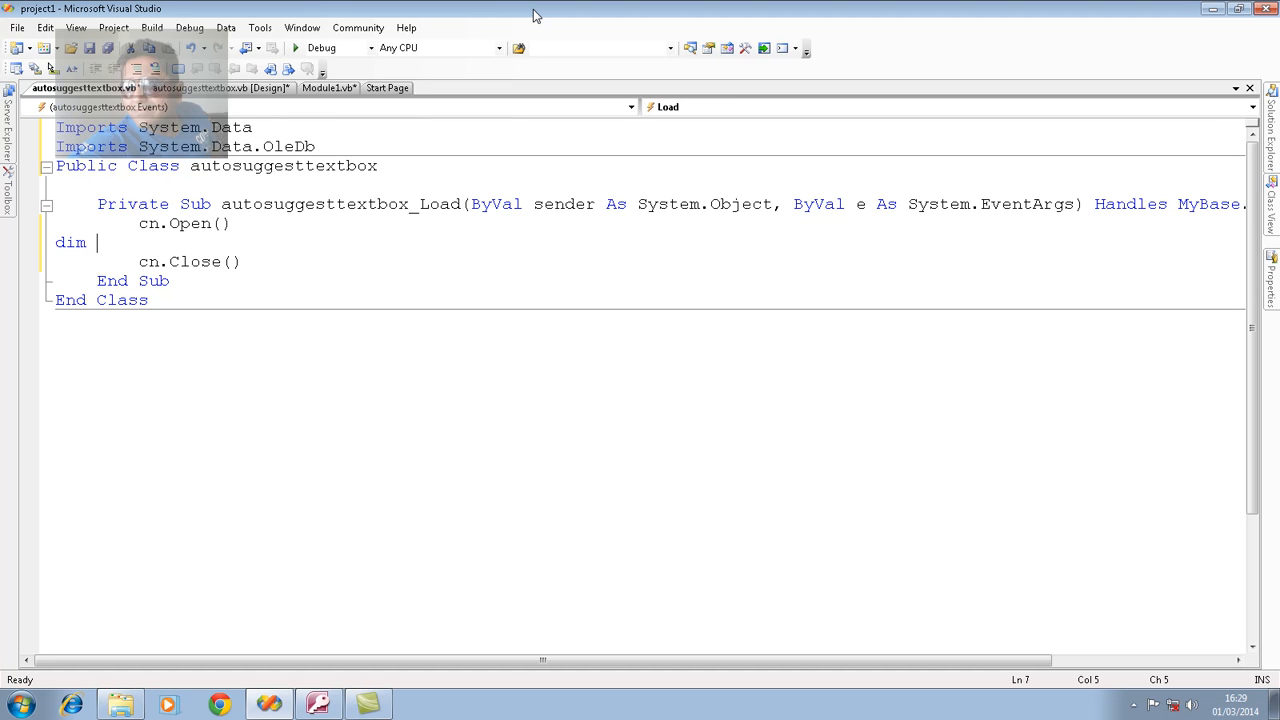
{"action": "type", "text": "cmd as n"}
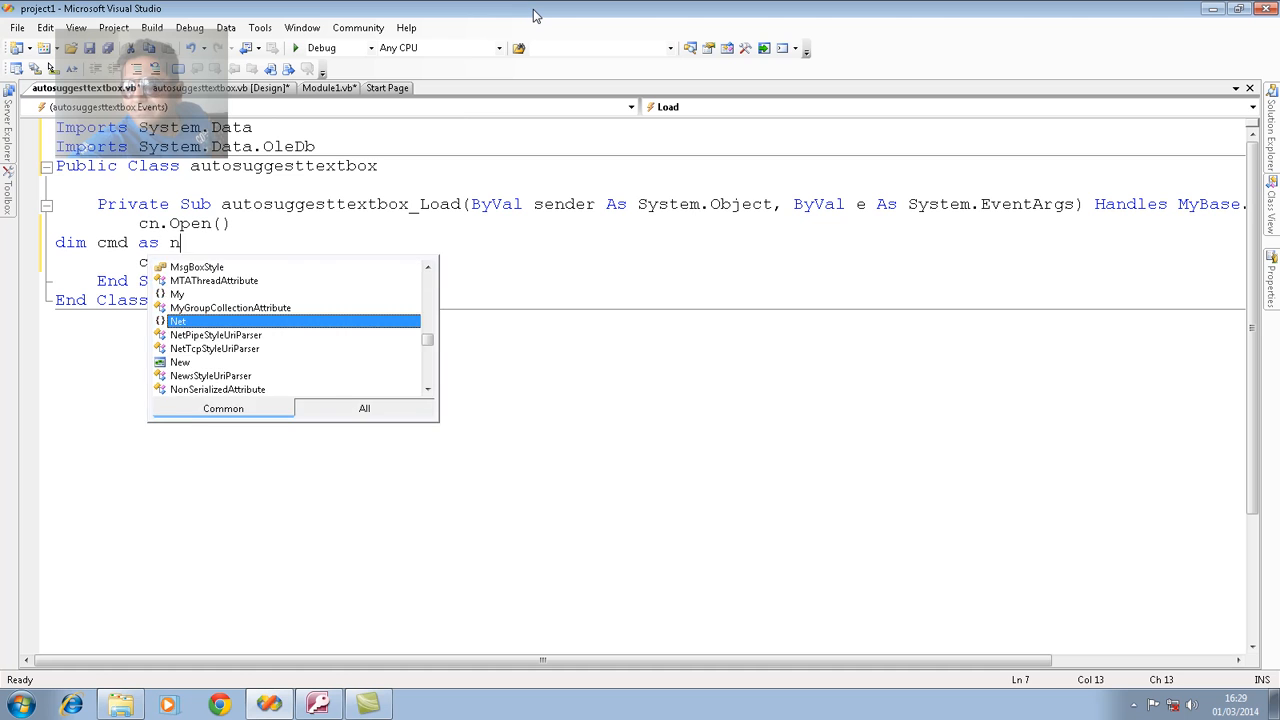
{"action": "type", "text": "New ol"}
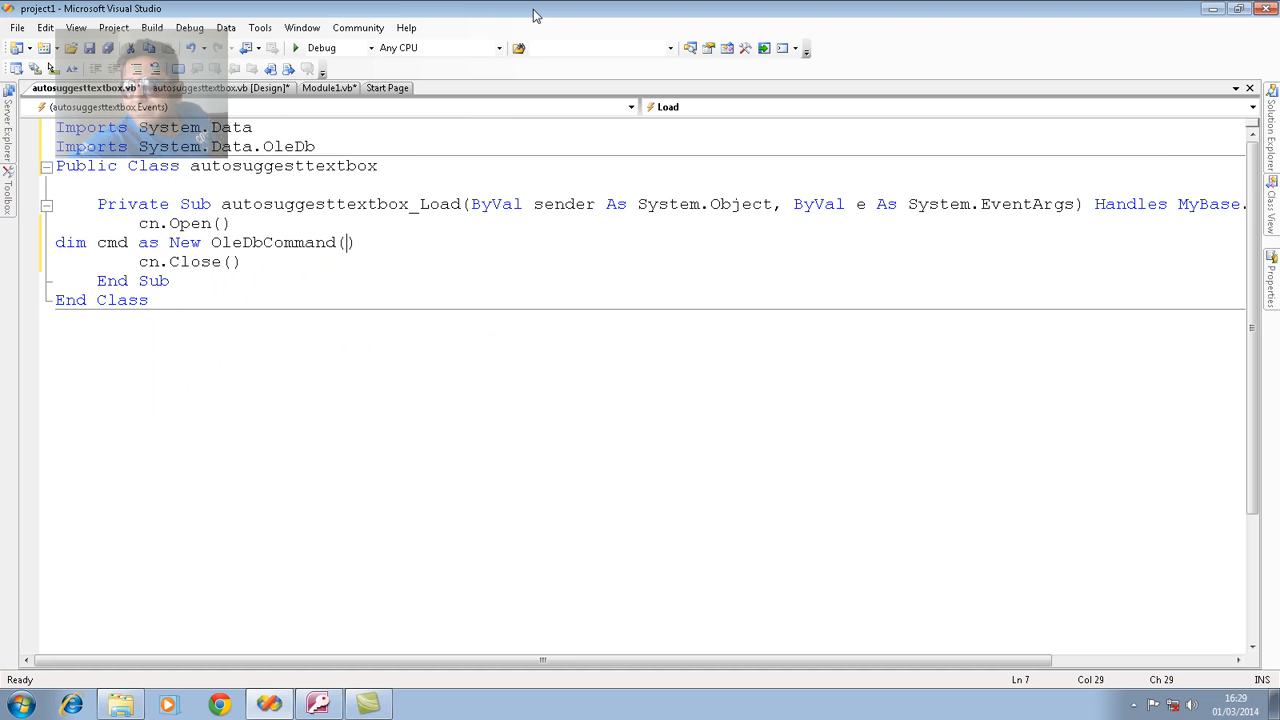
{"action": "type", "text": "\"\""}
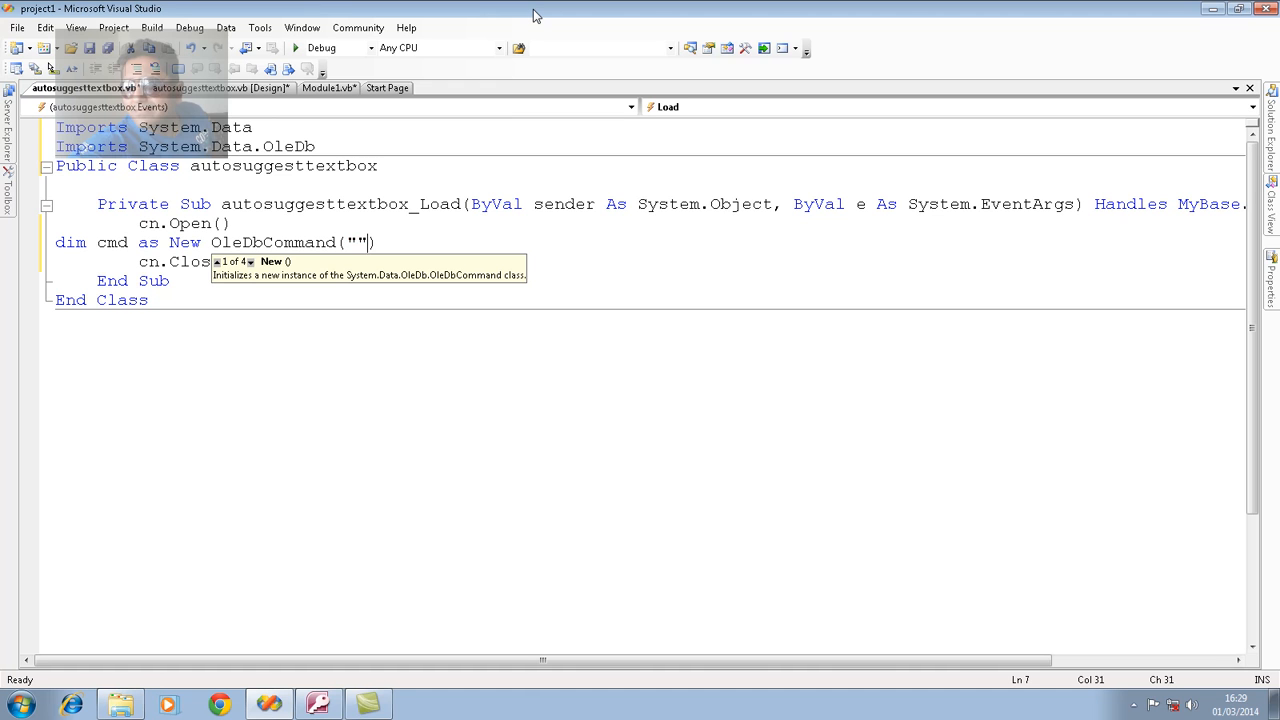
{"action": "type", "text": ","}
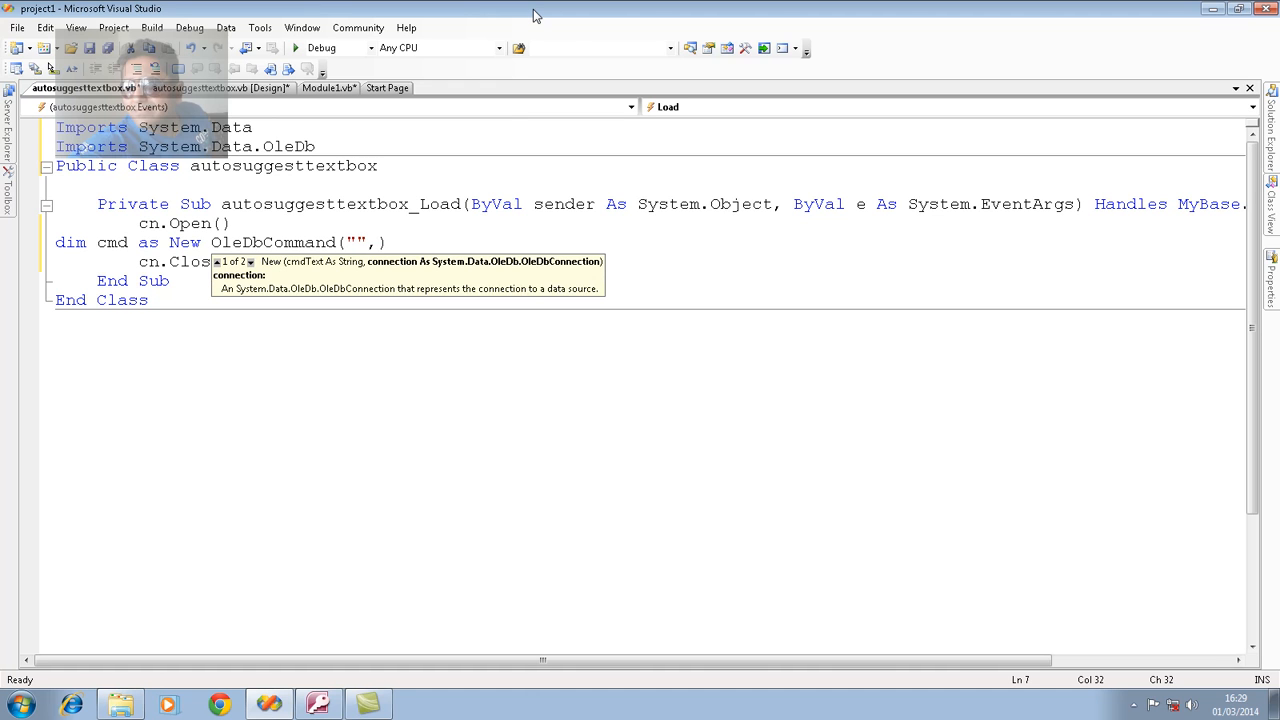
{"action": "type", "text": "cn"}
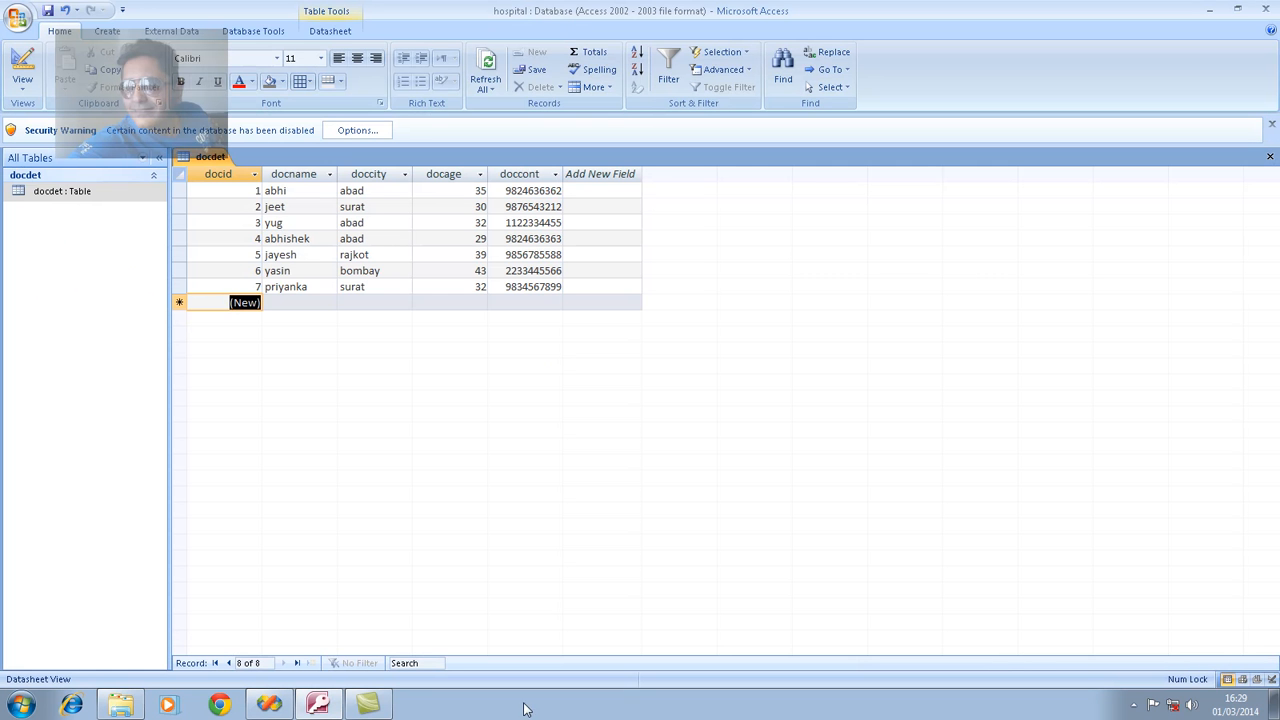
{"action": "mouse_move", "coordinate": [618, 242]}
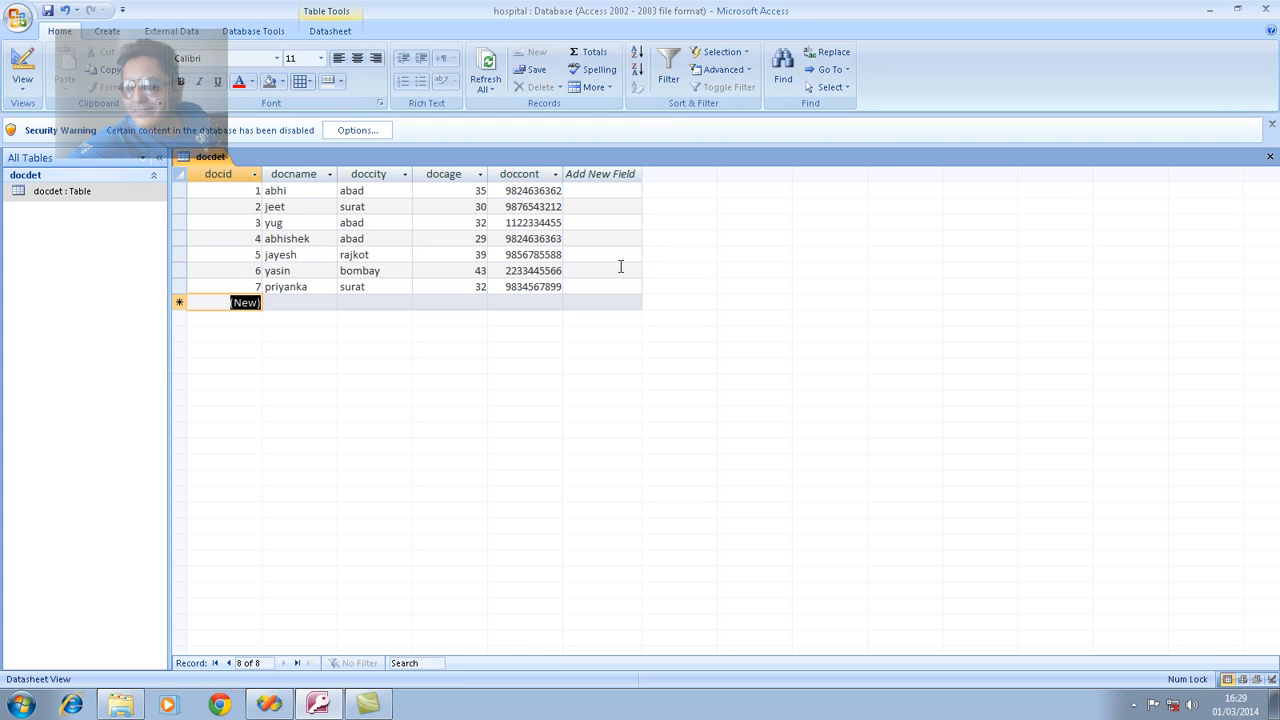
Switch back to the form's code from the Access docdet table.
{"action": "left_click", "coordinate": [268, 704]}
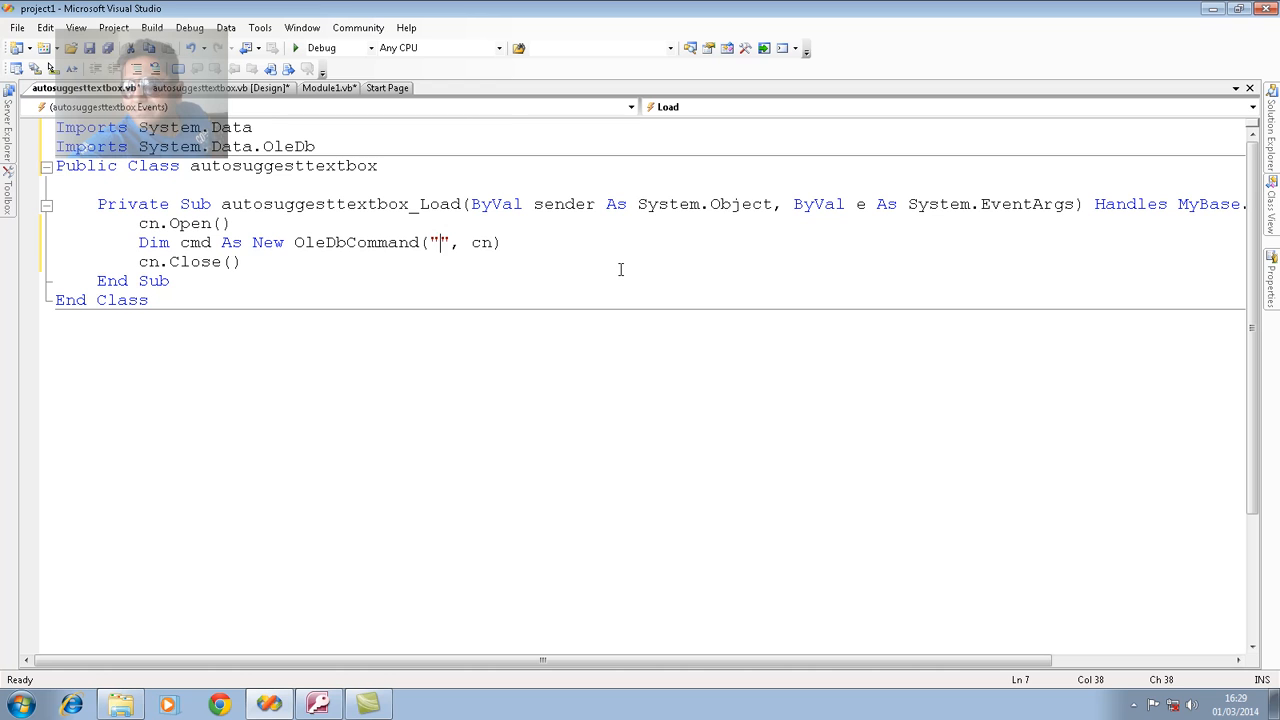
Give cmd the query "select docname from docdet".
{"action": "type", "text": "select"}
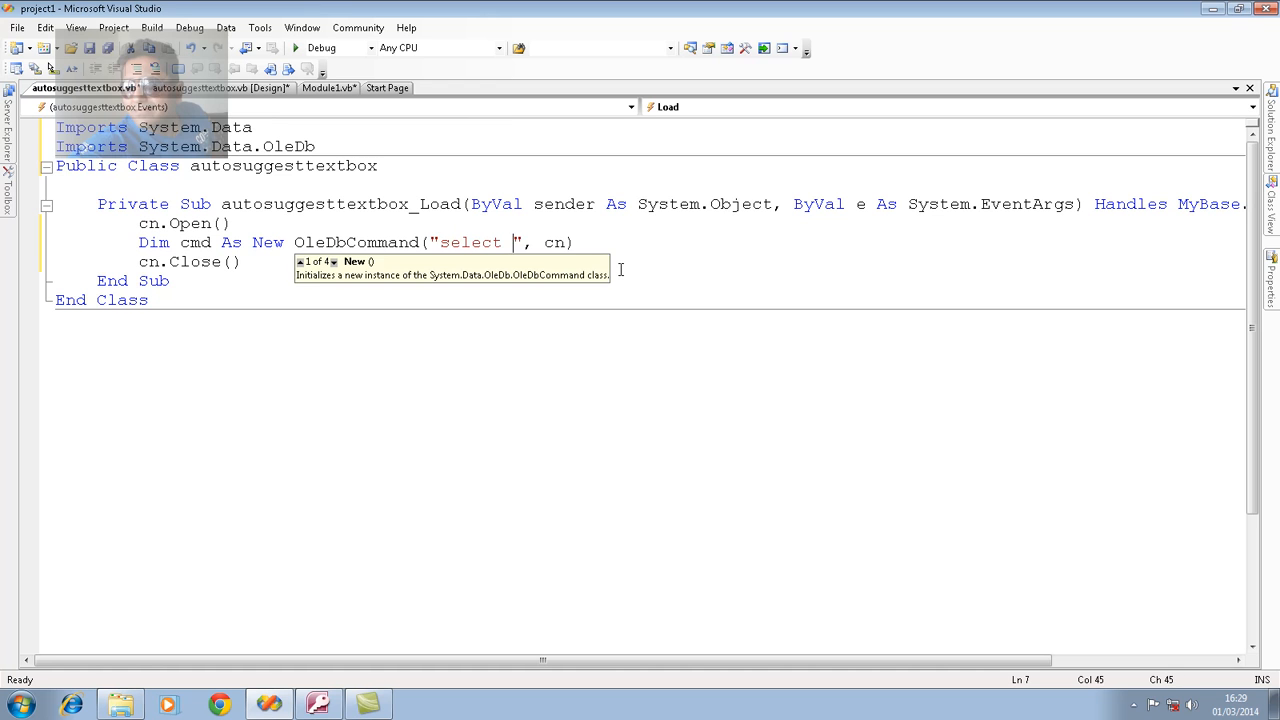
{"action": "type", "text": "docname"}
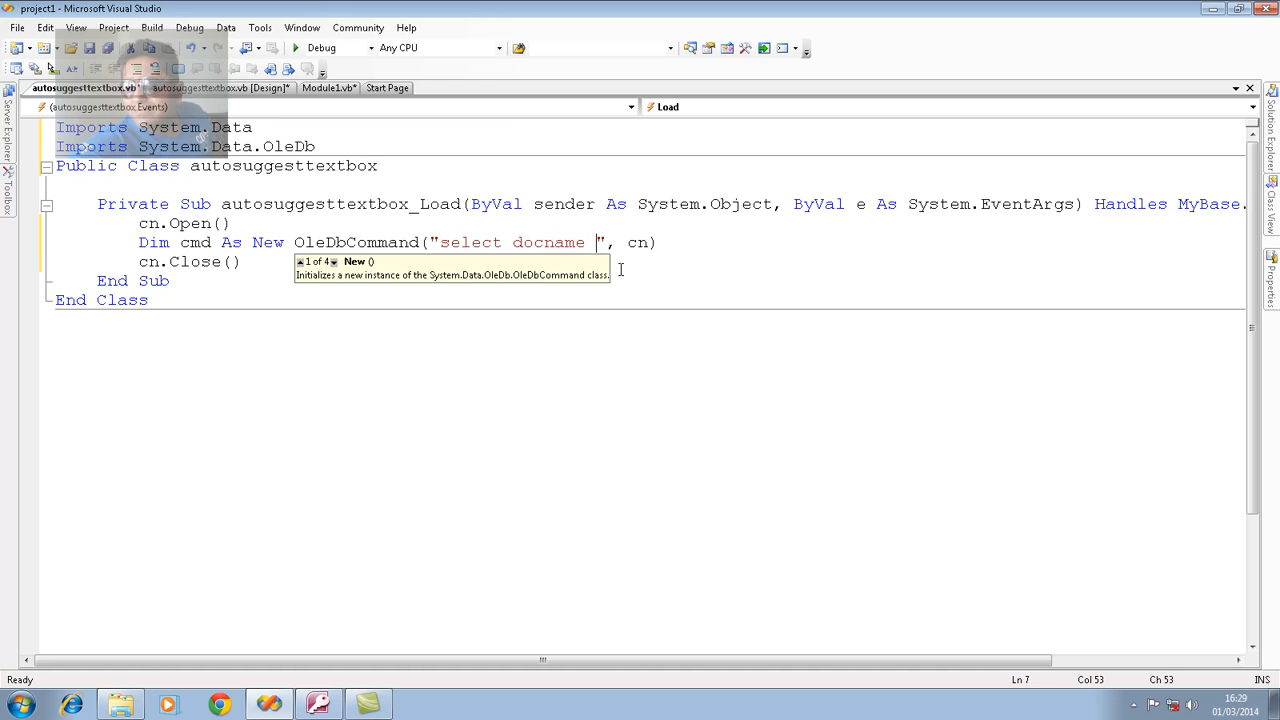
{"action": "type", "text": "from"}
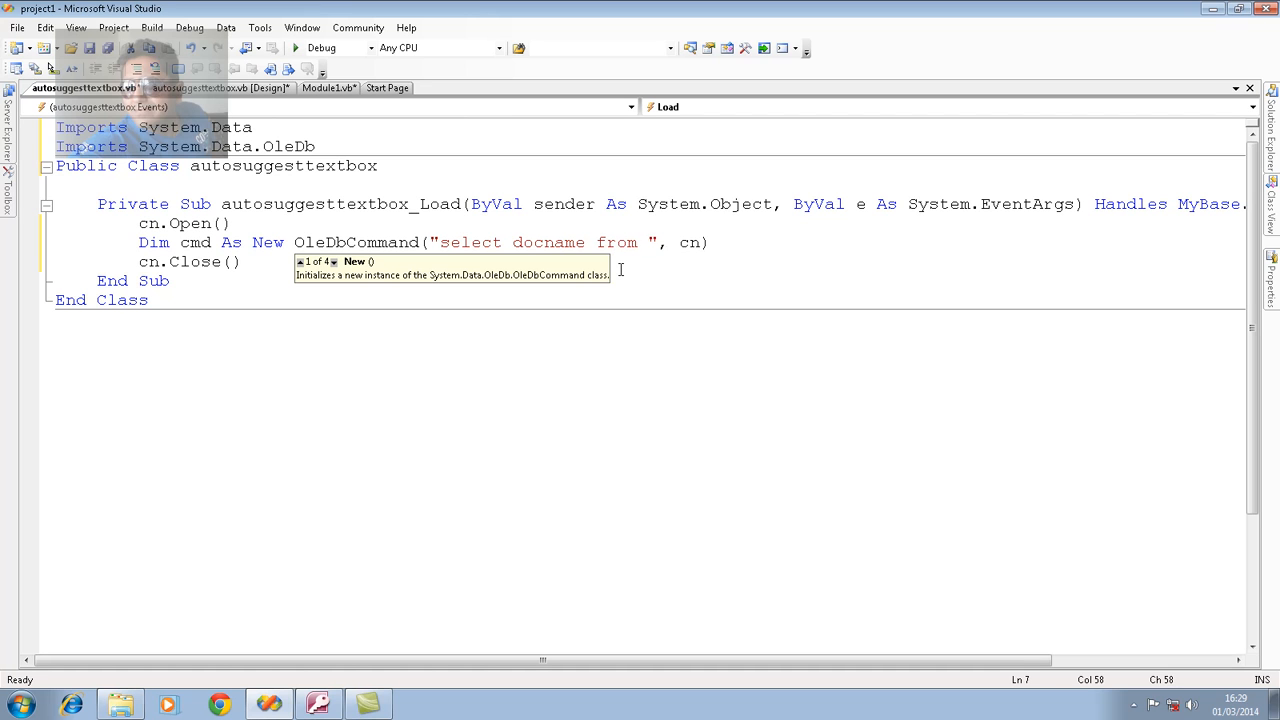
{"action": "type", "text": "docdet"}
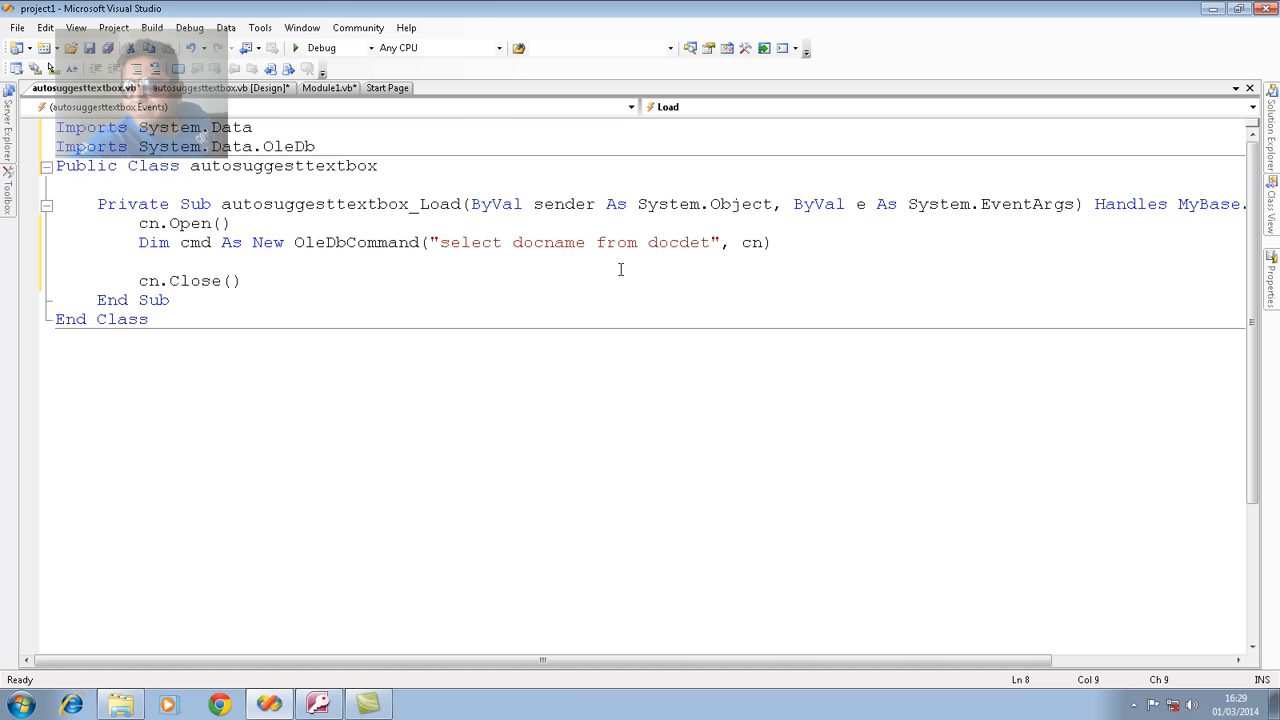
Declare Dim dr As OleDbDataReader = cmd.ExecuteReader.
{"action": "type", "text": "dim dr"}
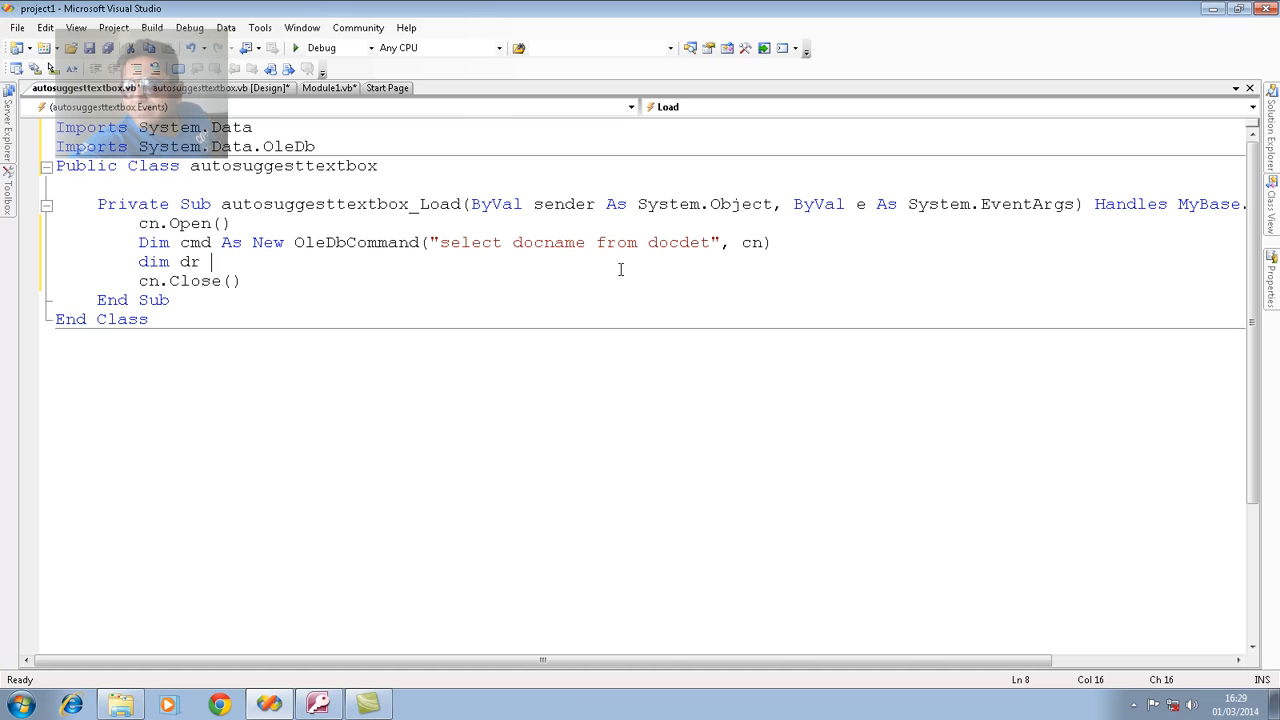
{"action": "type", "text": "as"}
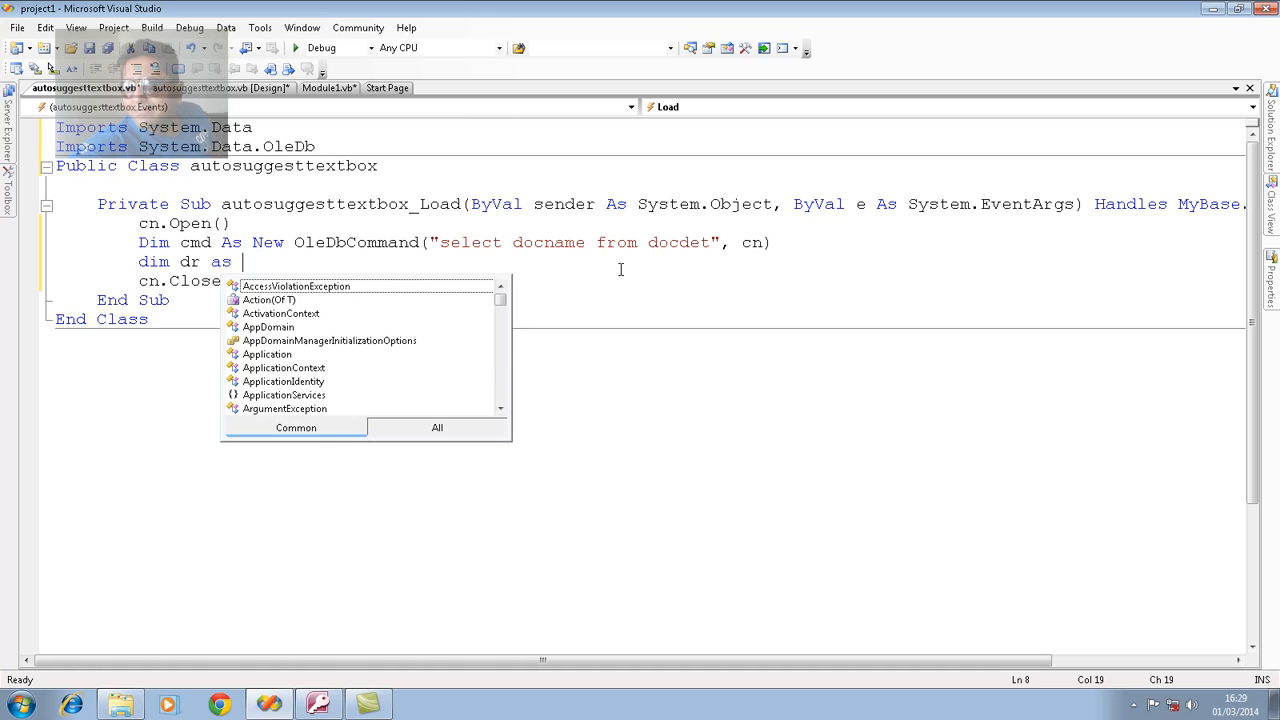
{"action": "type", "text": "ol"}
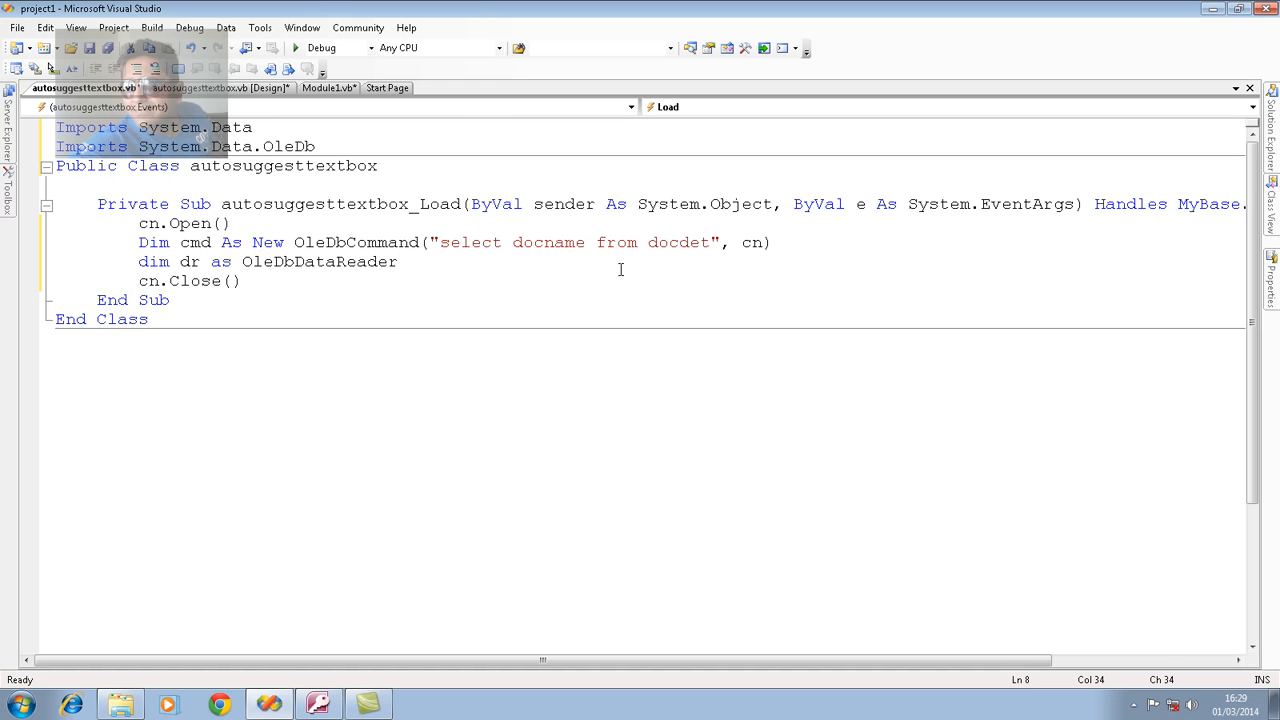
{"action": "type", "text": "=cmd"}
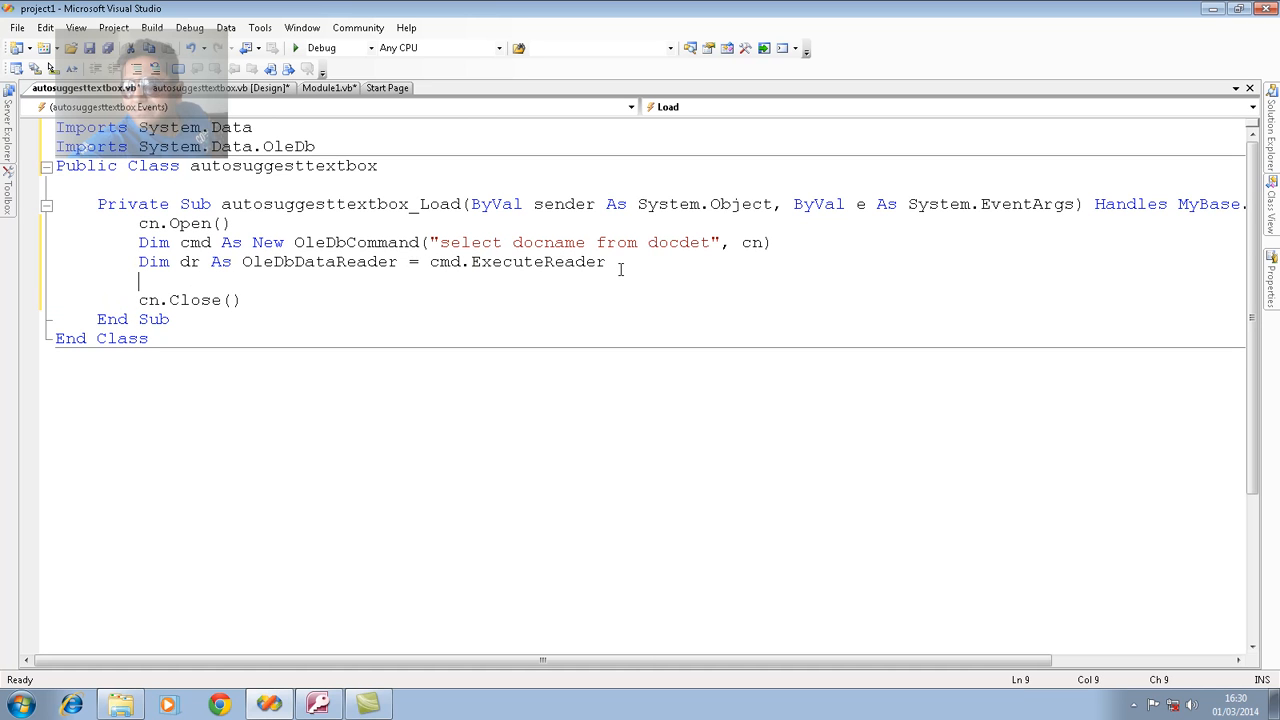
{"action": "mouse_move", "coordinate": [648, 244]}
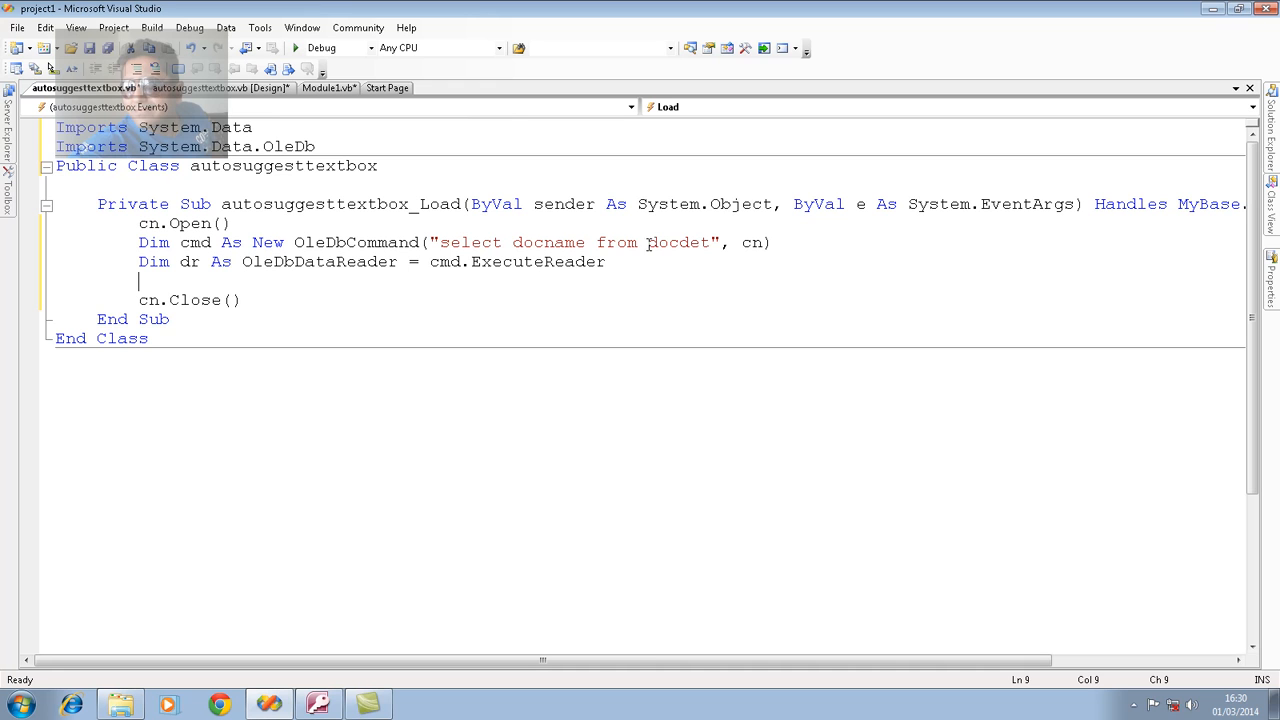
Add a While dr.Read ... End While loop shell after the reader.
{"action": "double_click", "coordinate": [678, 242]}
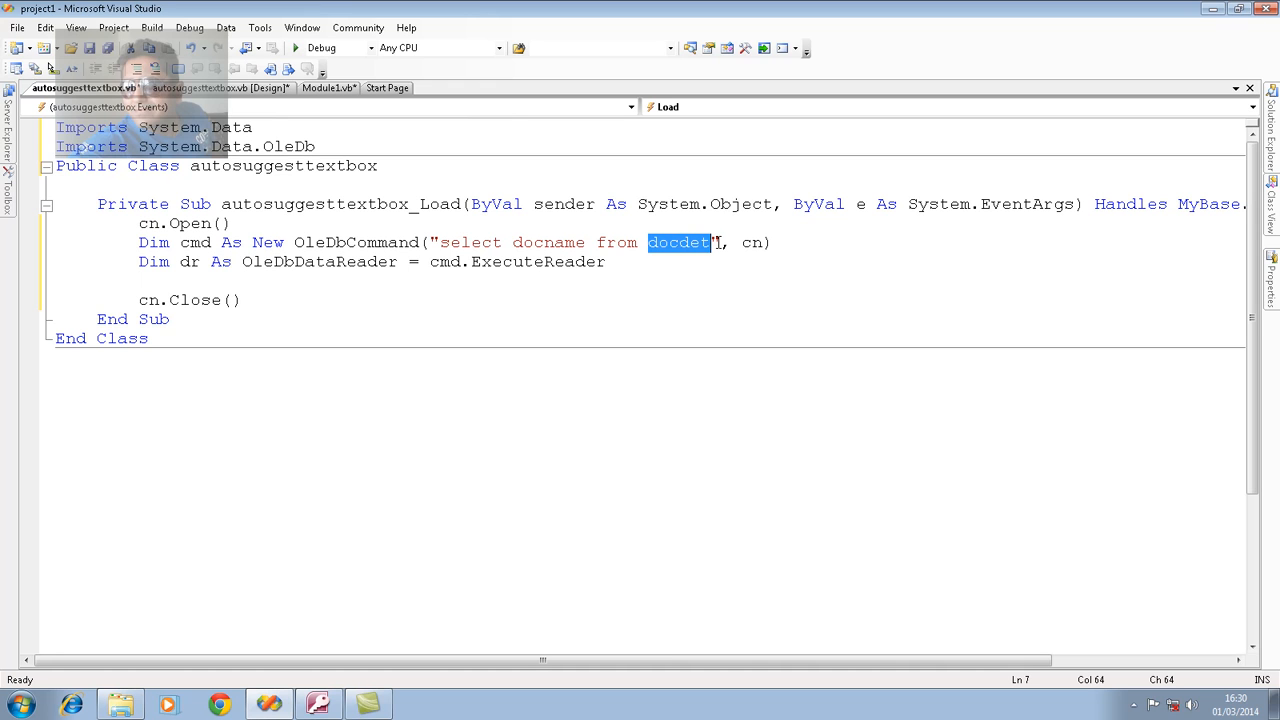
{"action": "type", "text": "w"}
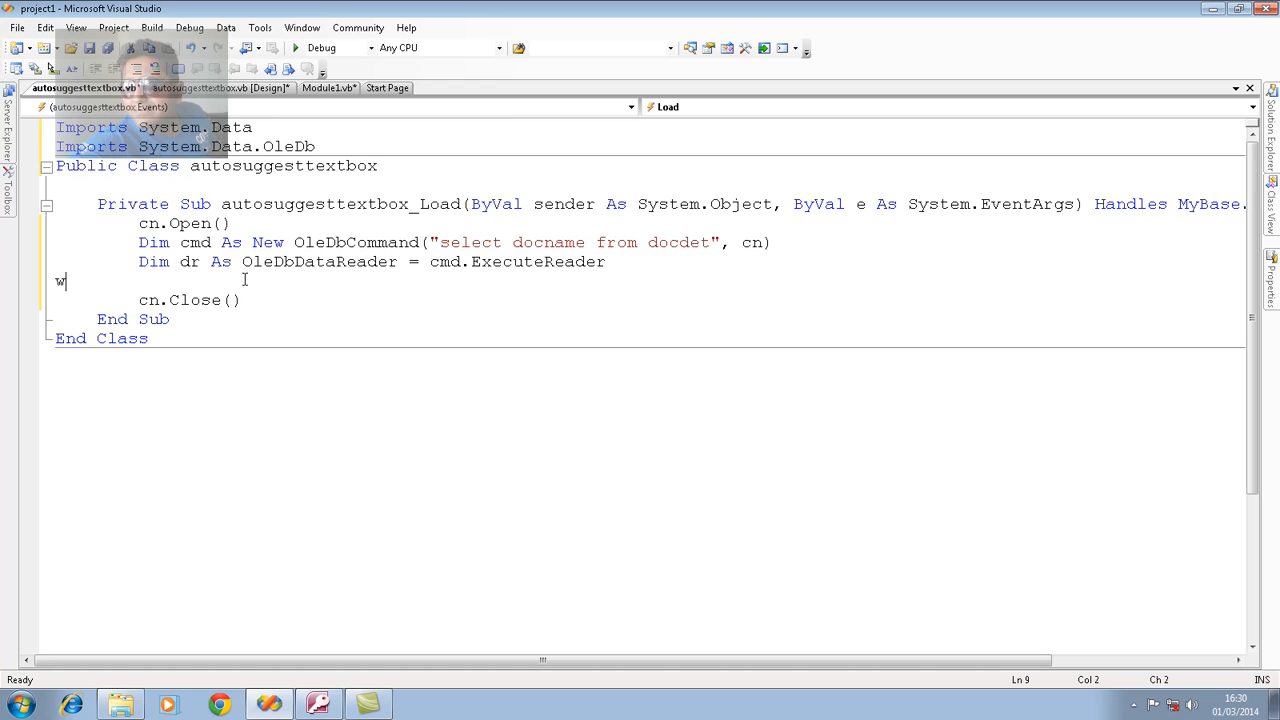
{"action": "type", "text": "hile dr.Rea"}
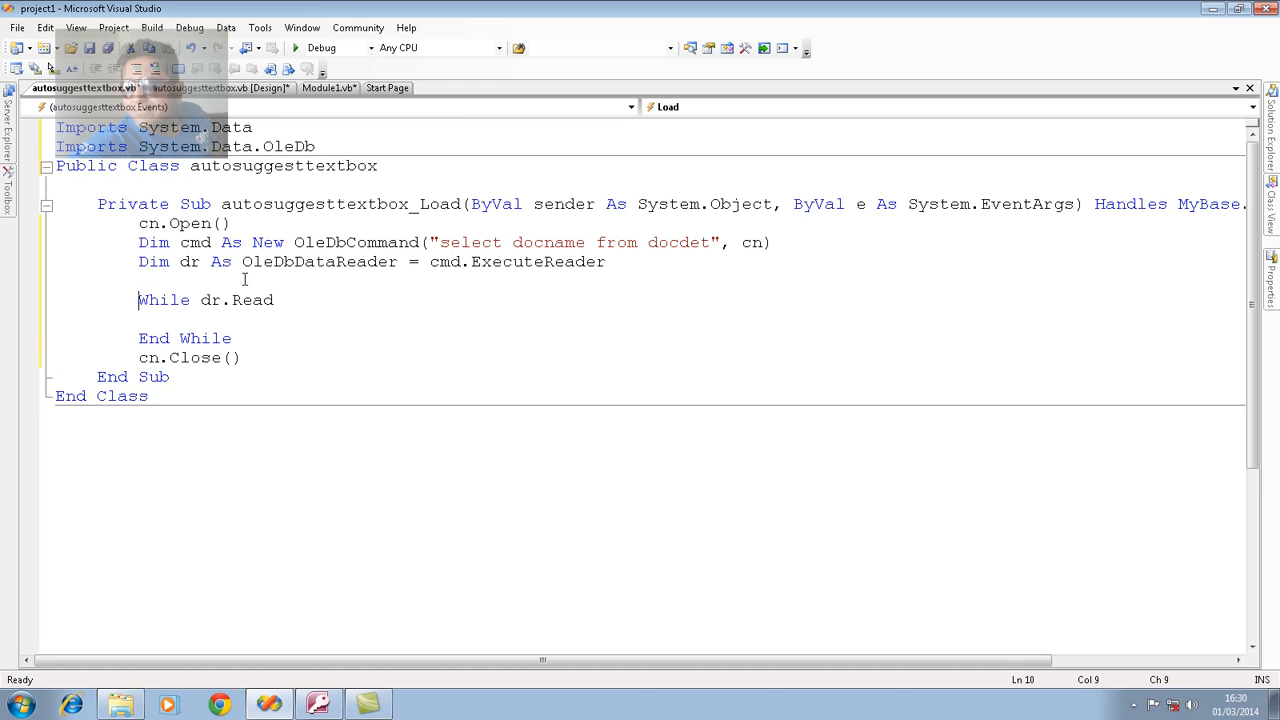
Declare Dim x As New AutoCompleteStringCollection before the While loop, fixing a mistyped class name.
{"action": "type", "text": "dim"}
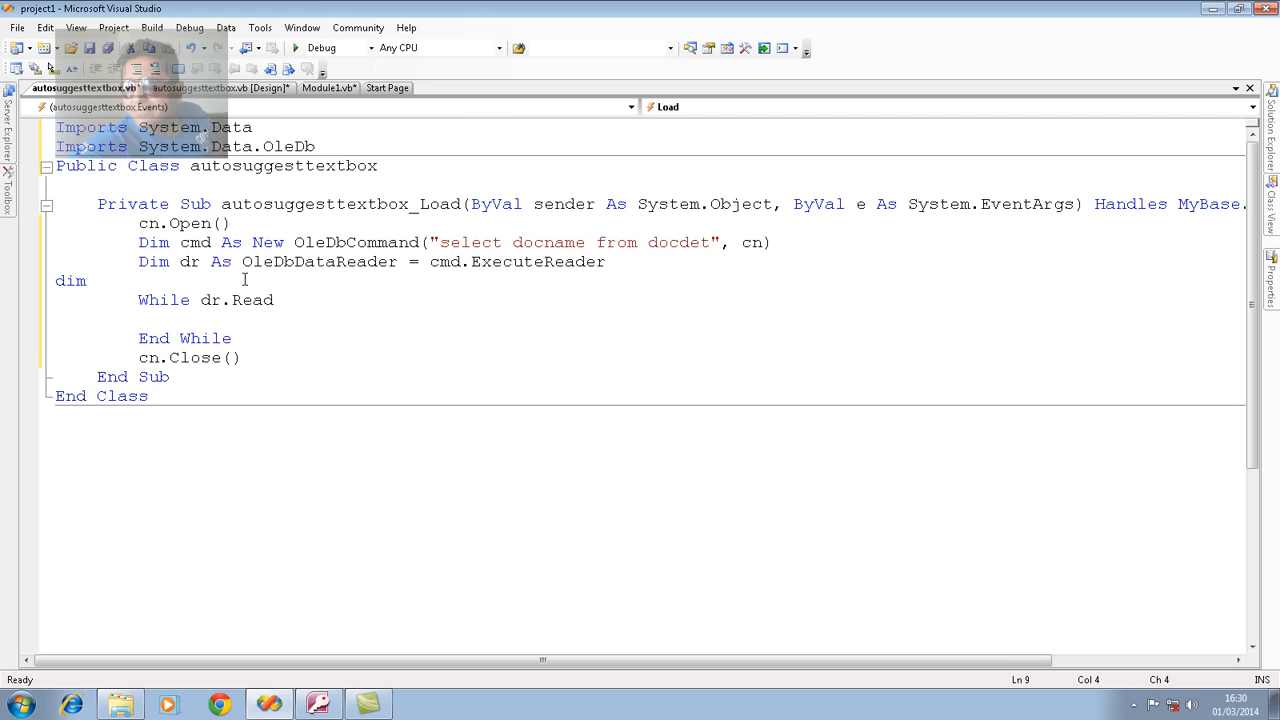
{"action": "type", "text": "x a"}
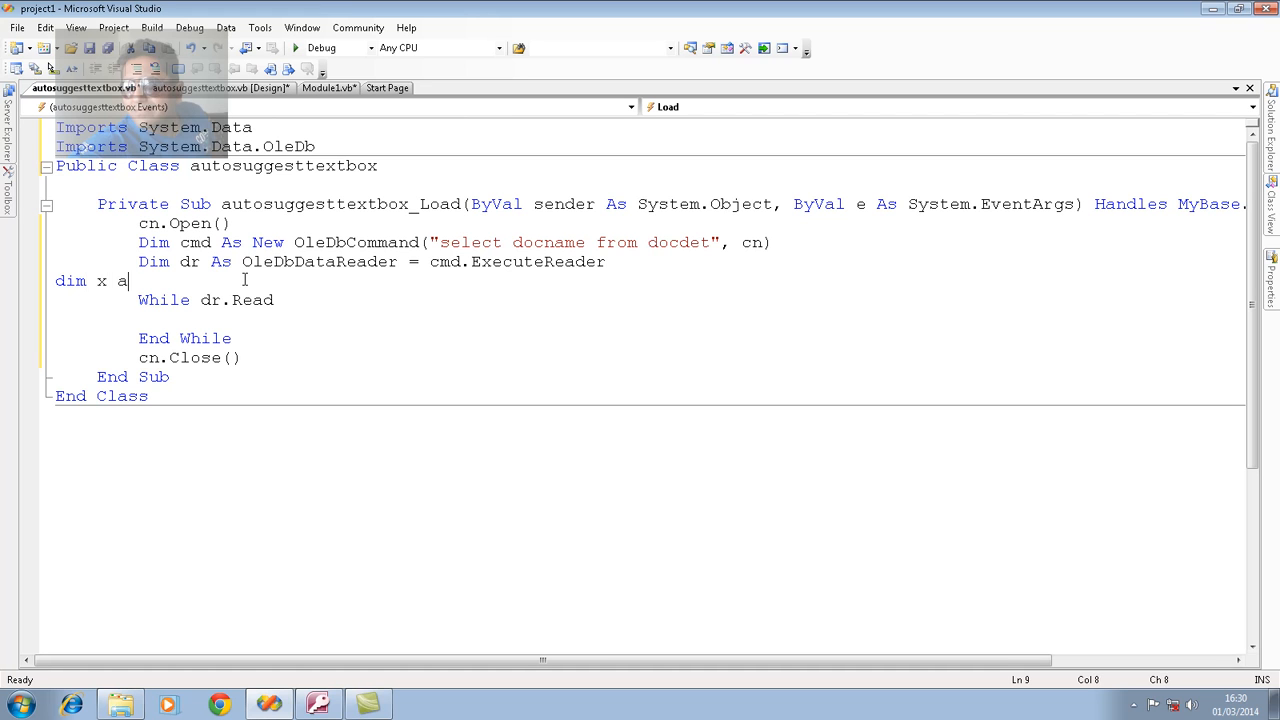
{"action": "type", "text": "s mew"}
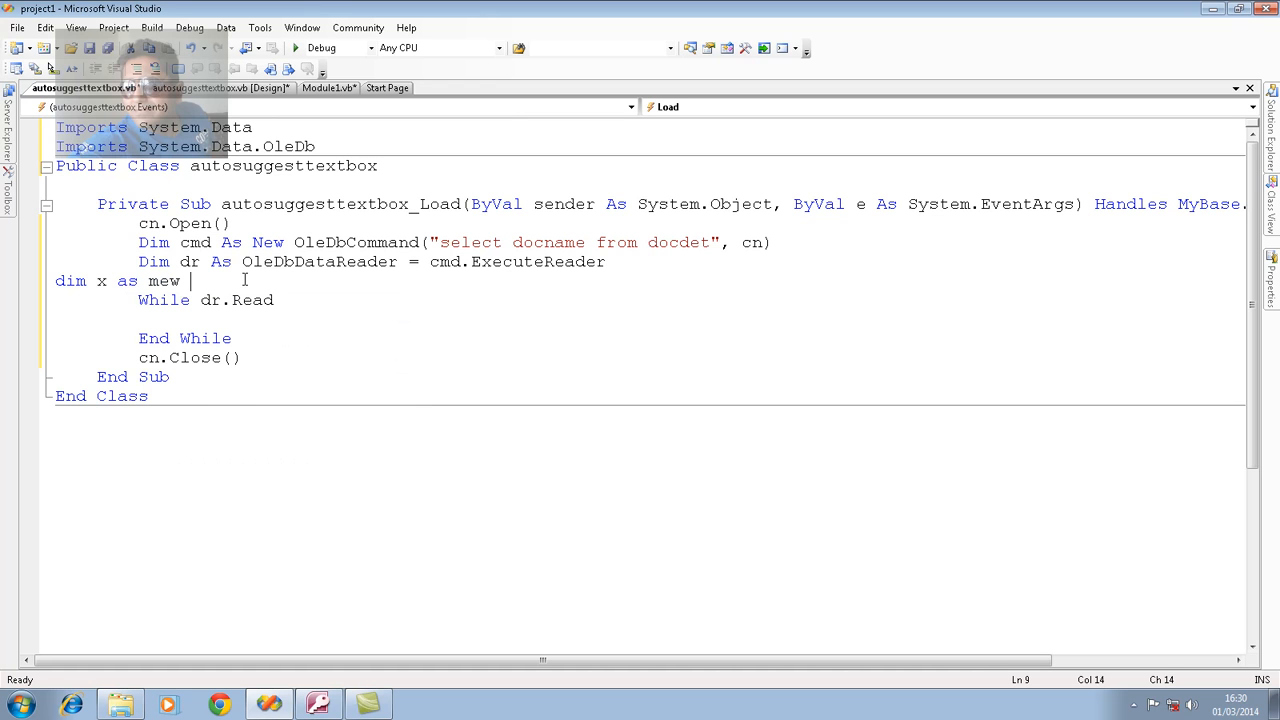
{"action": "type", "text": "ai"}
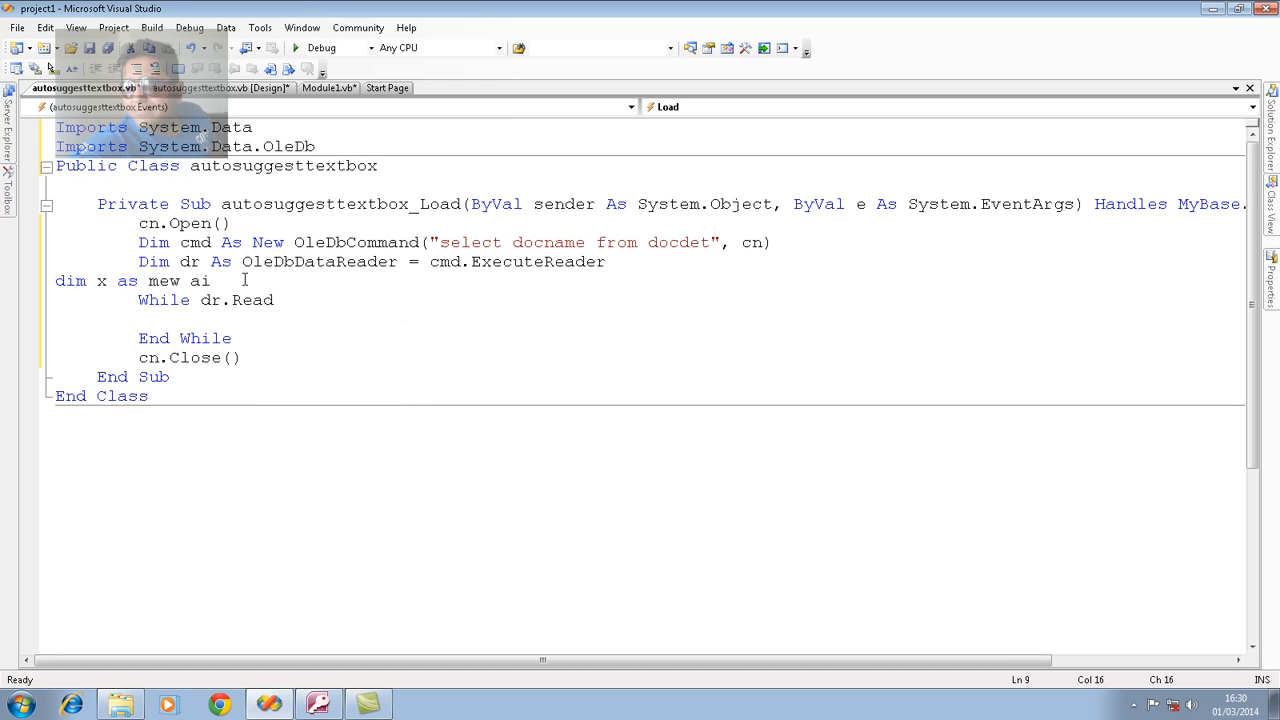
{"action": "key", "text": "BackSpace"}
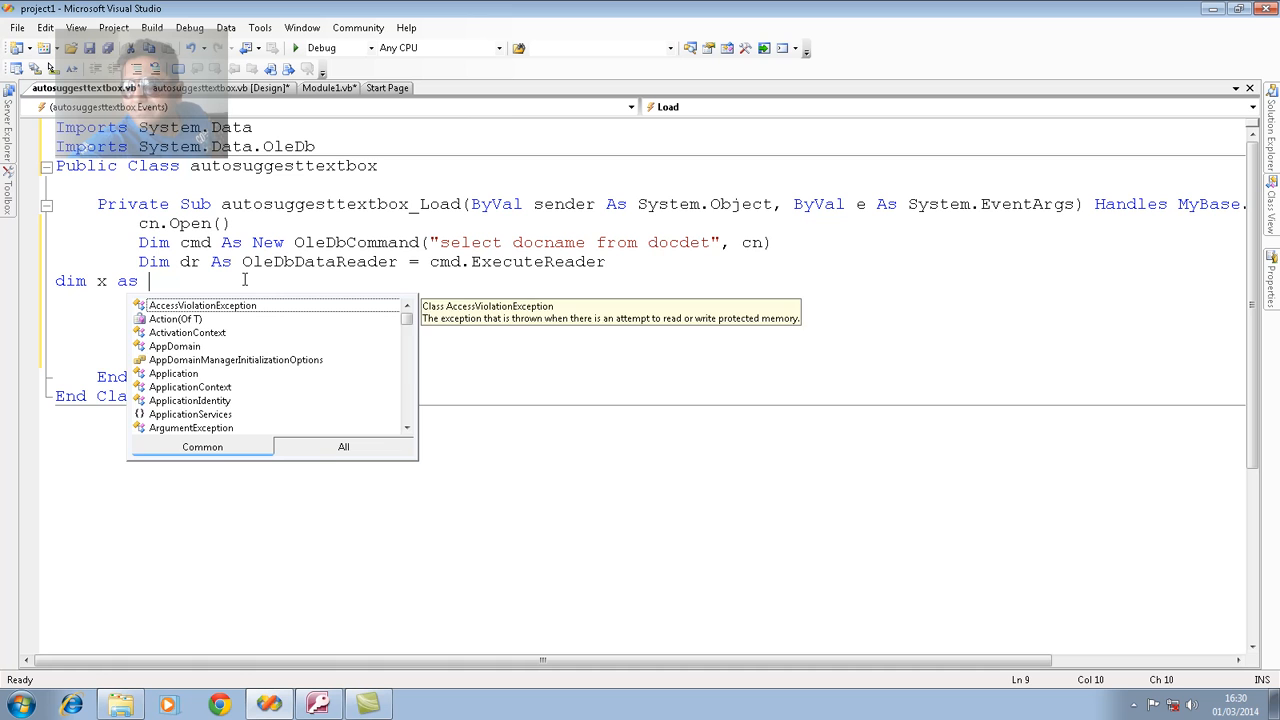
{"action": "type", "text": "New ol"}
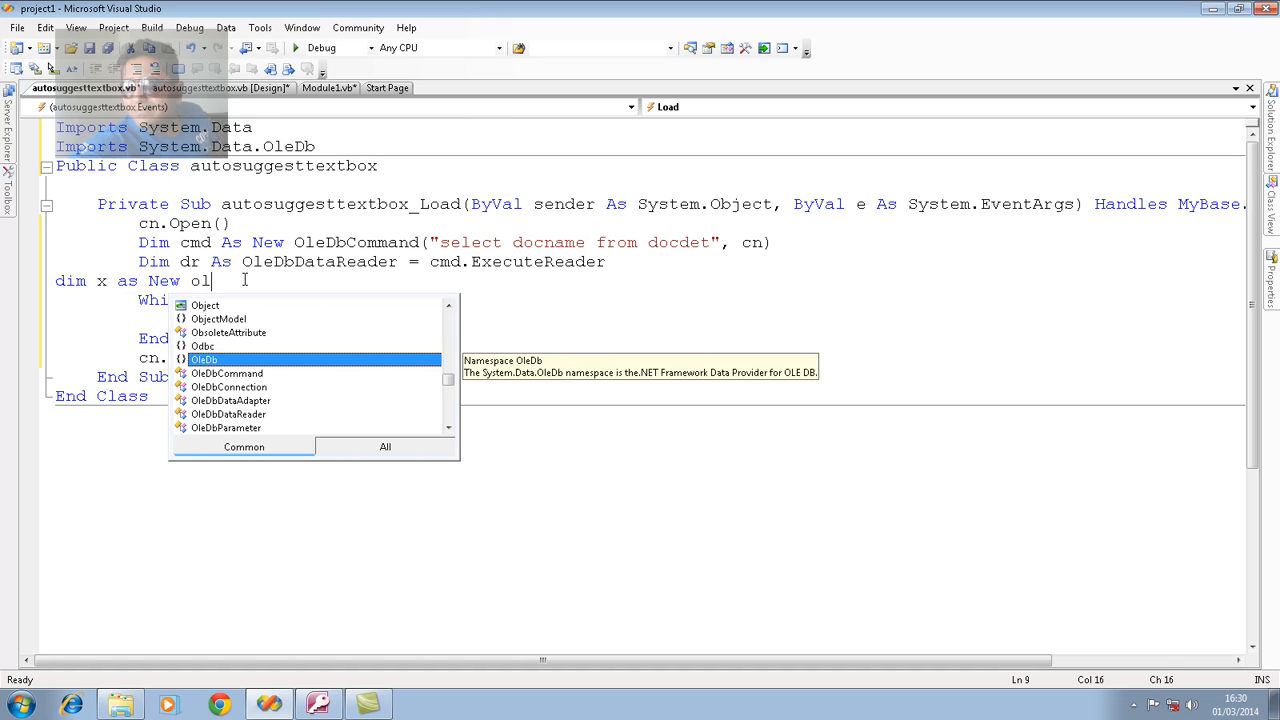
{"action": "type", "text": "auto"}
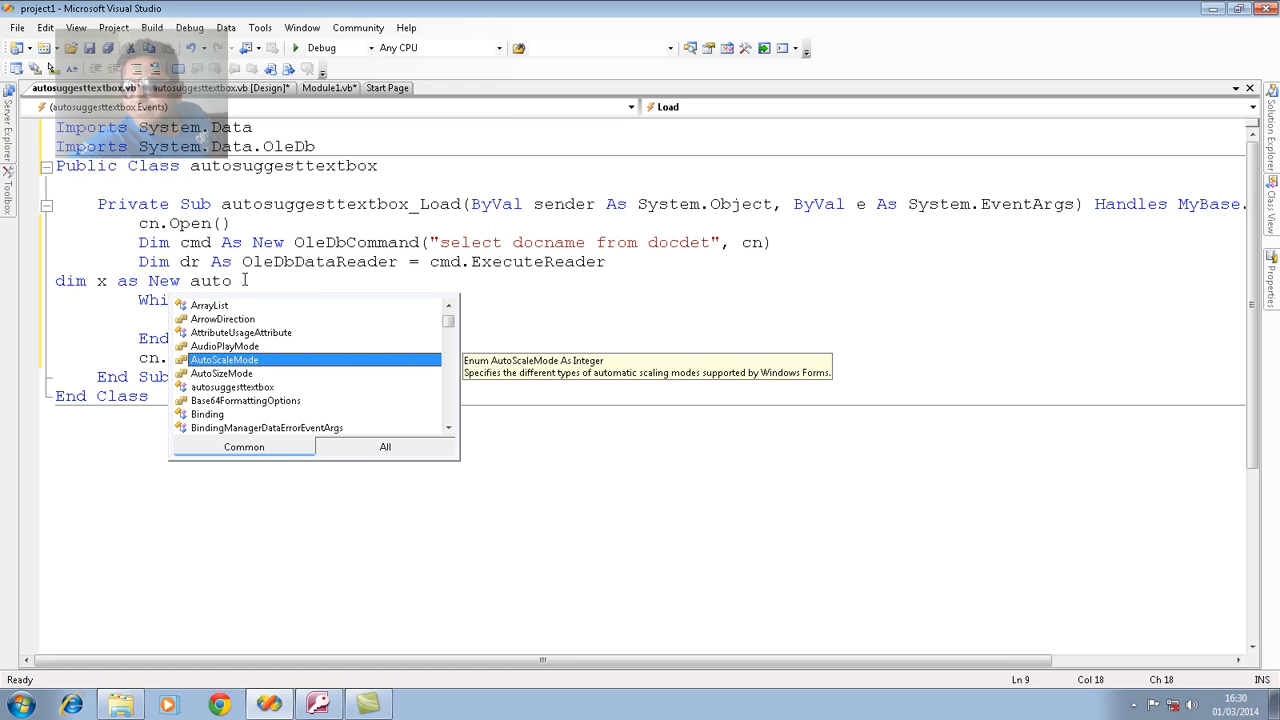
{"action": "type", "text": "chm"}
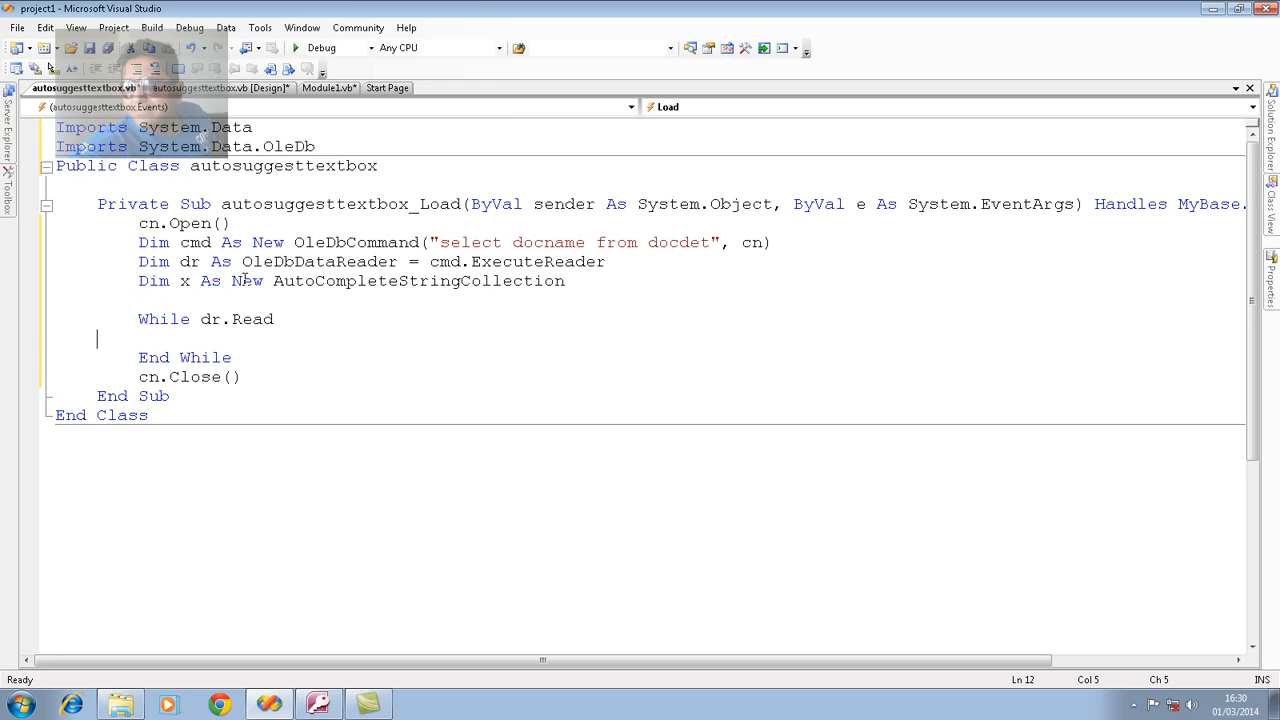
Inside the loop add x.Add(dr.Item("docname").ToString) and start a new line after it.
{"action": "type", "text": "x"}
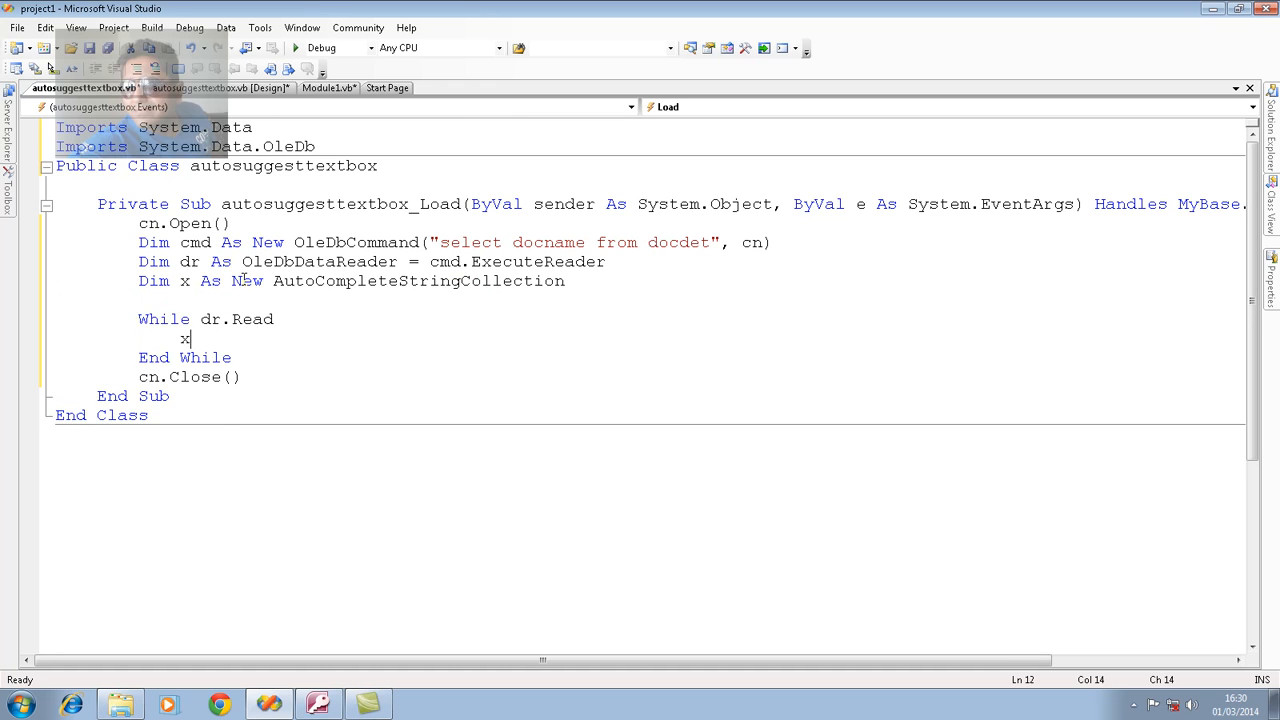
{"action": "type", "text": ".Add("}
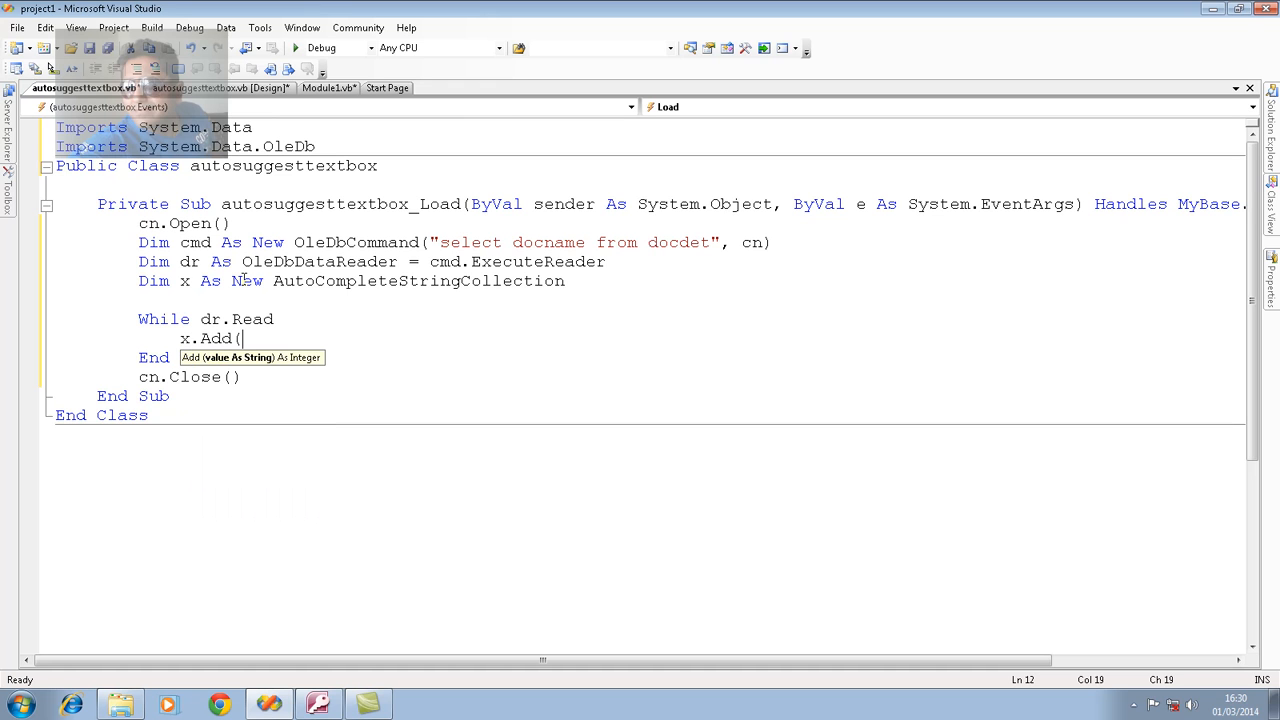
{"action": "type", "text": "dr.Item("}
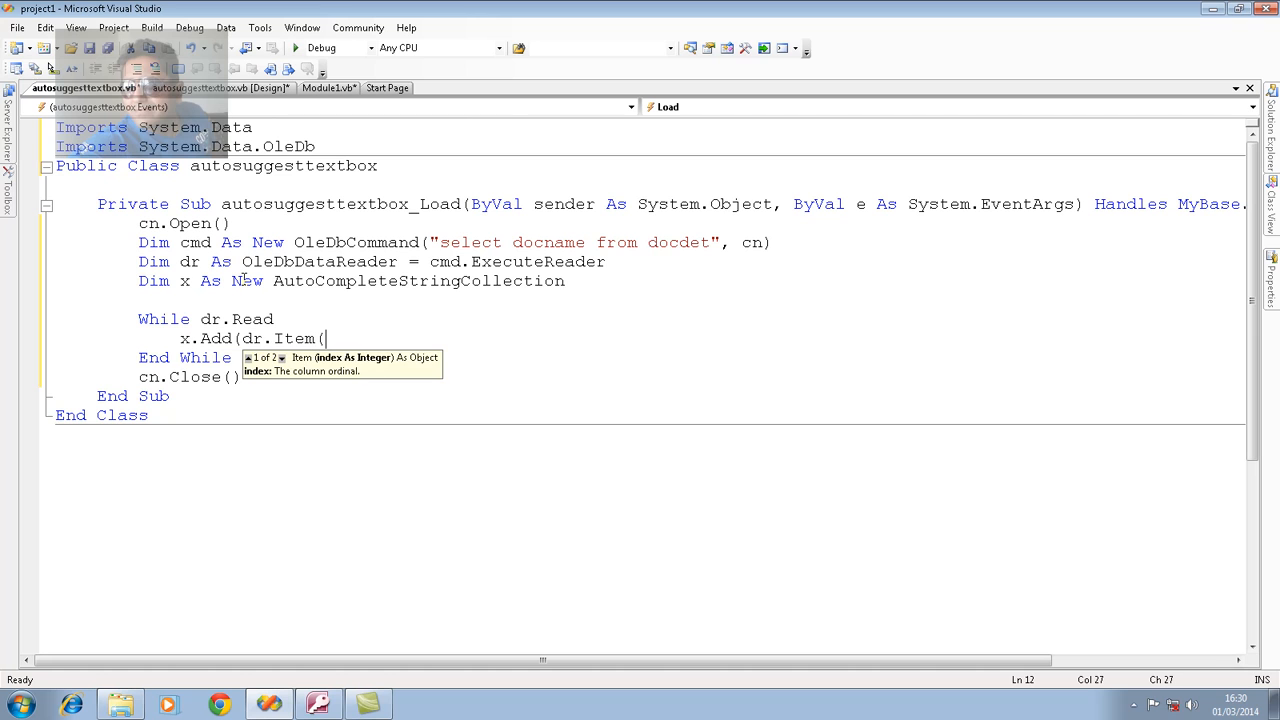
{"action": "type", "text": "\""}
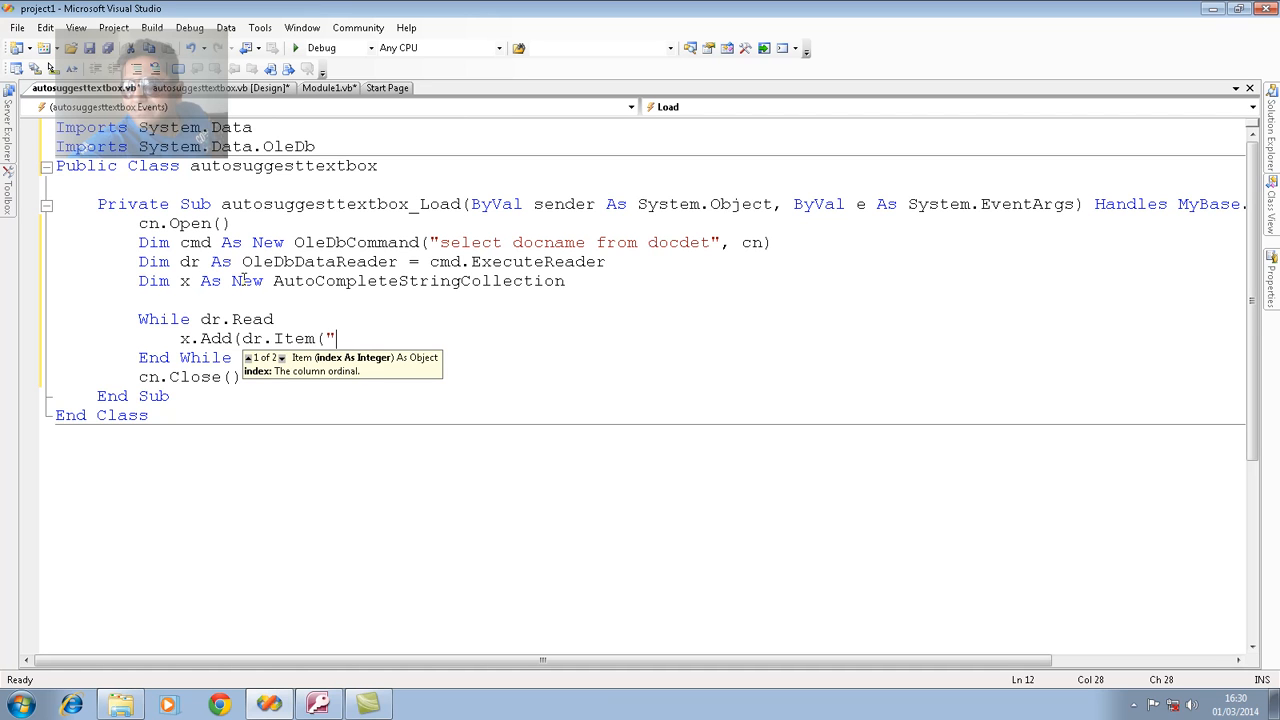
{"action": "type", "text": "docname\").ToString)"}
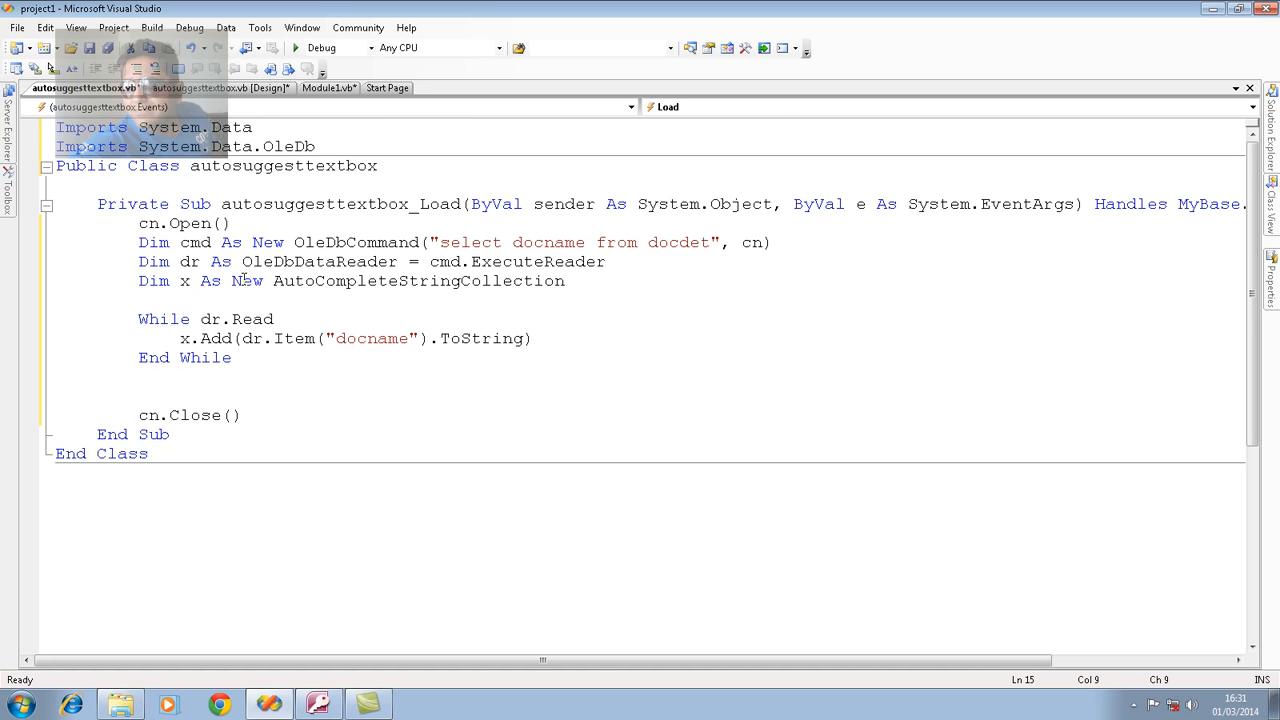
{"action": "left_click", "coordinate": [138, 396]}
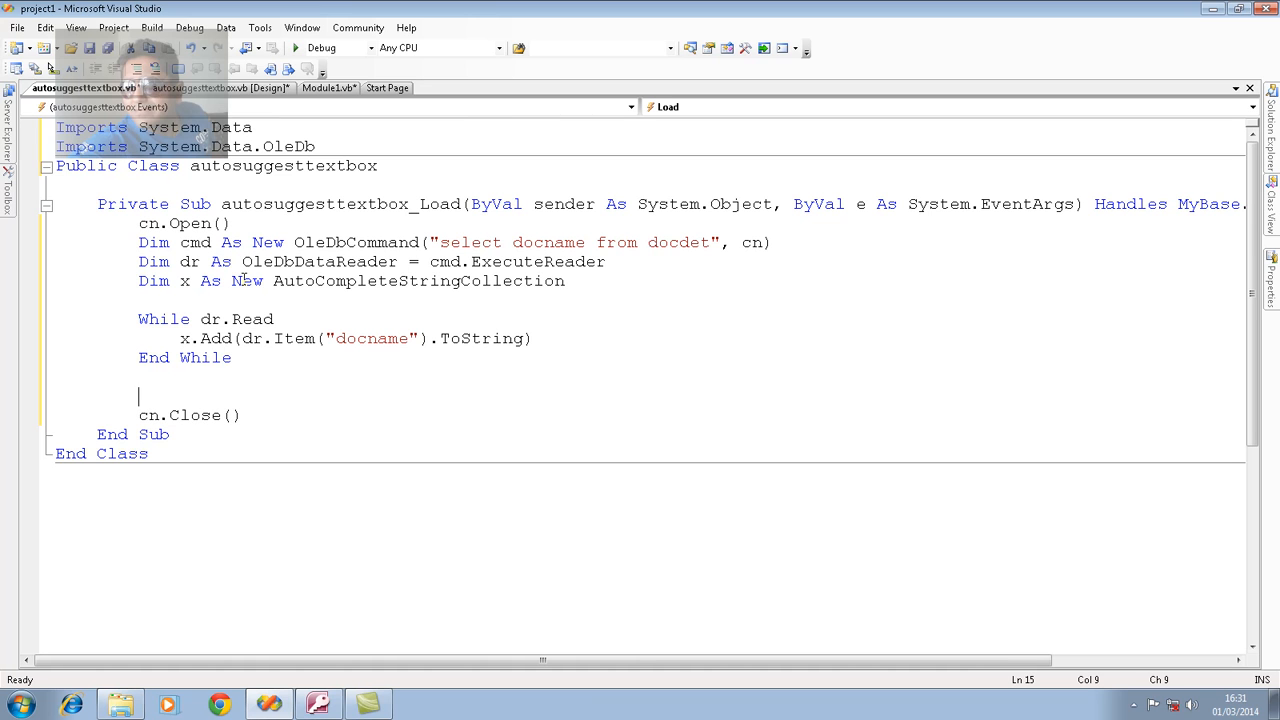
Add TextBox1.AutoCompleteCustomSource = x after the read loop, before cn.Close.
{"action": "type", "text": "tex"}
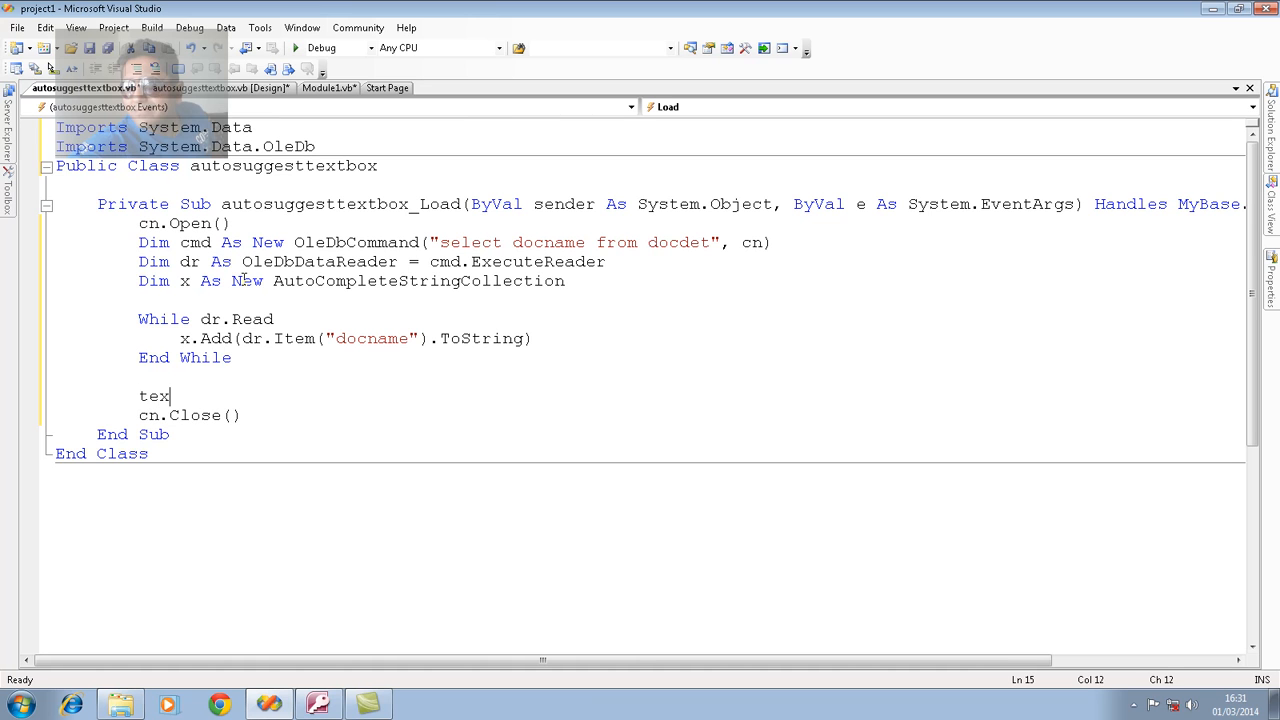
{"action": "type", "text": "tbox1."}
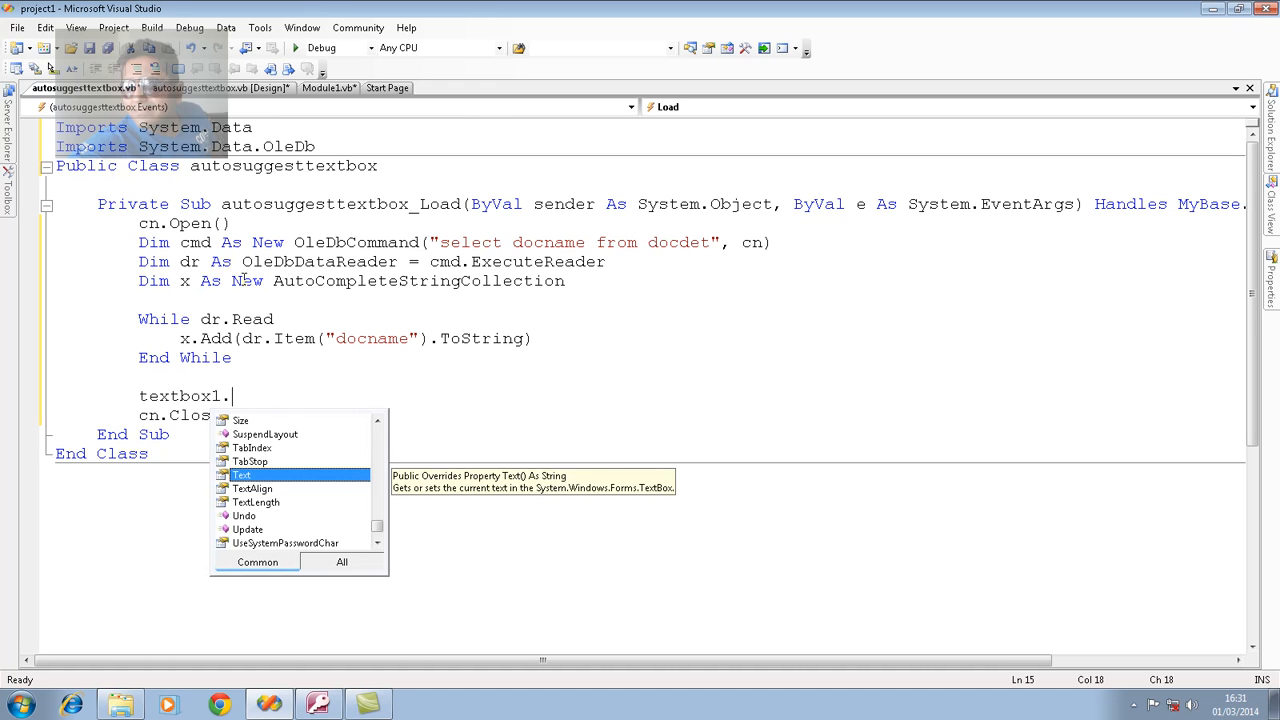
{"action": "type", "text": "au"}
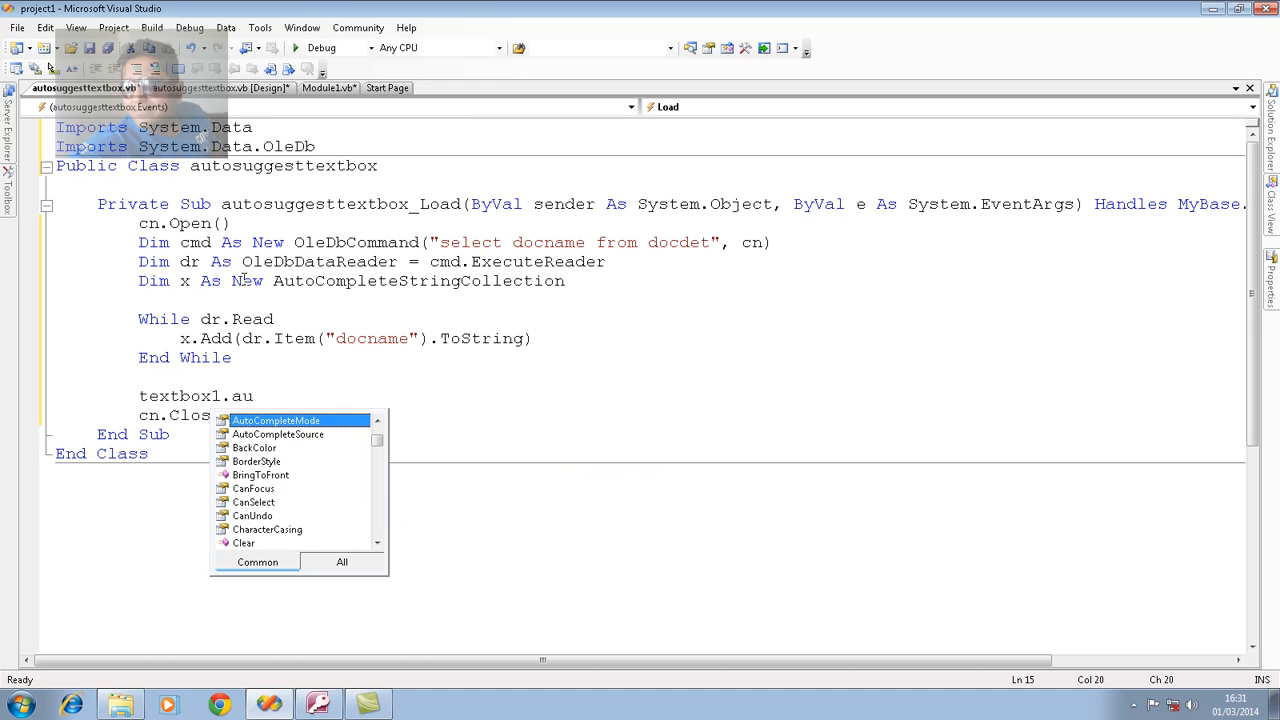
{"action": "mouse_move", "coordinate": [276, 420]}
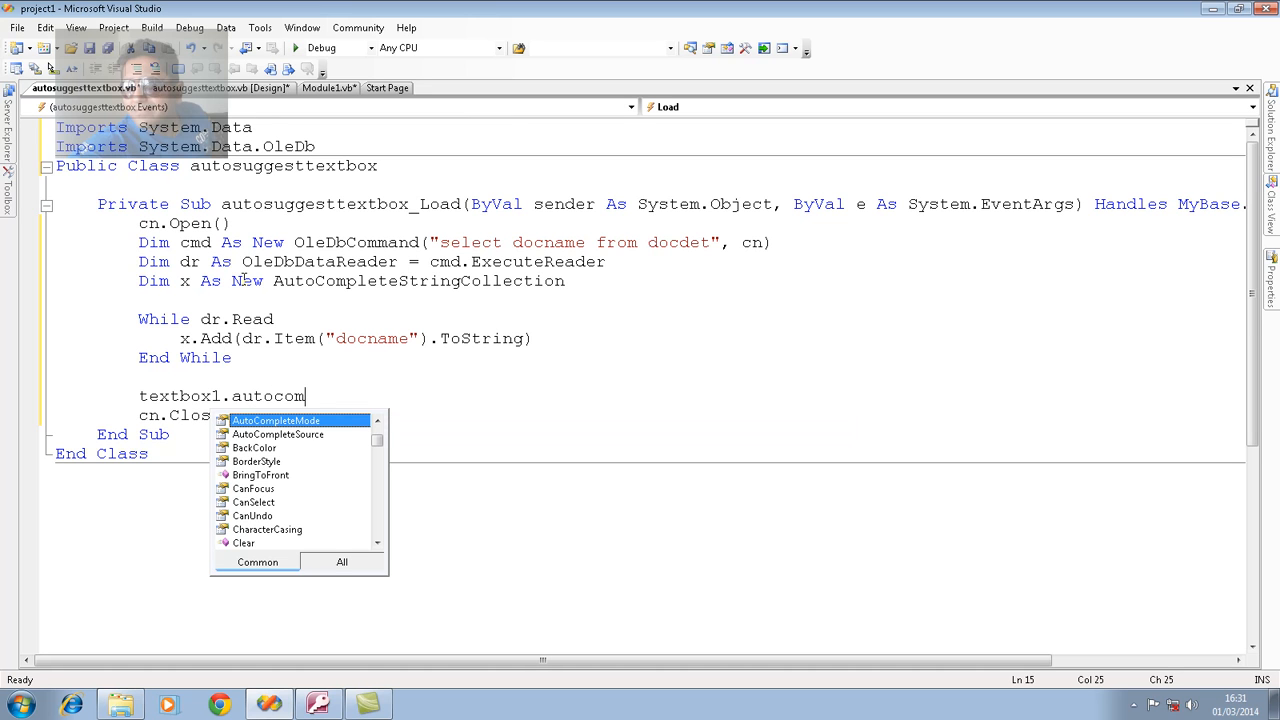
{"action": "type", "text": "ple"}
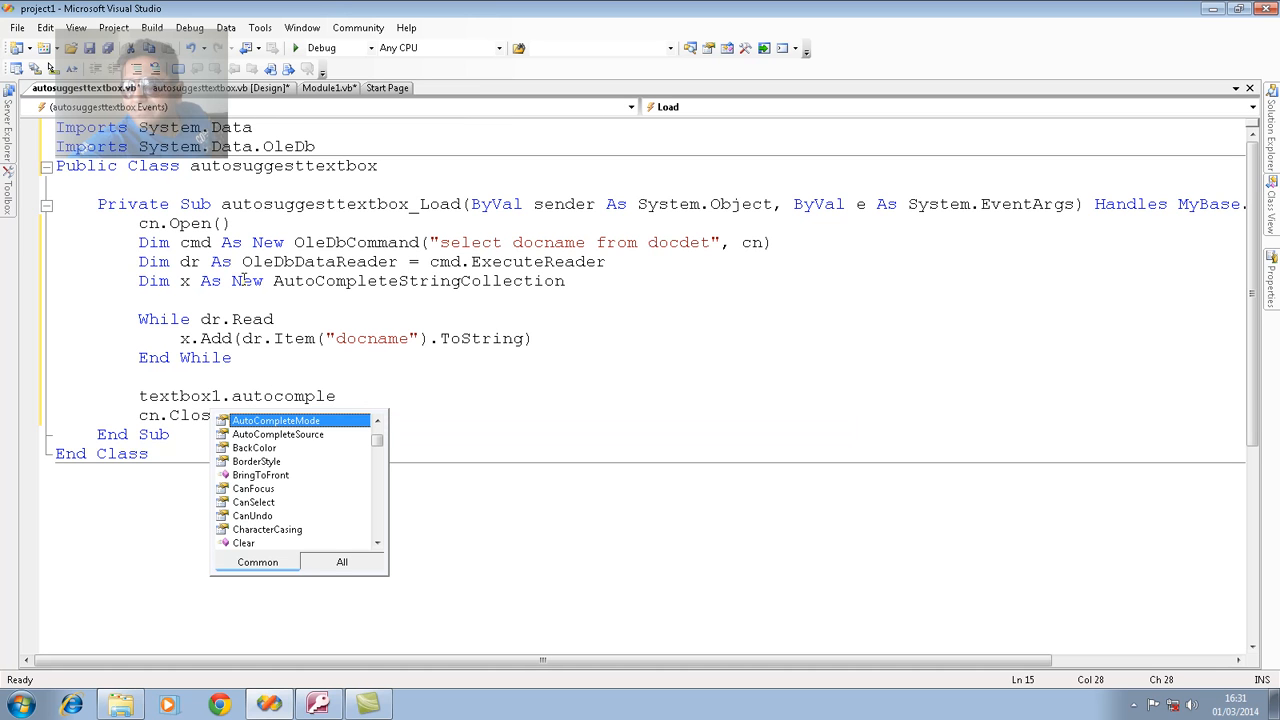
{"action": "mouse_move", "coordinate": [276, 420]}
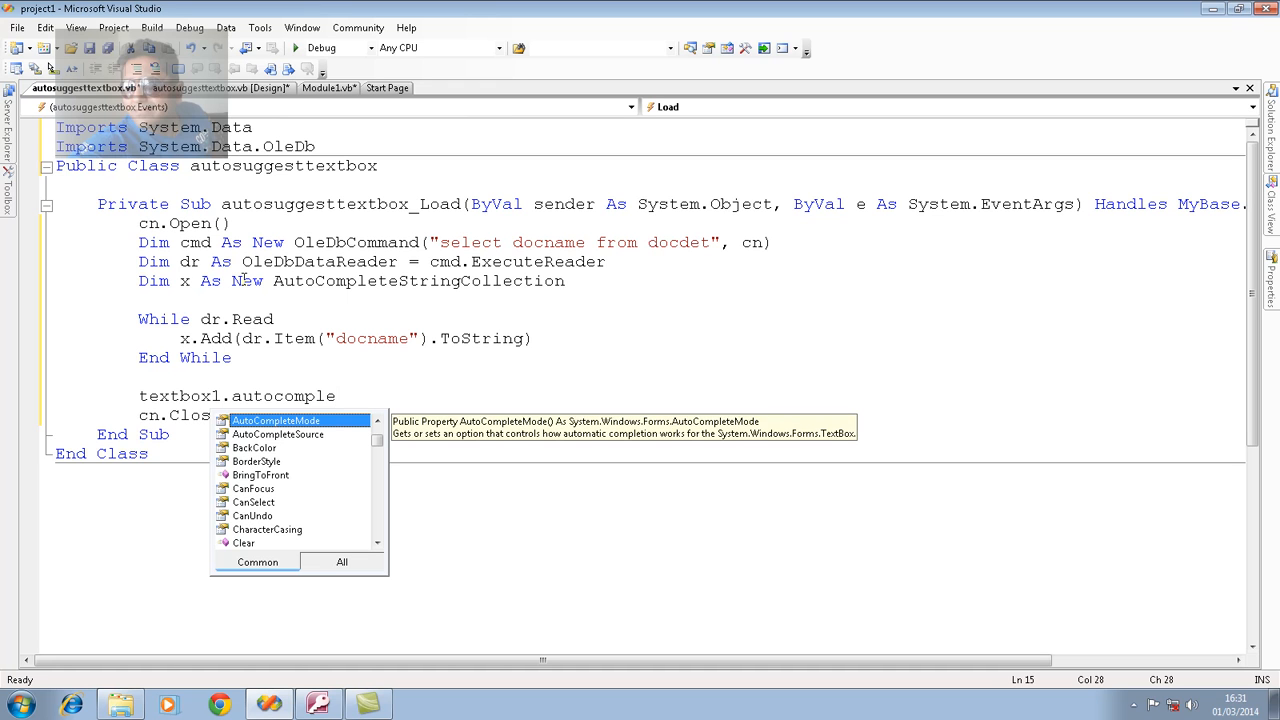
{"action": "scroll", "scroll_direction": "up", "scroll_amount": 3}
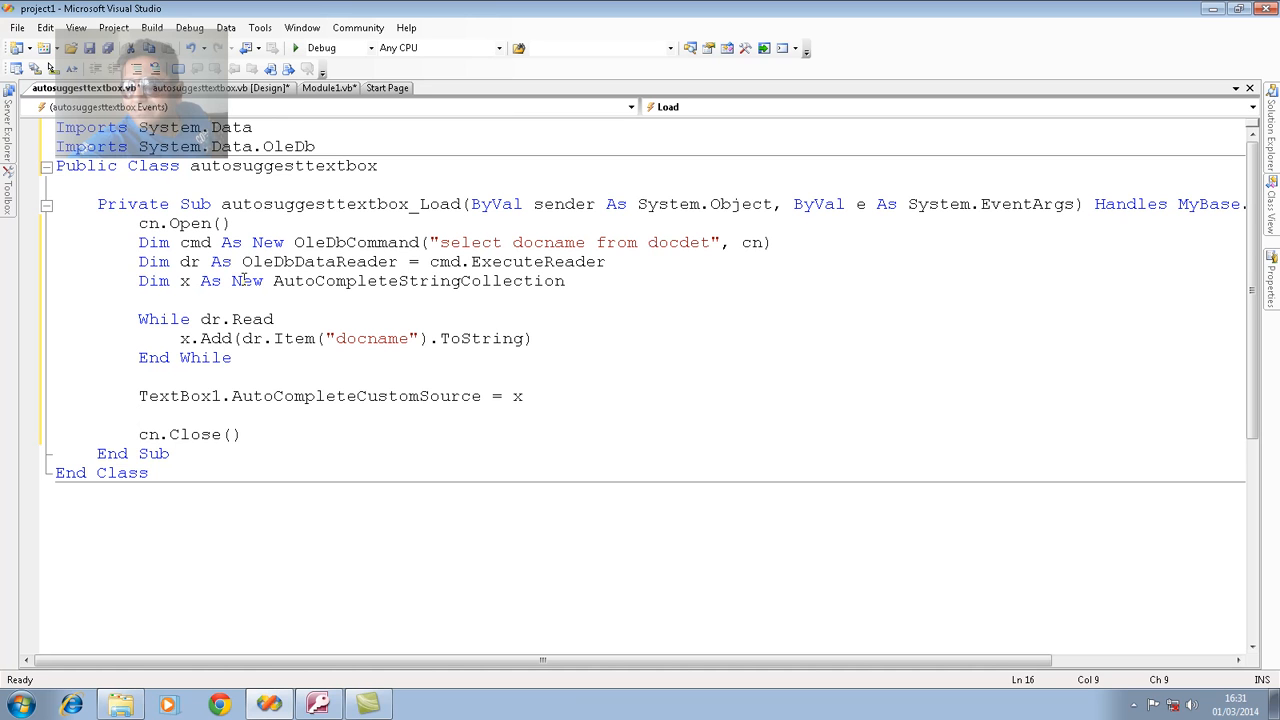
Add TextBox1.AutoCompleteSource = AutoCompleteSource.CustomSource before cn.Close.
{"action": "type", "text": "tex"}
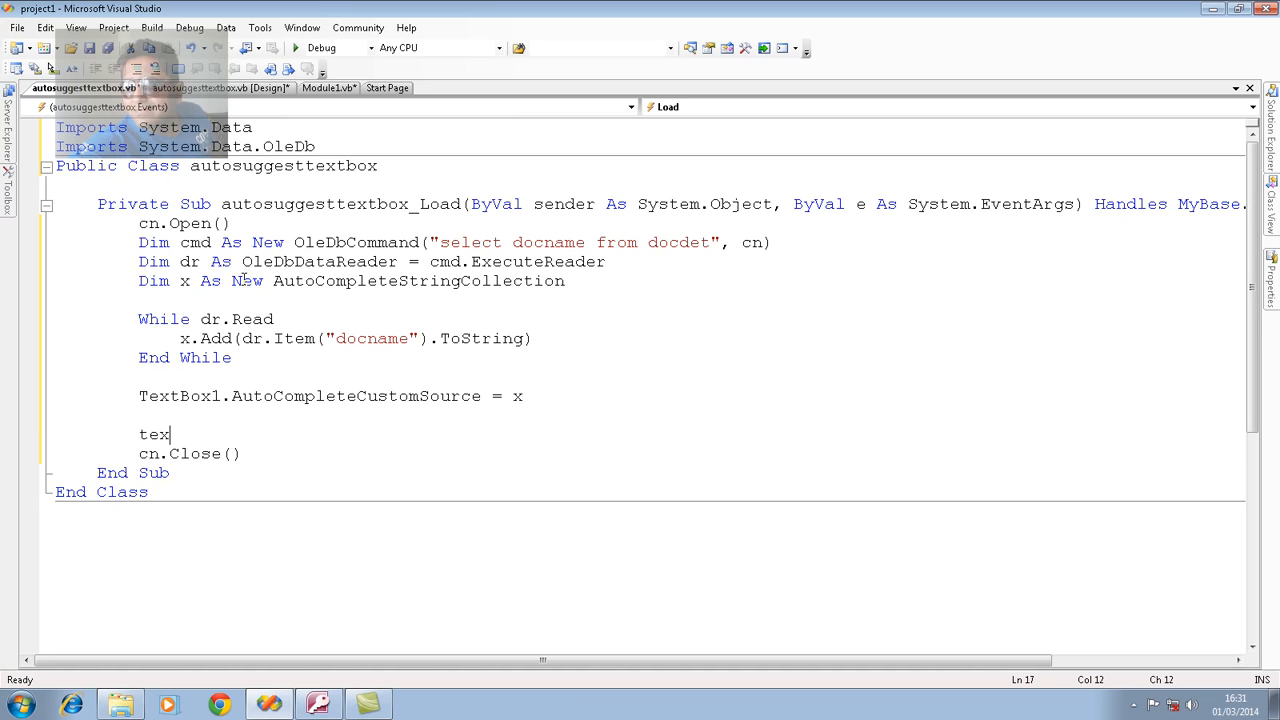
{"action": "type", "text": "tbox"}
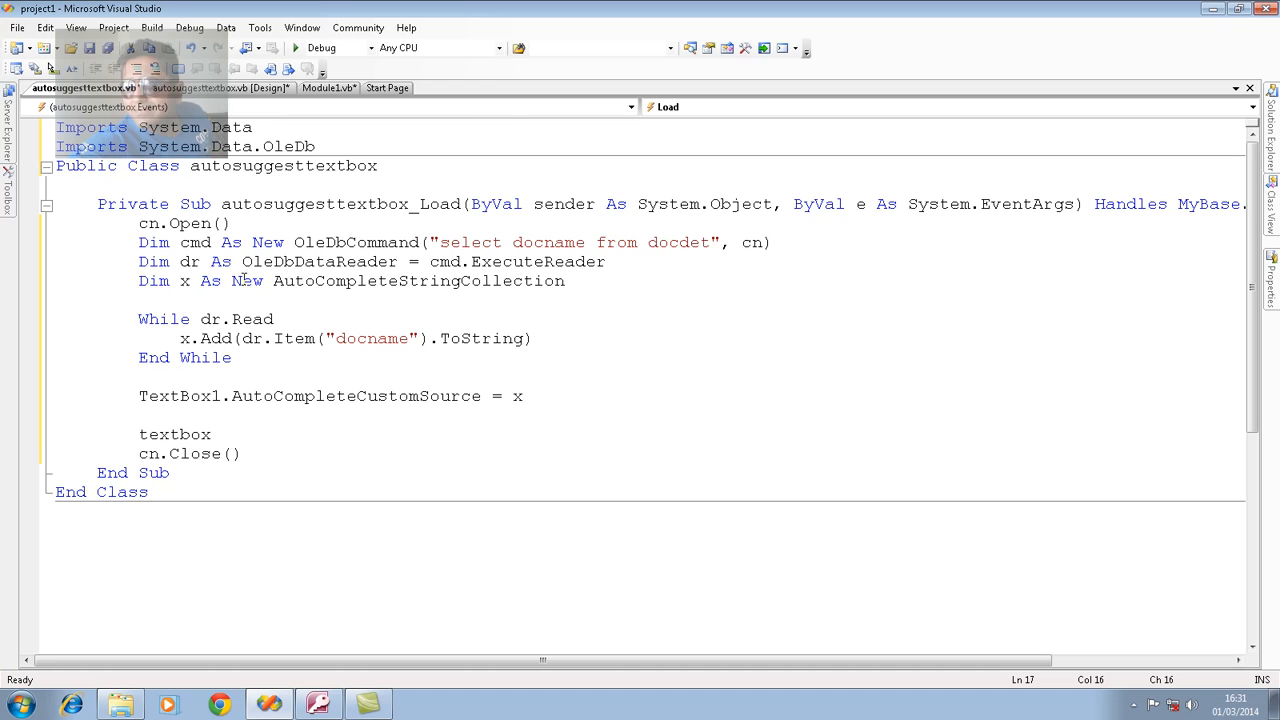
{"action": "type", "text": "1."}
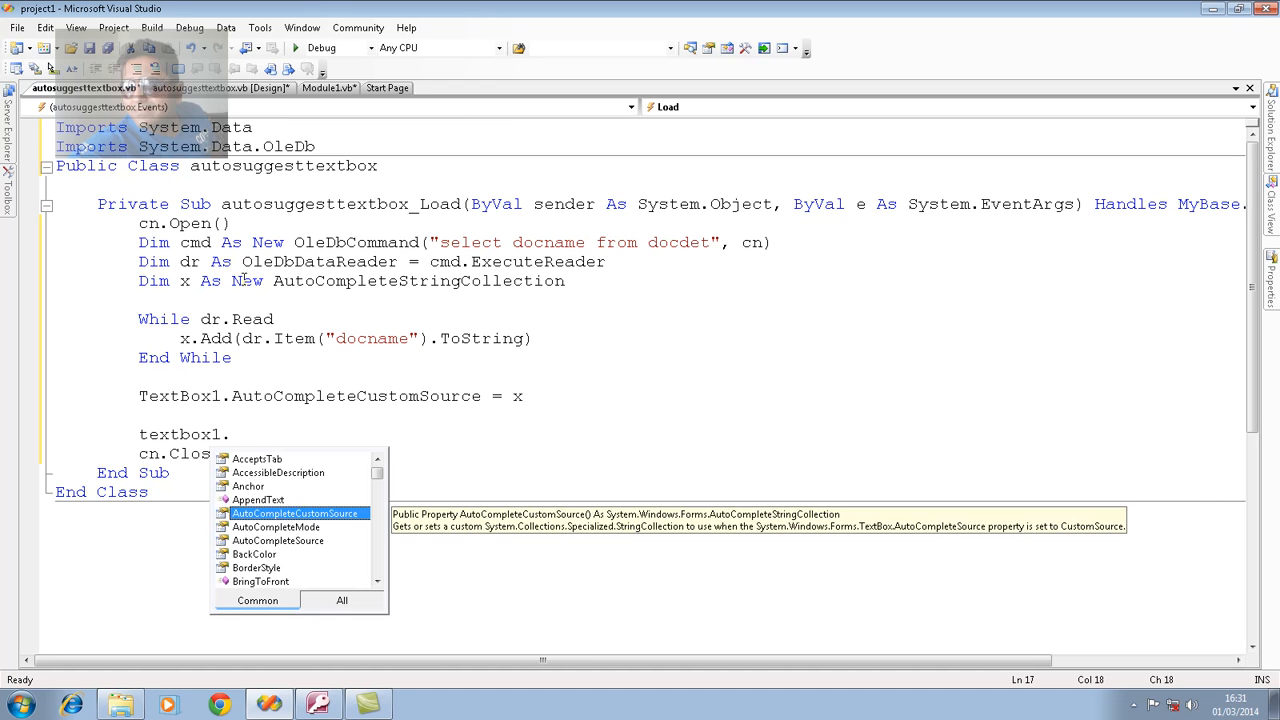
{"action": "type", "text": "autom"}
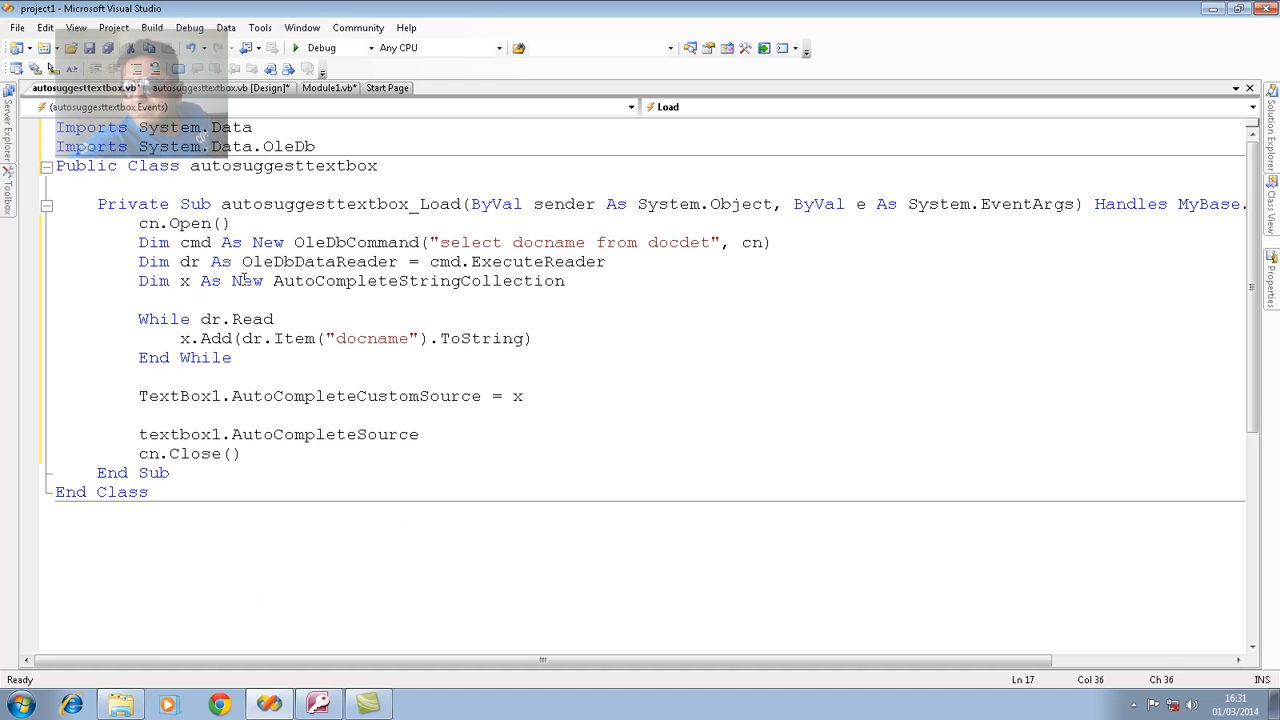
{"action": "type", "text": "="}
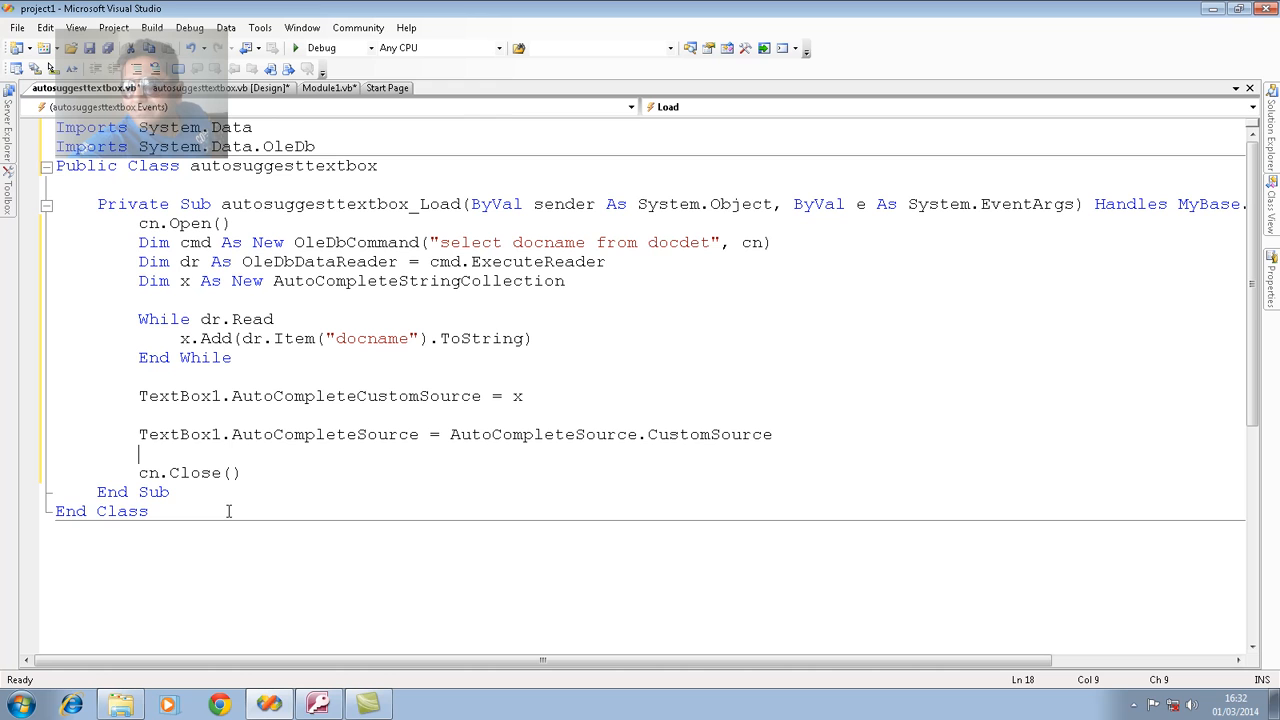
Begin the TextBox1.AutoCompleteMode line, removing a stray equals sign.
{"action": "type", "text": "textbox"}
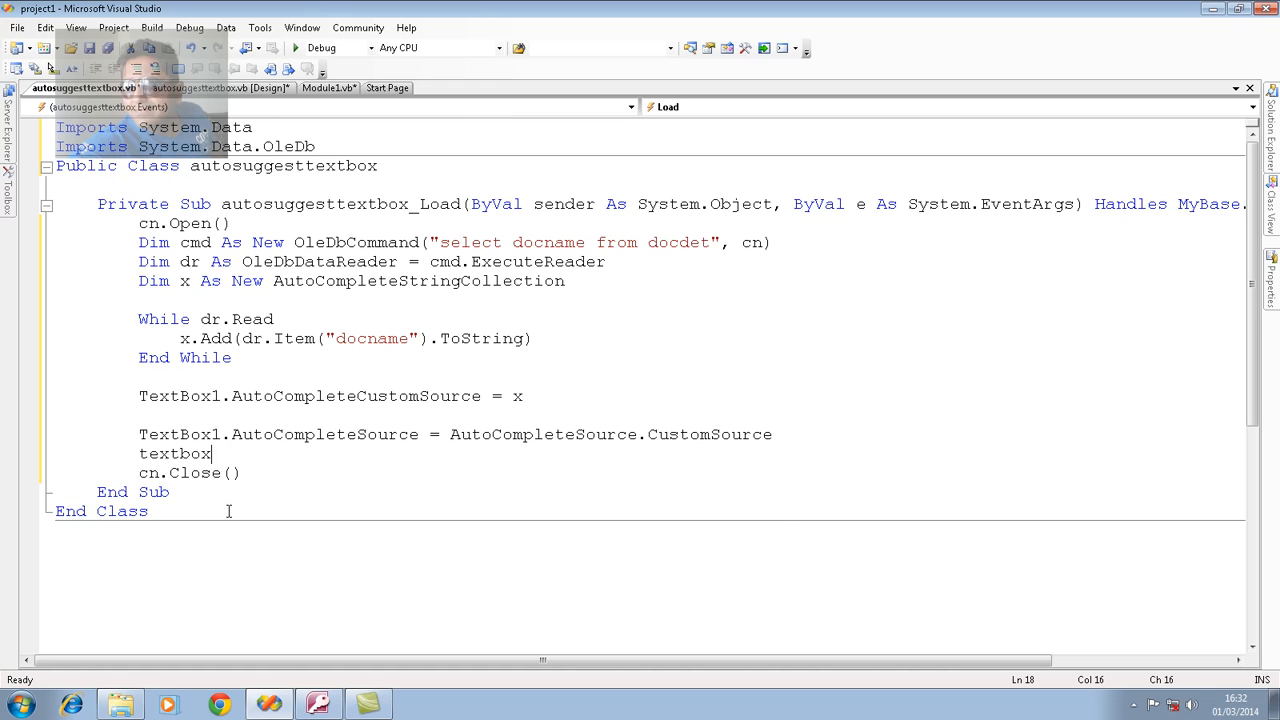
{"action": "type", "text": ".AutoCompleteSource="}
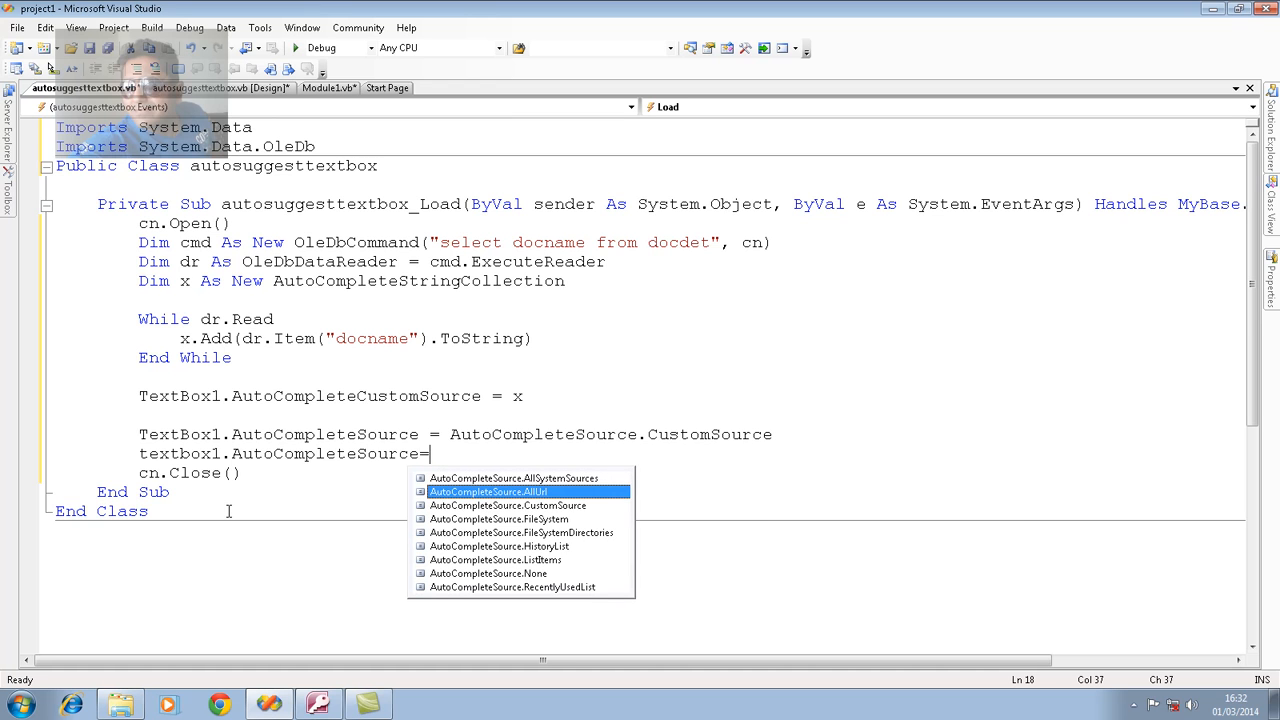
{"action": "mouse_move", "coordinate": [488, 492]}
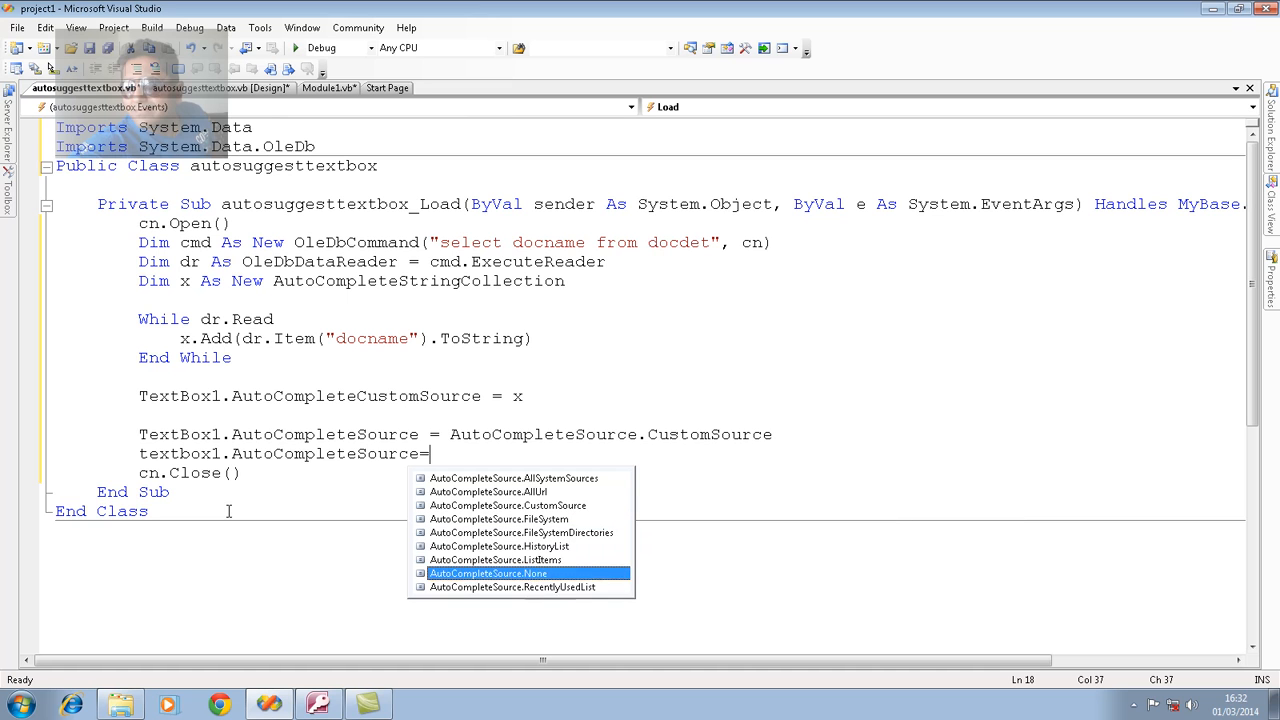
{"action": "key", "text": "Backspace"}
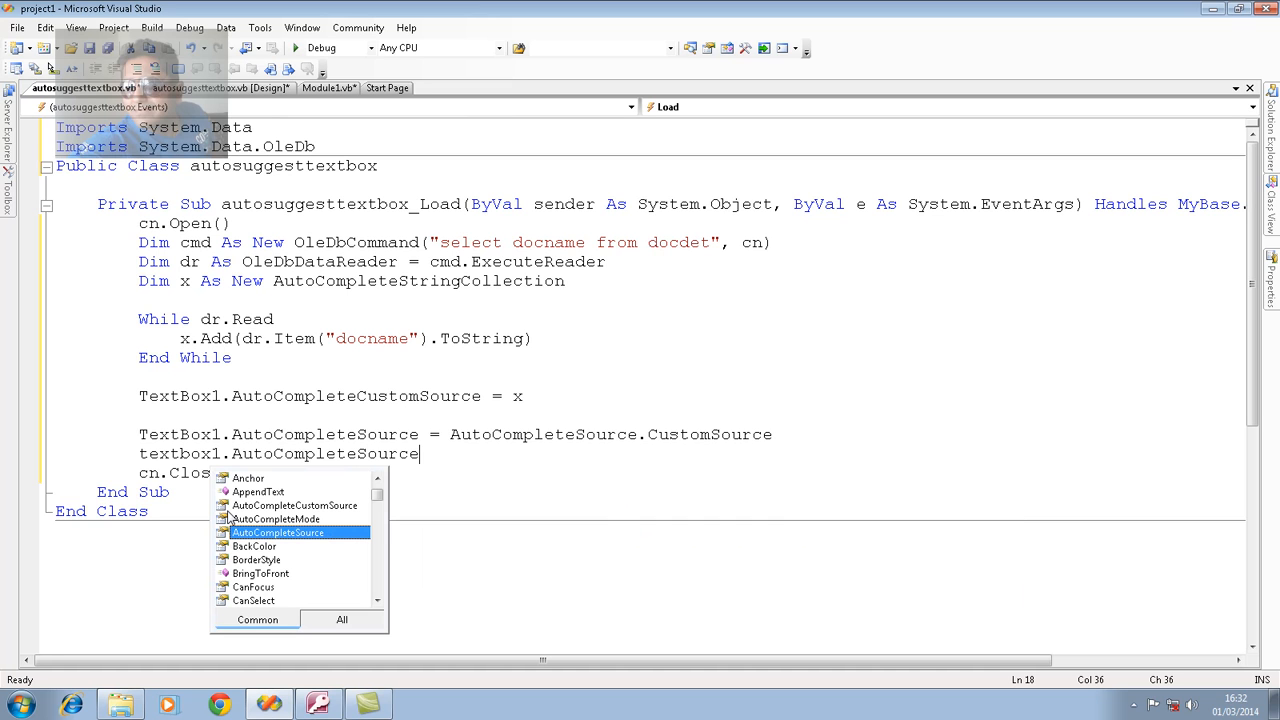
{"action": "mouse_move", "coordinate": [278, 532]}
{"action": "type", "text": " =au"}
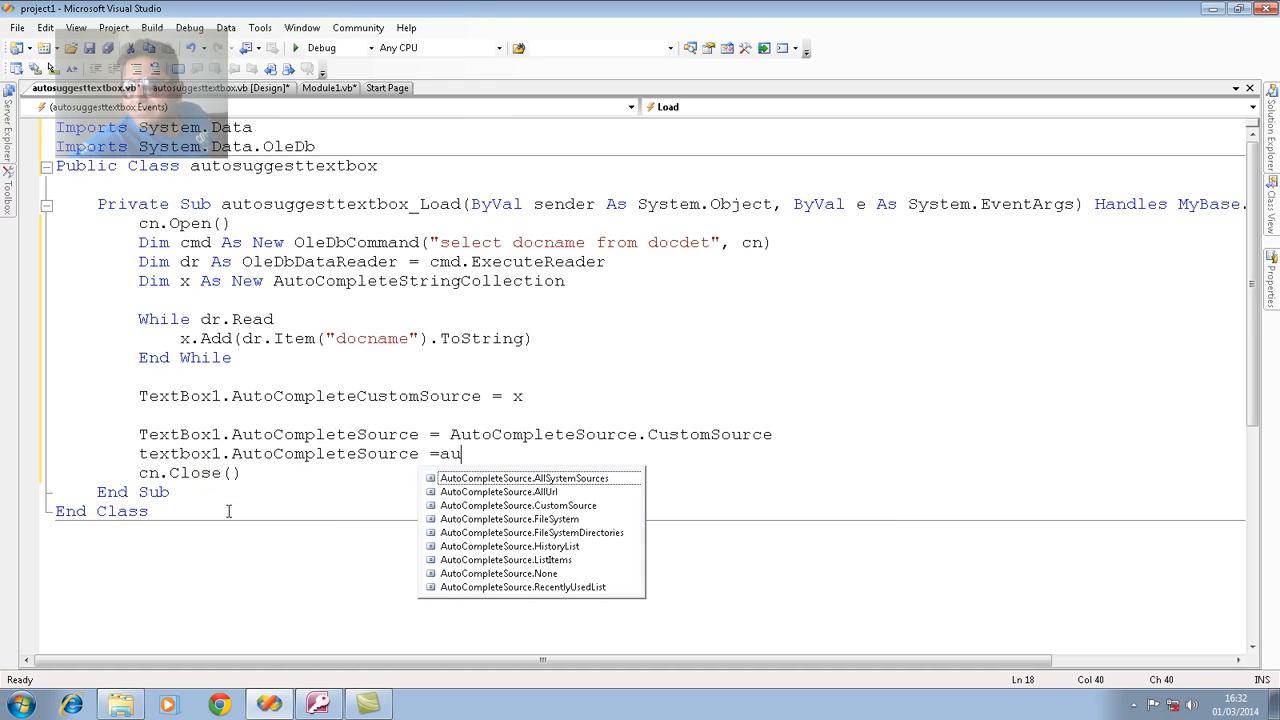
{"action": "type", "text": "tocompletesour"}
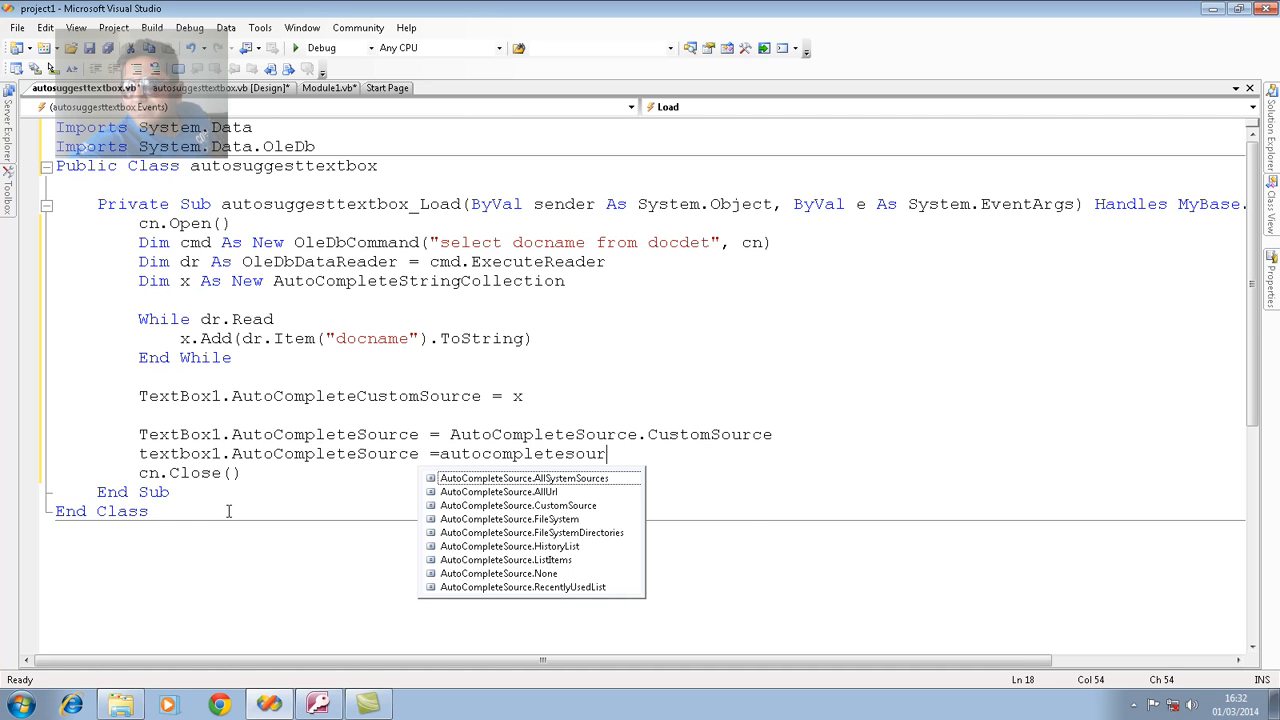
{"action": "type", "text": ".s"}
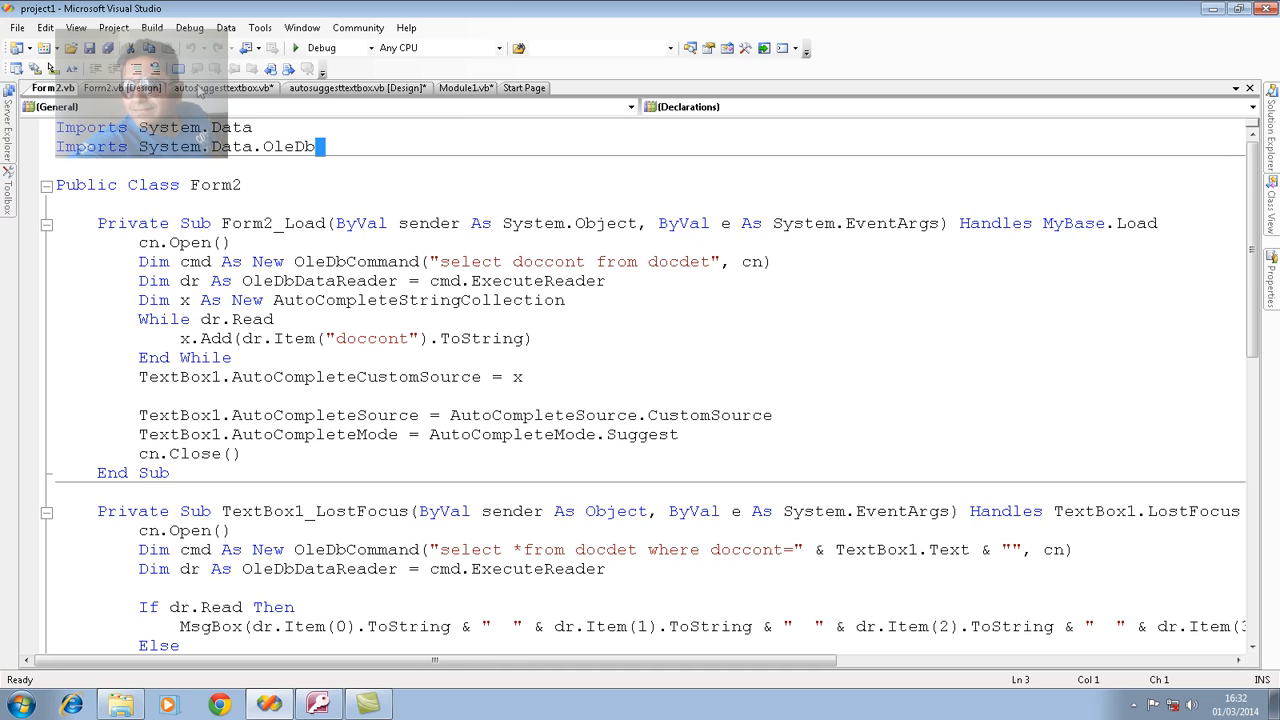
Complete the line as TextBox1.AutoCompleteMode = AutoCompleteMode.Suggest after checking the form layout.
{"action": "left_click", "coordinate": [356, 88]}
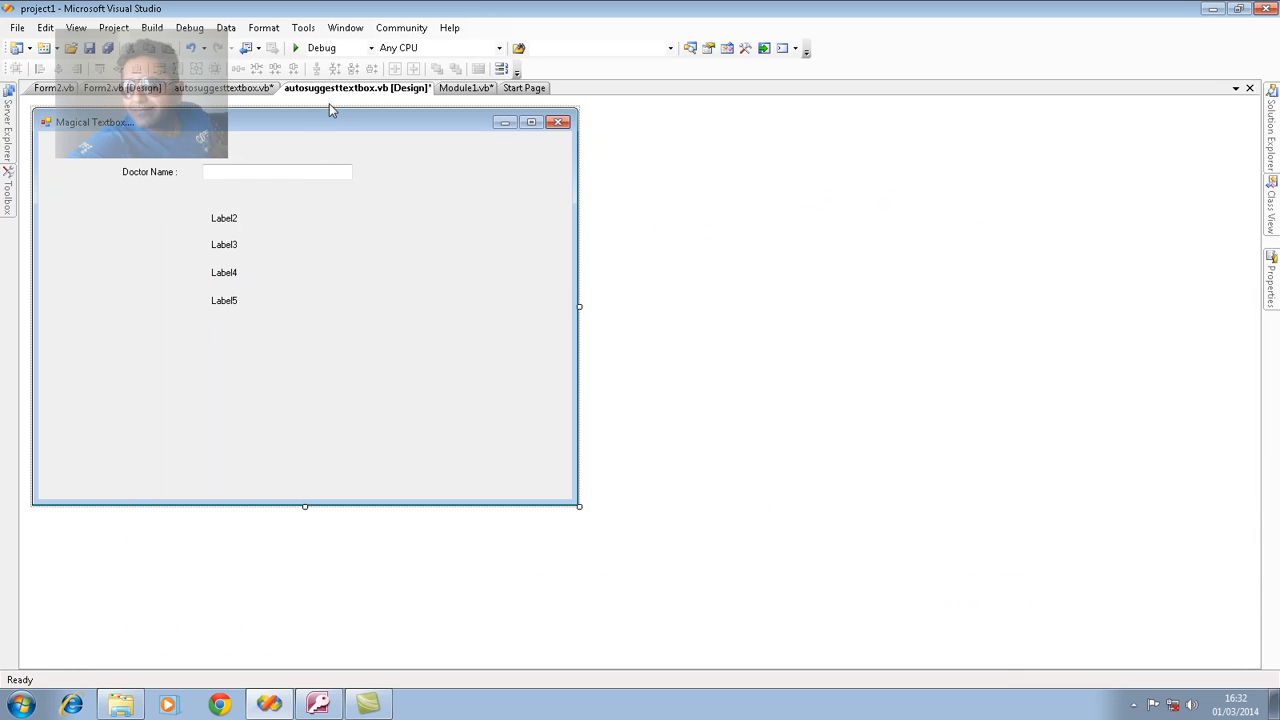
{"action": "left_click", "coordinate": [222, 88]}
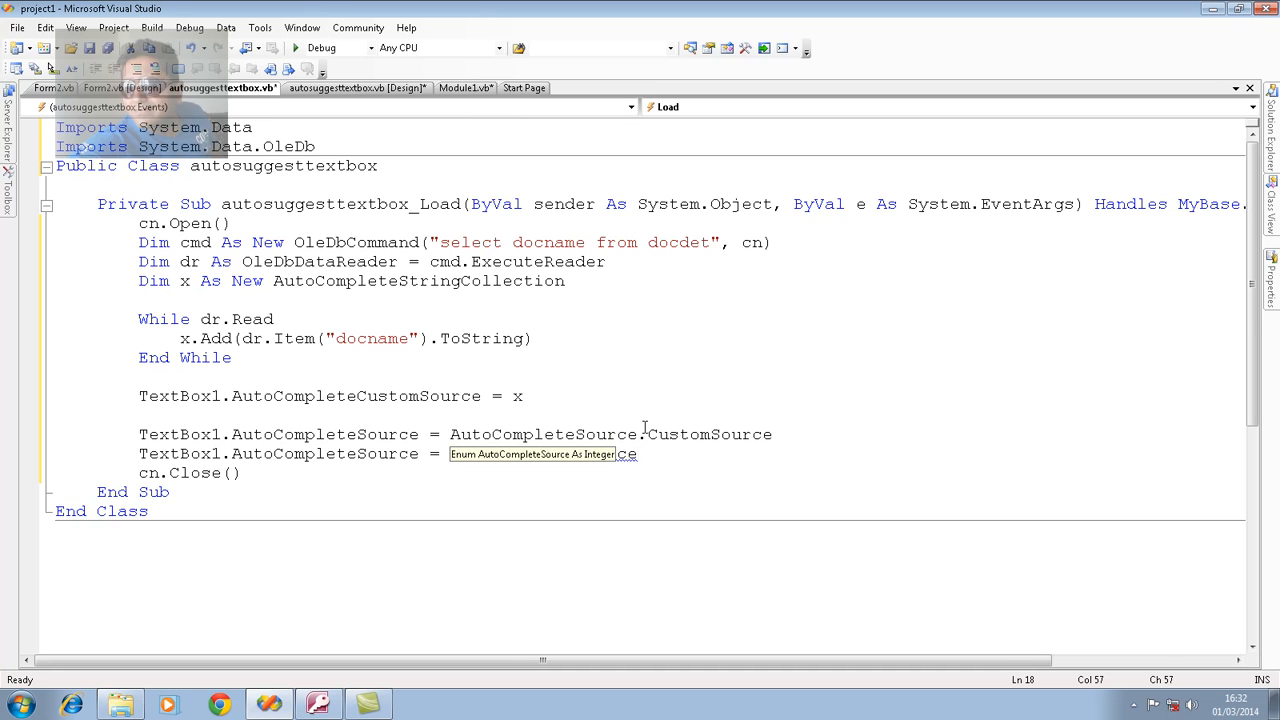
{"action": "type", "text": "AutoCompleteMode"}
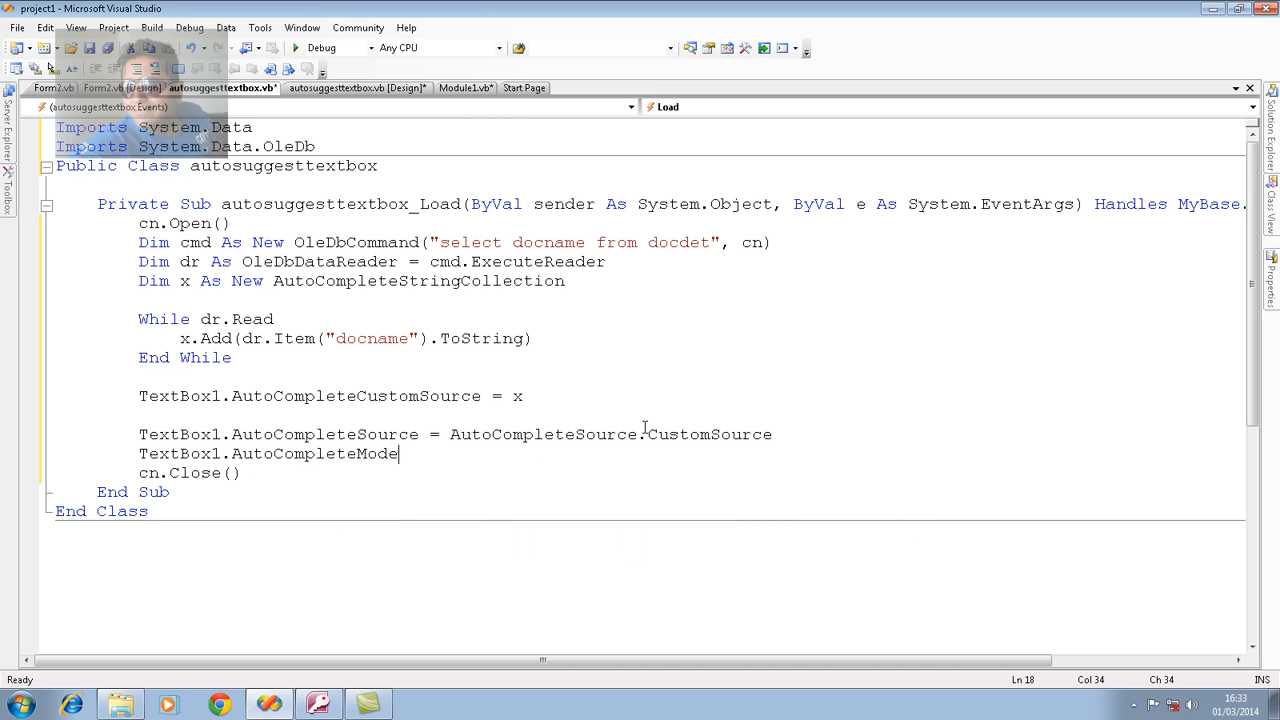
{"action": "type", "text": "=AutoCompleteMode.Suggest"}
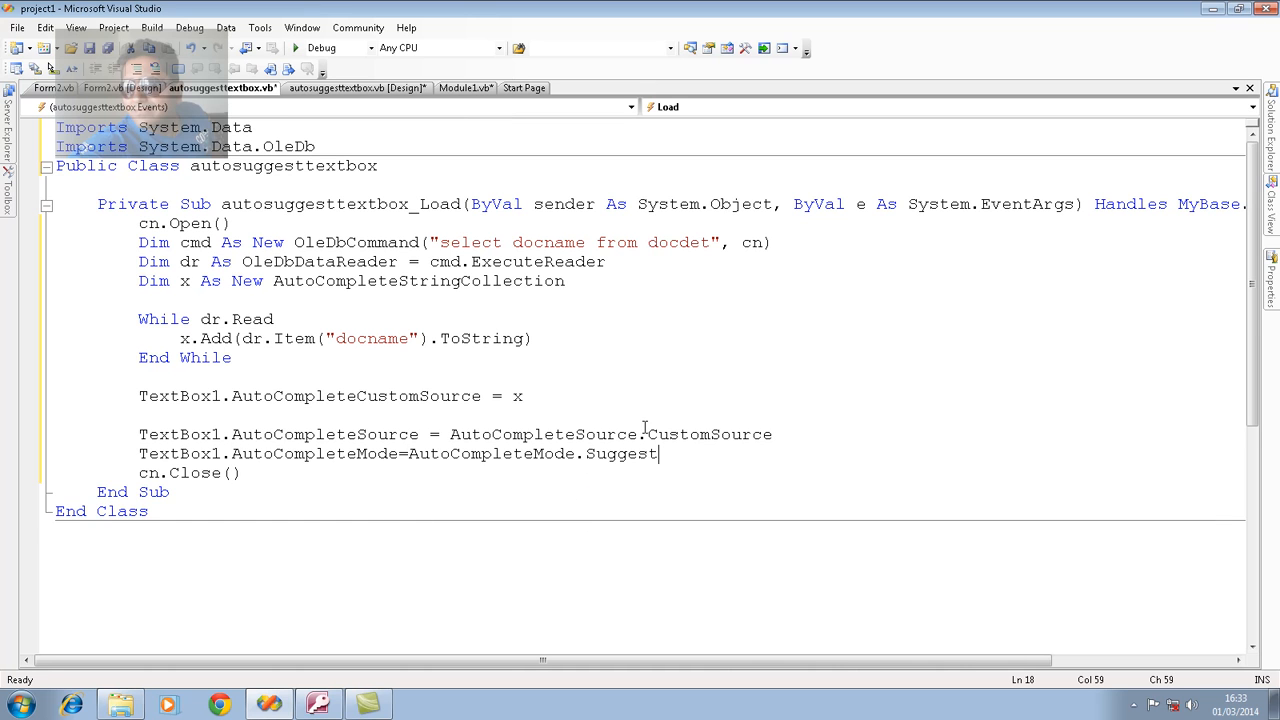
{"action": "key", "text": "Return"}
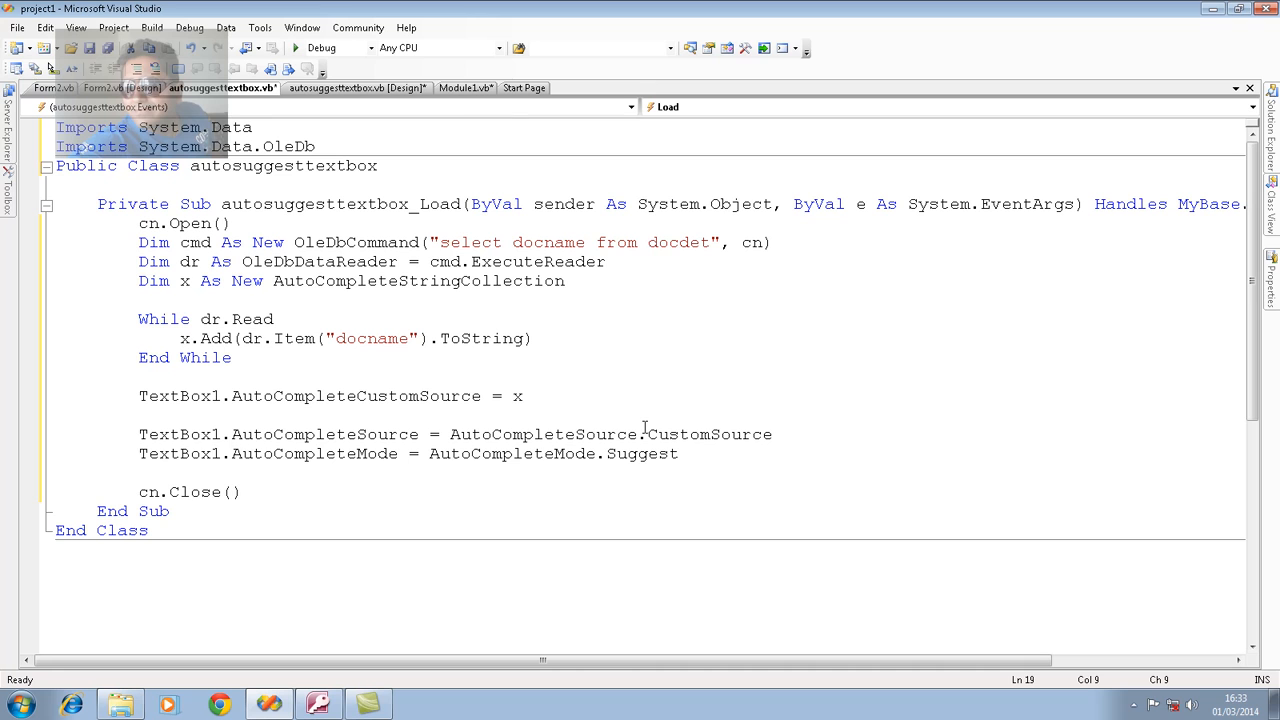
{"action": "mouse_move", "coordinate": [594, 418]}
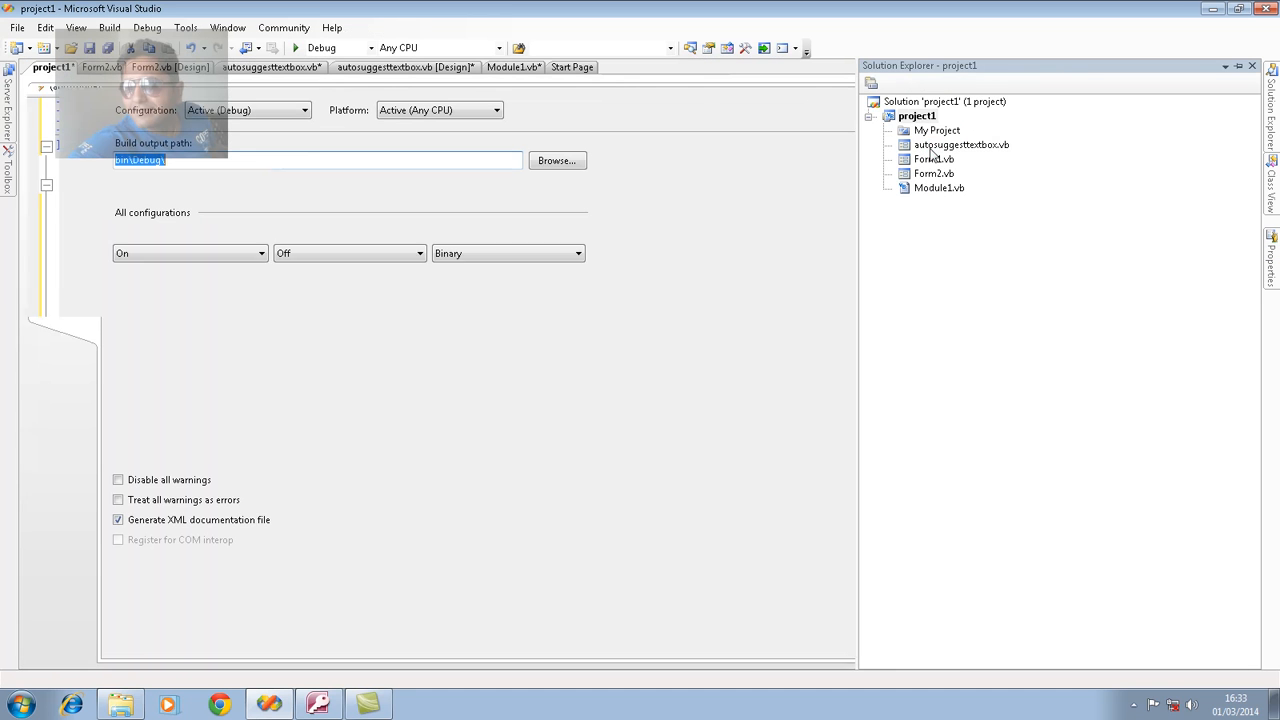
Set the project's startup form to autosuggesttextbox in the compile settings.
{"action": "left_click", "coordinate": [56, 124]}
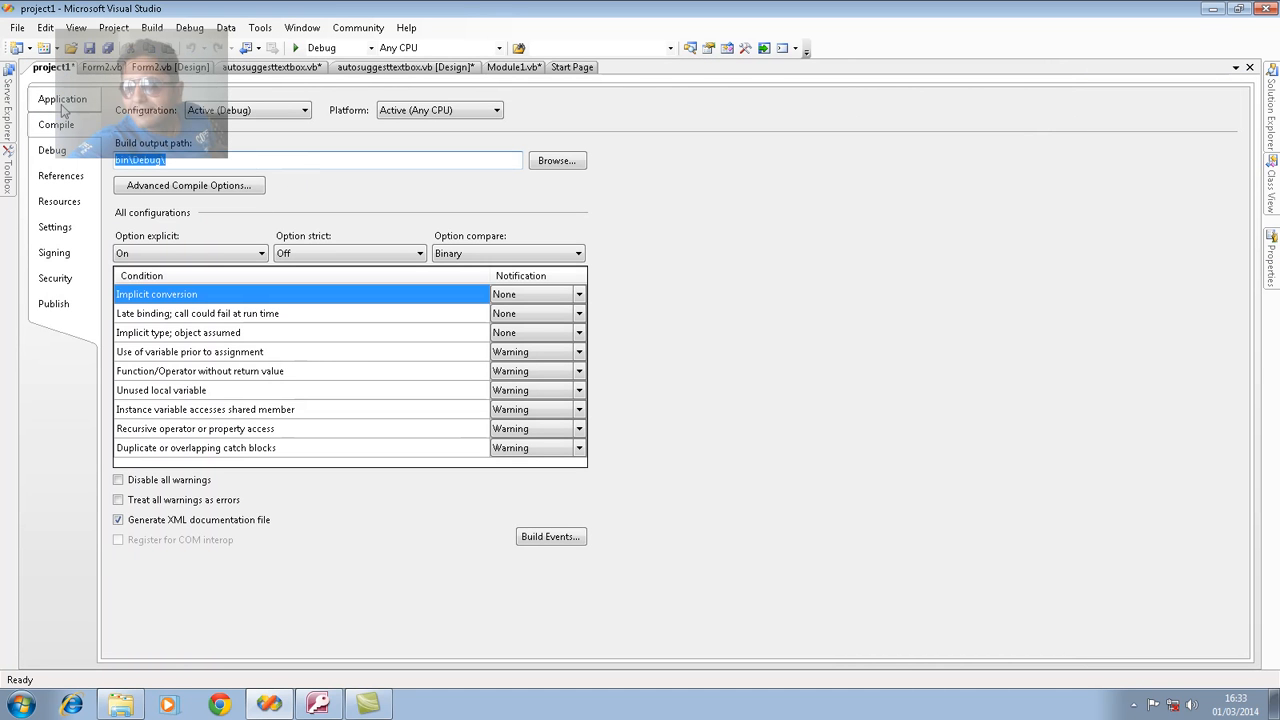
{"action": "left_click", "coordinate": [62, 98]}
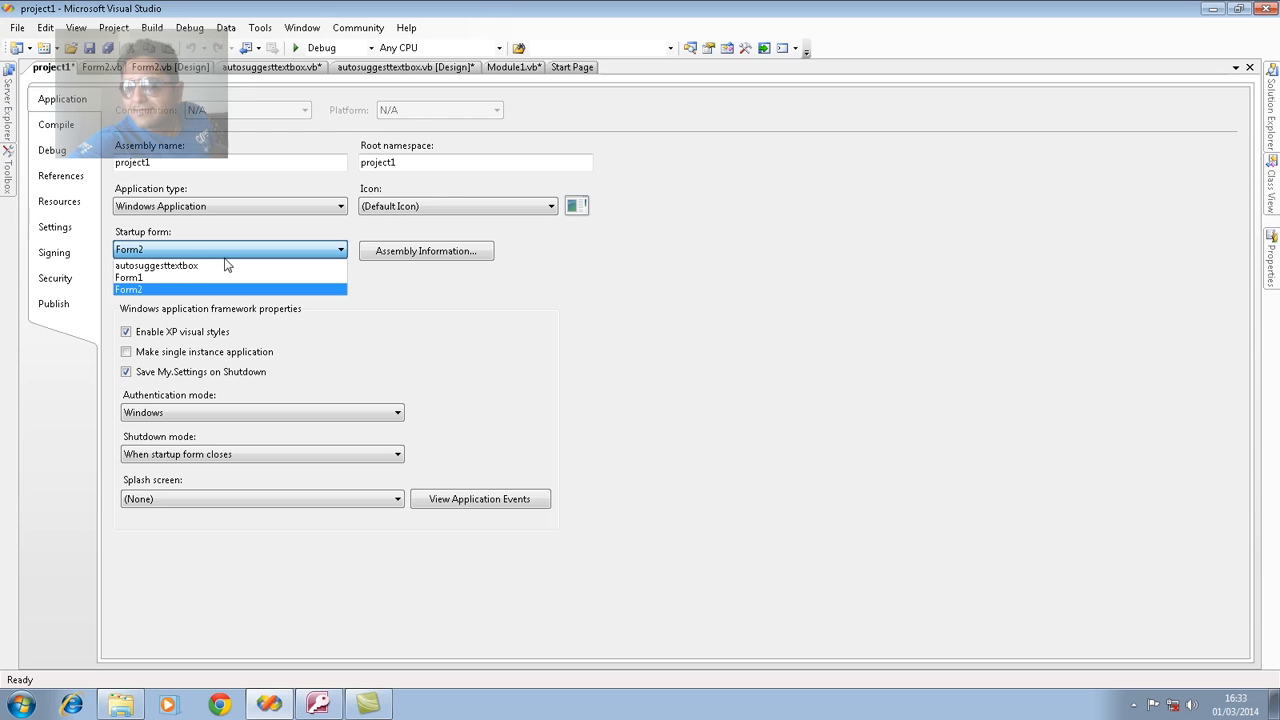
{"action": "left_click", "coordinate": [156, 264]}
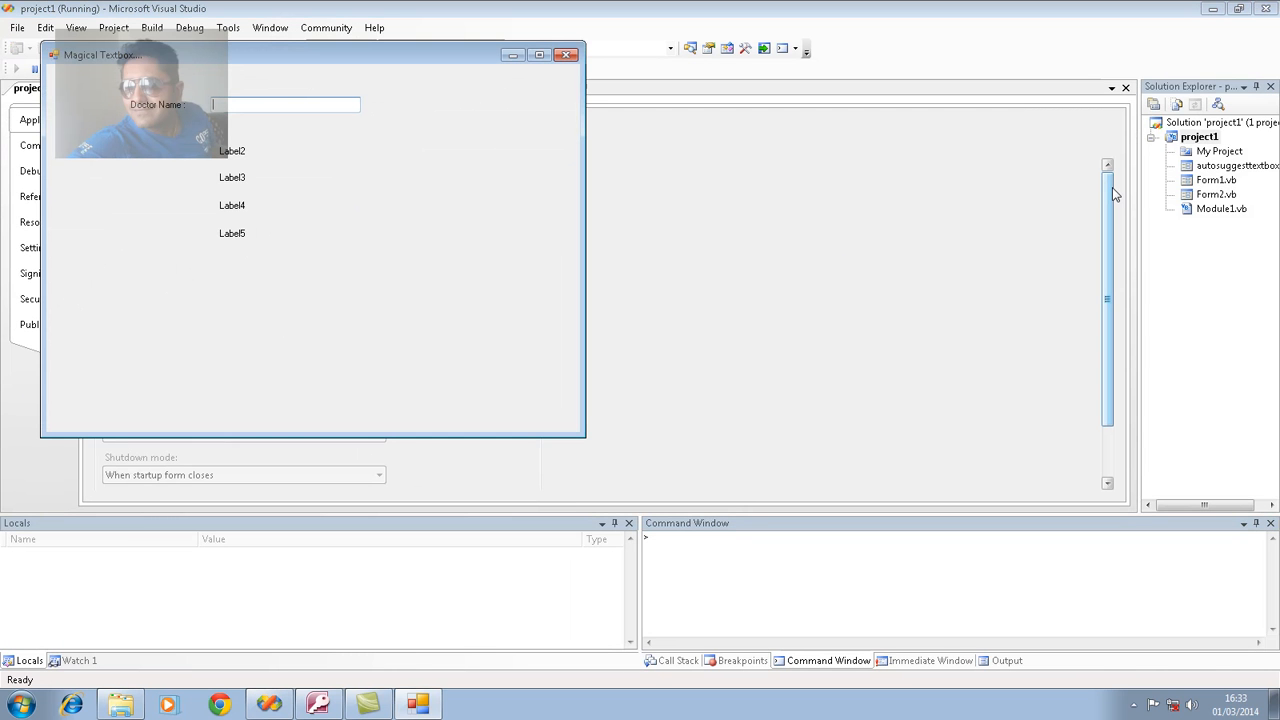
Run the app and try letters a, j, m in the Doctor Name textbox.
{"action": "type", "text": "a"}
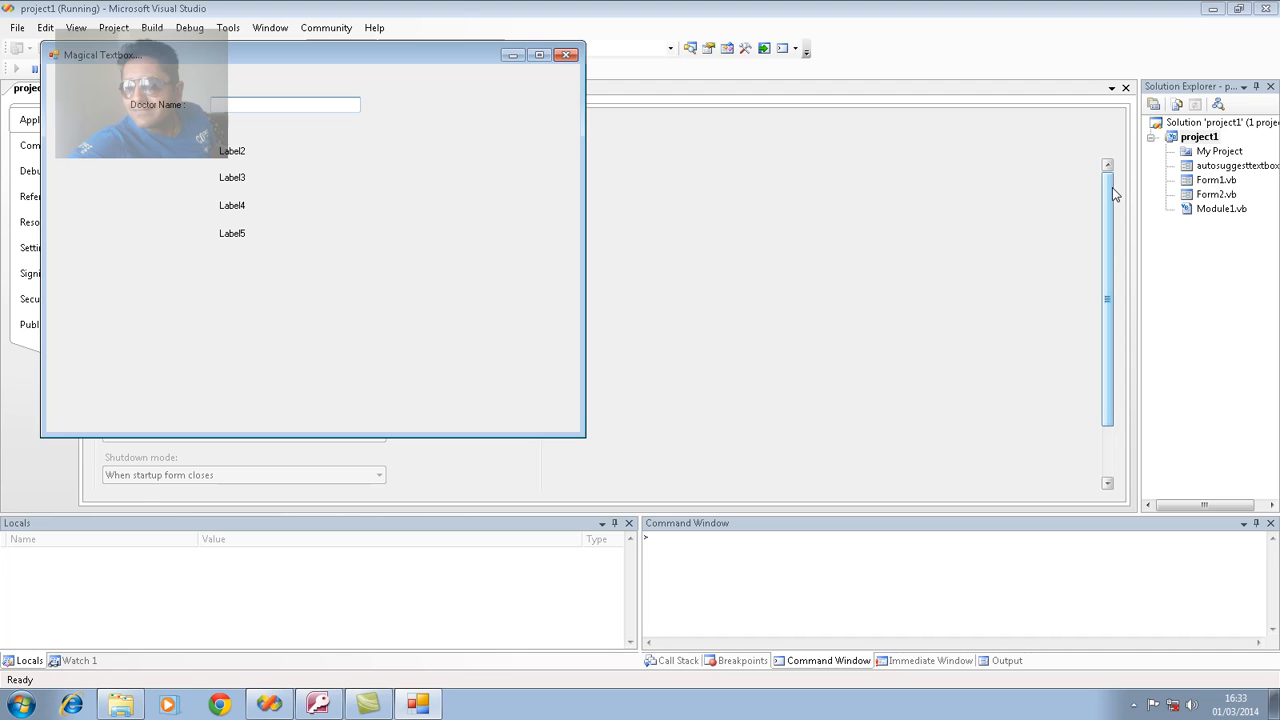
{"action": "type", "text": "j"}
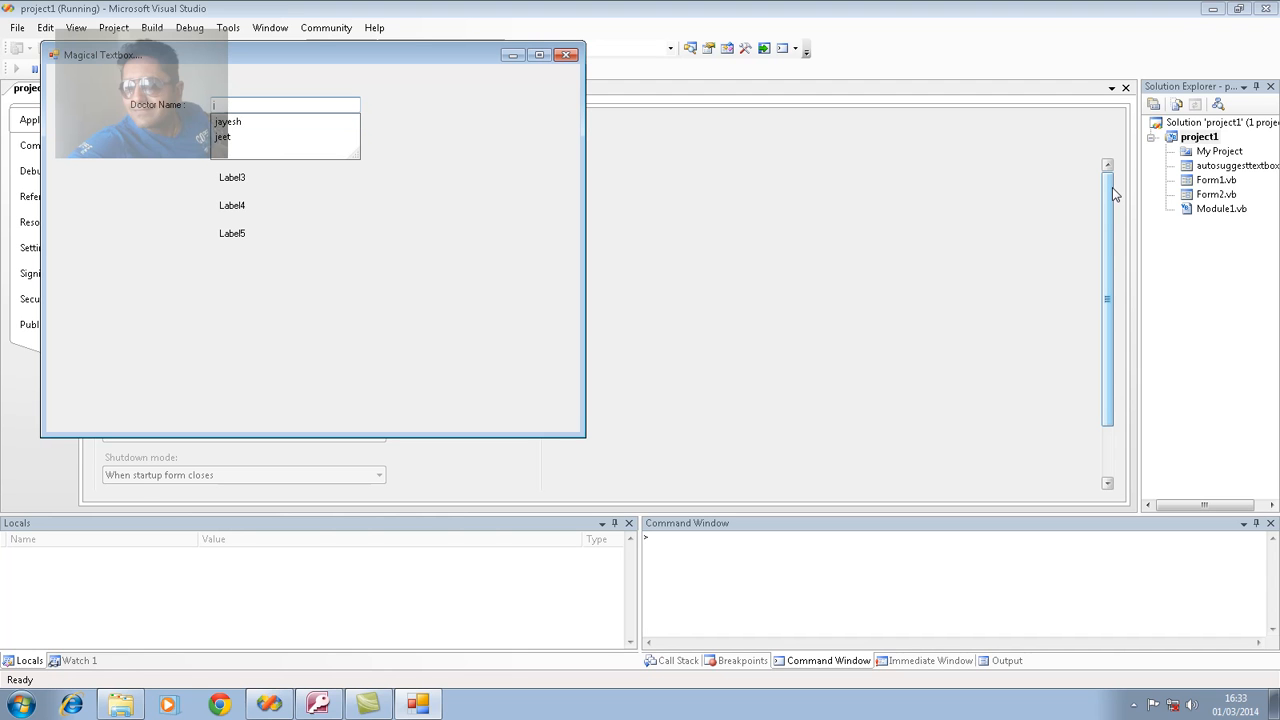
{"action": "type", "text": "m"}
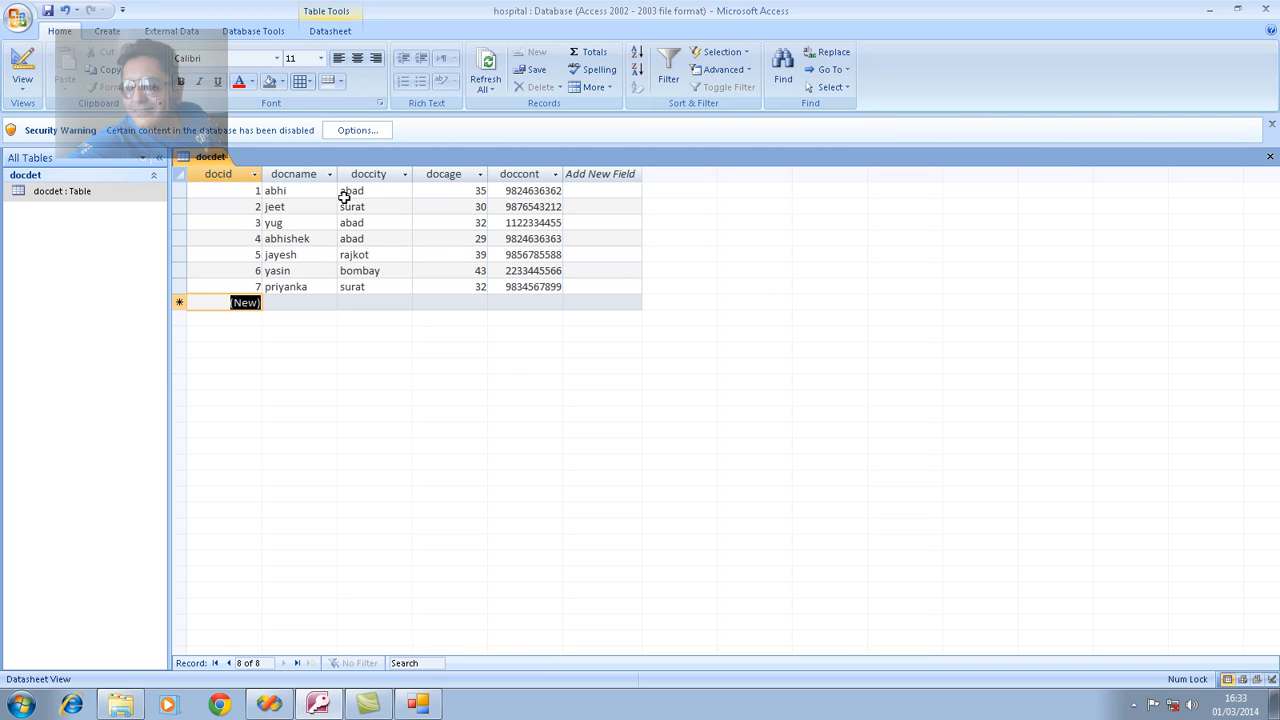
{"action": "mouse_move", "coordinate": [308, 244]}
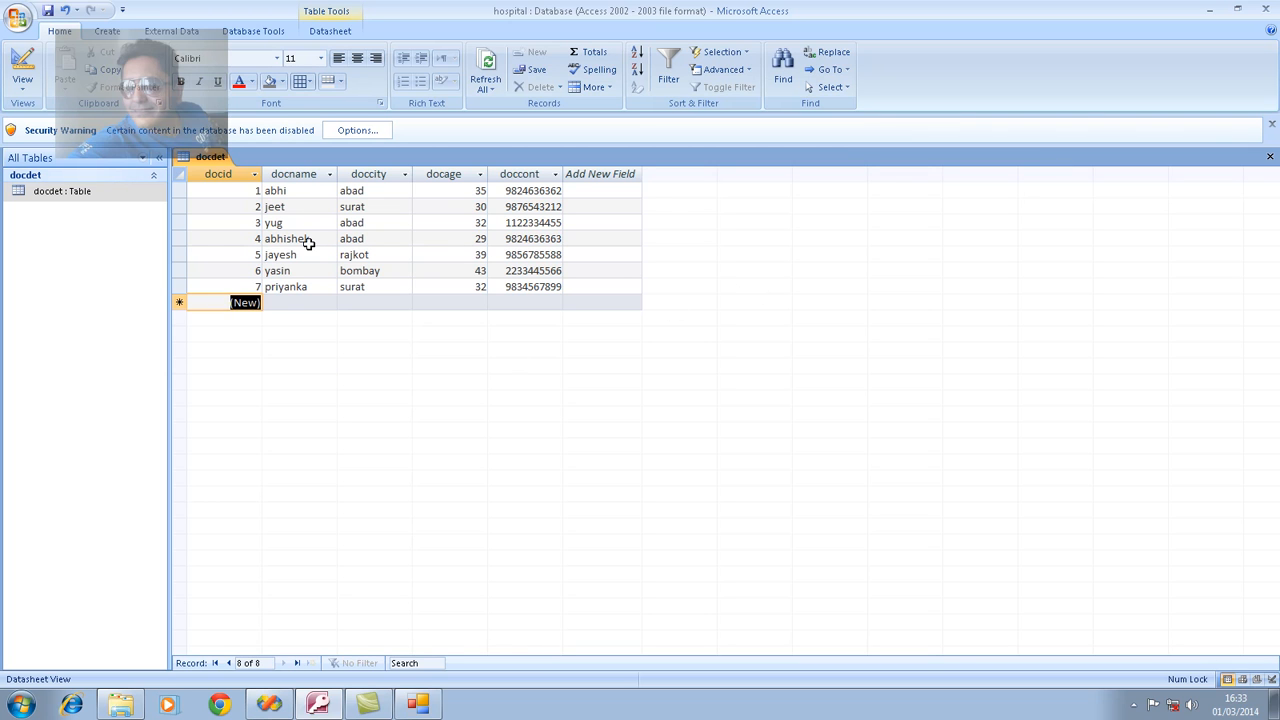
{"action": "mouse_move", "coordinate": [340, 292]}
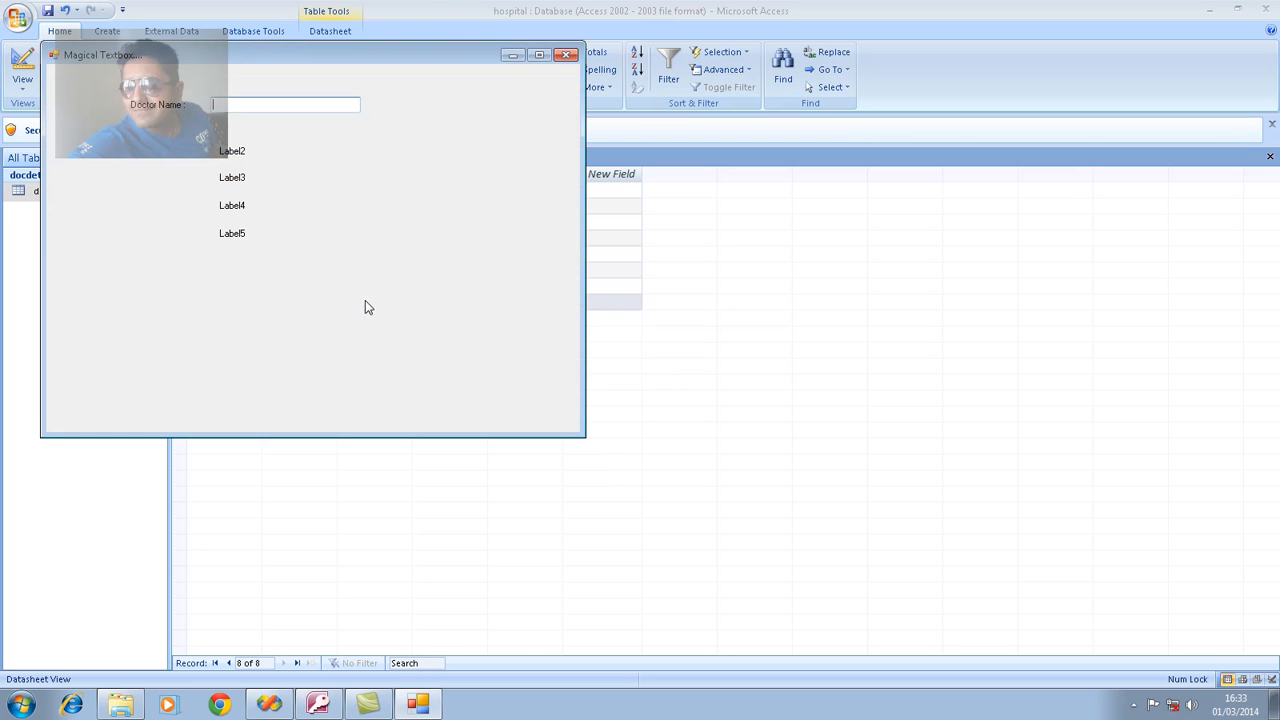
Enter 'a' in the Doctor Name textbox and choose abhishek from the suggestions.
{"action": "type", "text": "abhishek"}
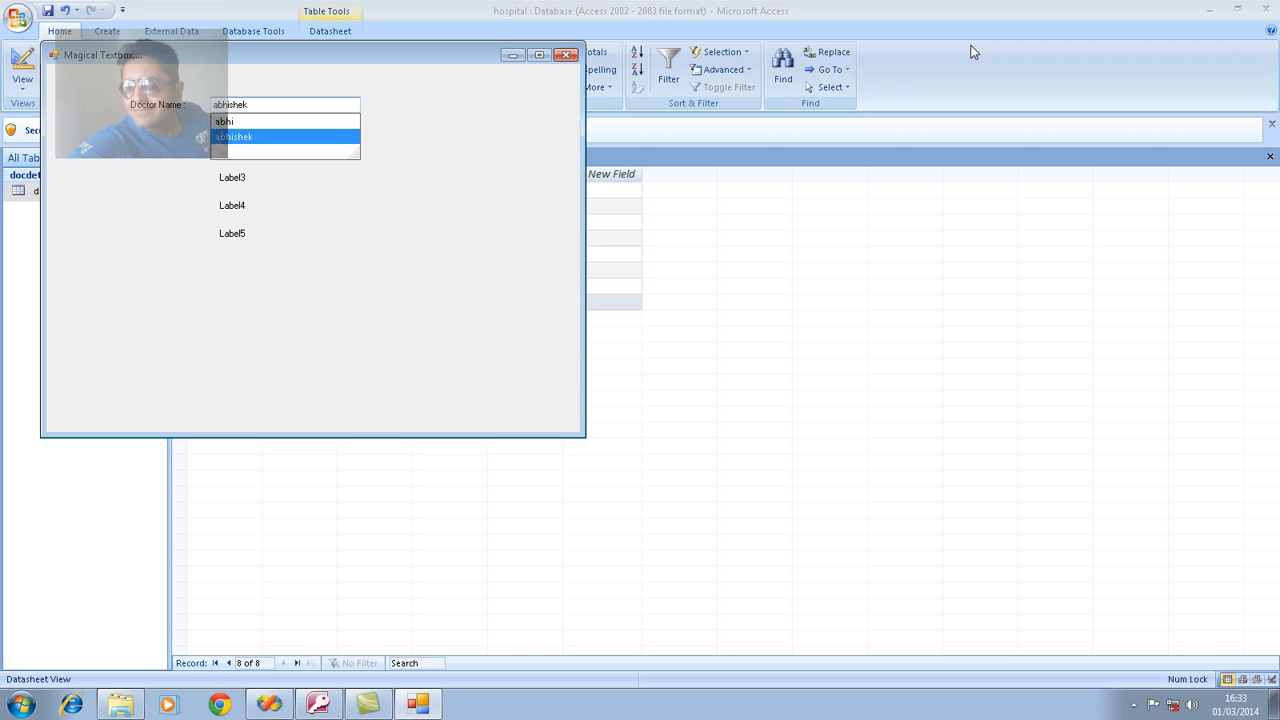
{"action": "left_click", "coordinate": [568, 56]}
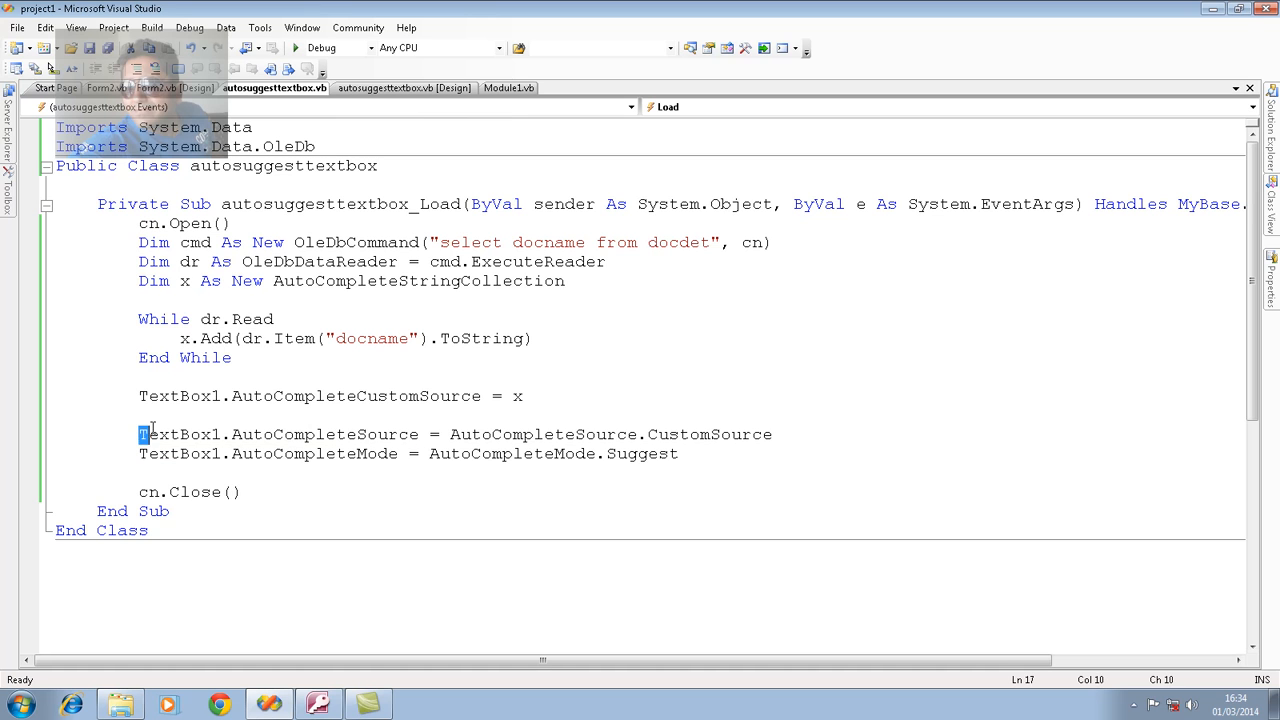
{"action": "double_click", "coordinate": [278, 434]}
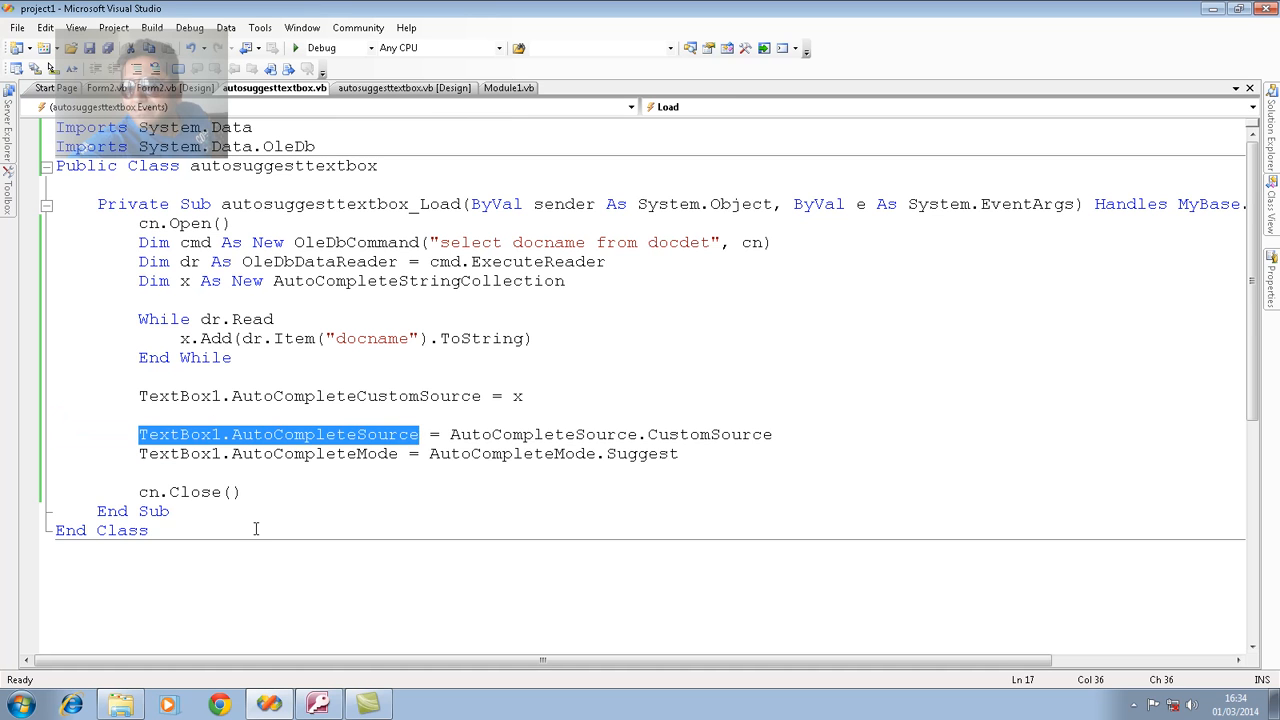
{"action": "left_click", "coordinate": [350, 410]}
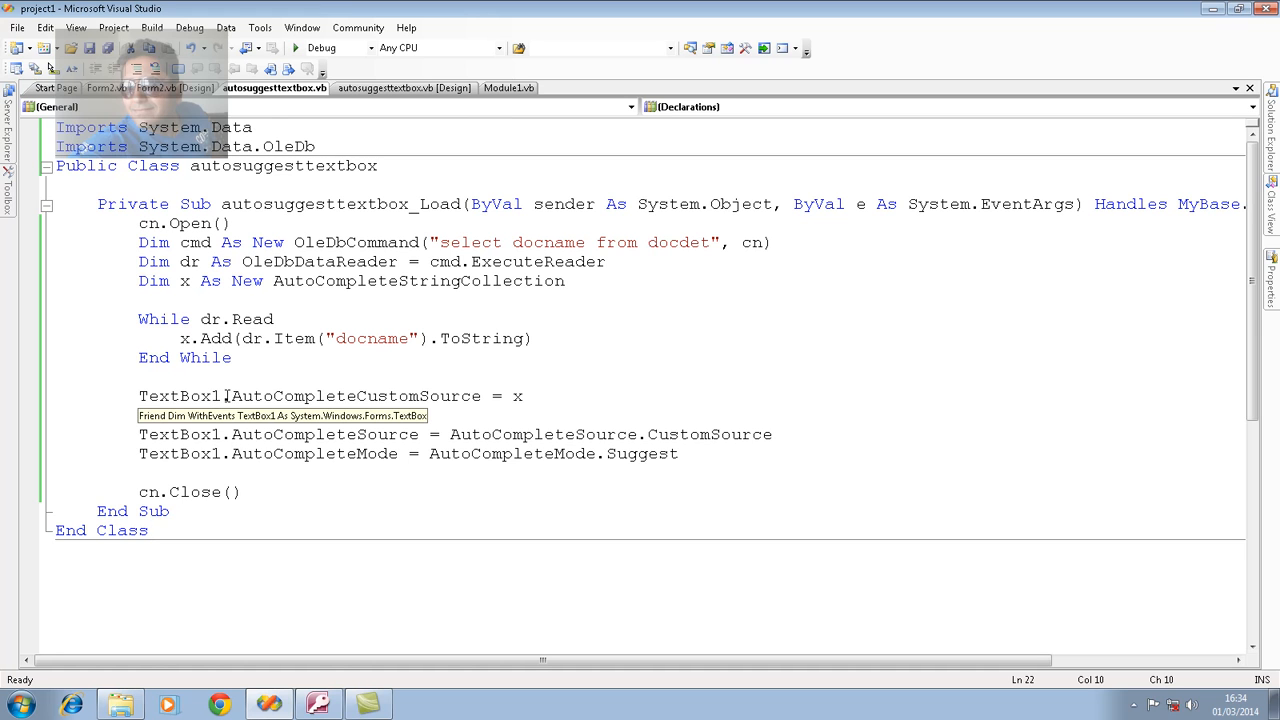
{"action": "double_click", "coordinate": [354, 396]}
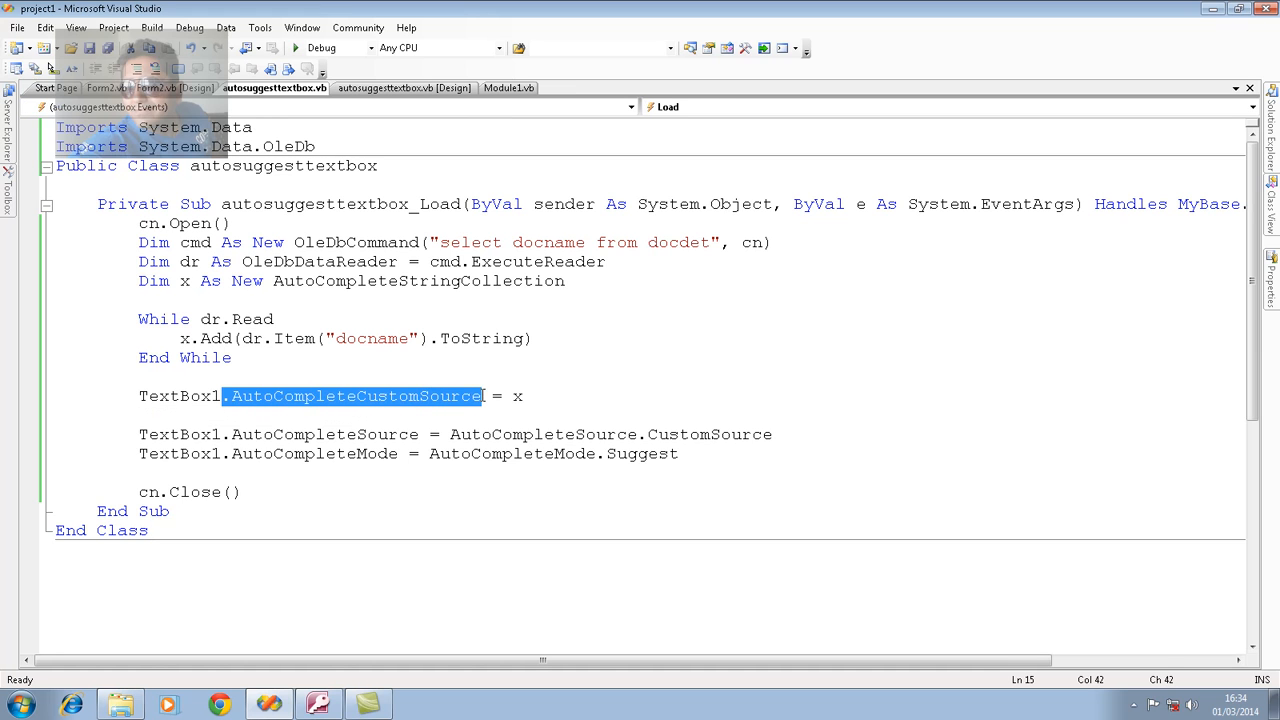
{"action": "left_click", "coordinate": [516, 396]}
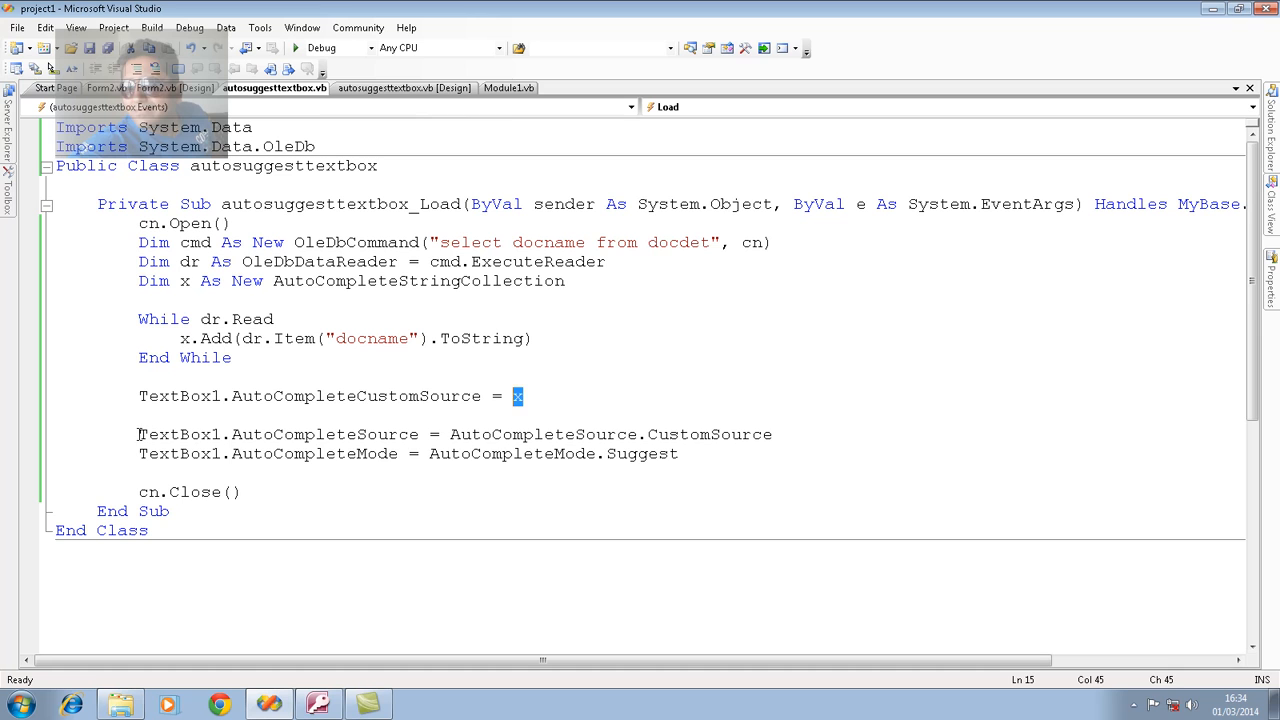
{"action": "left_click", "coordinate": [236, 434]}
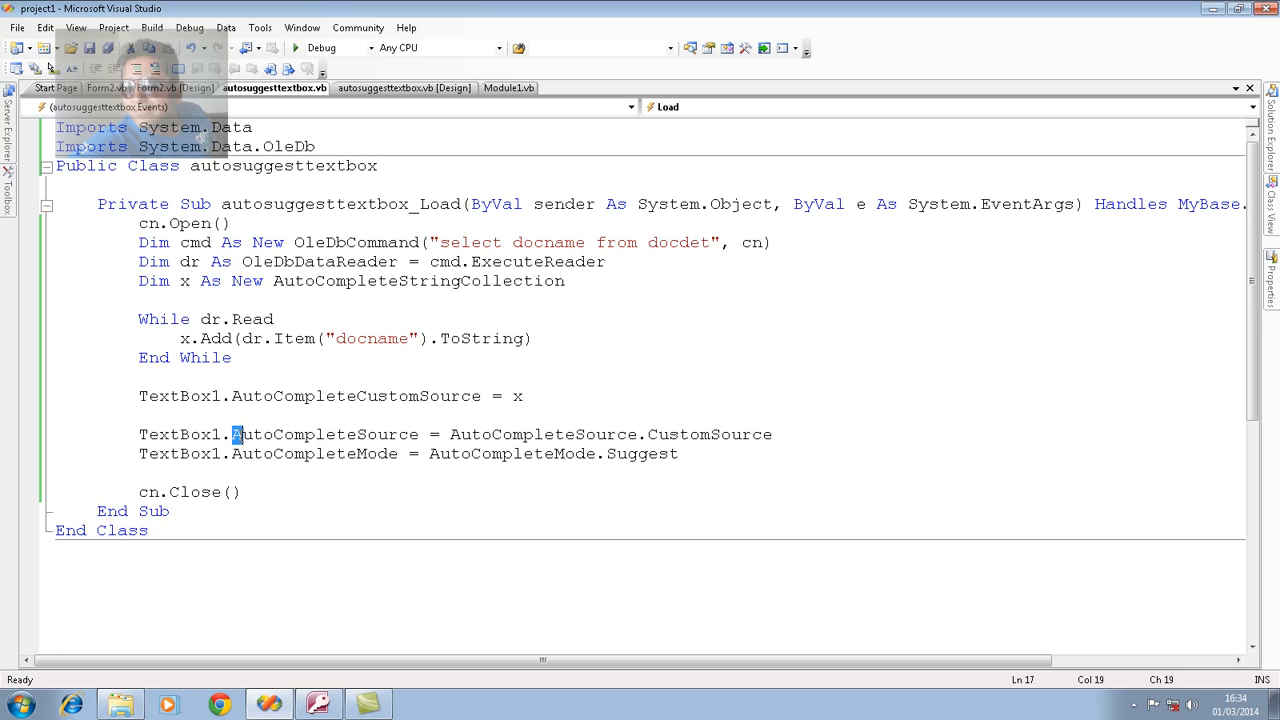
{"action": "double_click", "coordinate": [320, 434]}
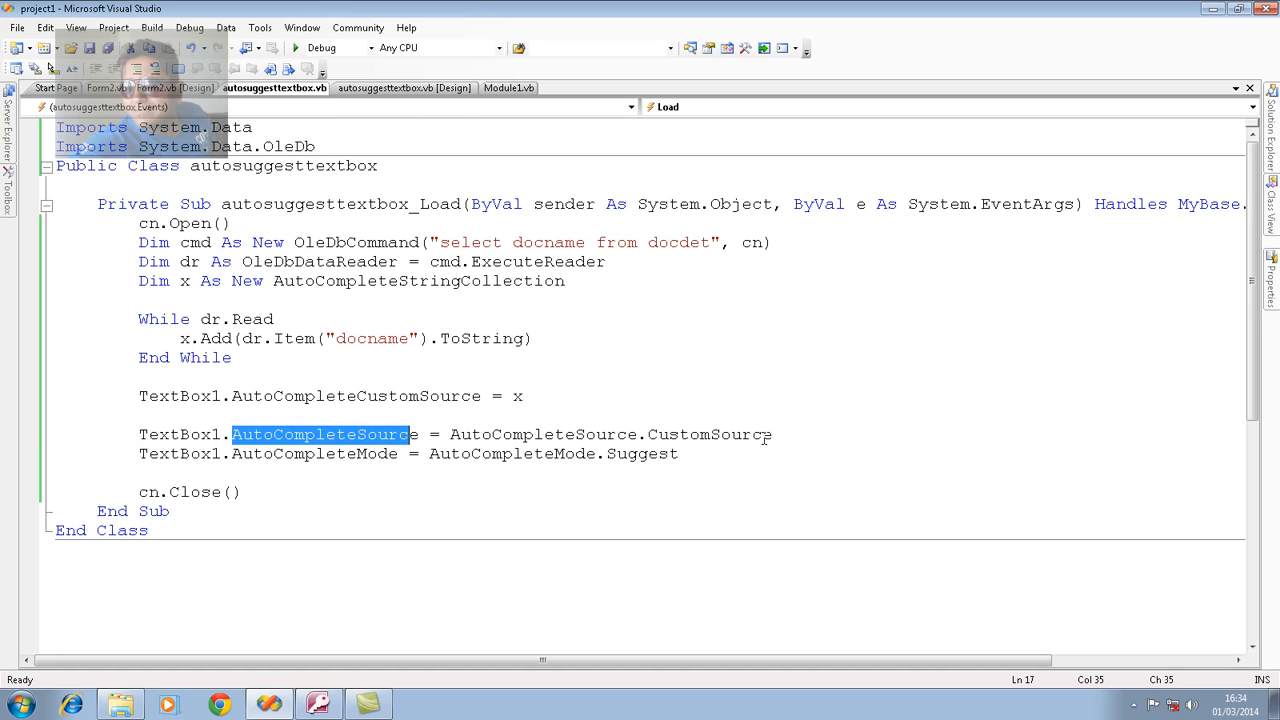
{"action": "double_click", "coordinate": [712, 434]}
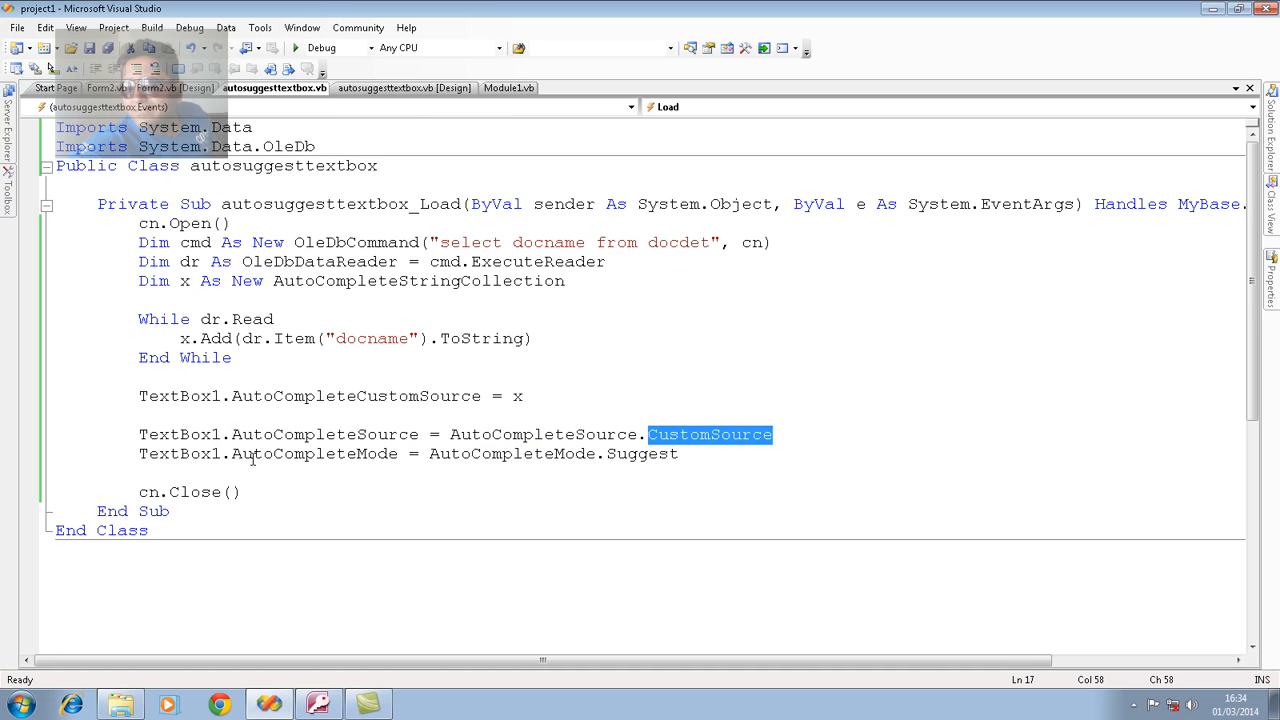
{"action": "mouse_move", "coordinate": [650, 452]}
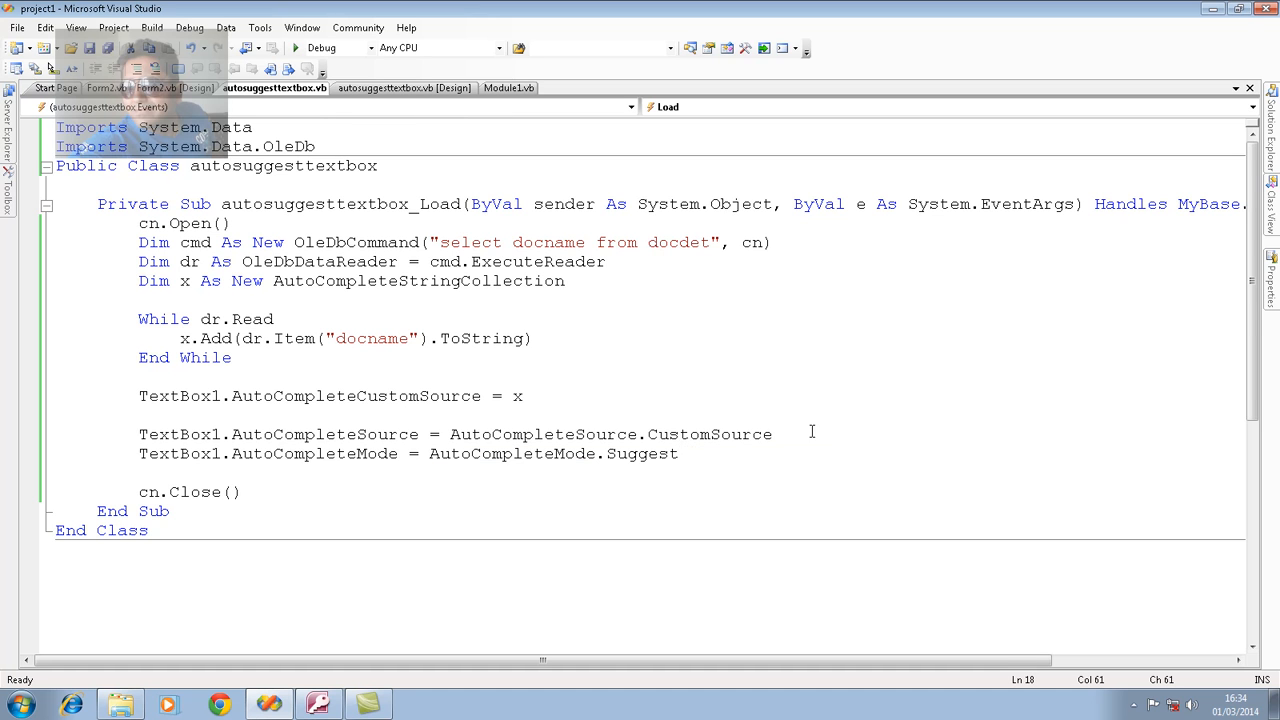
{"action": "mouse_move", "coordinate": [1068, 306]}
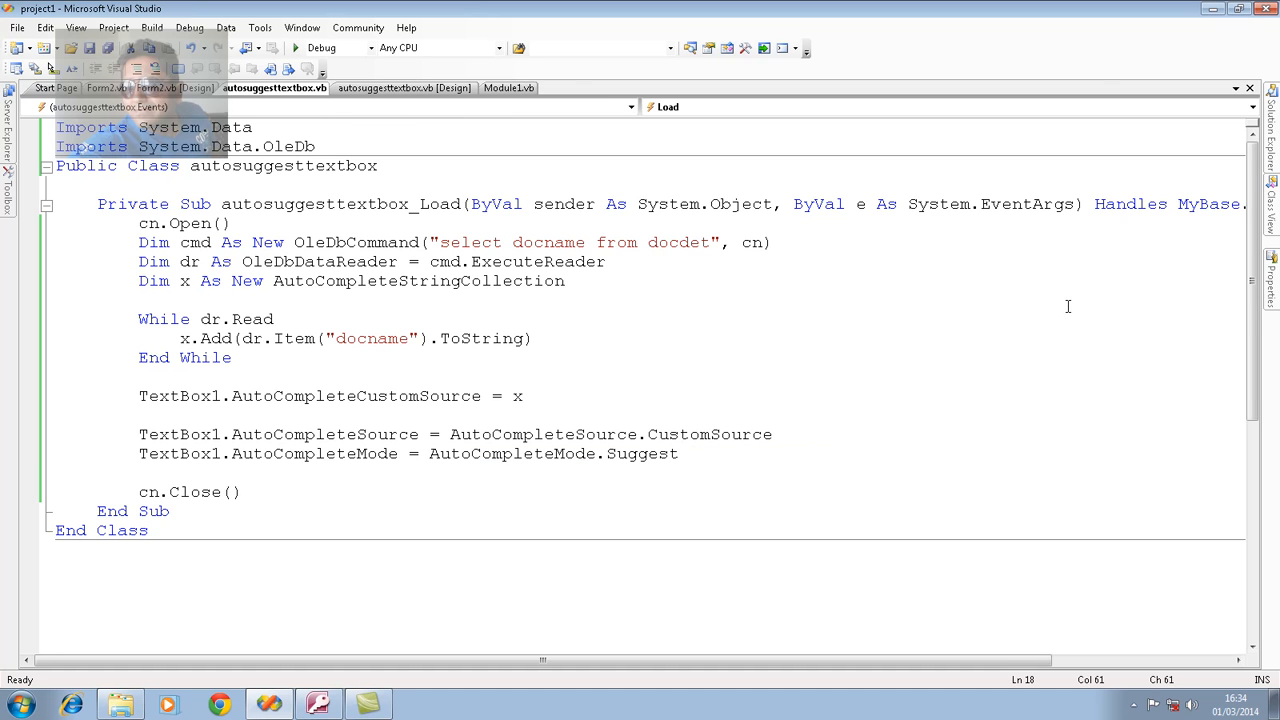
{"action": "left_click", "coordinate": [296, 48]}
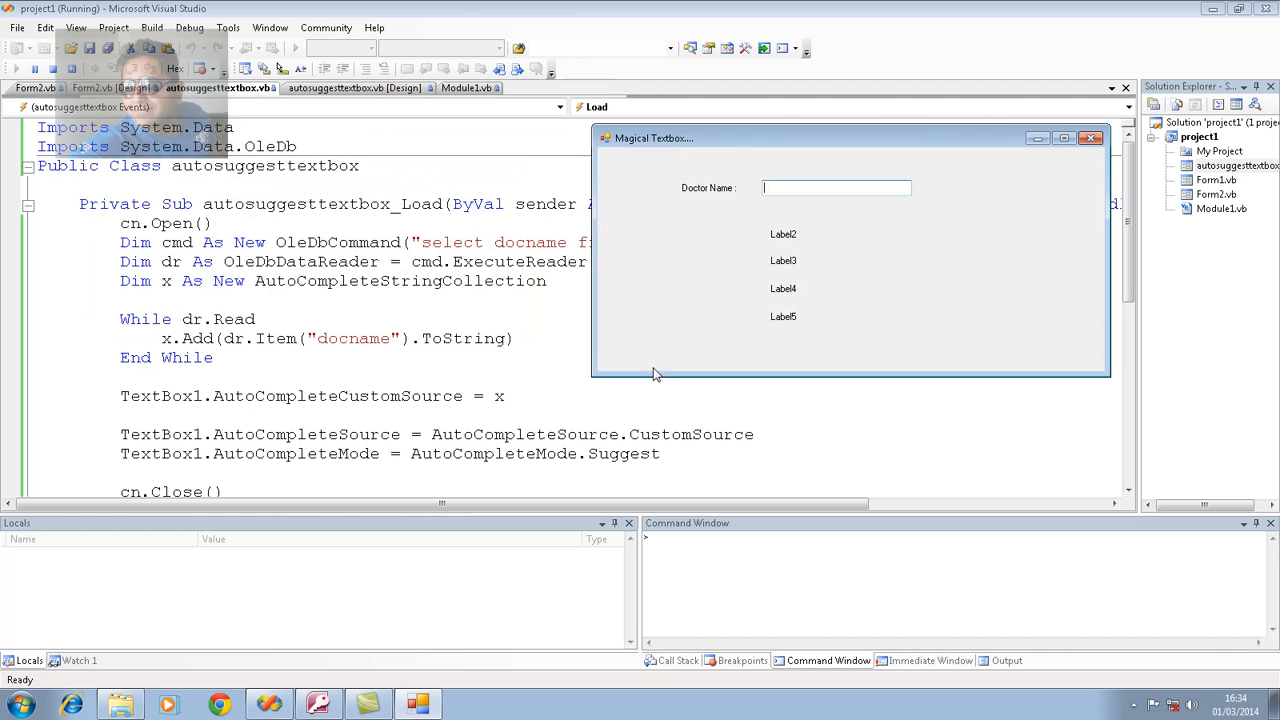
{"action": "mouse_move", "coordinate": [564, 472]}
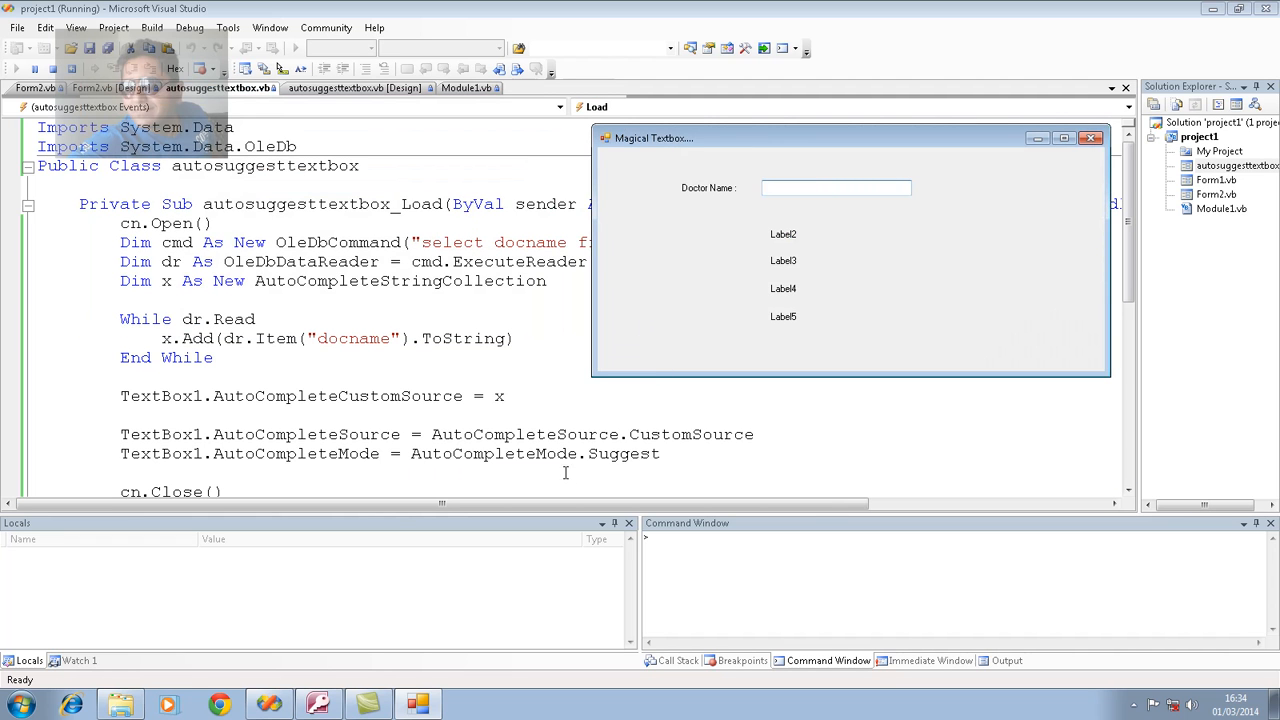
{"action": "mouse_move", "coordinate": [1000, 104]}
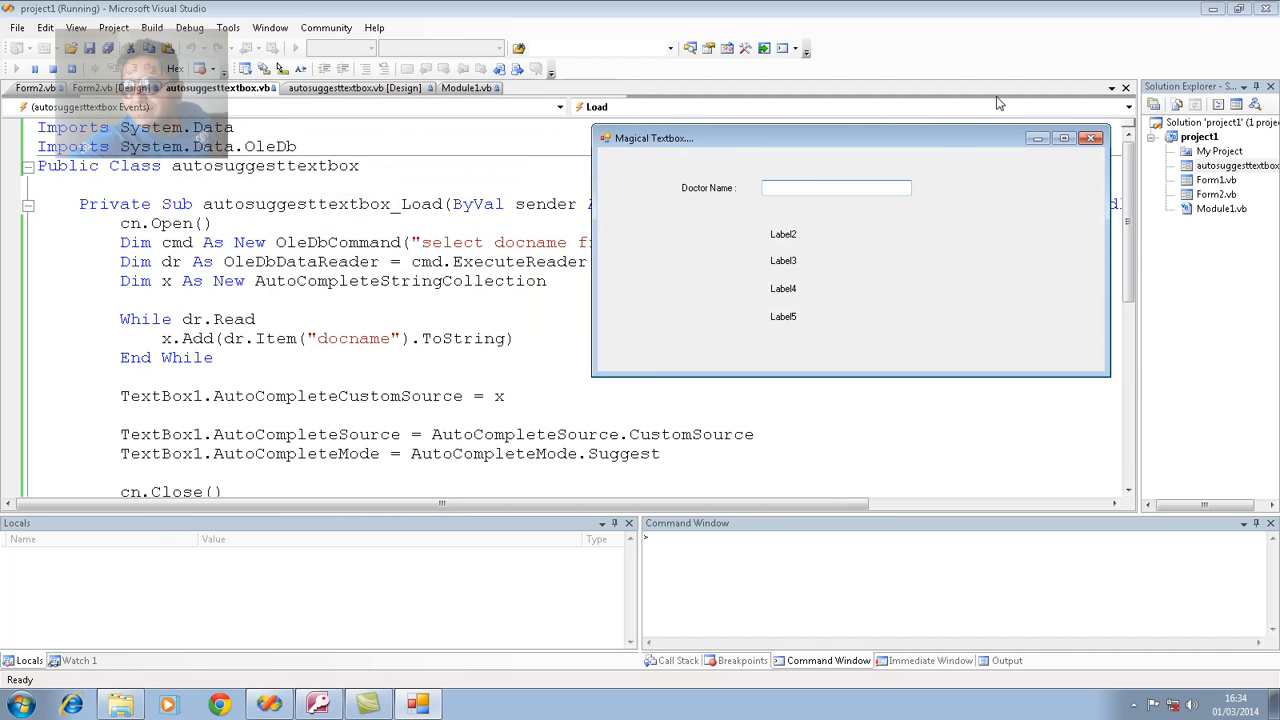
{"action": "type", "text": "p"}
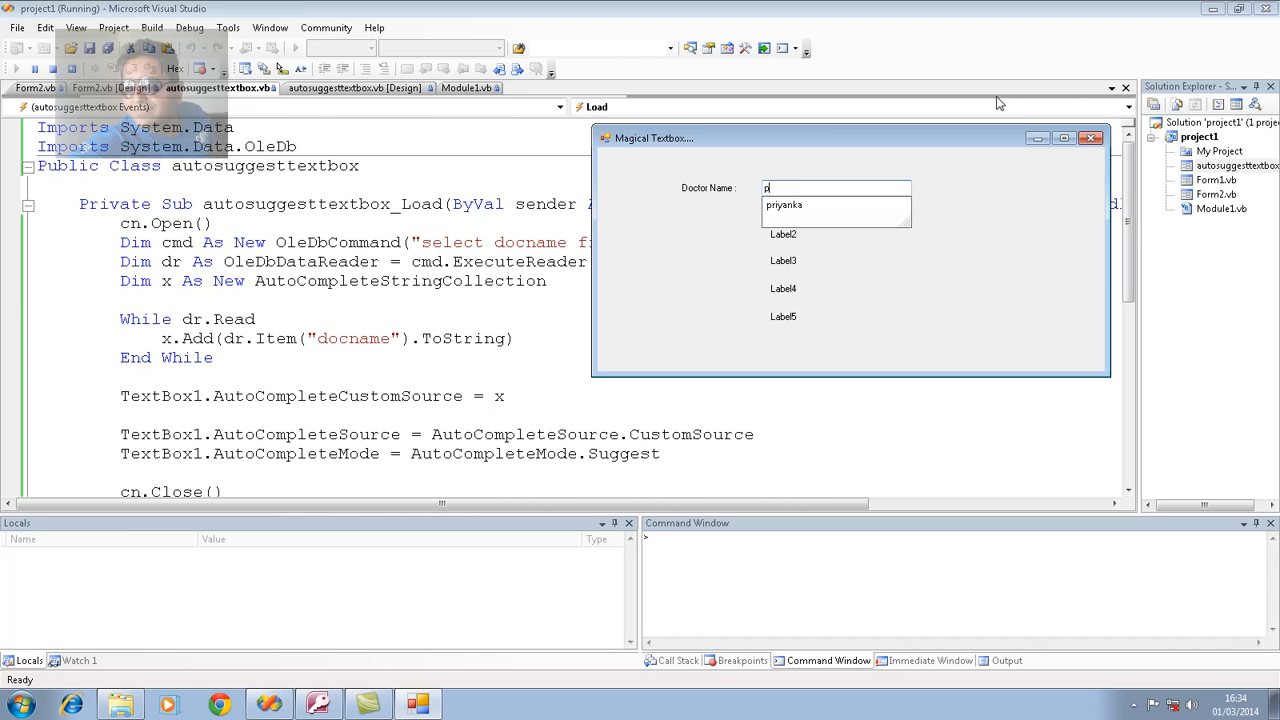
{"action": "type", "text": "j"}
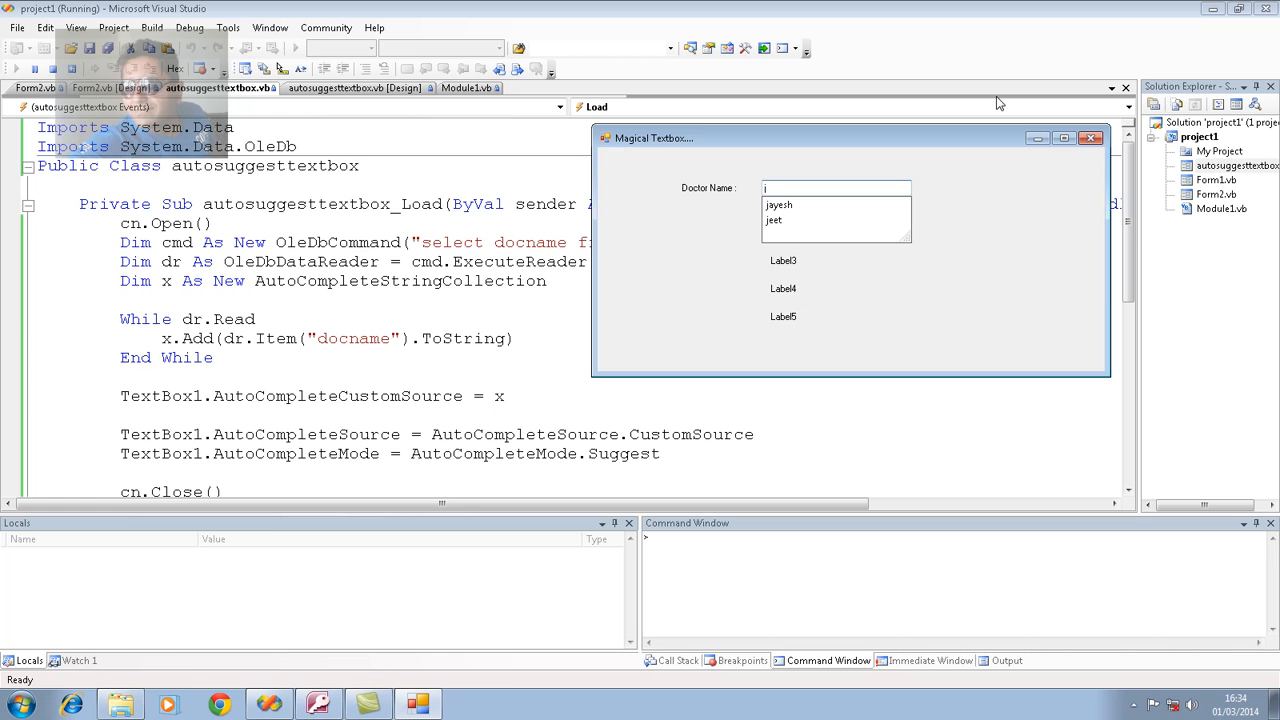
{"action": "type", "text": "y"}
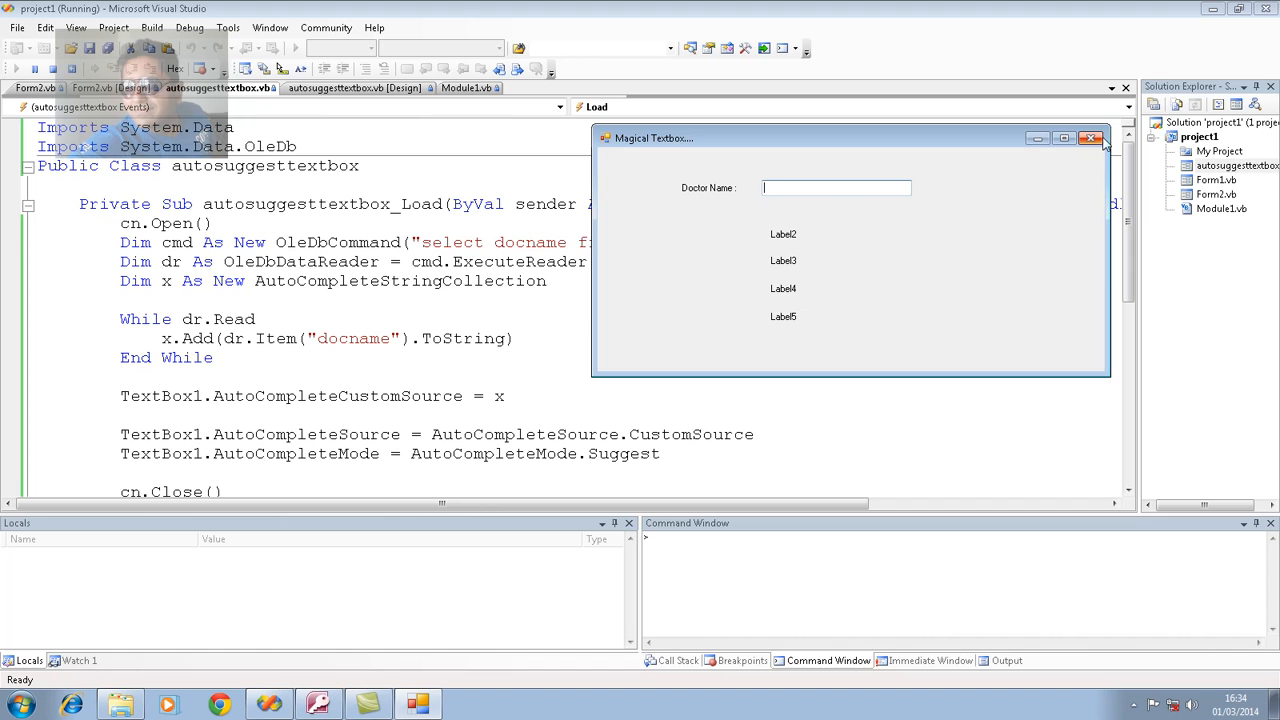
{"action": "left_click", "coordinate": [1090, 138]}
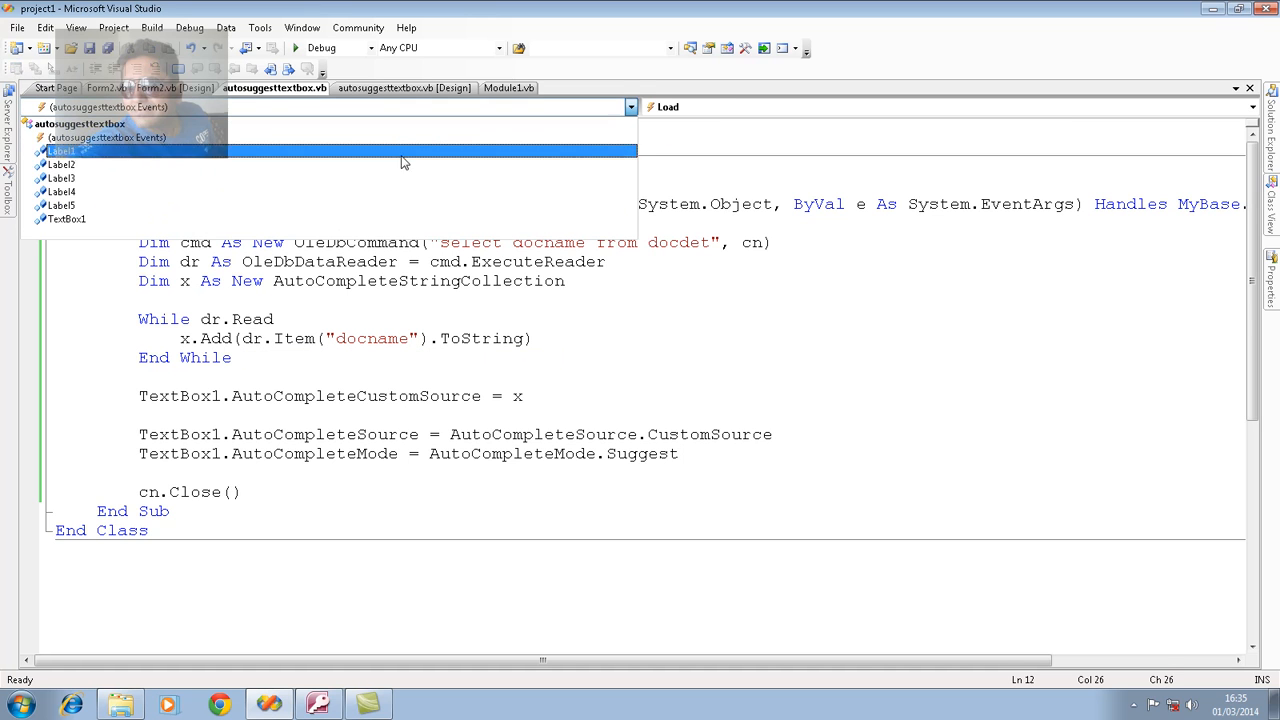
Create an empty TextBox1_LostFocus handler via the Class and Method dropdowns.
{"action": "left_click", "coordinate": [68, 218]}
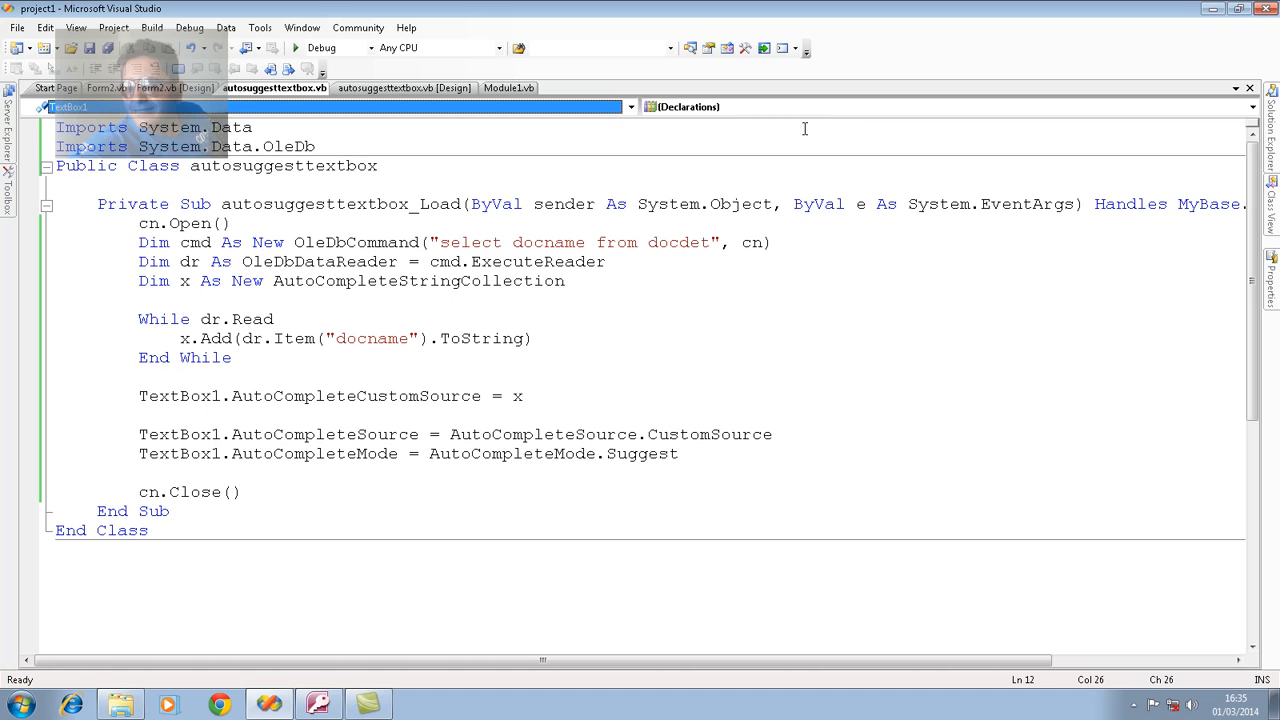
{"action": "left_click", "coordinate": [1252, 108]}
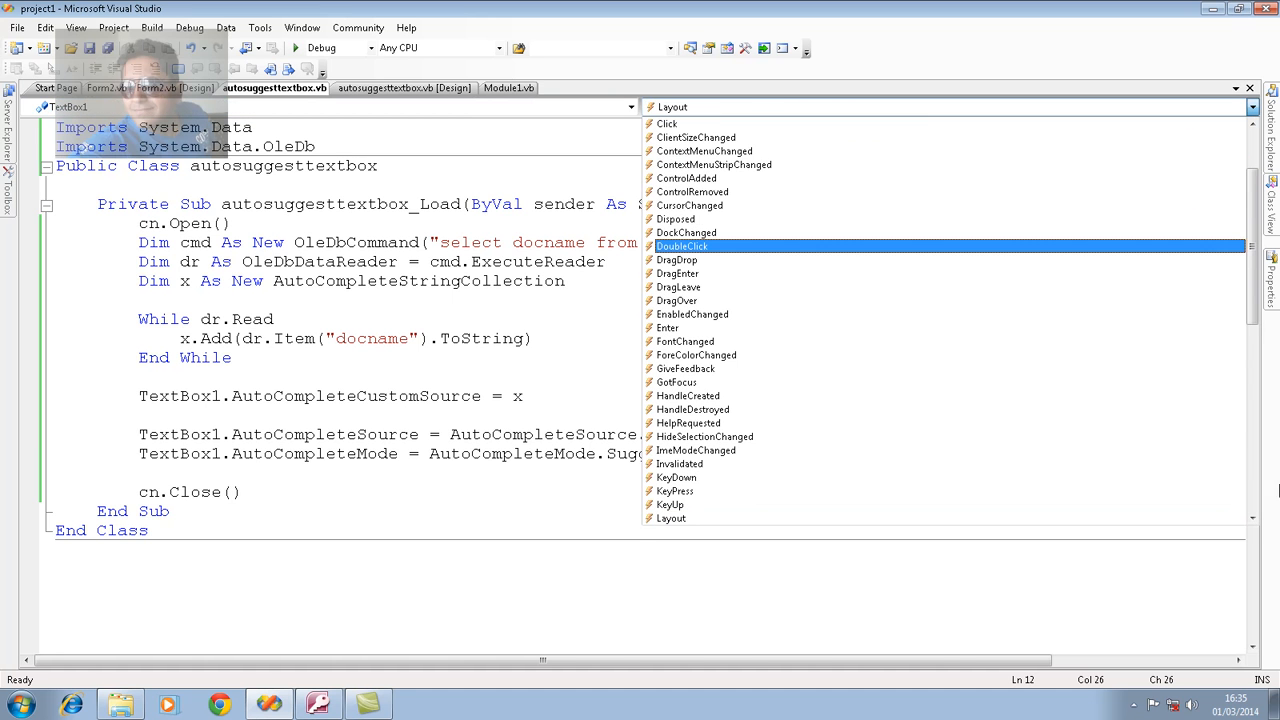
{"action": "left_click", "coordinate": [670, 504]}
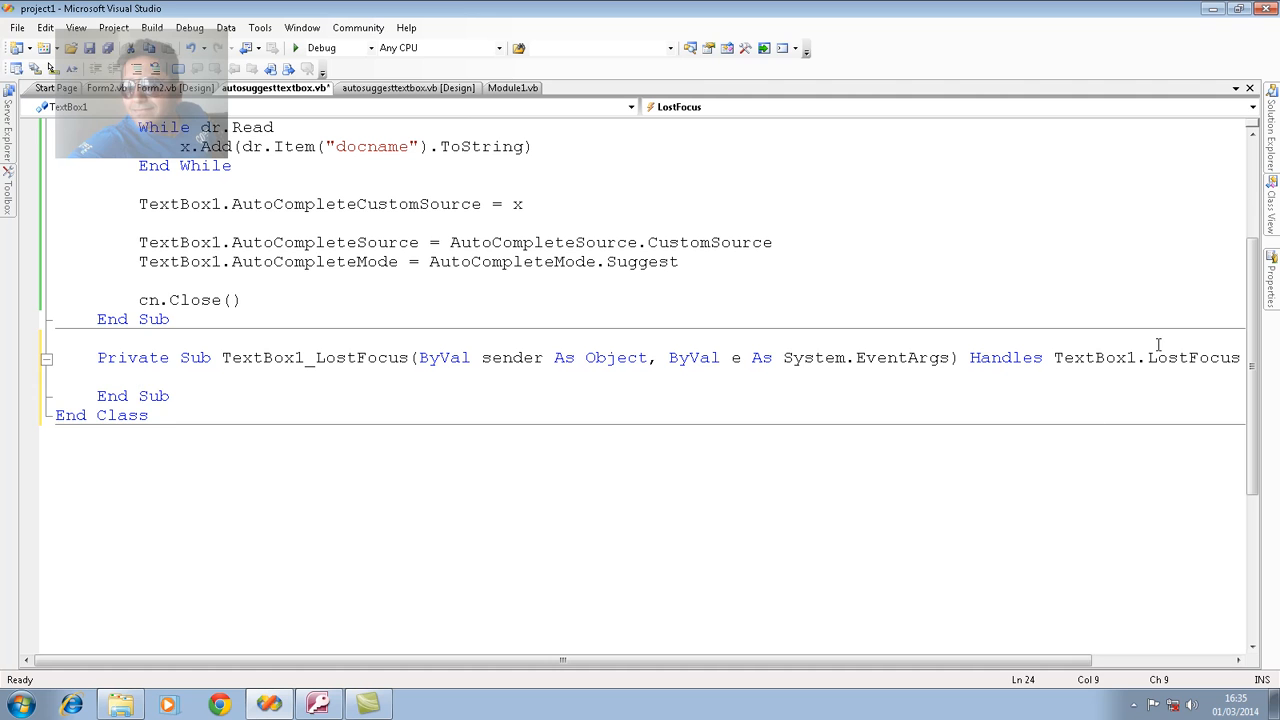
In LostFocus, open cn and declare cmd as a New OleDbCommand on cn.
{"action": "type", "text": "cn.Open()"}
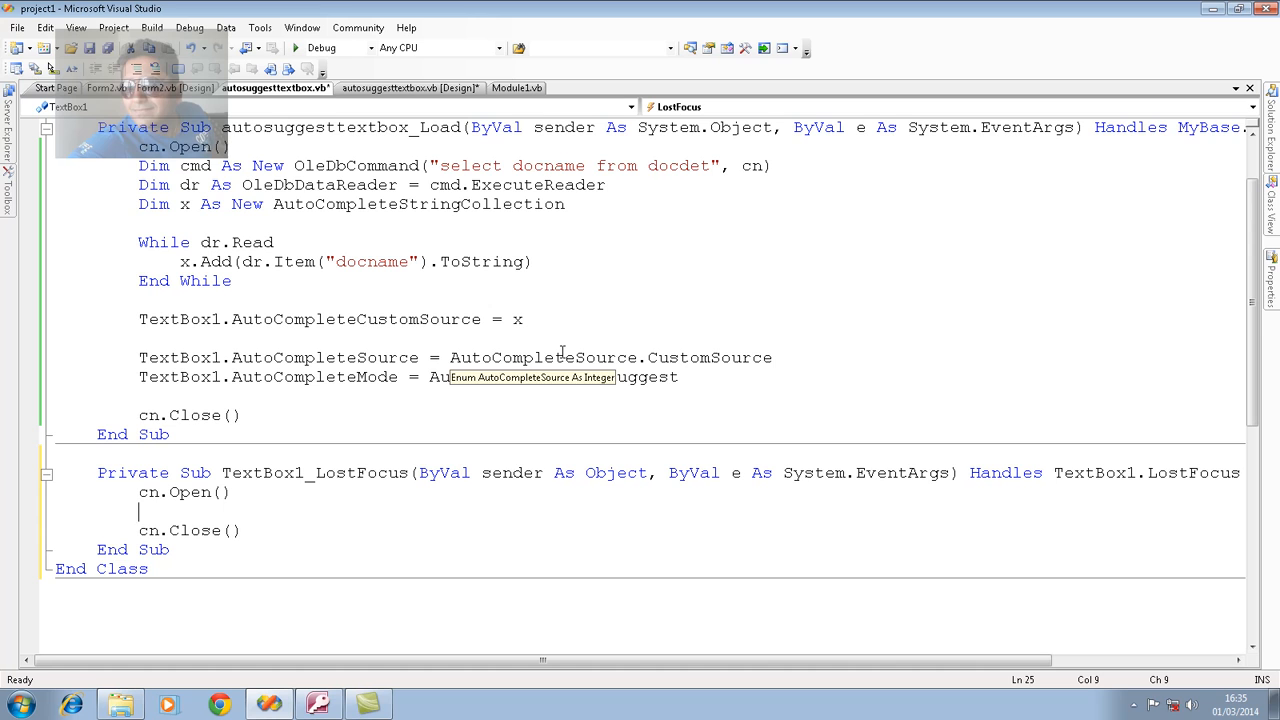
{"action": "type", "text": "dim"}
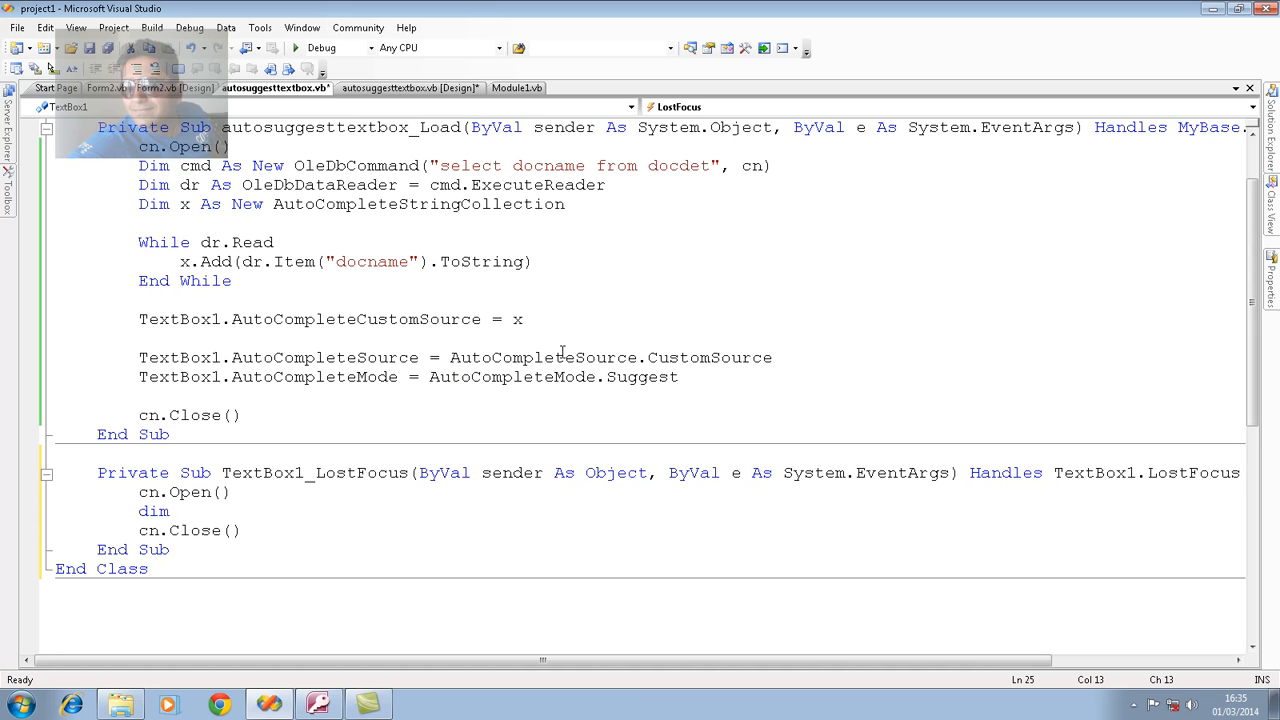
{"action": "type", "text": "cmd as"}
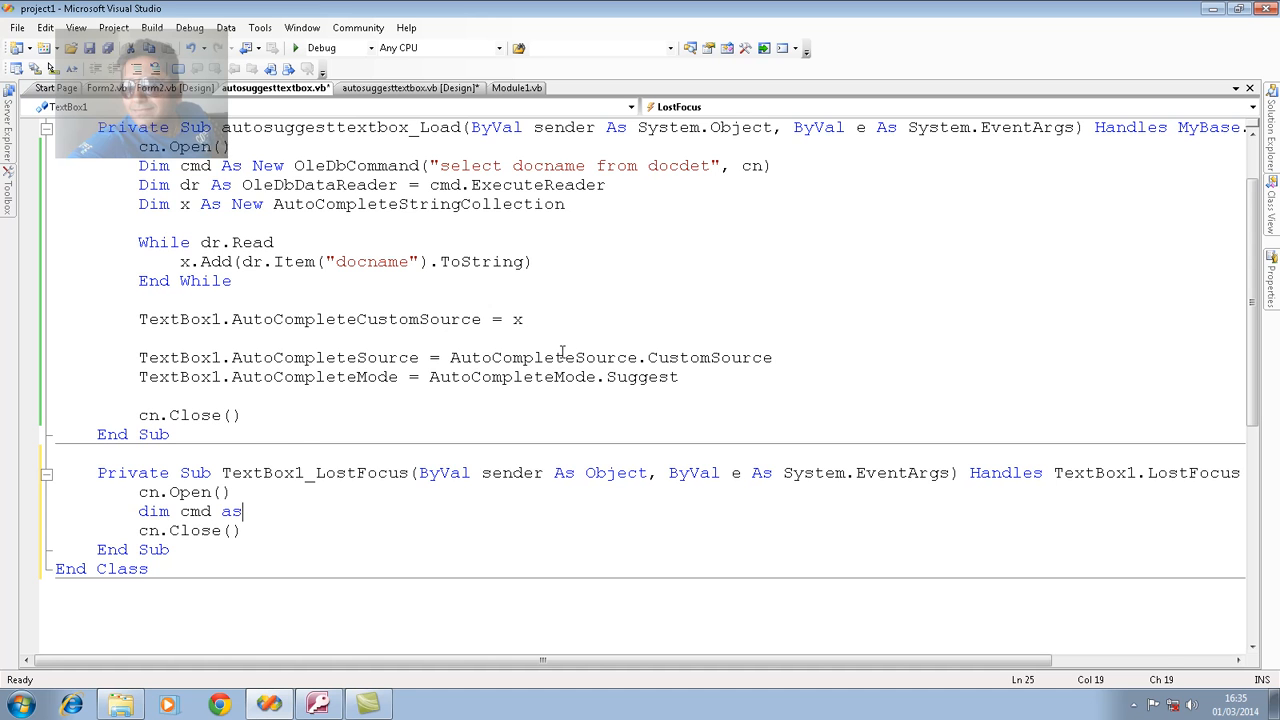
{"action": "type", "text": "New ol"}
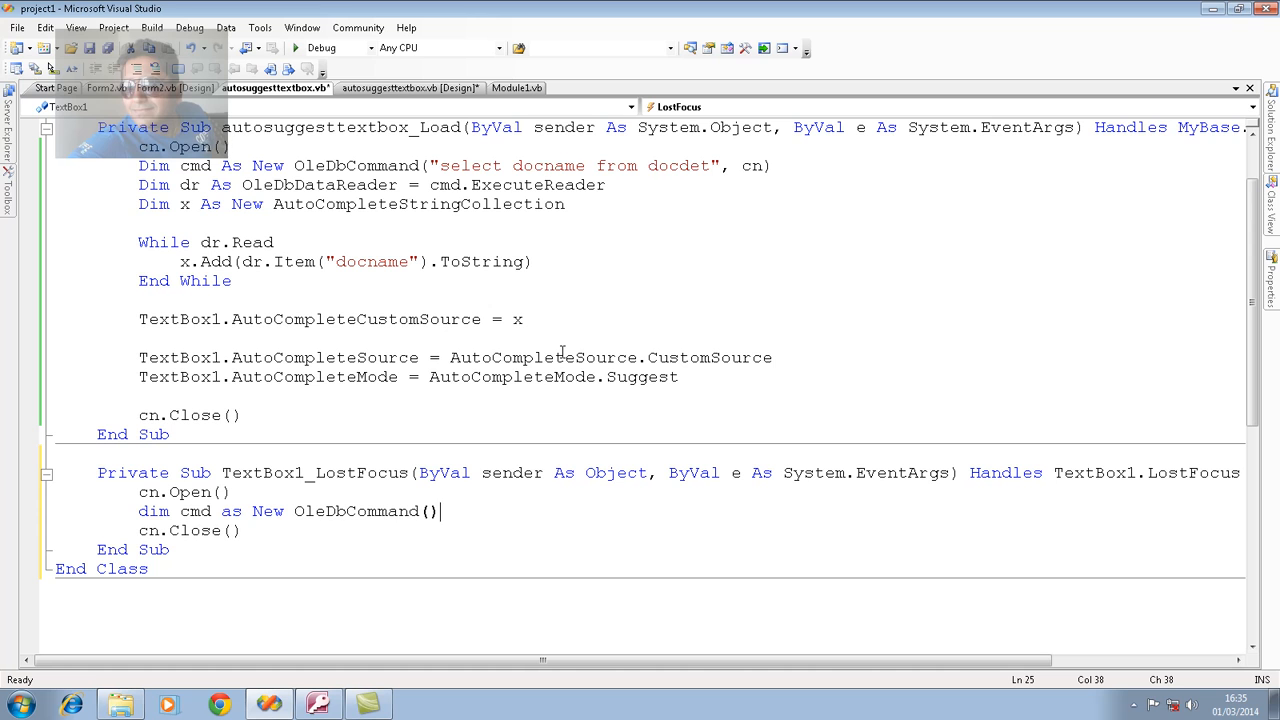
{"action": "type", "text": "\"\",cn"}
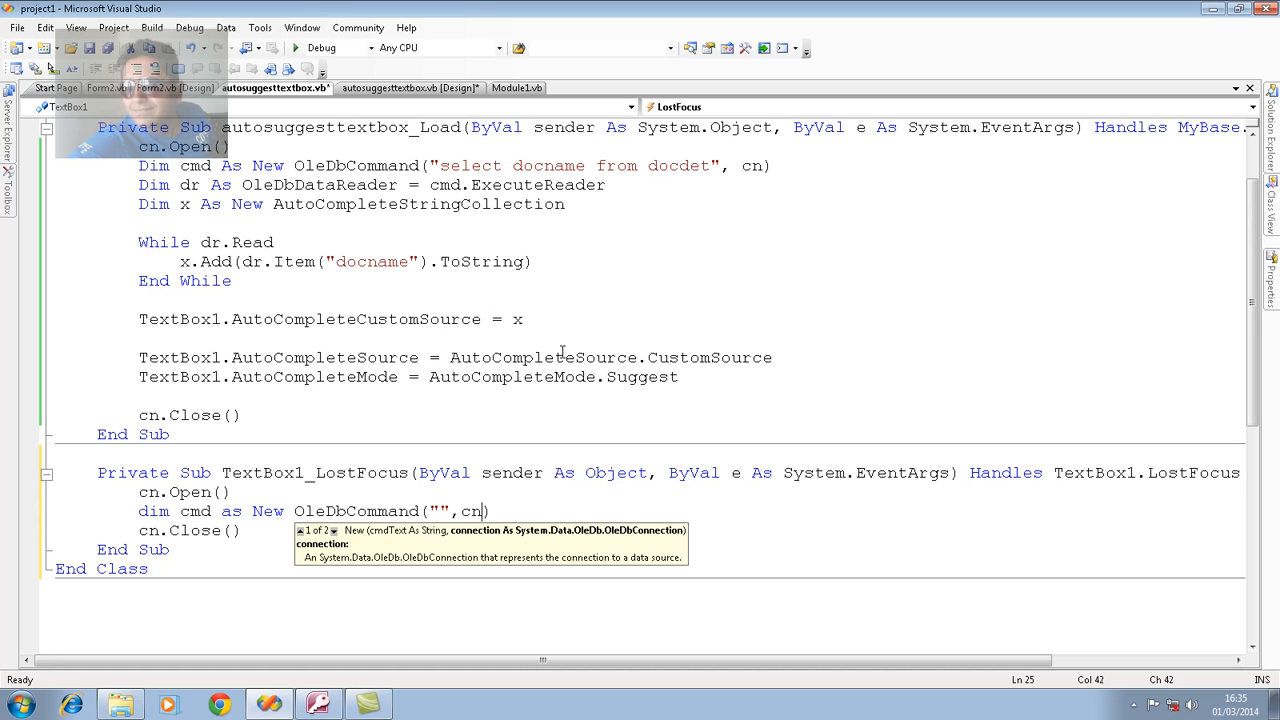
Write the query select * from docdet where docname='" & TextBox1.Text & "'.
{"action": "type", "text": "sele"}
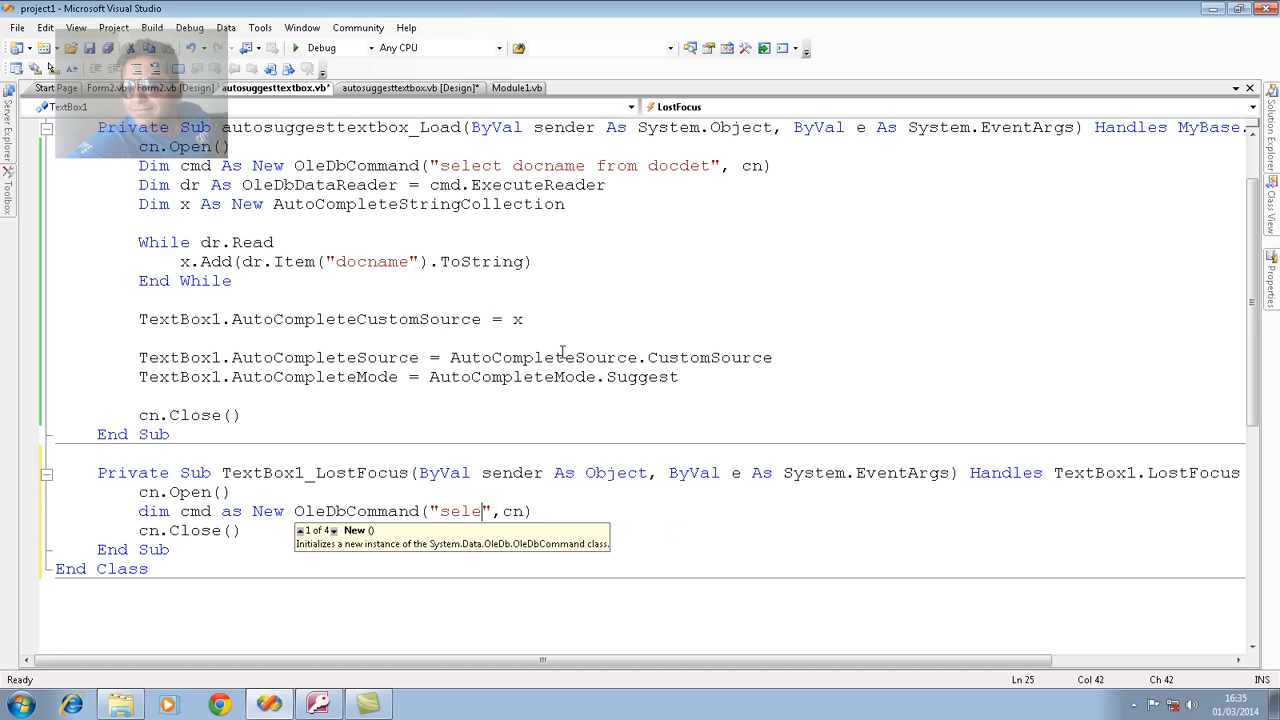
{"action": "type", "text": "ct *"}
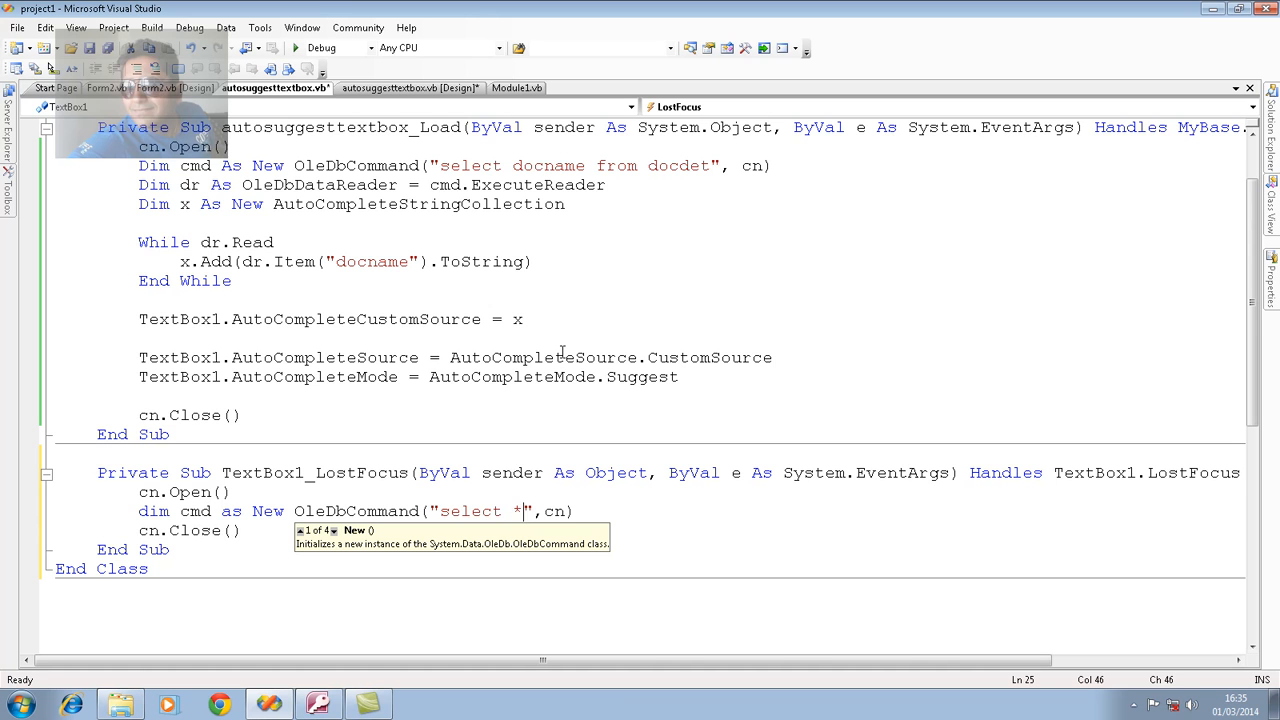
{"action": "type", "text": "from dco"}
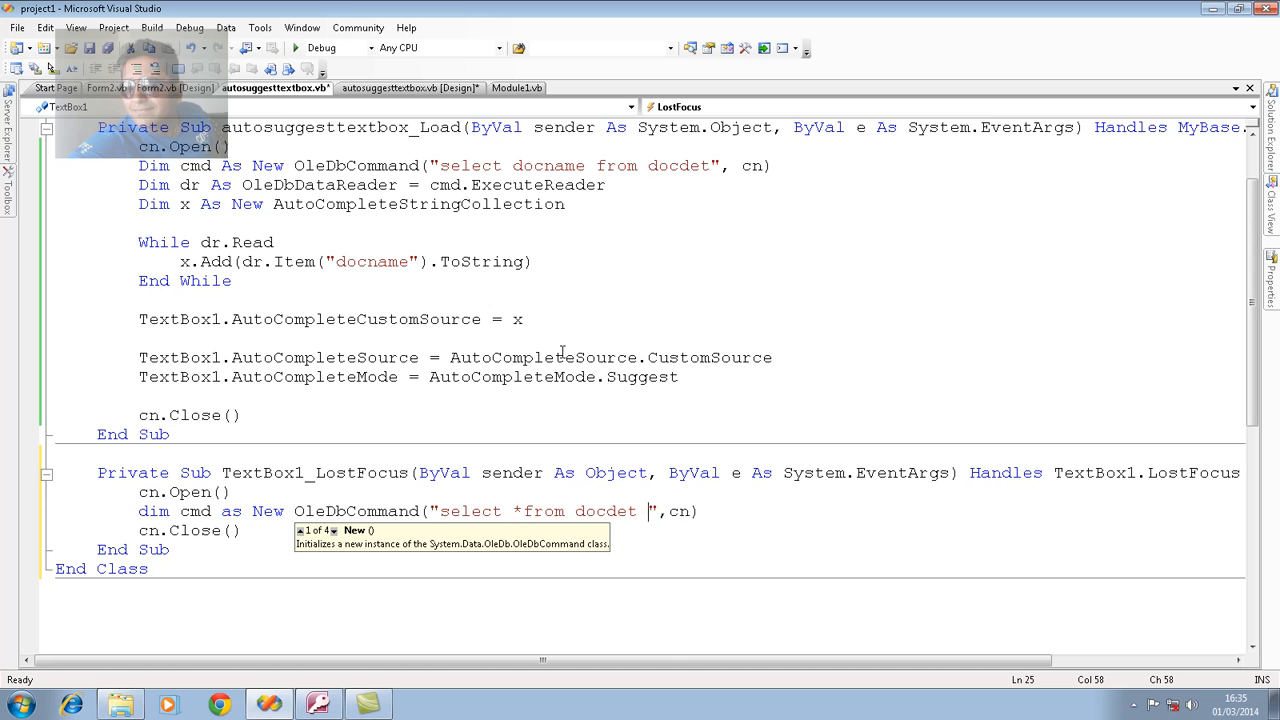
{"action": "type", "text": "where"}
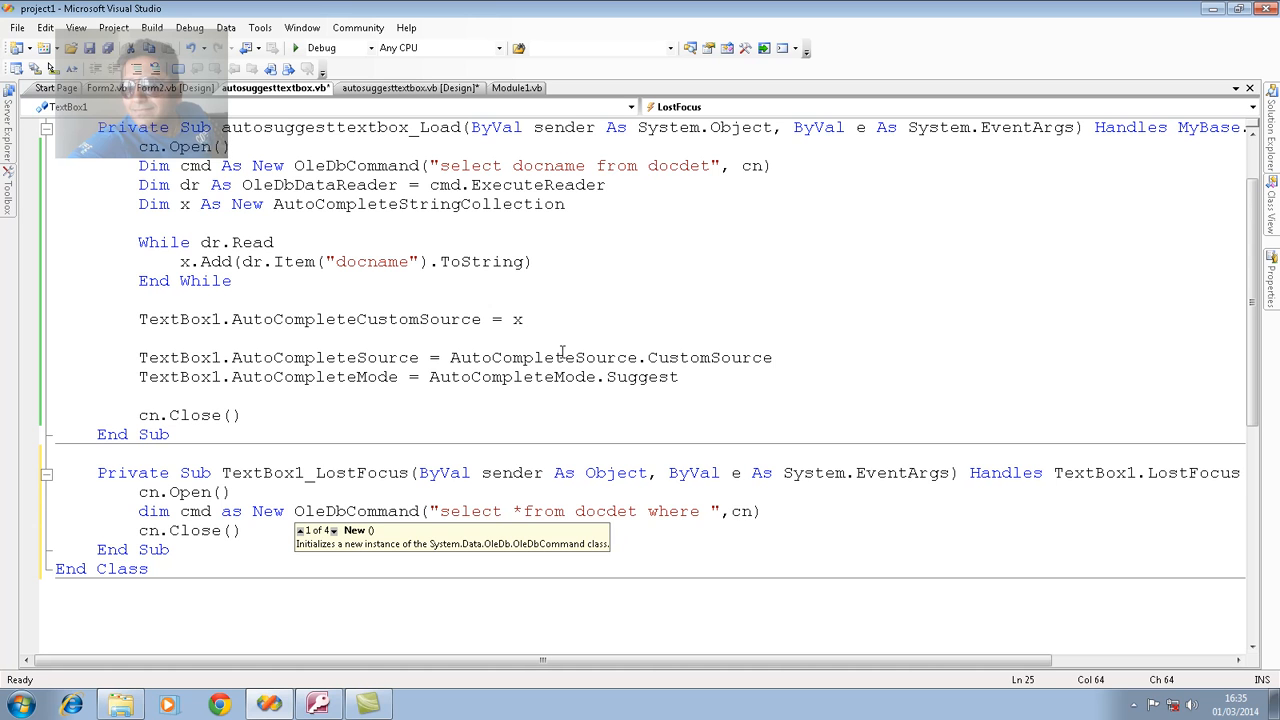
{"action": "type", "text": "doct"}
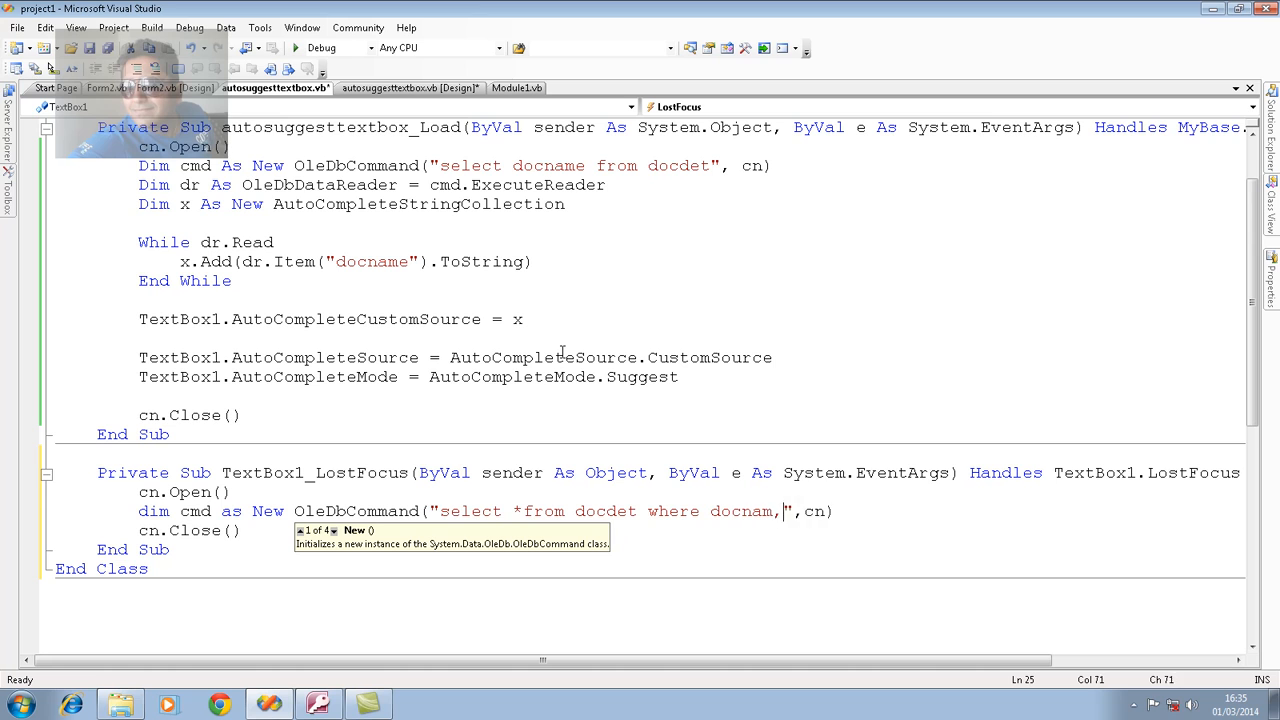
{"action": "type", "text": "="}
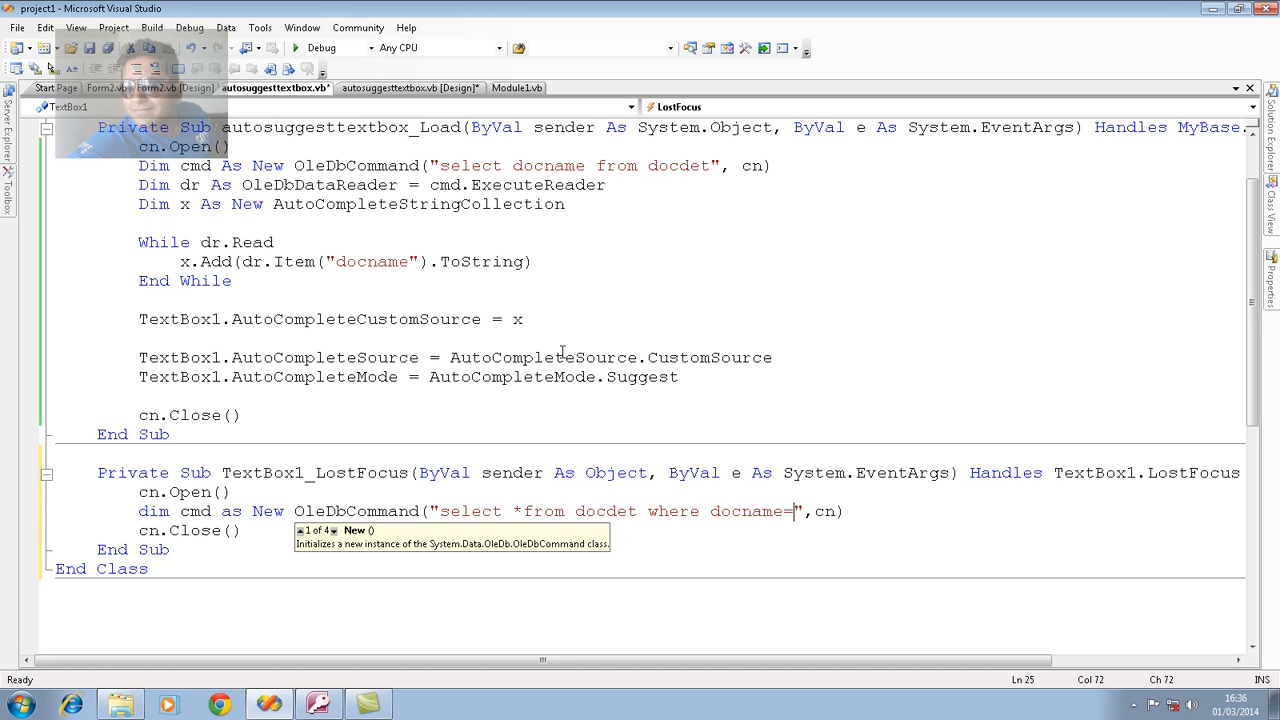
{"action": "type", "text": "'"}
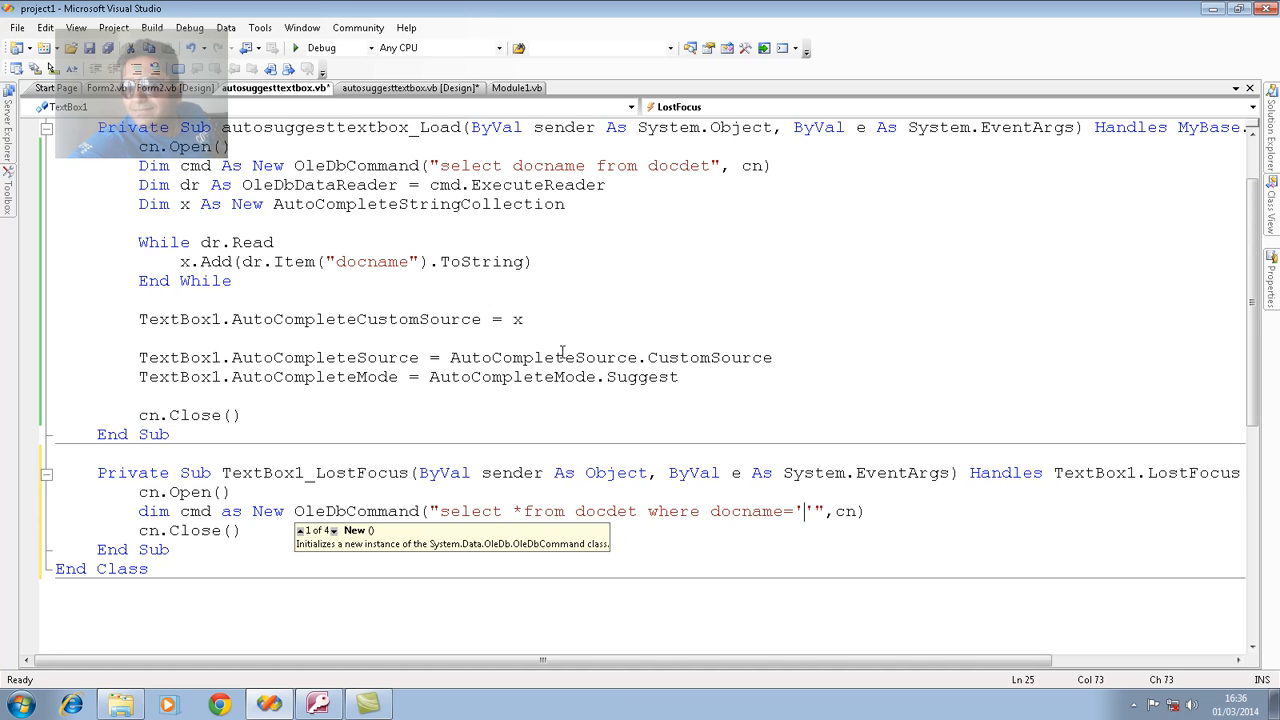
{"action": "type", "text": "\""}
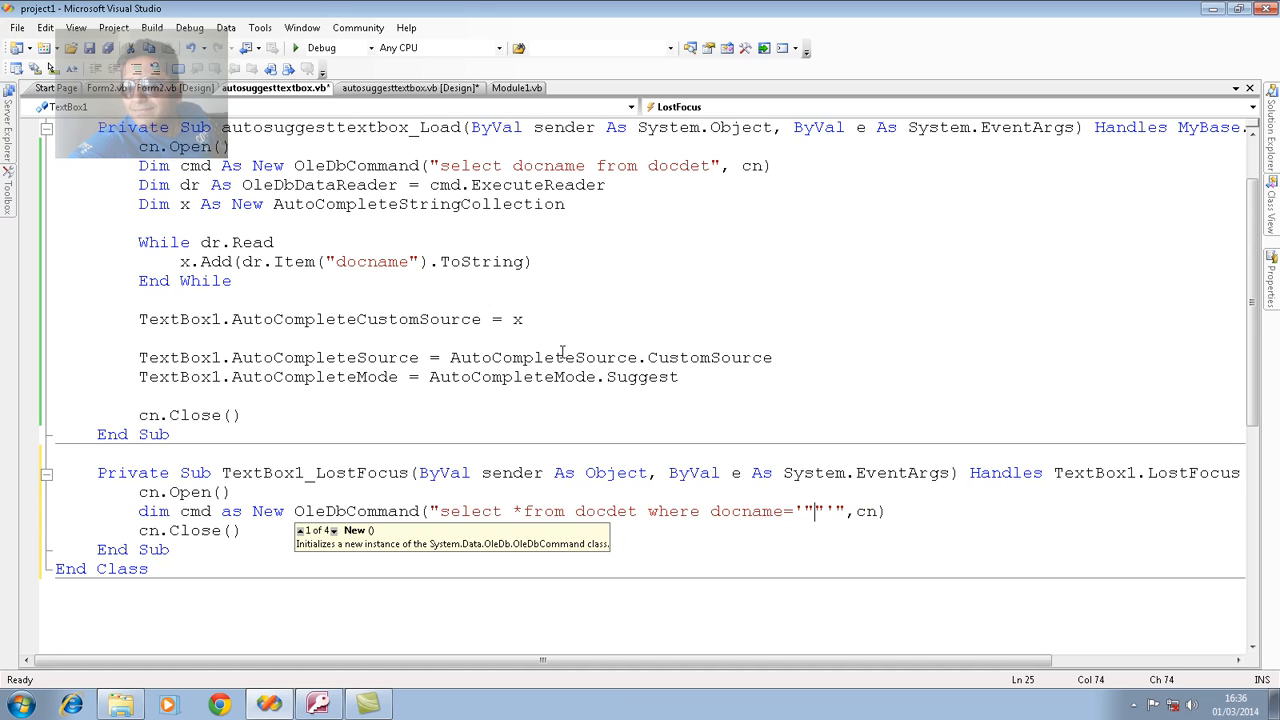
{"action": "type", "text": "&&"}
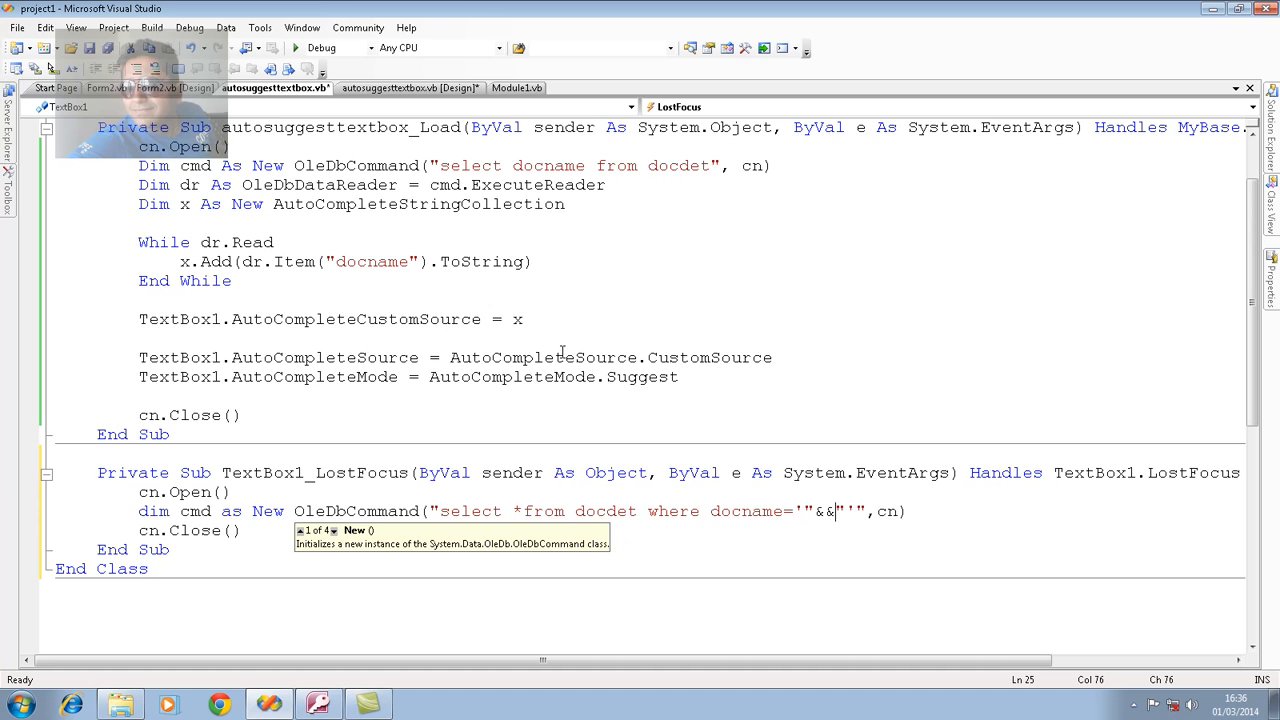
{"action": "type", "text": "text"}
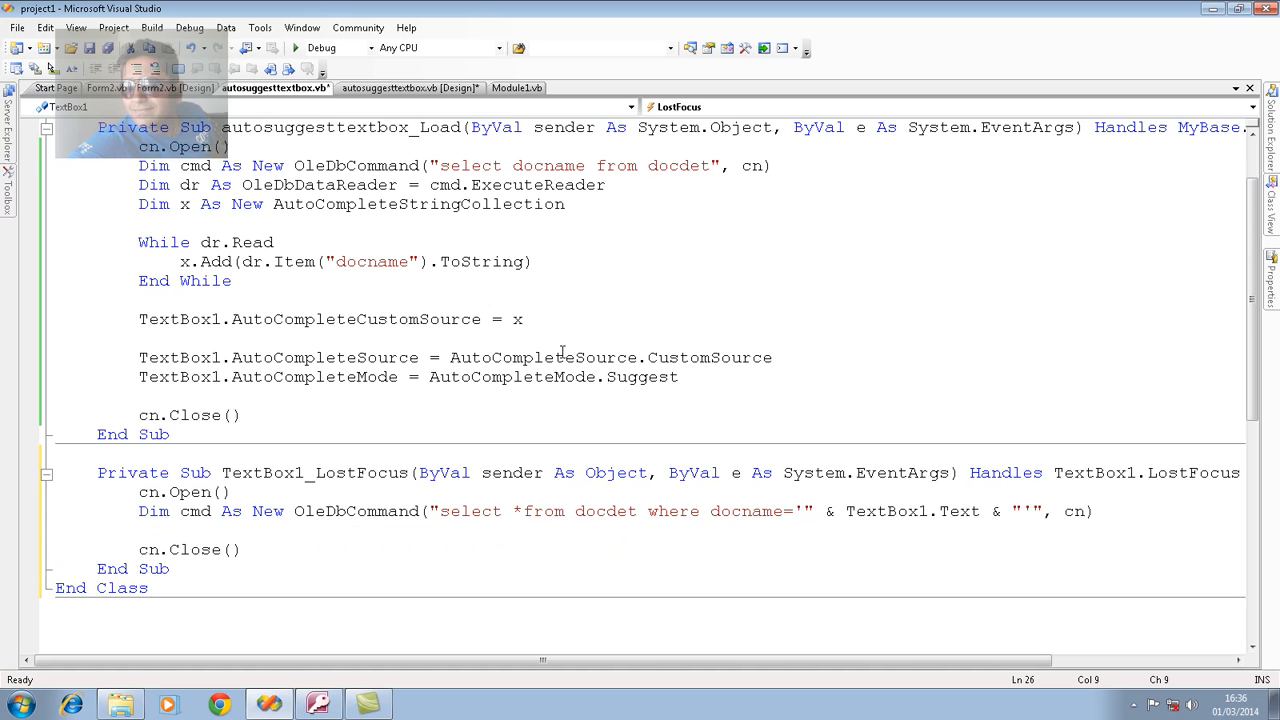
Declare dr As OleDbDataReader = cmd.ExecuteReader.
{"action": "type", "text": "dim d"}
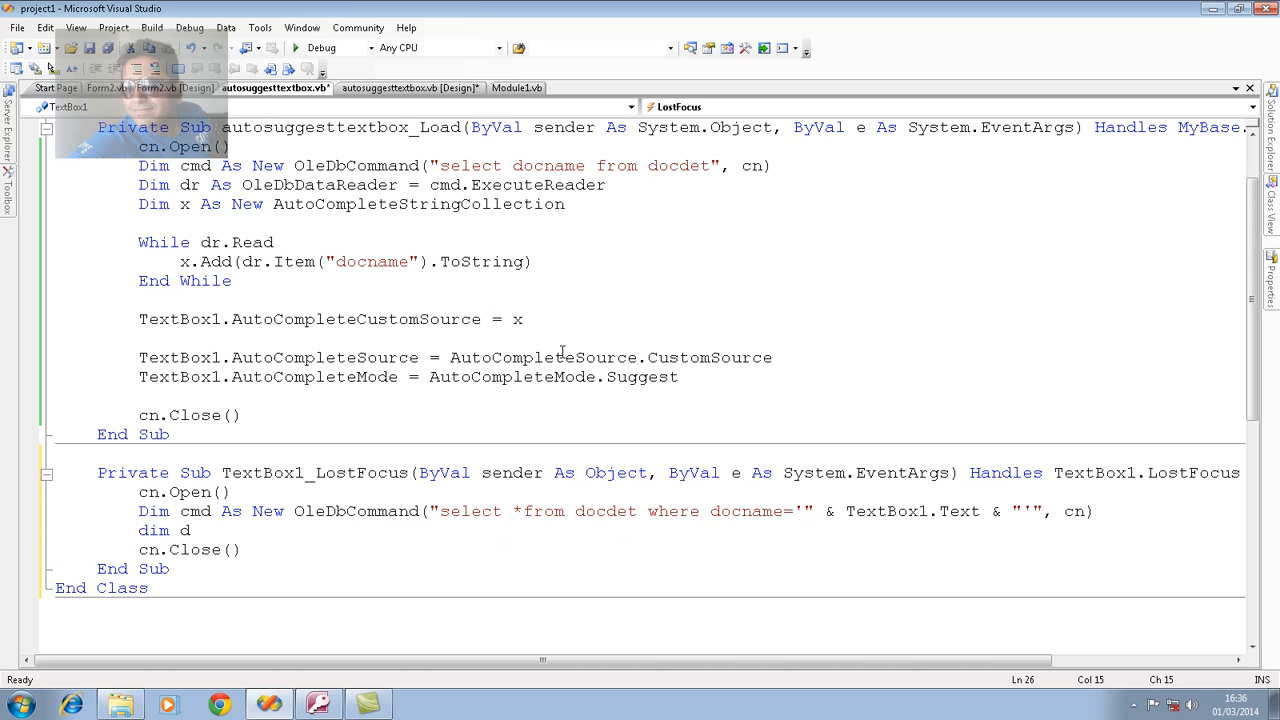
{"action": "type", "text": "r as"}
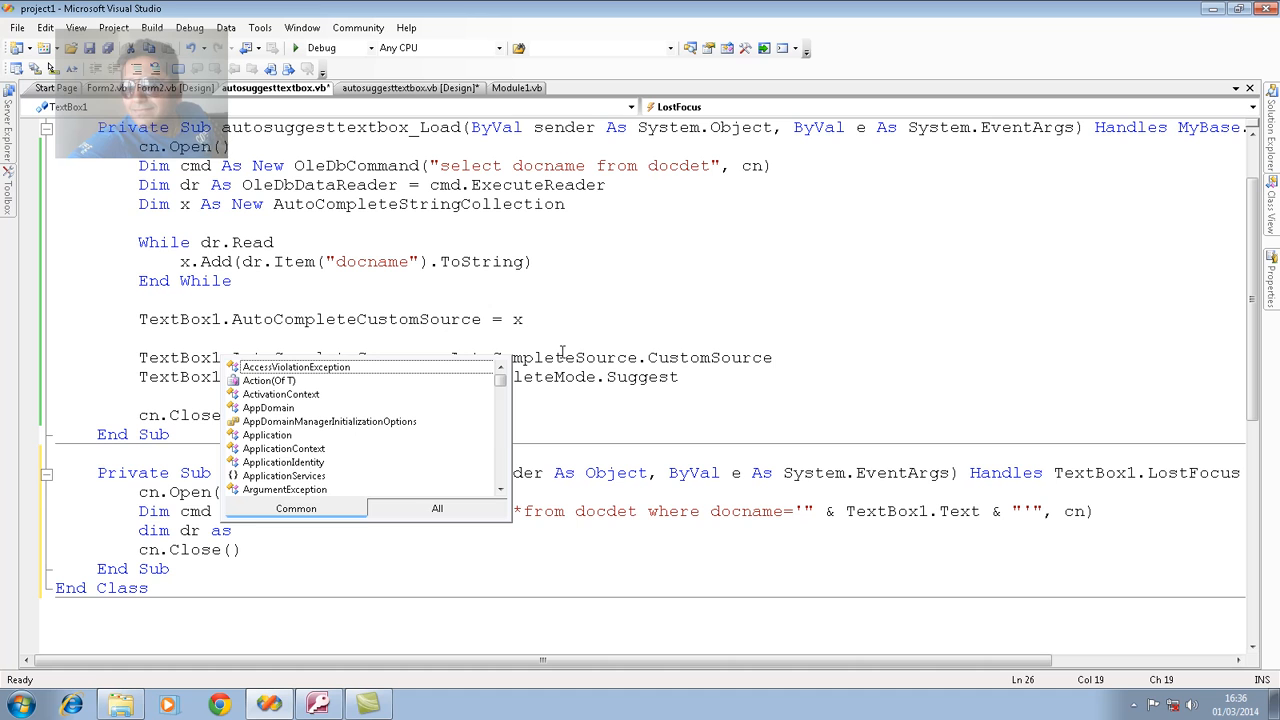
{"action": "type", "text": "ole"}
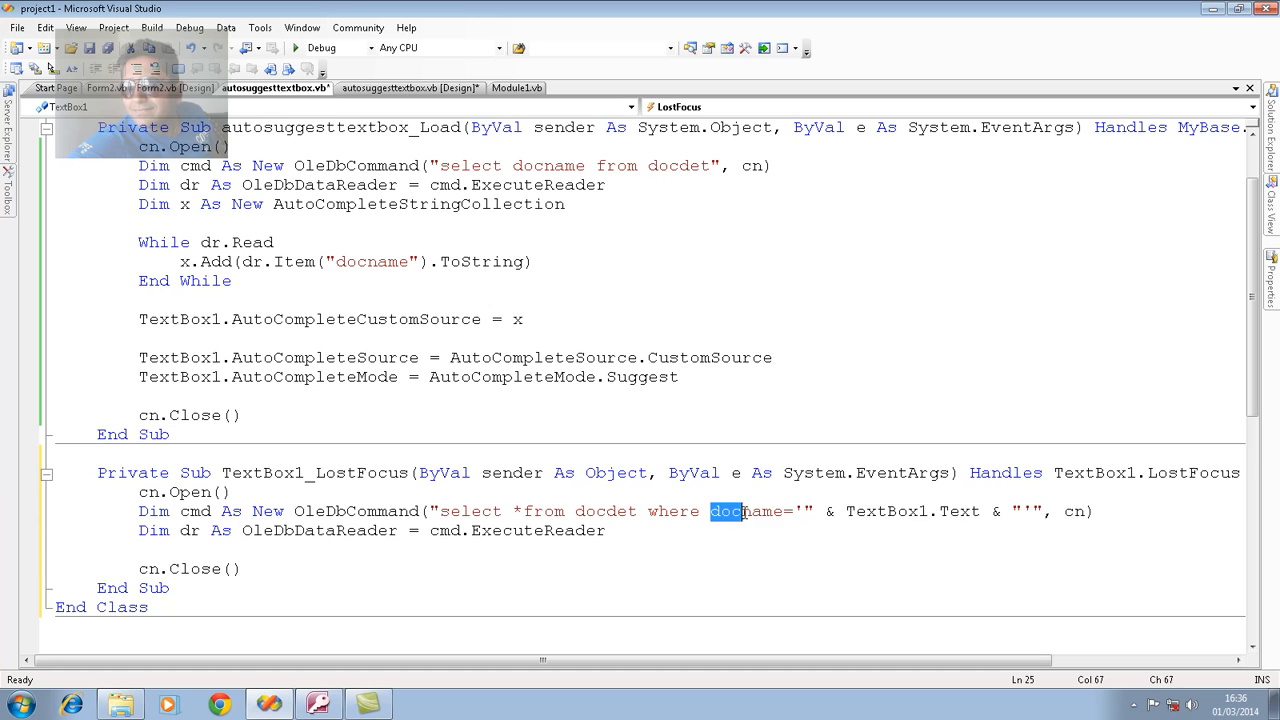
Add If dr.Read Then / Else MsgBox "sorry no doctor found on this name", Critical, "no data match".
{"action": "left_click_drag", "start_coordinate": [740, 512], "coordinate": [996, 512]}
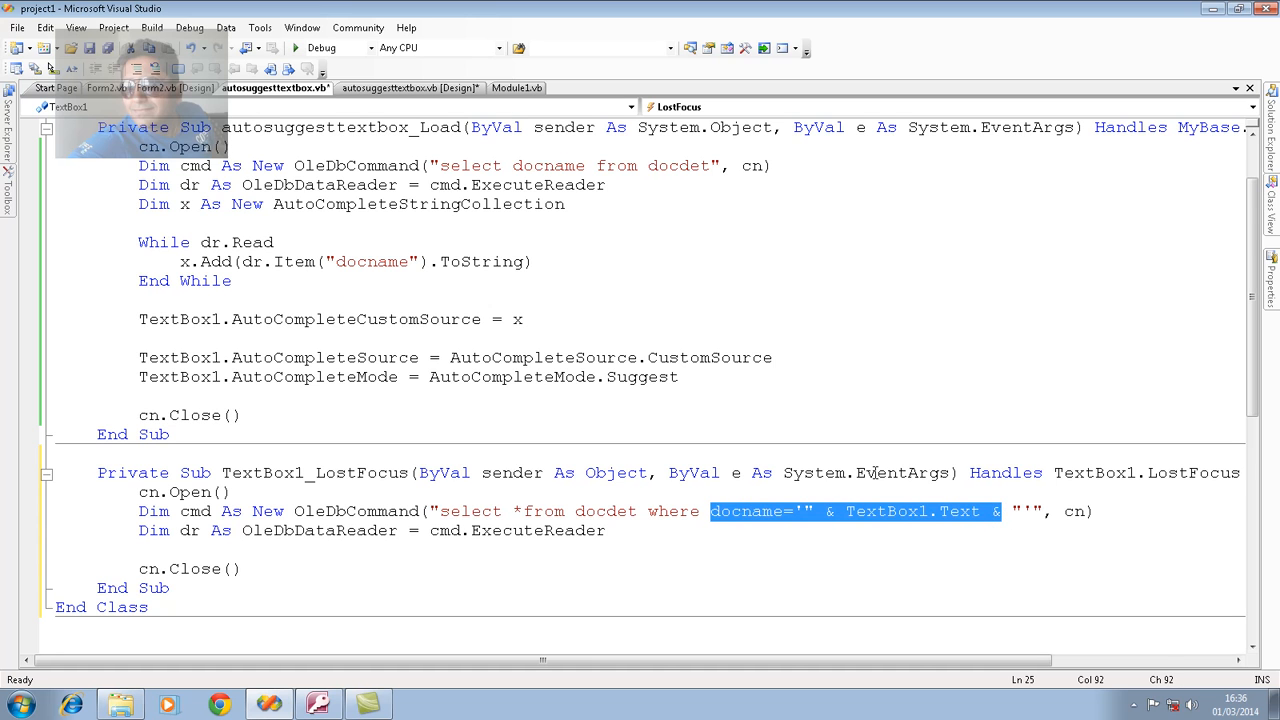
{"action": "mouse_move", "coordinate": [900, 472]}
{"action": "type", "text": "If dr.Read = True Then"}
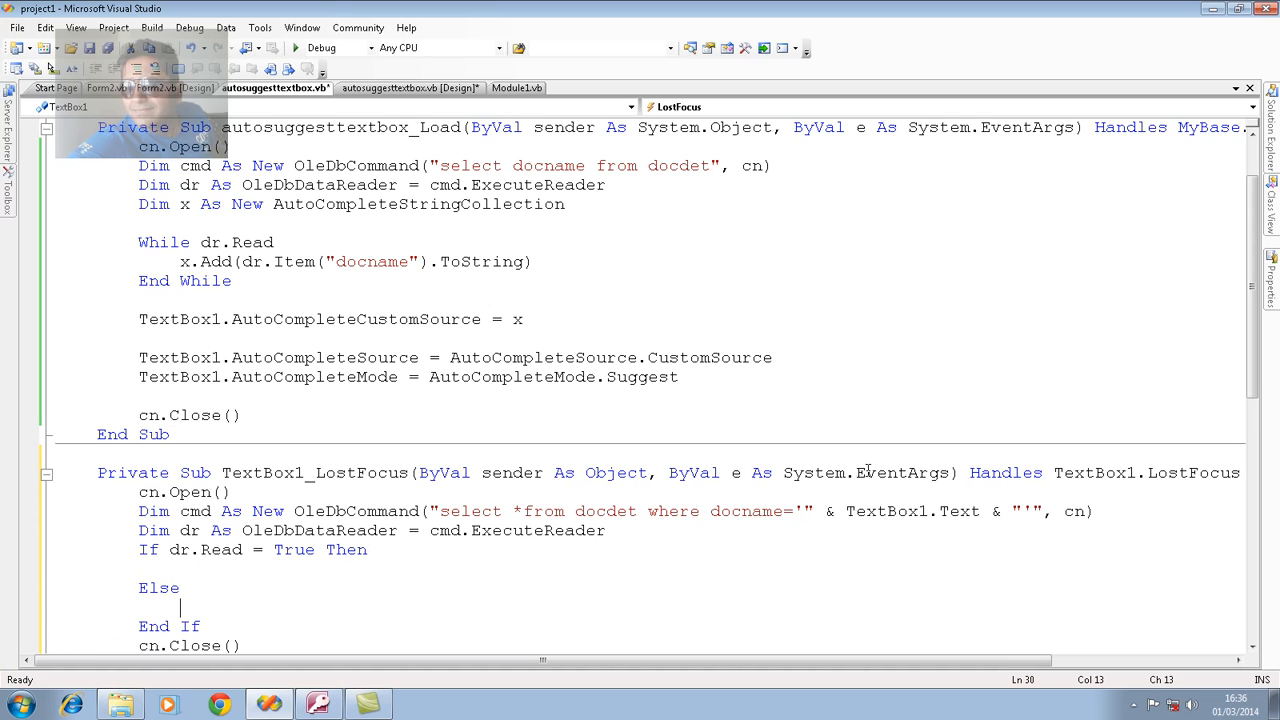
{"action": "type", "text": "msgbo"}
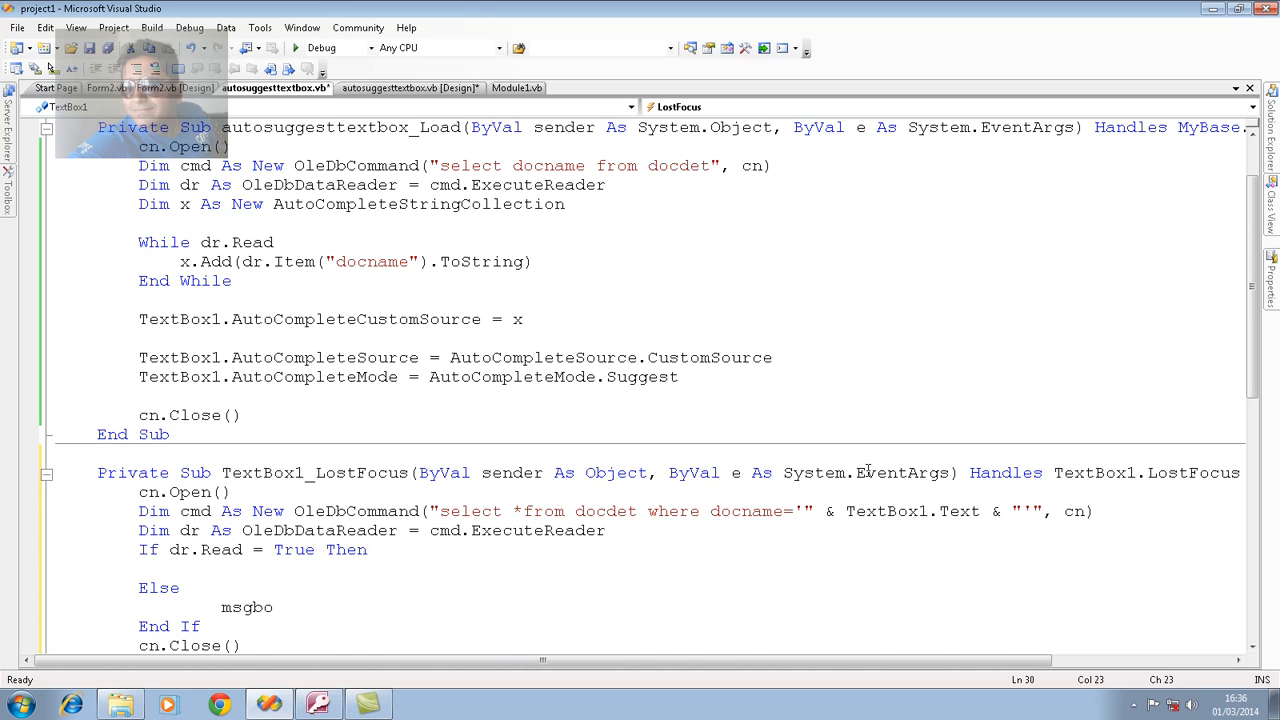
{"action": "type", "text": "x \"sorry no doct"}
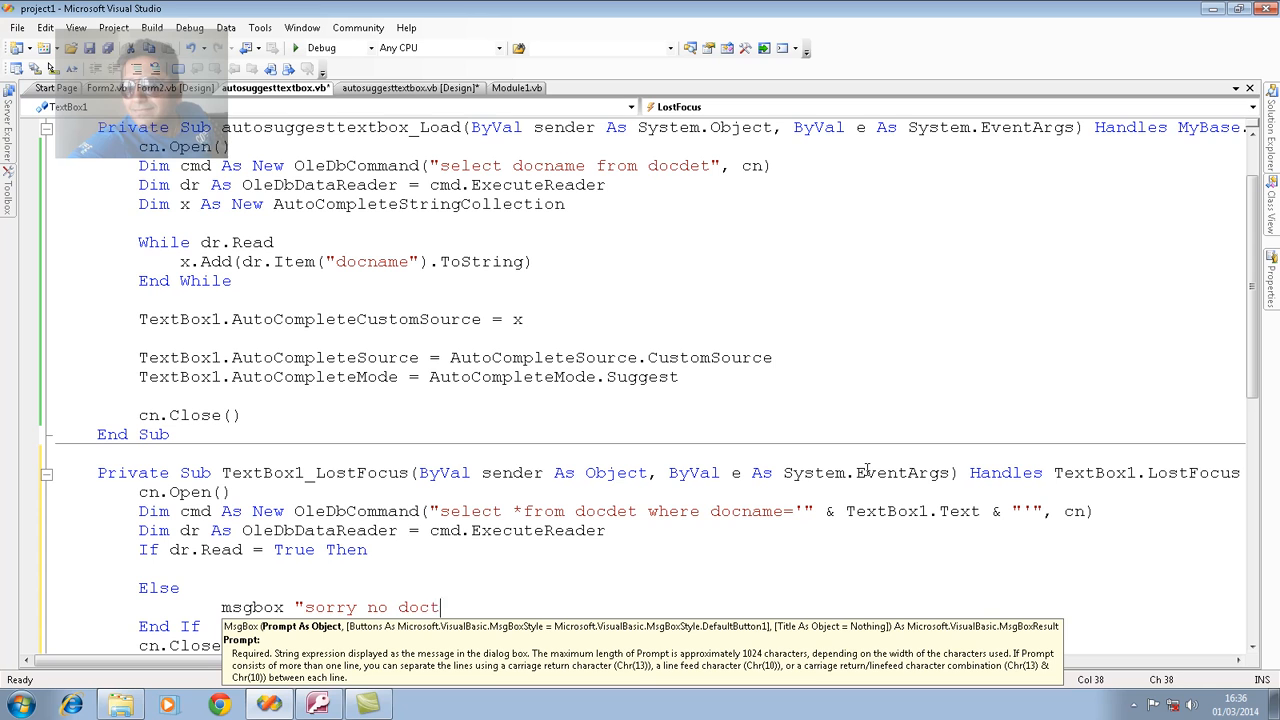
{"action": "type", "text": "or found"}
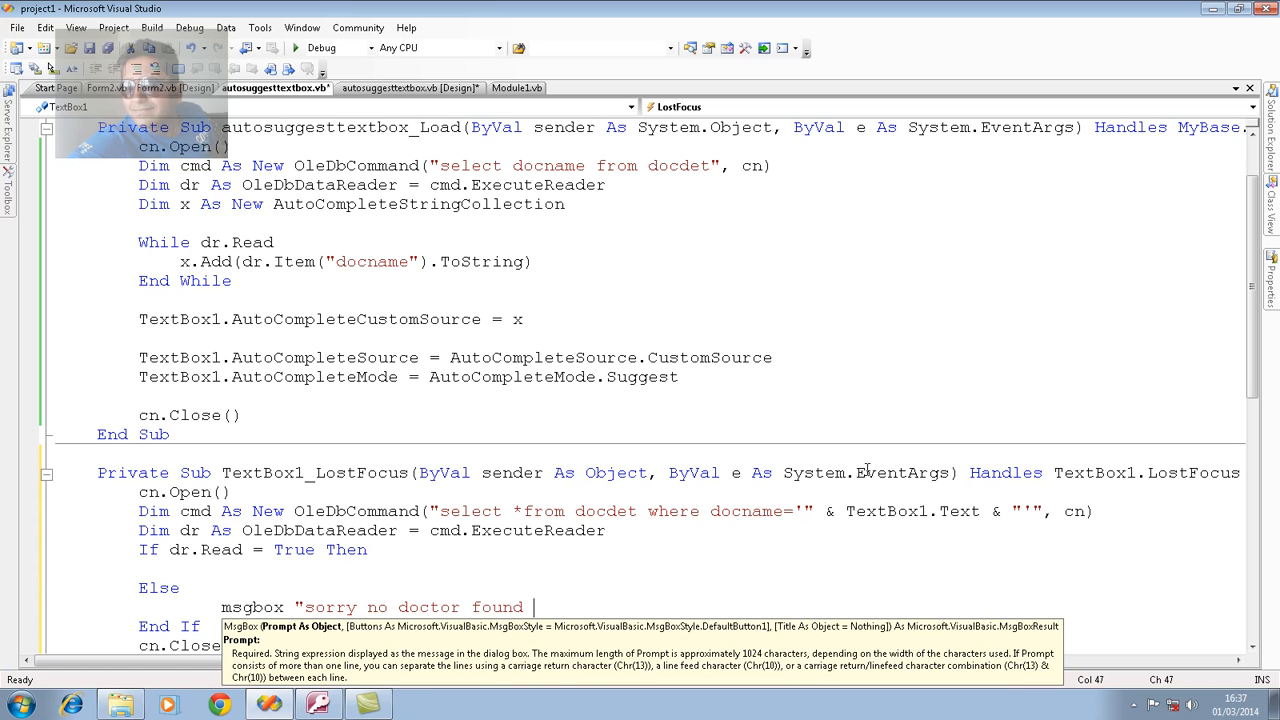
{"action": "type", "text": "on this name \",MsgBoxStyle.Critical"}
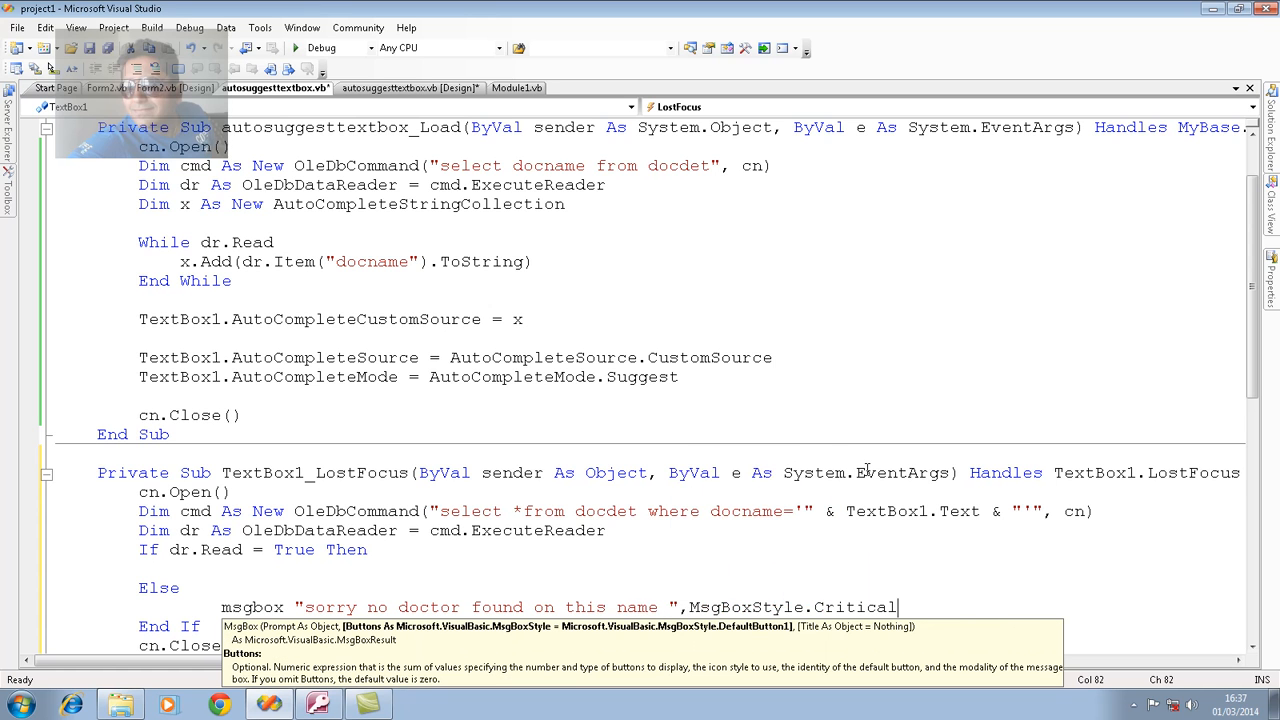
{"action": "type", "text": ",\"no"}
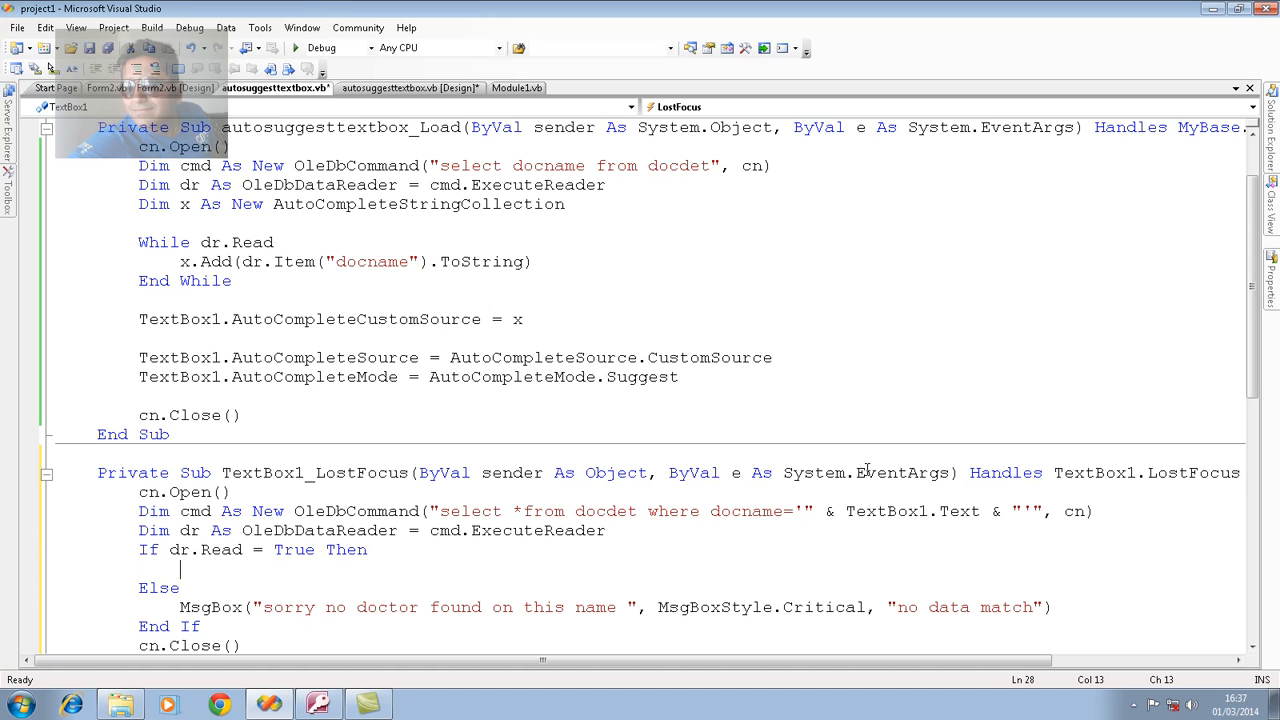
{"action": "left_click", "coordinate": [404, 88]}
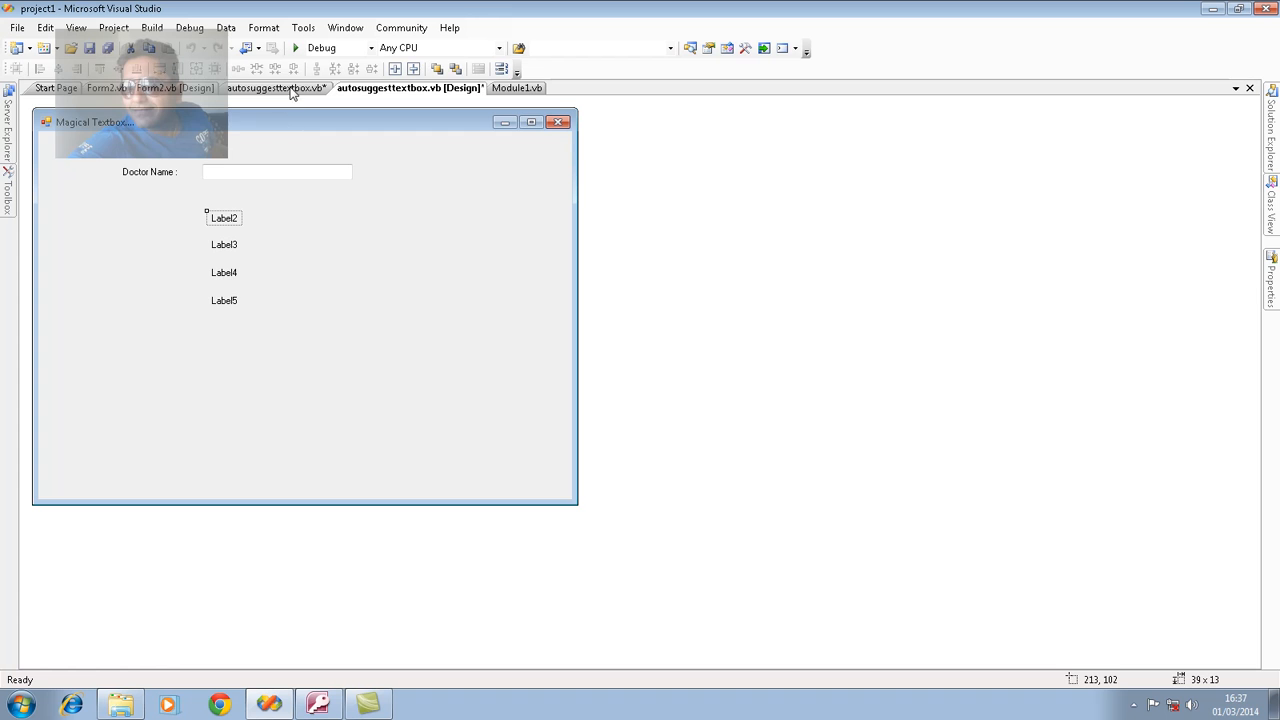
Set Label2–Label5.Text to dr.Item columns 1–4 .ToString in the match branch, then start debugging.
{"action": "left_click", "coordinate": [276, 88]}
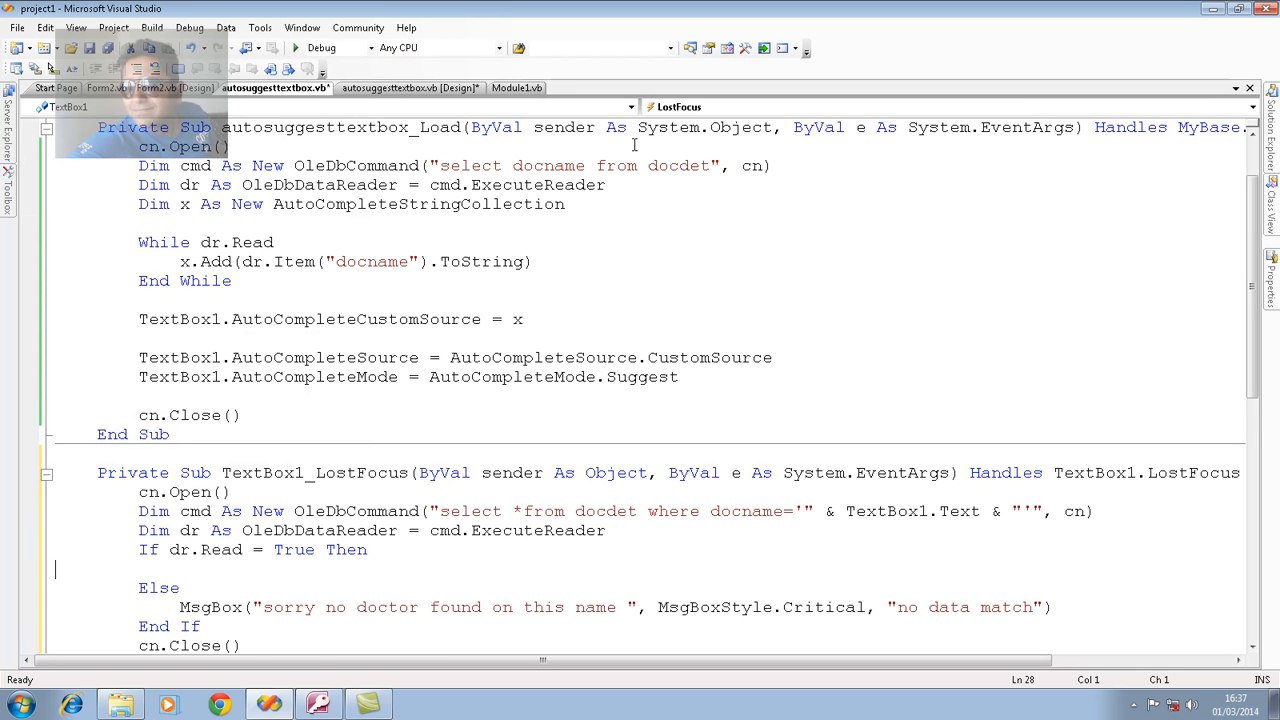
{"action": "type", "text": "label2.Text"}
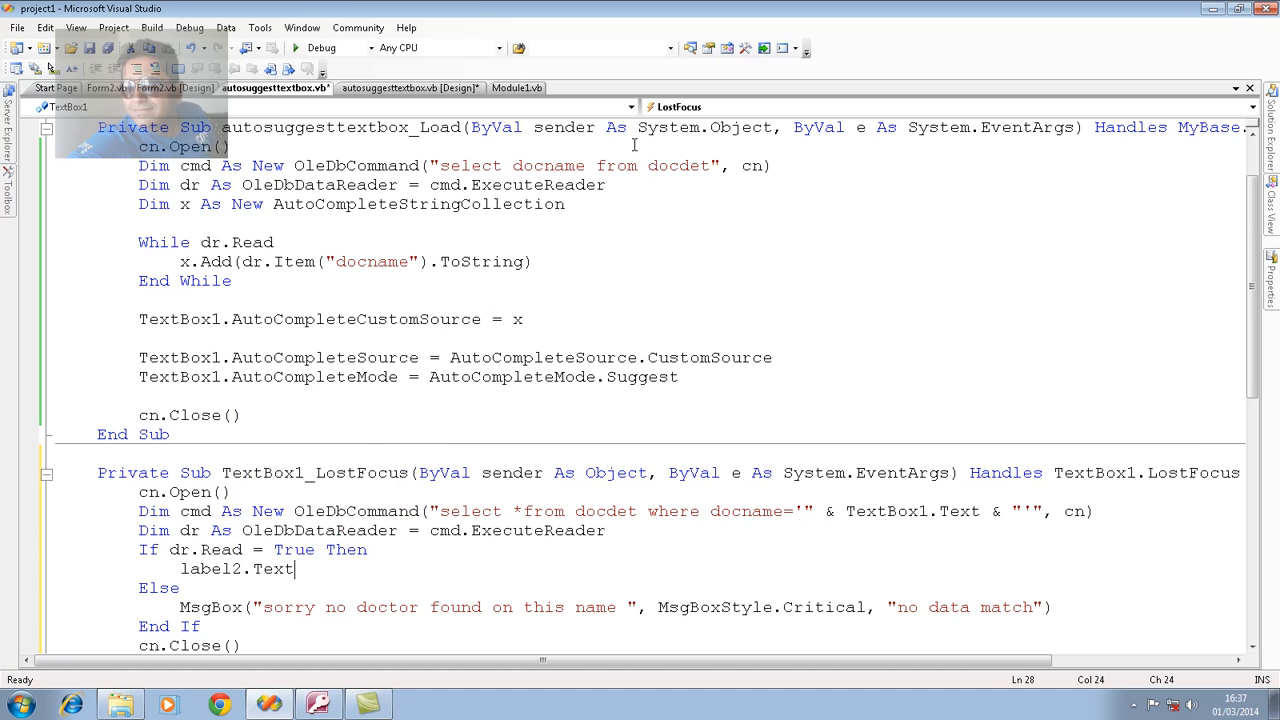
{"action": "type", "text": "=dr.Item"}
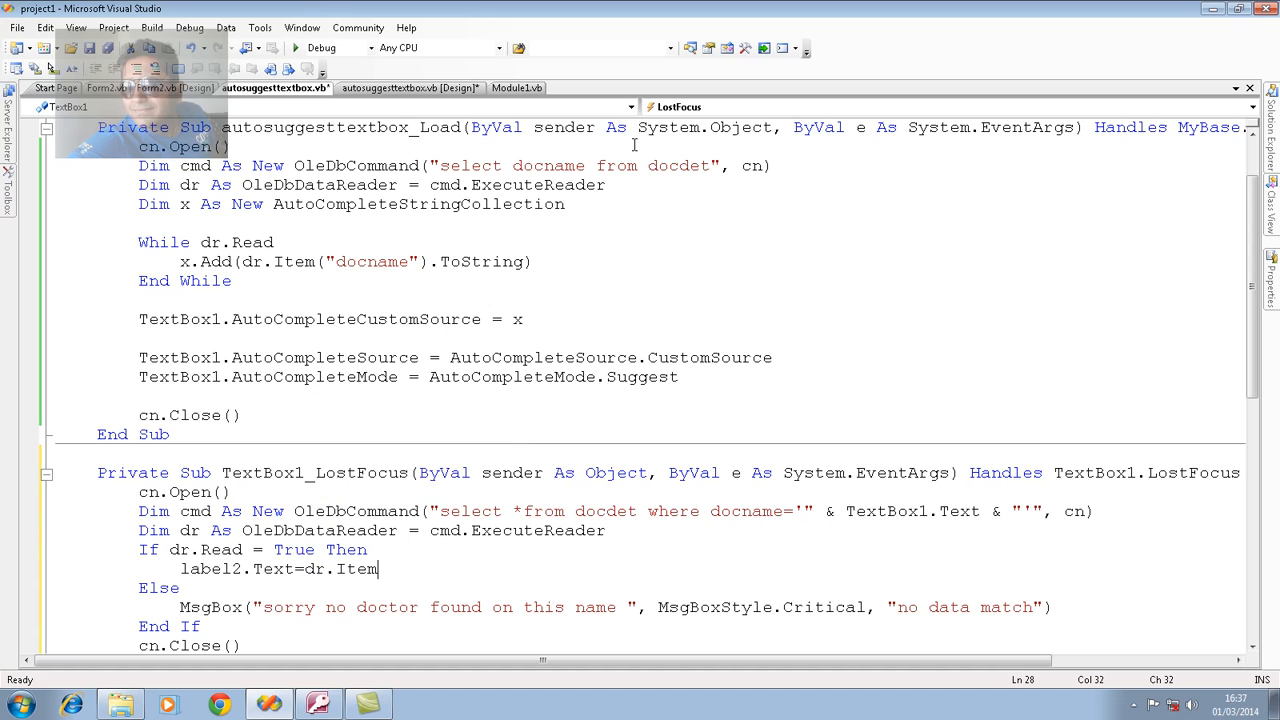
{"action": "type", "text": "("}
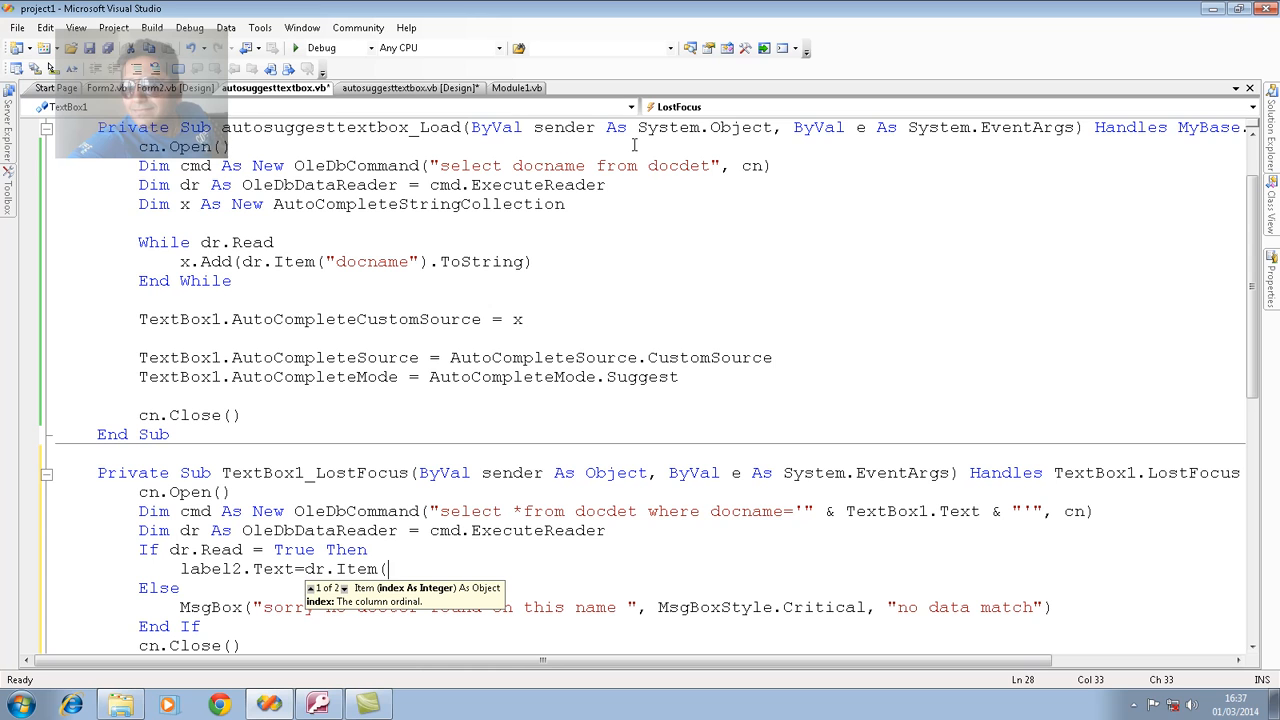
{"action": "type", "text": "0).ToString"}
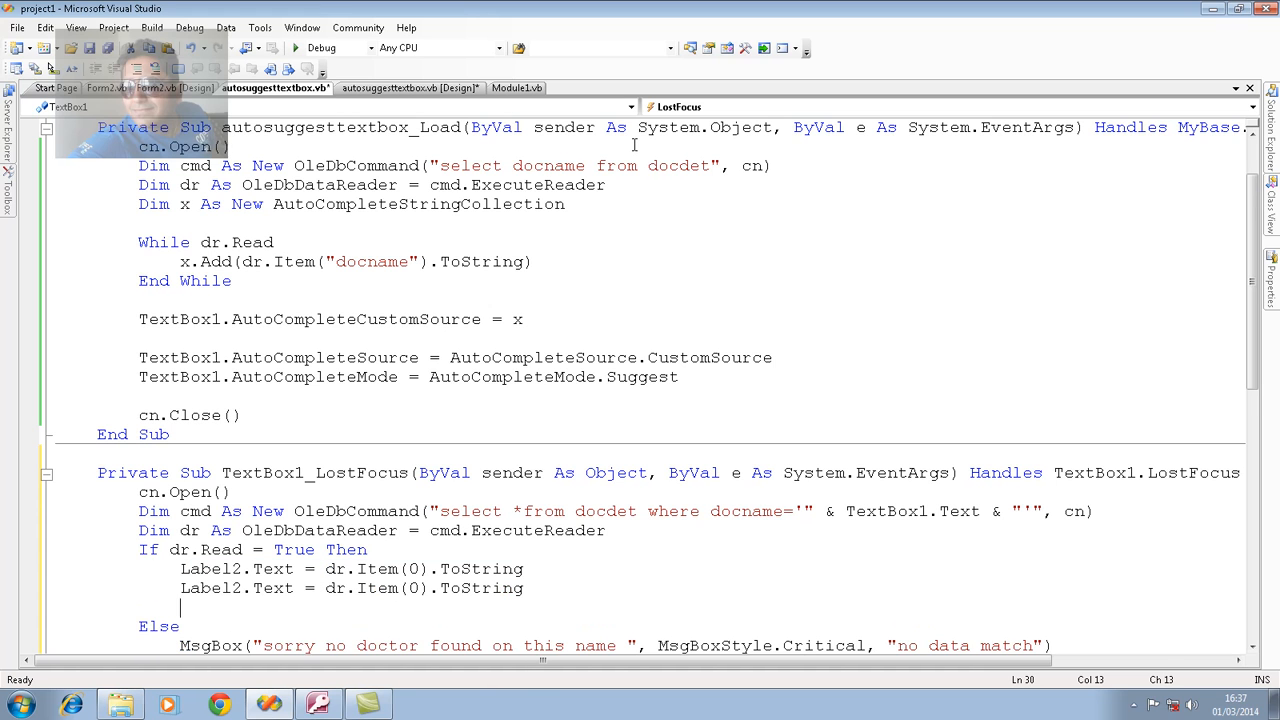
{"action": "type", "text": "Label2.Text = dr.Item(0).ToString"}
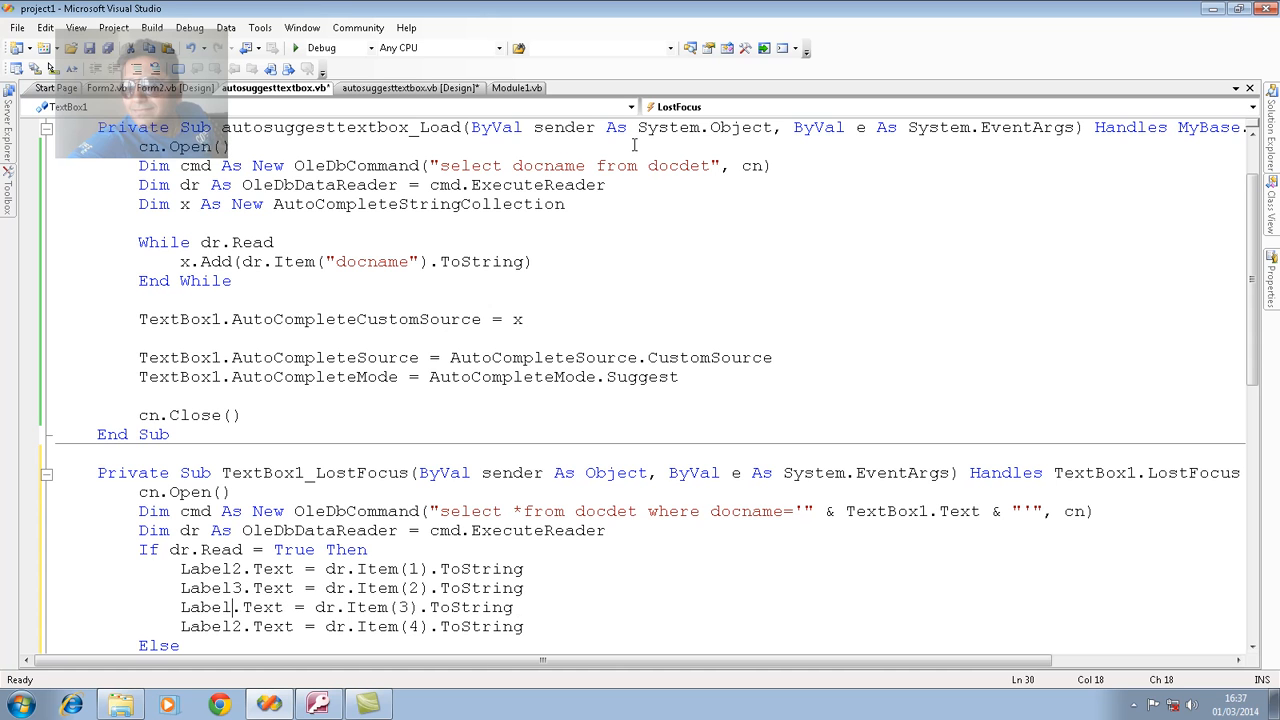
{"action": "scroll", "scroll_direction": "down", "scroll_amount": 3}
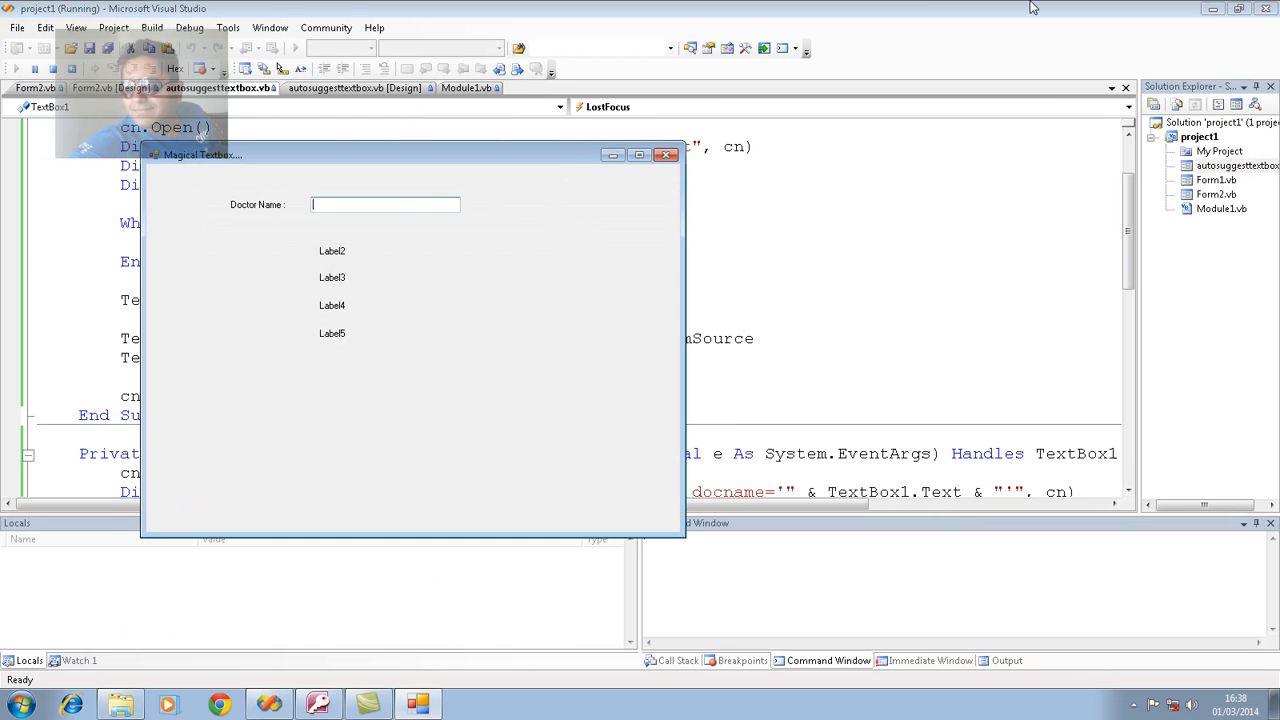
Enter abhi in the running form, close it, and return to the form designer.
{"action": "type", "text": "abhishek"}
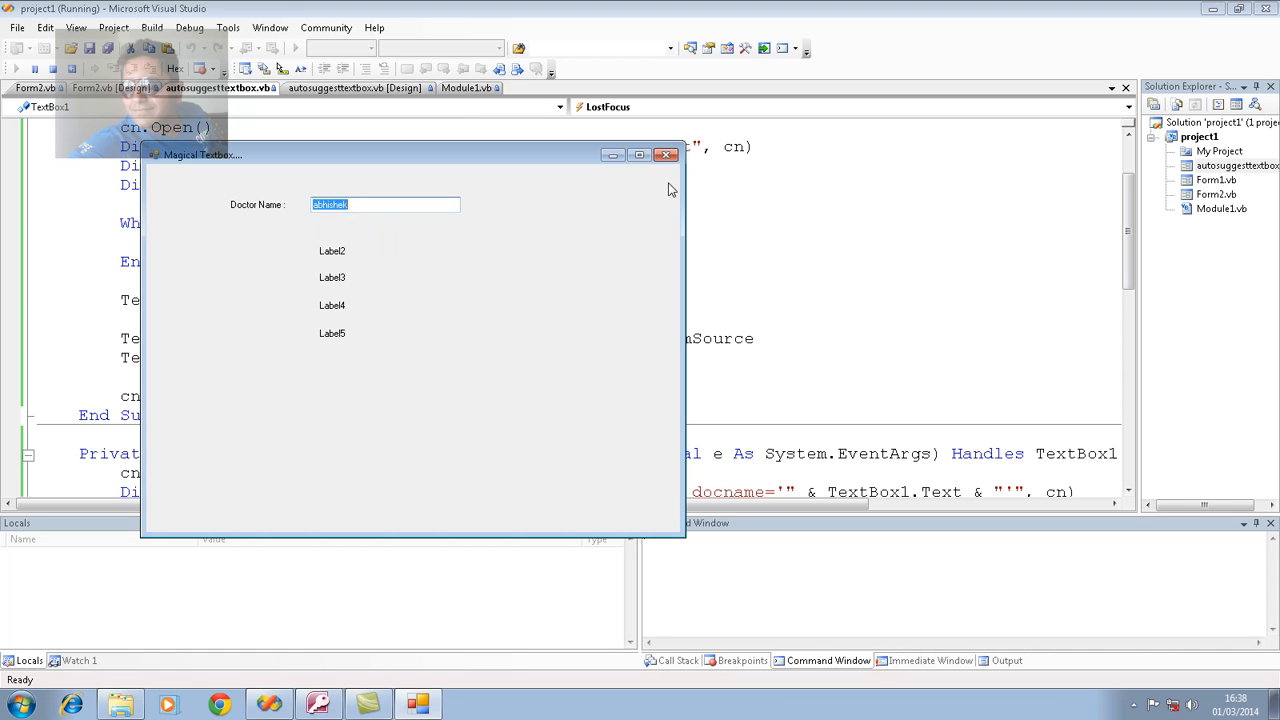
{"action": "mouse_move", "coordinate": [666, 156]}
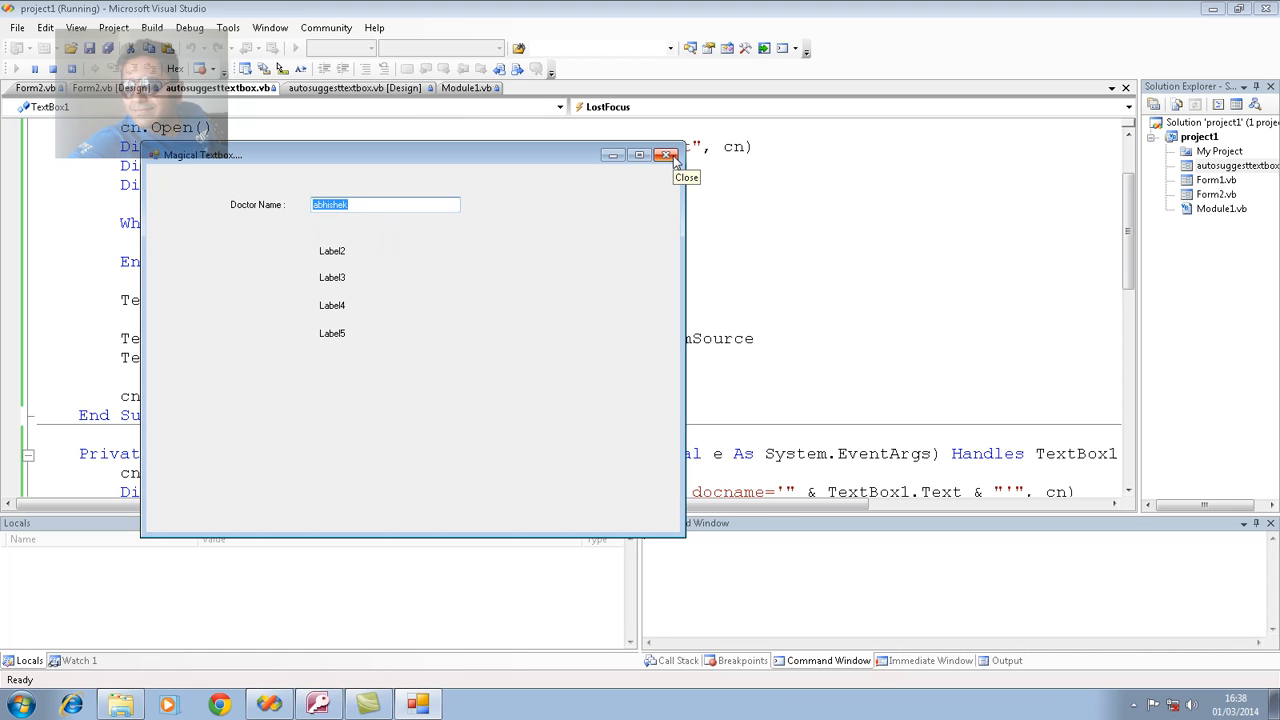
{"action": "left_click", "coordinate": [666, 156]}
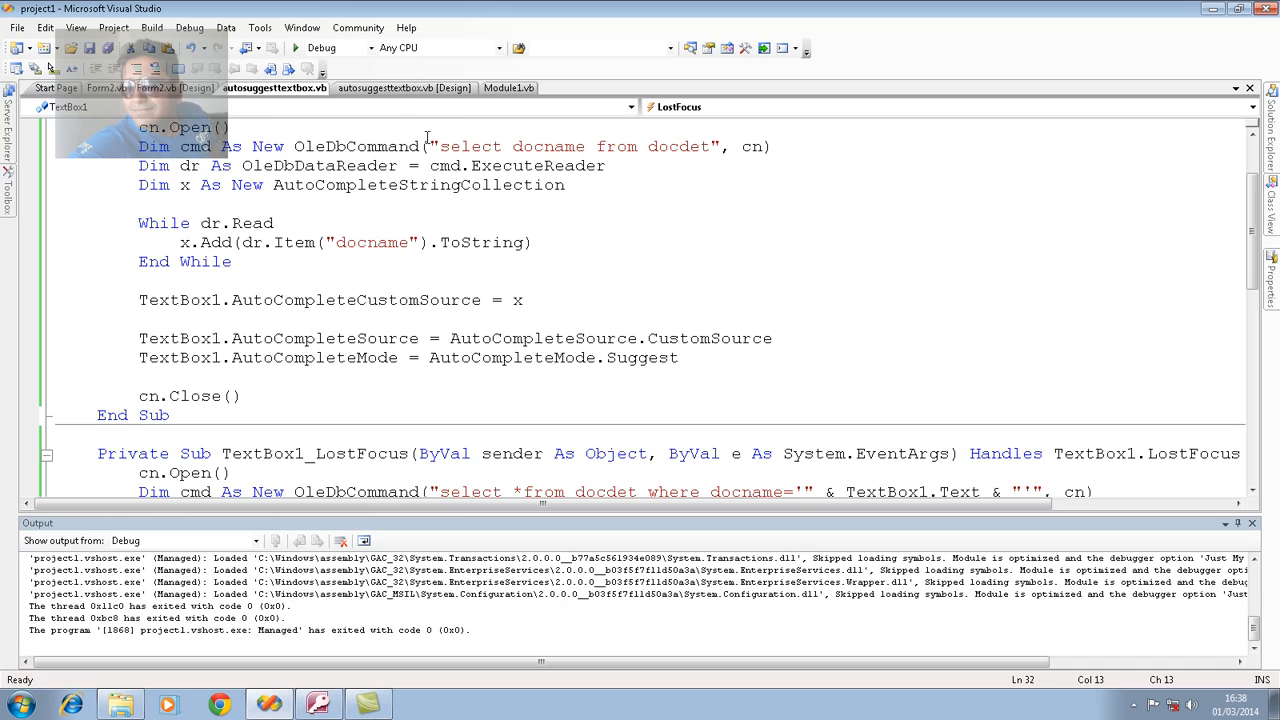
{"action": "left_click", "coordinate": [404, 88]}
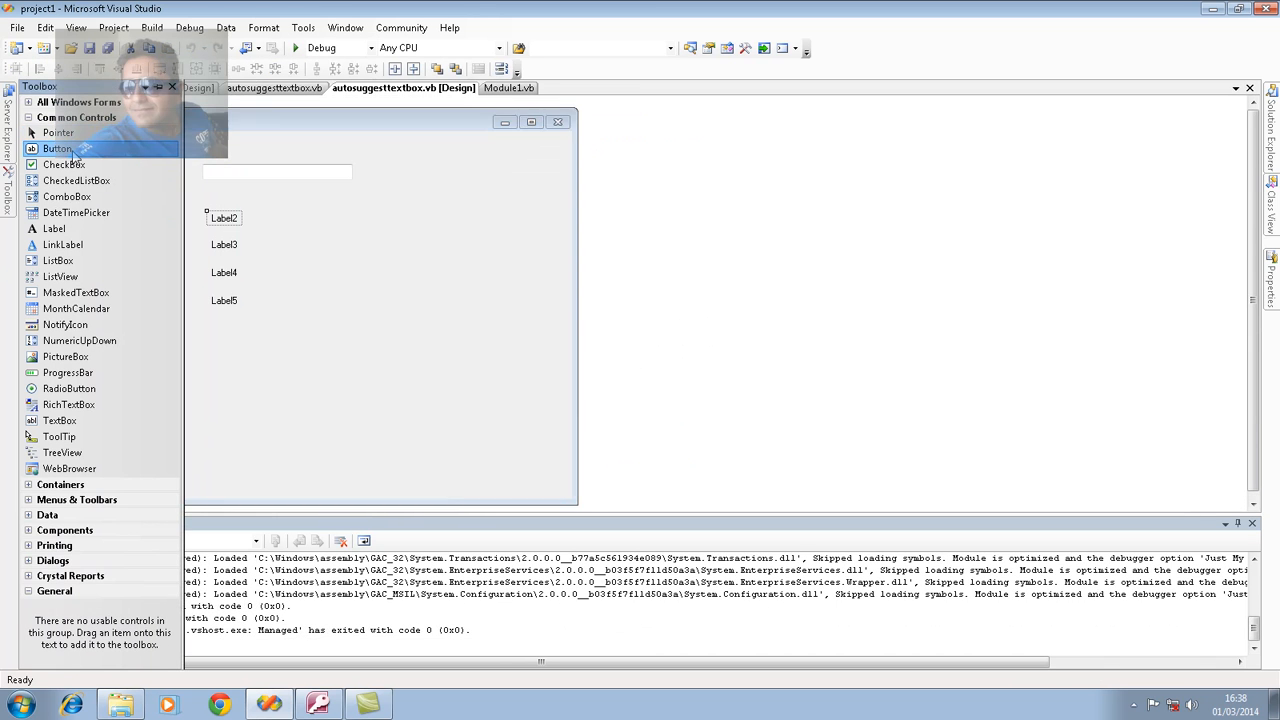
Add a Button captioned 'save' at the bottom of the form and start debugging.
{"action": "left_click_drag", "start_coordinate": [56, 148], "coordinate": [230, 400]}
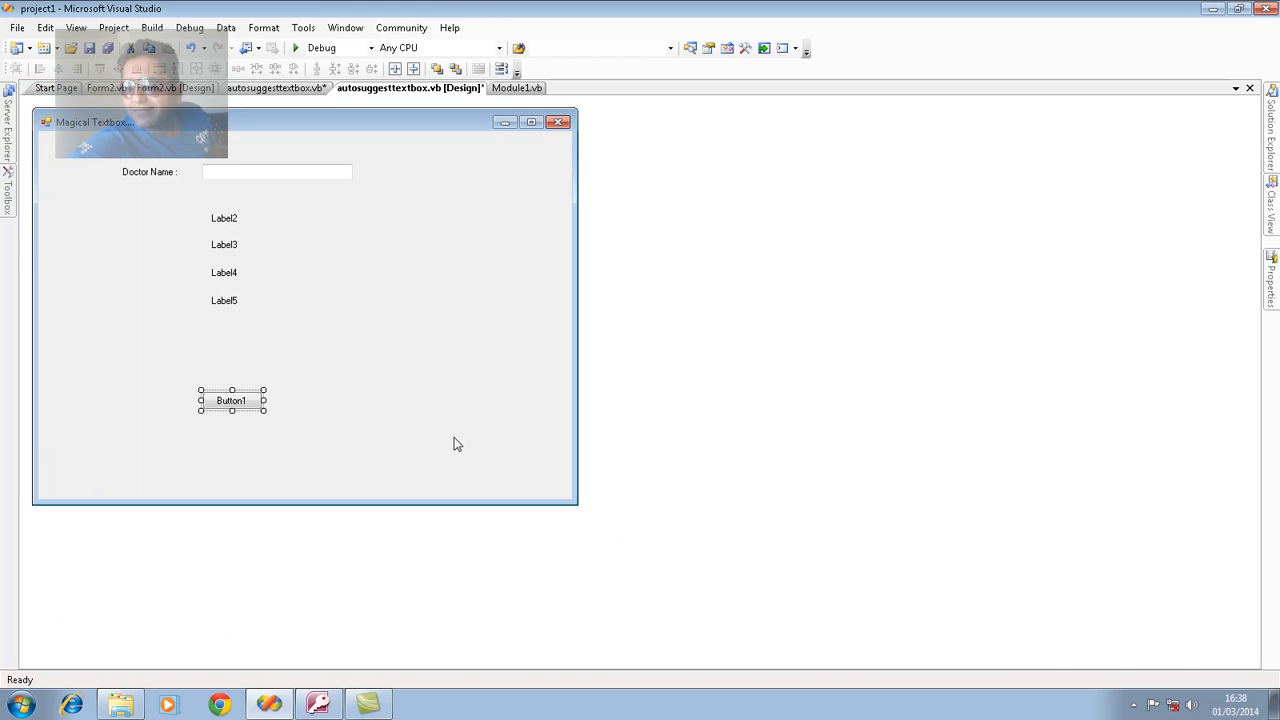
{"action": "left_click", "coordinate": [232, 400]}
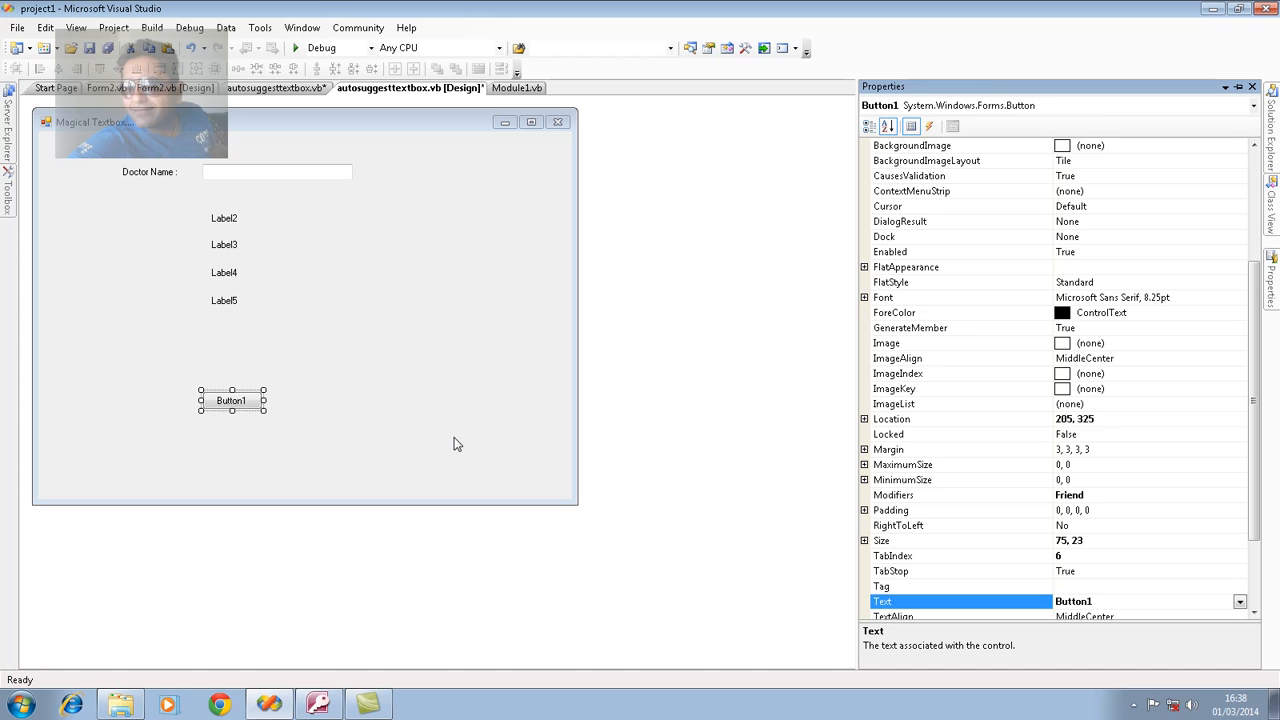
{"action": "type", "text": "sa"}
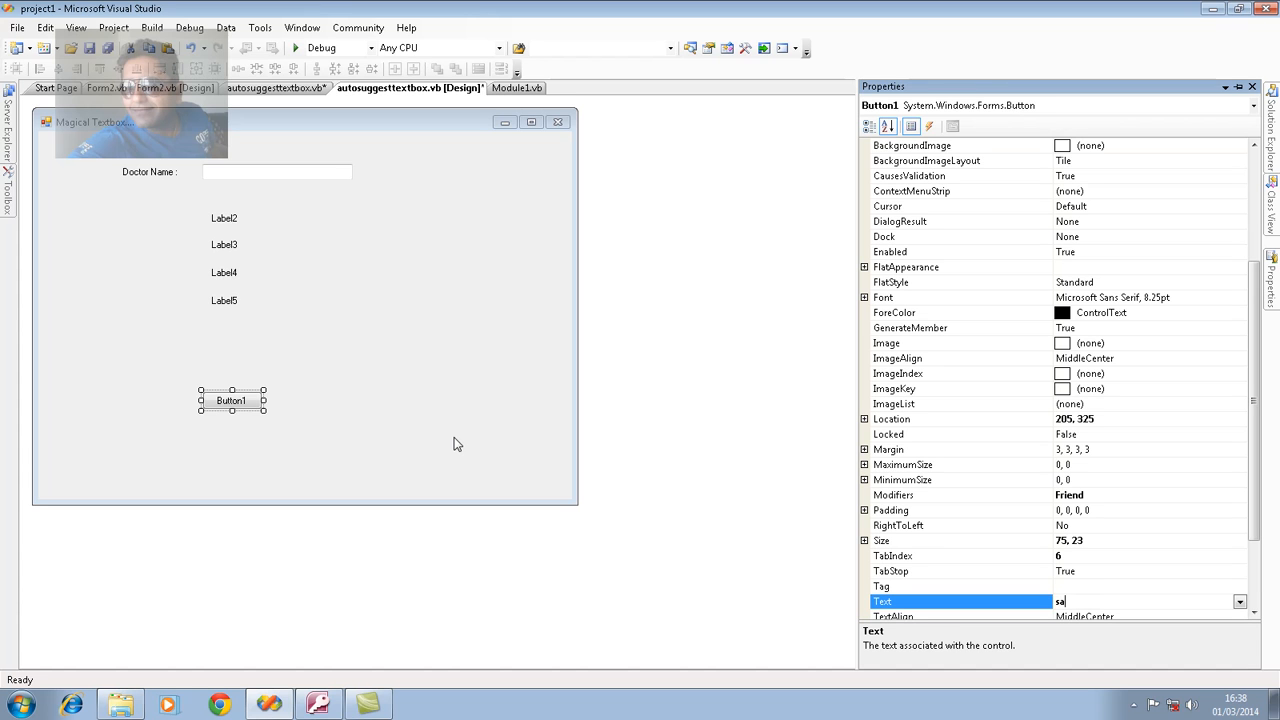
{"action": "type", "text": "ve"}
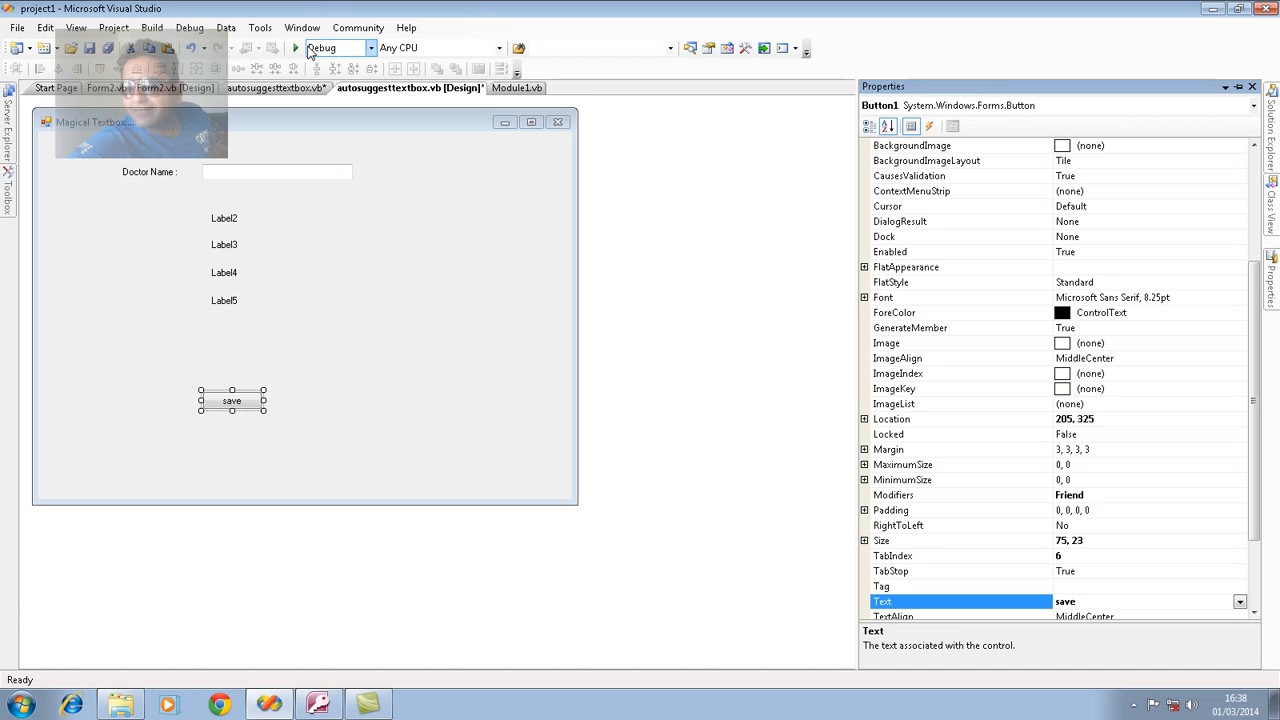
{"action": "left_click", "coordinate": [294, 48]}
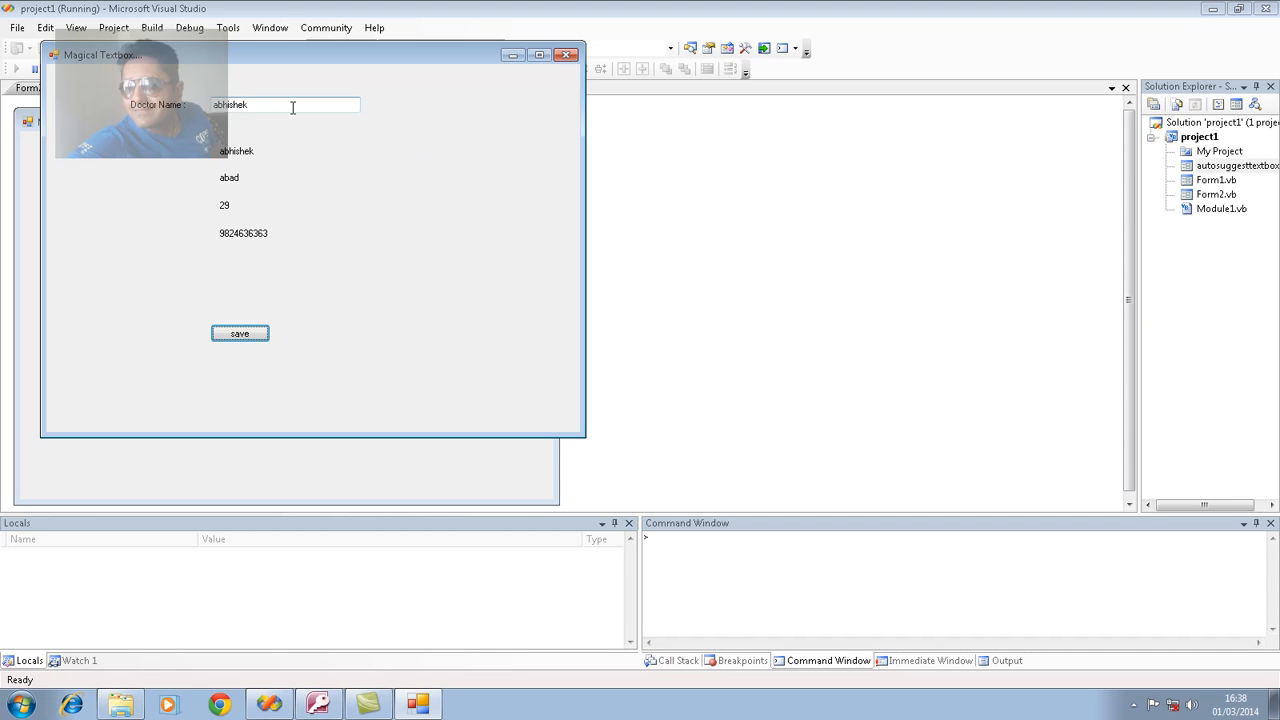
Enter 'abh' in the Doctor Name box to bring up the abhi/abhishek suggestions.
{"action": "type", "text": "abh"}
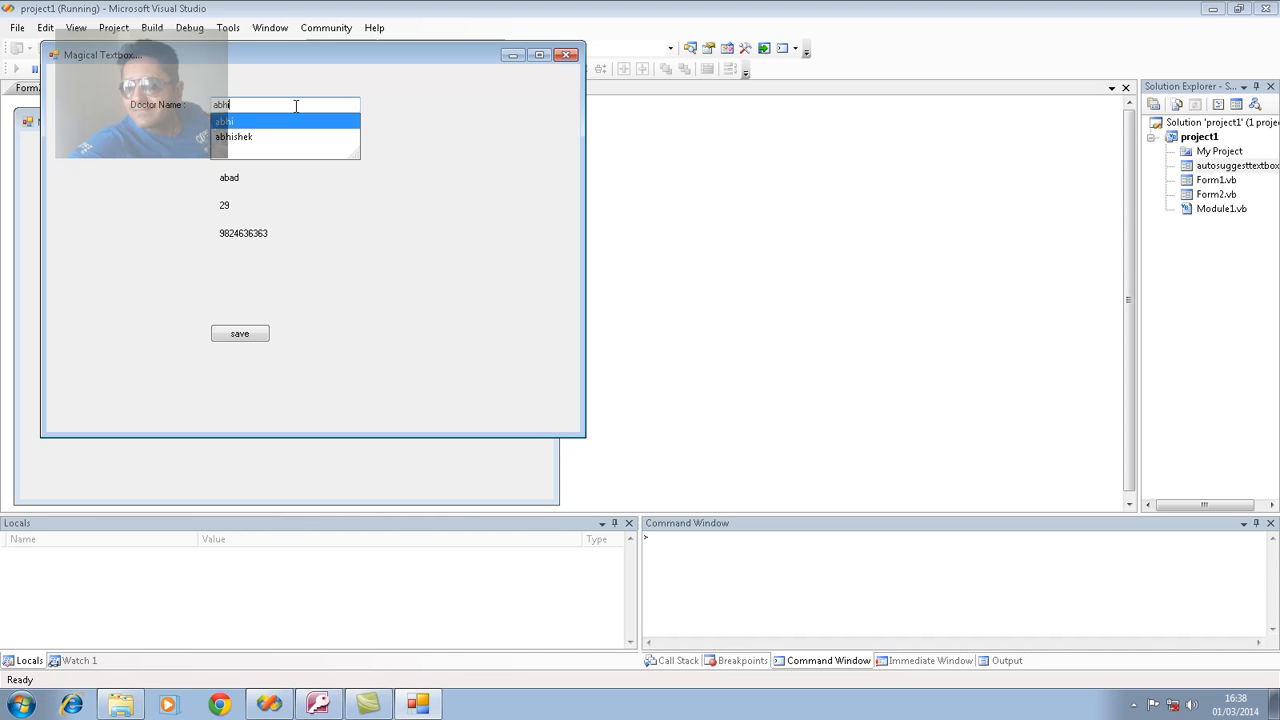
{"action": "mouse_move", "coordinate": [620, 42]}
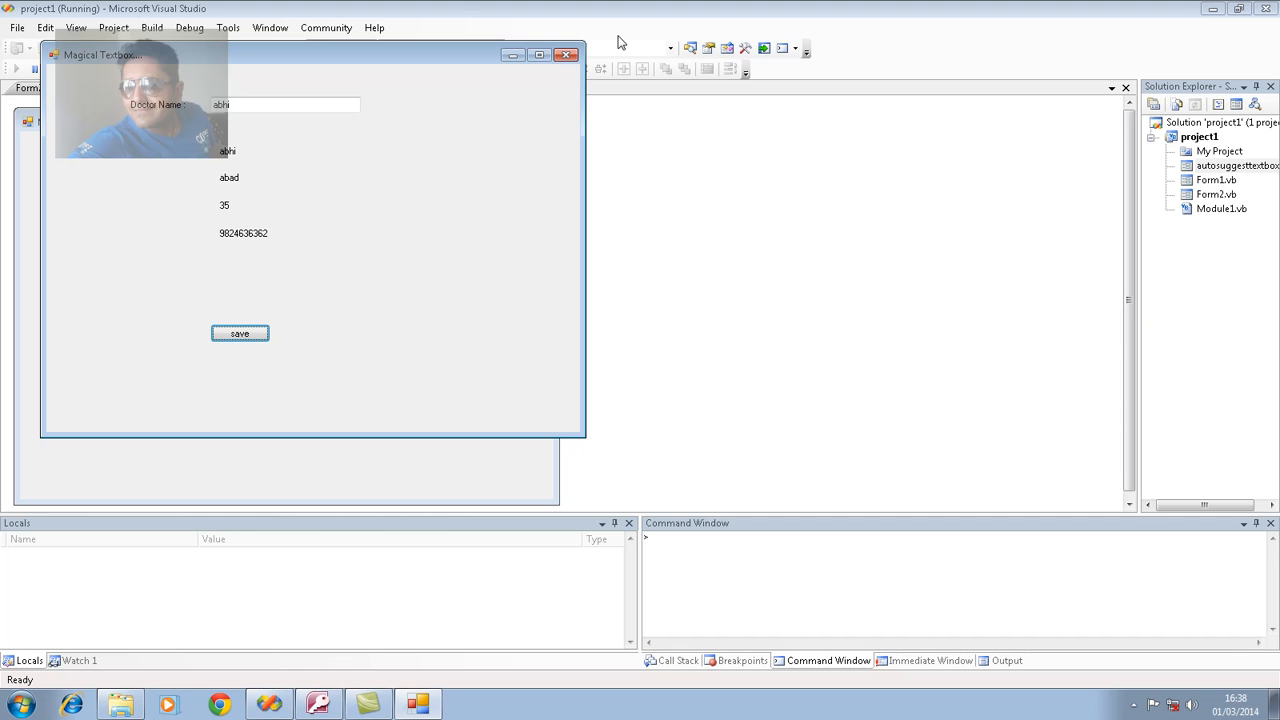
{"action": "mouse_move", "coordinate": [580, 156]}
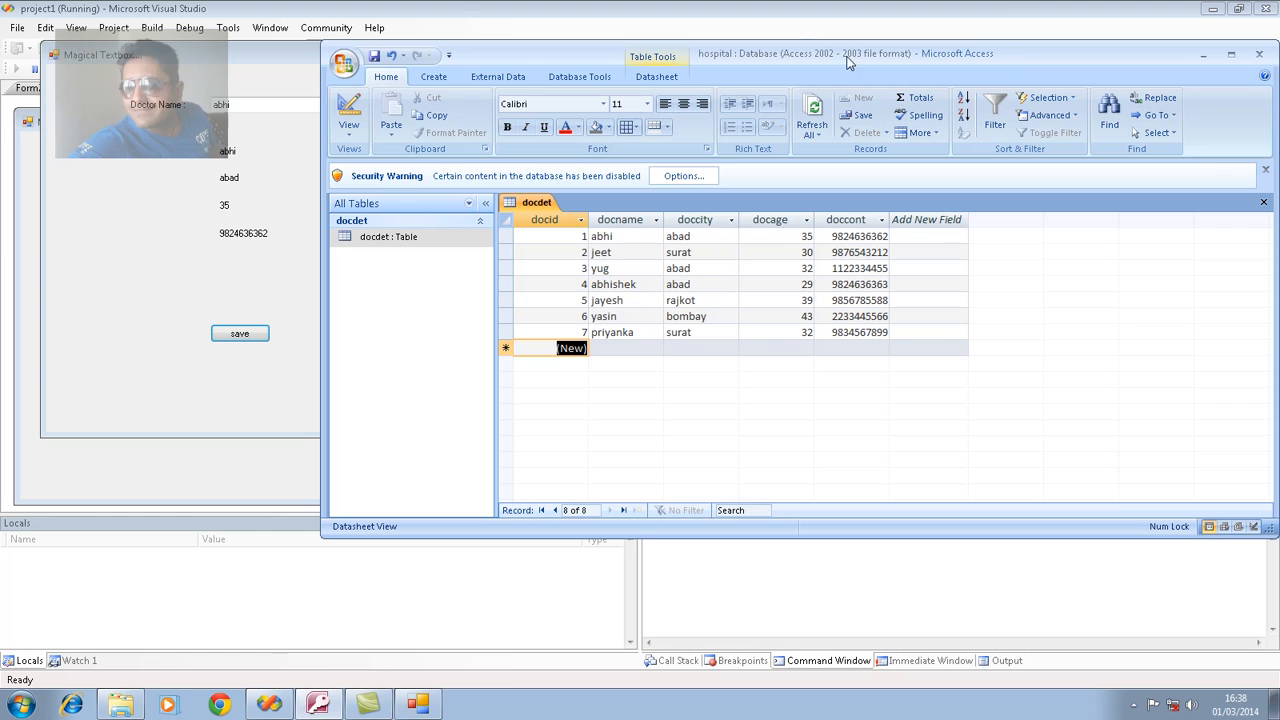
{"action": "mouse_move", "coordinate": [668, 276]}
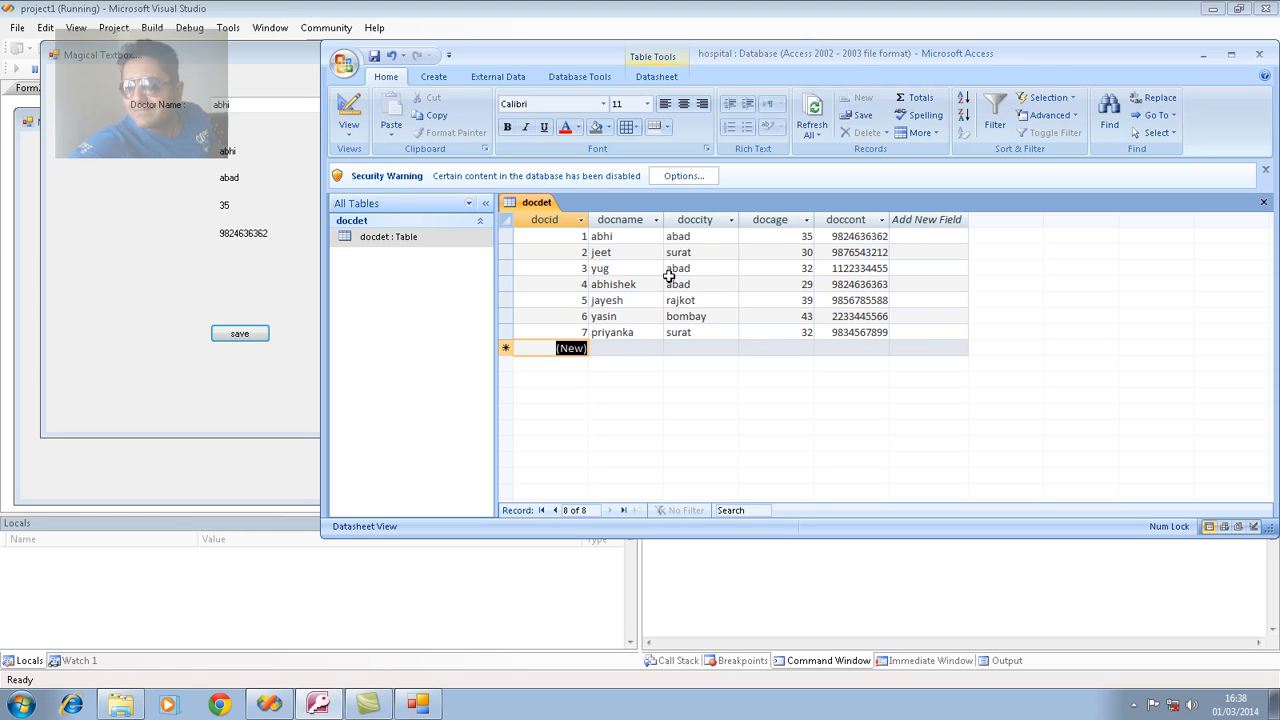
{"action": "mouse_move", "coordinate": [690, 244]}
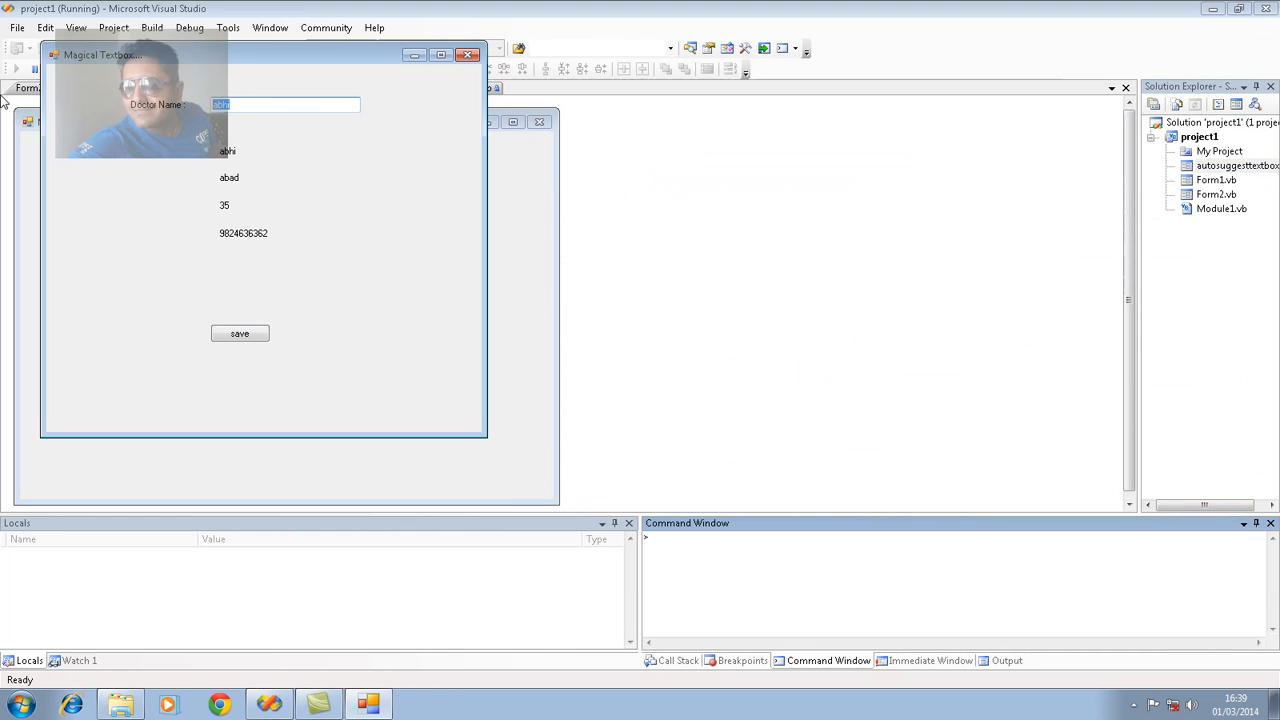
Enter 'priyansh', leave the box and dismiss the no-doctor-found warning.
{"action": "type", "text": "priyans"}
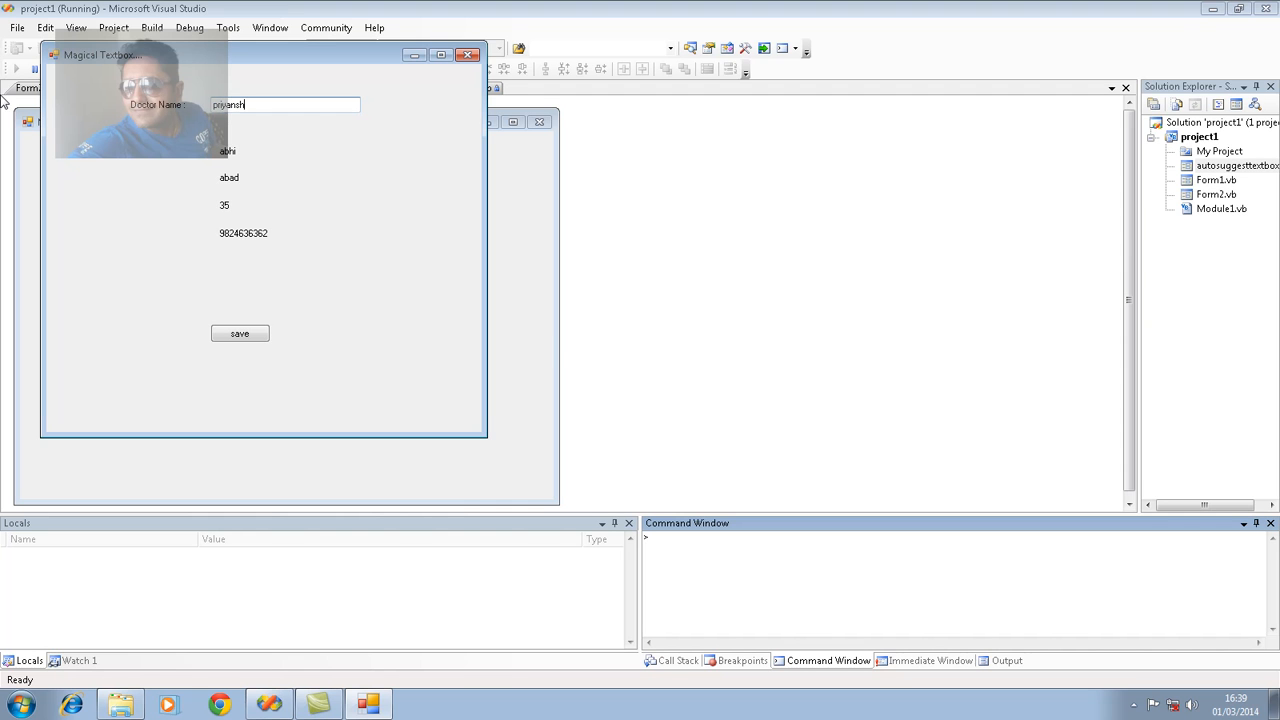
{"action": "left_click", "coordinate": [240, 332]}
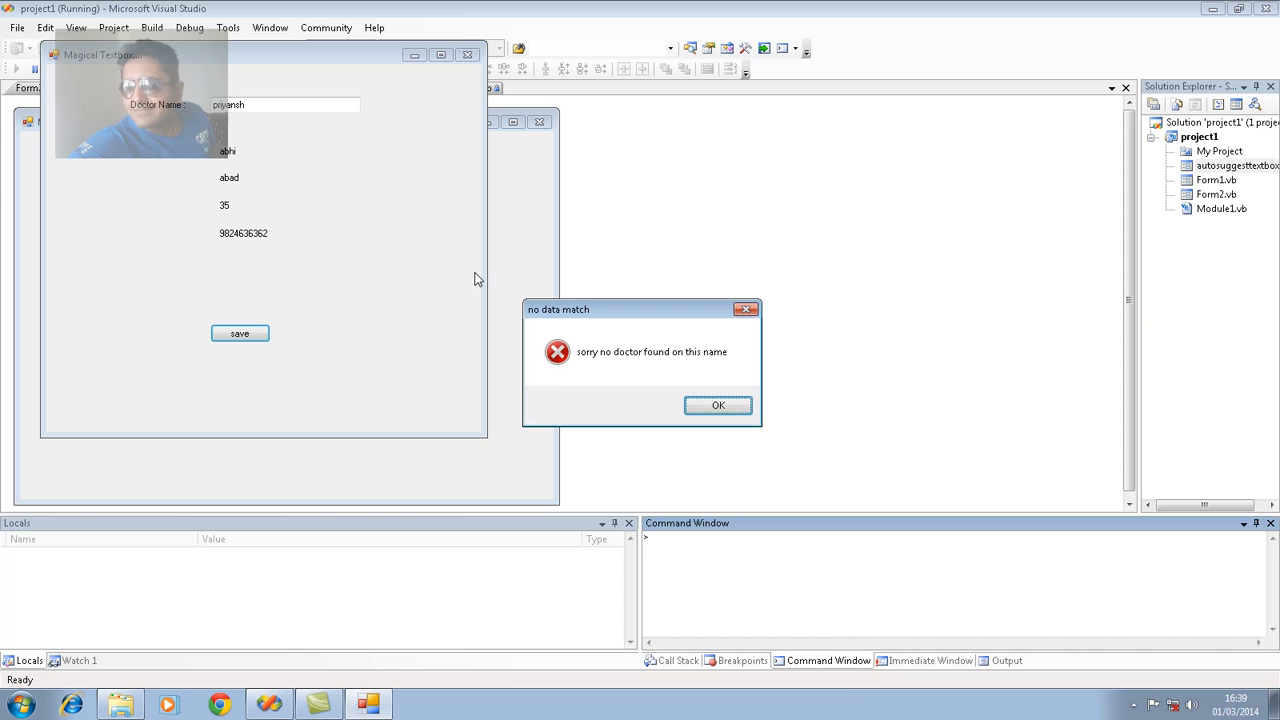
{"action": "left_click", "coordinate": [716, 404]}
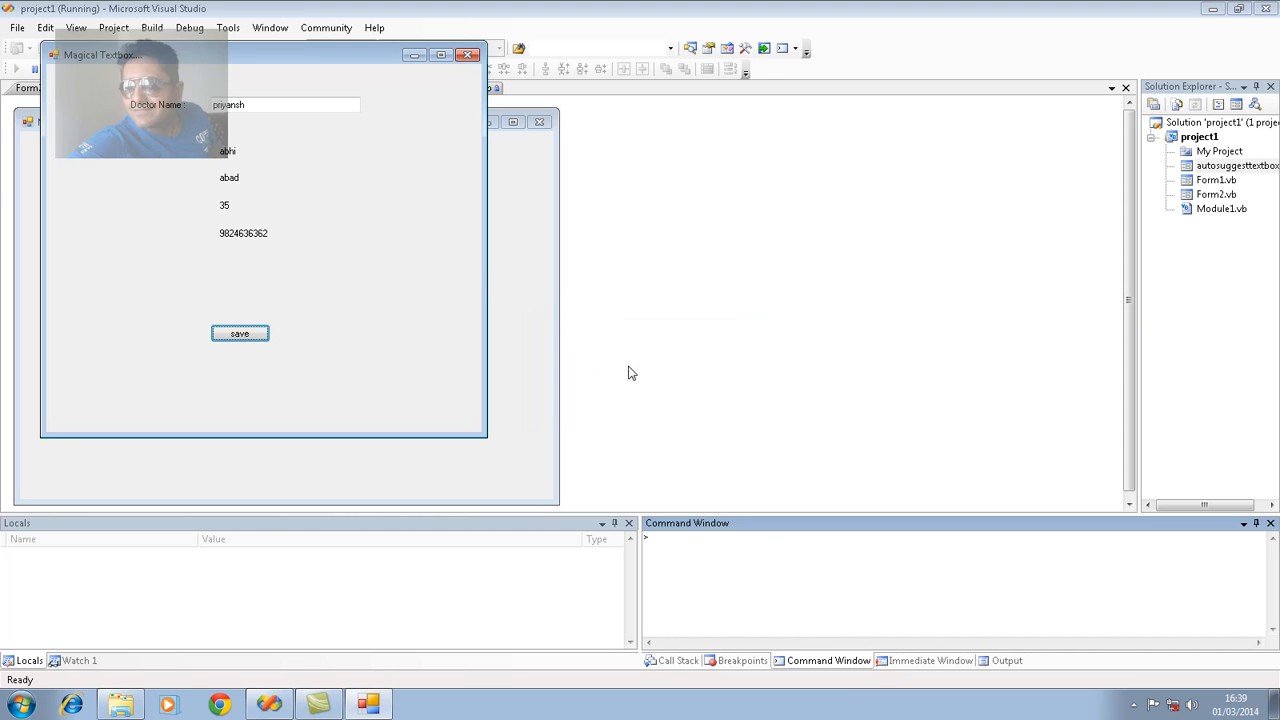
Enter 'priyan', pick priyanka to load her surat/32 details, then close the form.
{"action": "type", "text": "priyan"}
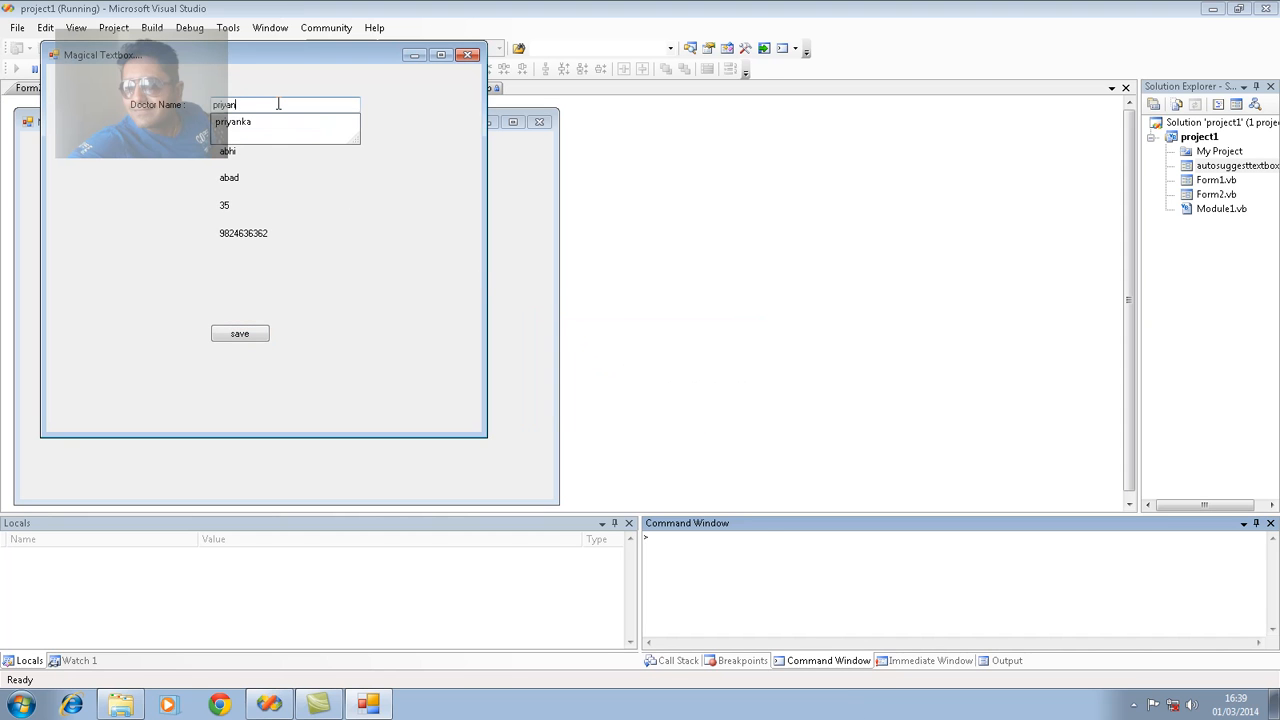
{"action": "left_click", "coordinate": [284, 122]}
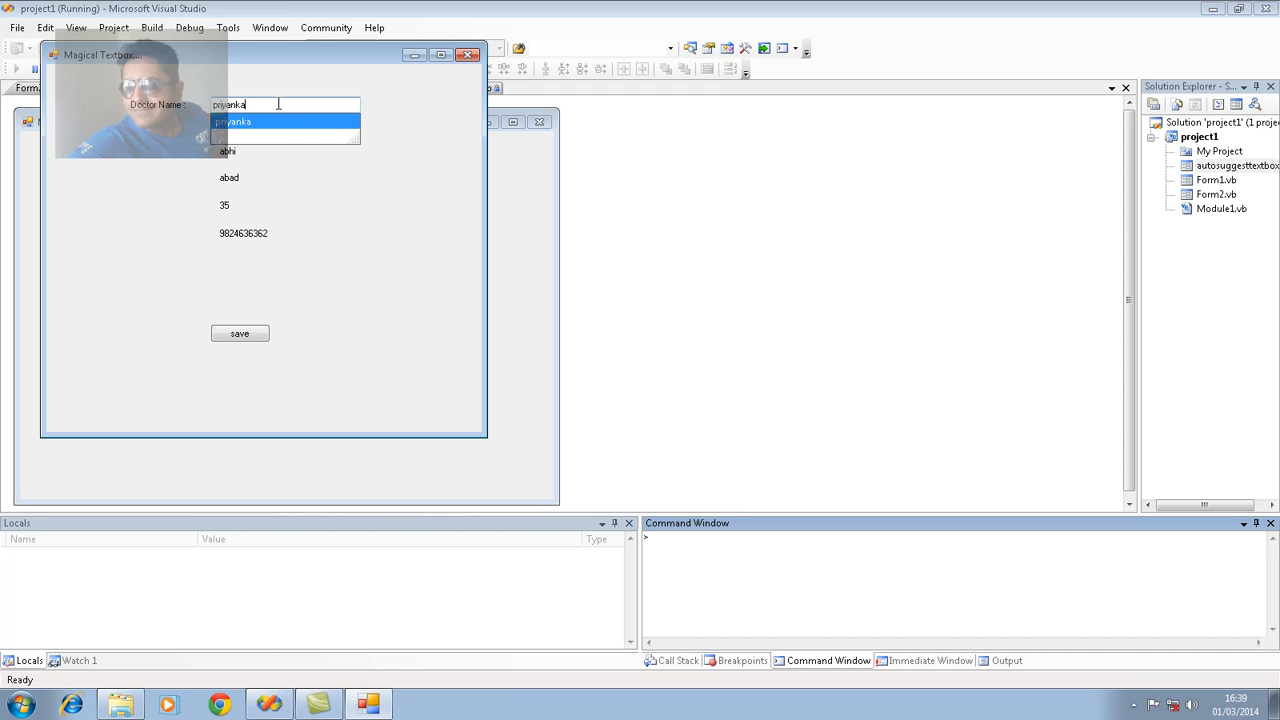
{"action": "left_click", "coordinate": [284, 122]}
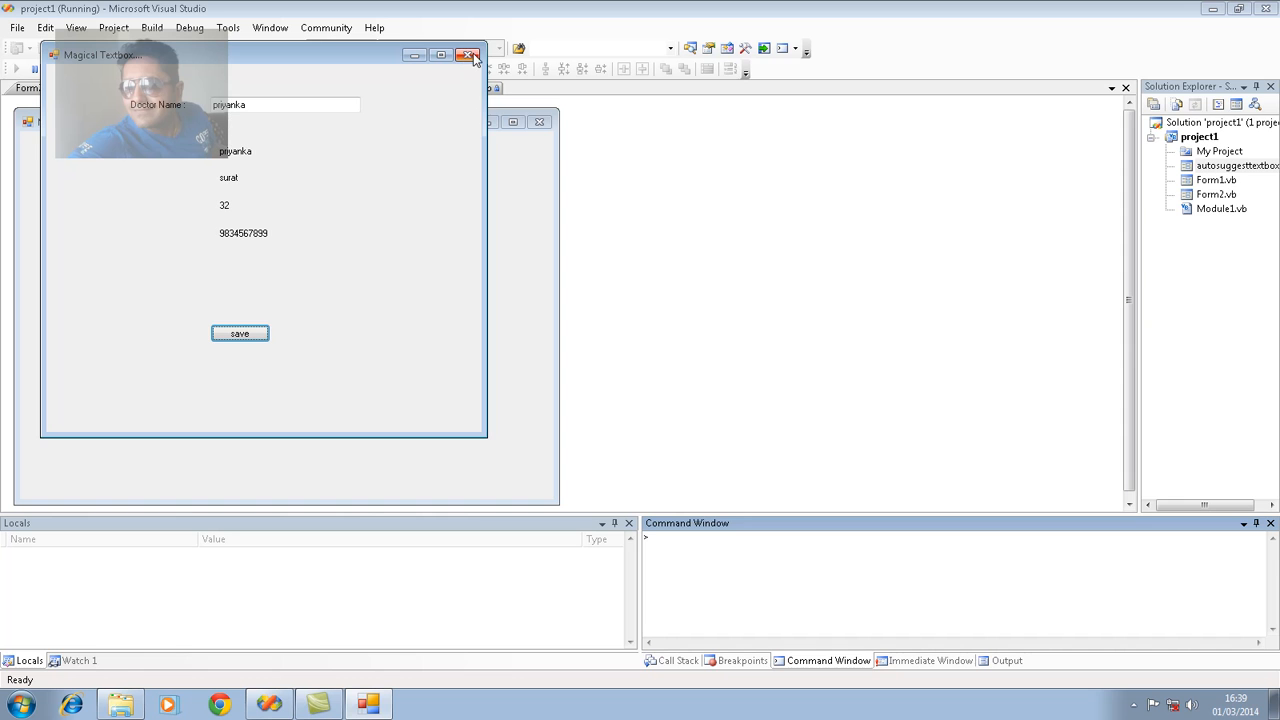
{"action": "left_click", "coordinate": [468, 56]}
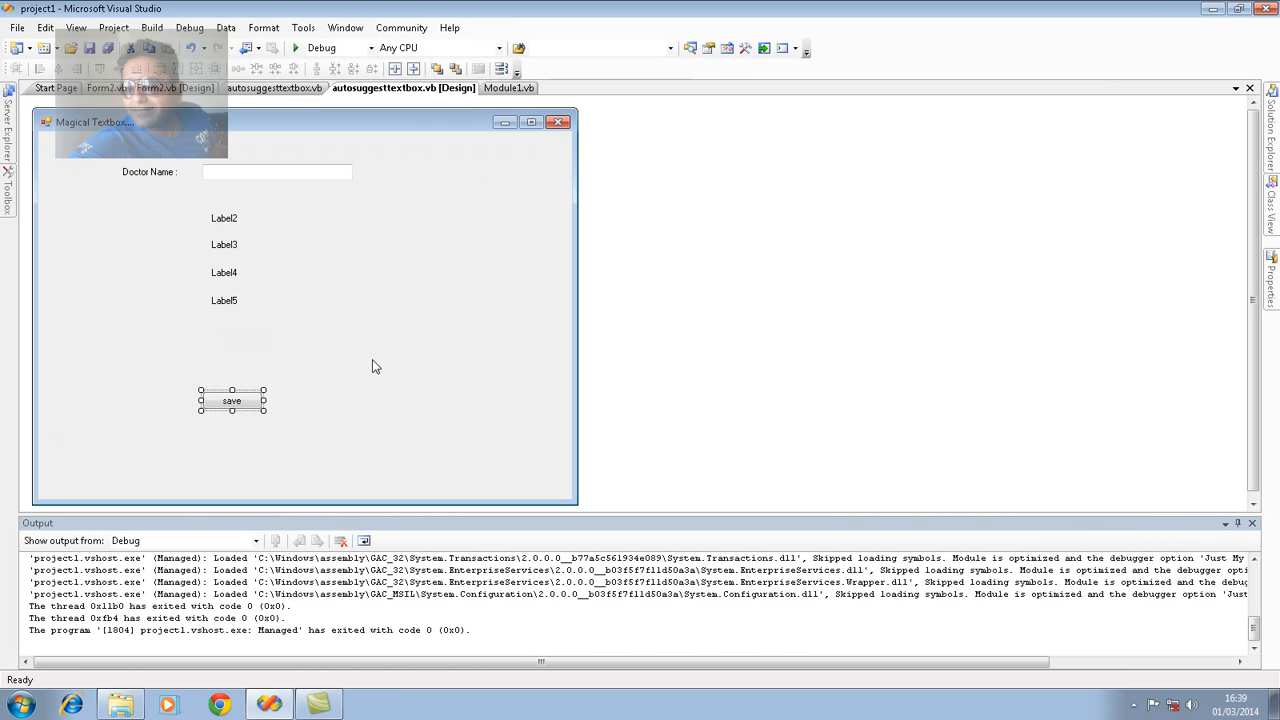
In the LostFocus Else branch add Label2–Label5.Text = "" after the MsgBox, then start debugging.
{"action": "left_click", "coordinate": [1252, 524]}
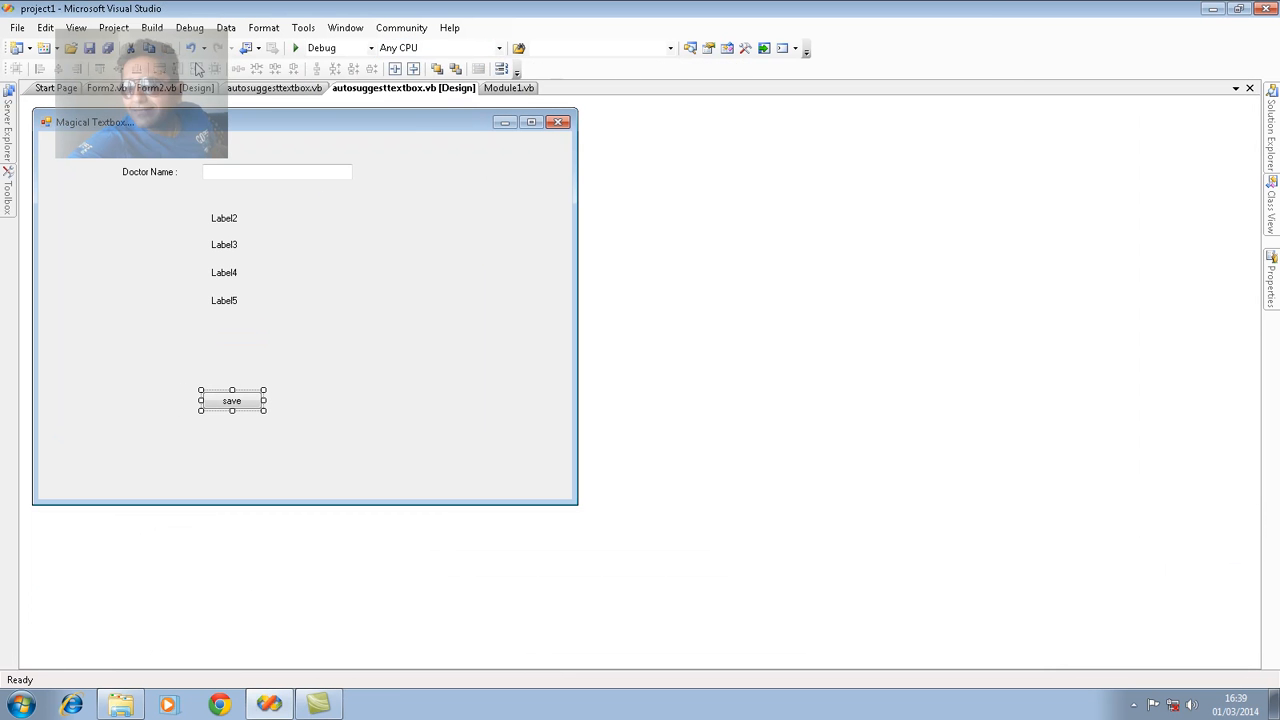
{"action": "left_click", "coordinate": [272, 88]}
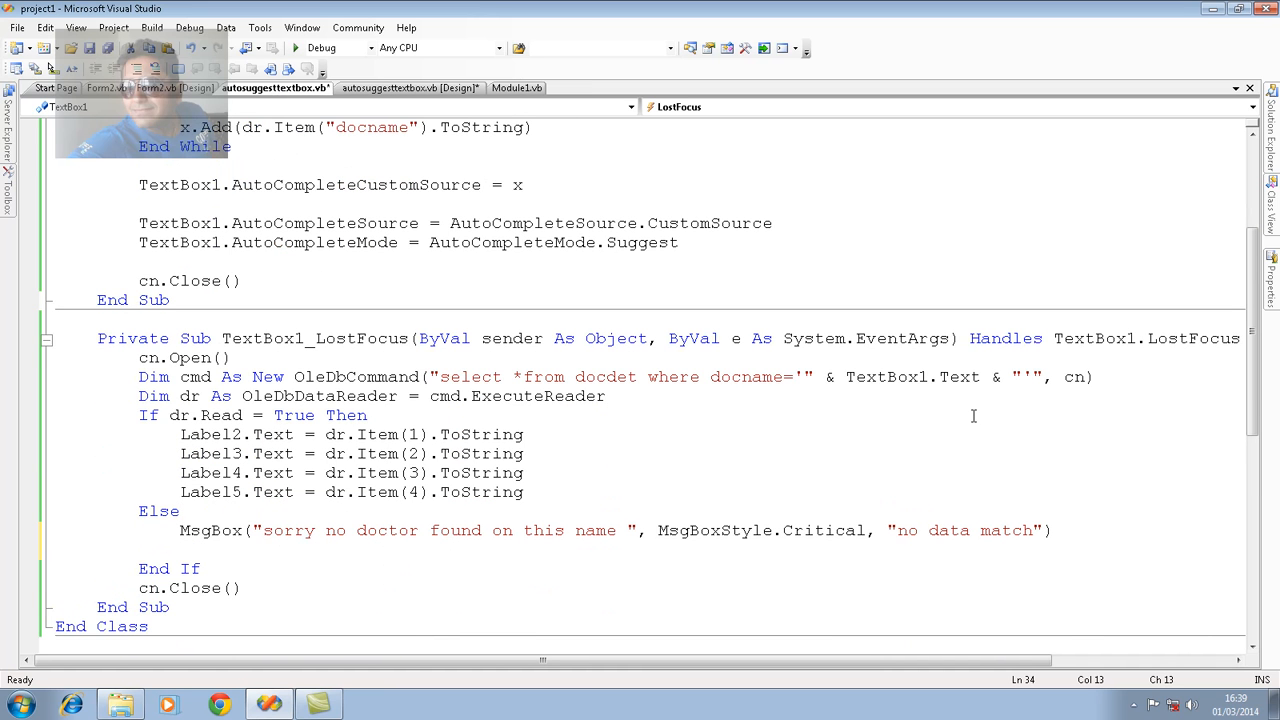
{"action": "type", "text": "label"}
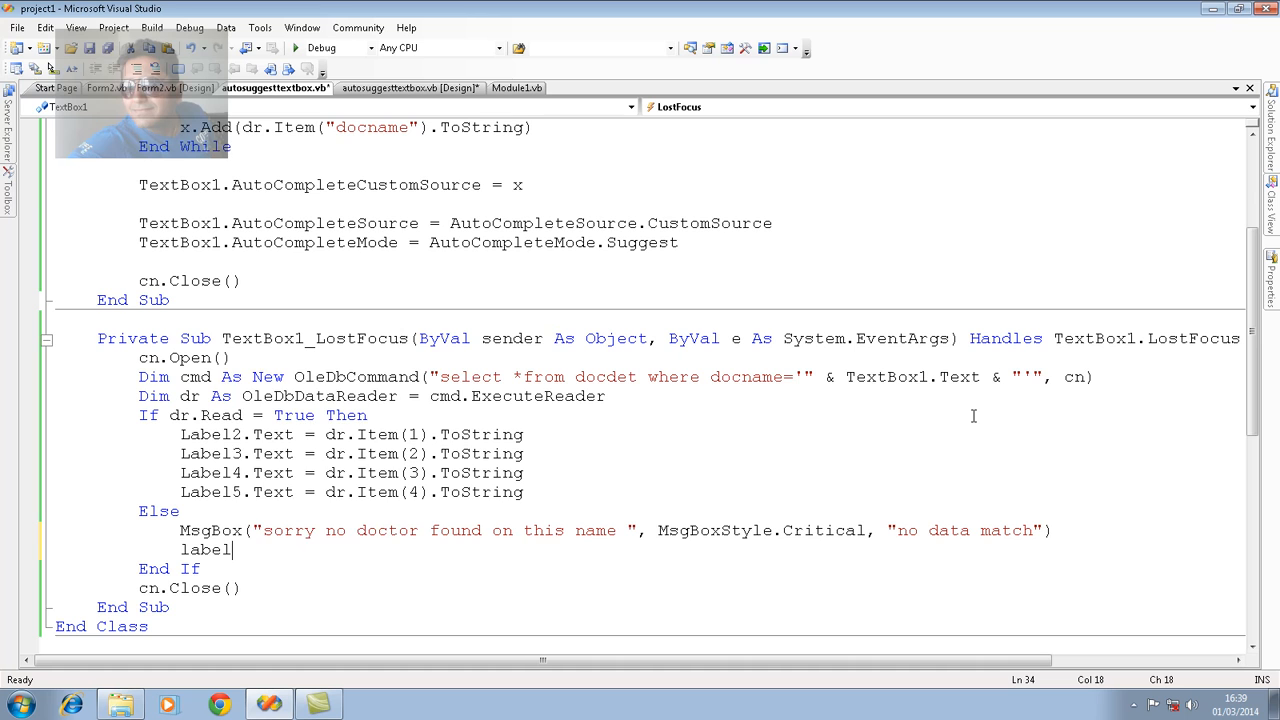
{"action": "type", "text": "2.Text="}
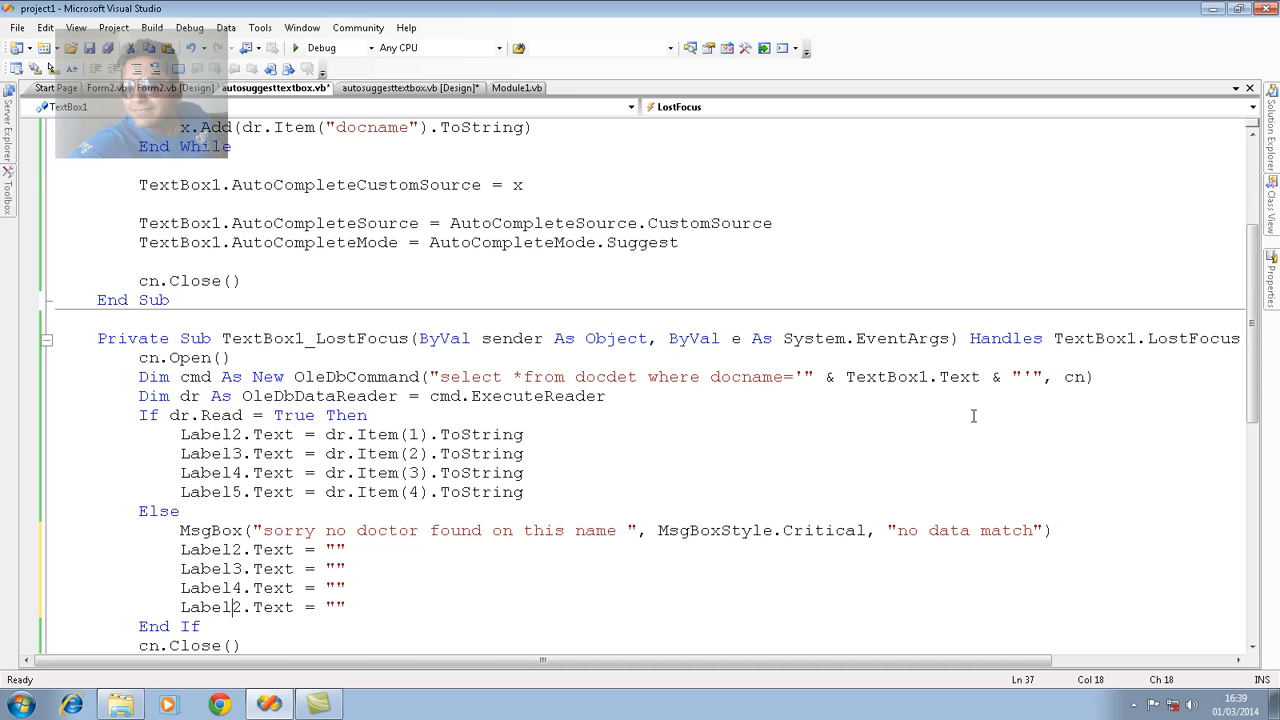
{"action": "left_click", "coordinate": [296, 48]}
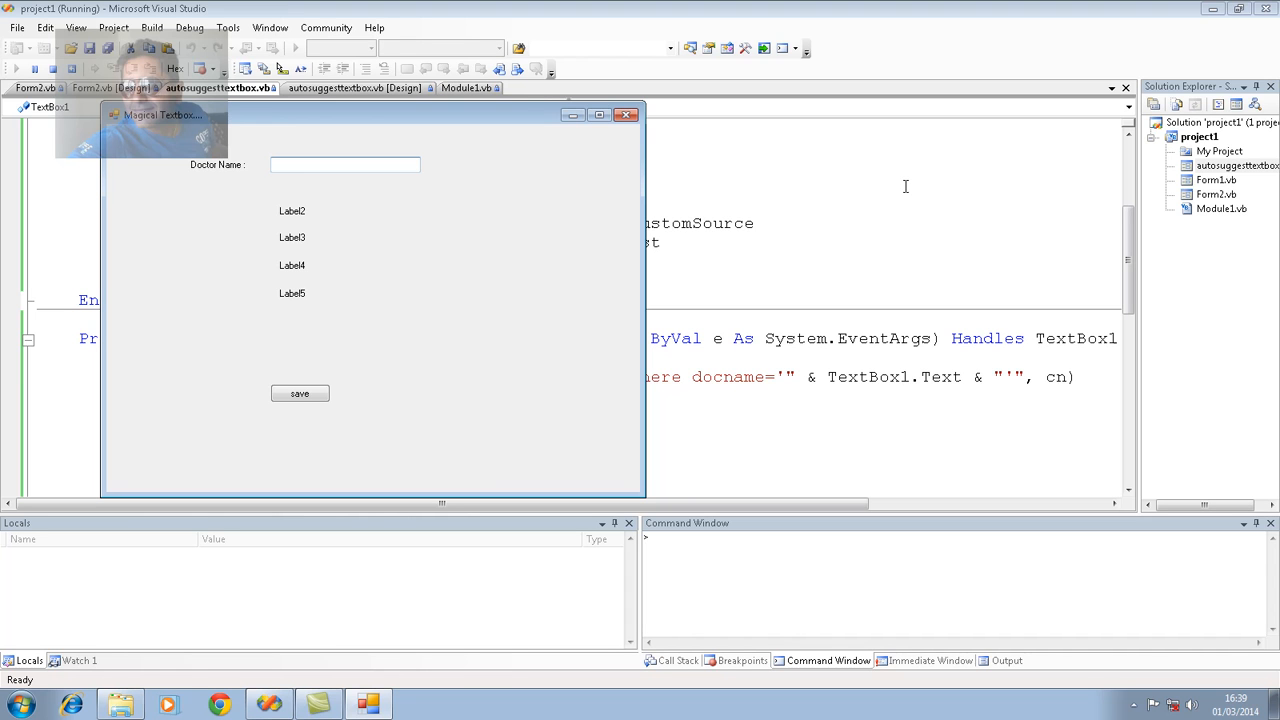
Pick a doctor from the suggestions, leave the field to load details, then edit the name to 'yug'.
{"action": "type", "text": "y"}
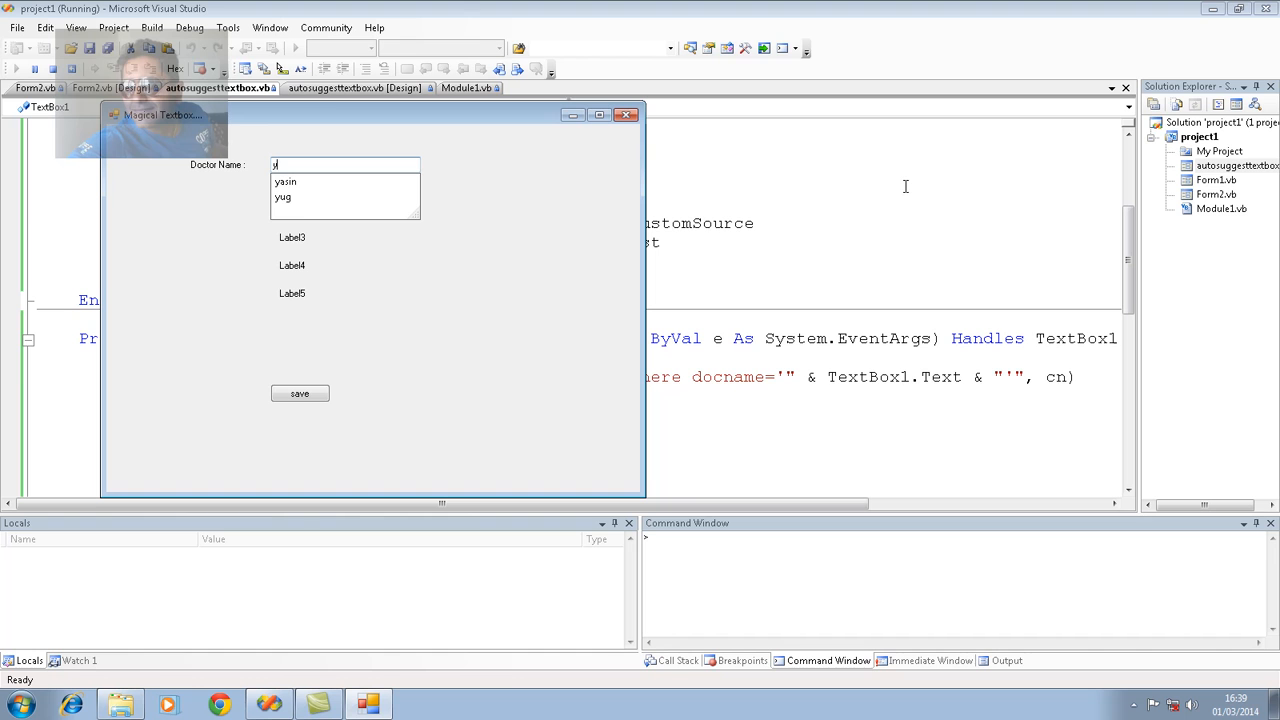
{"action": "left_click", "coordinate": [286, 180]}
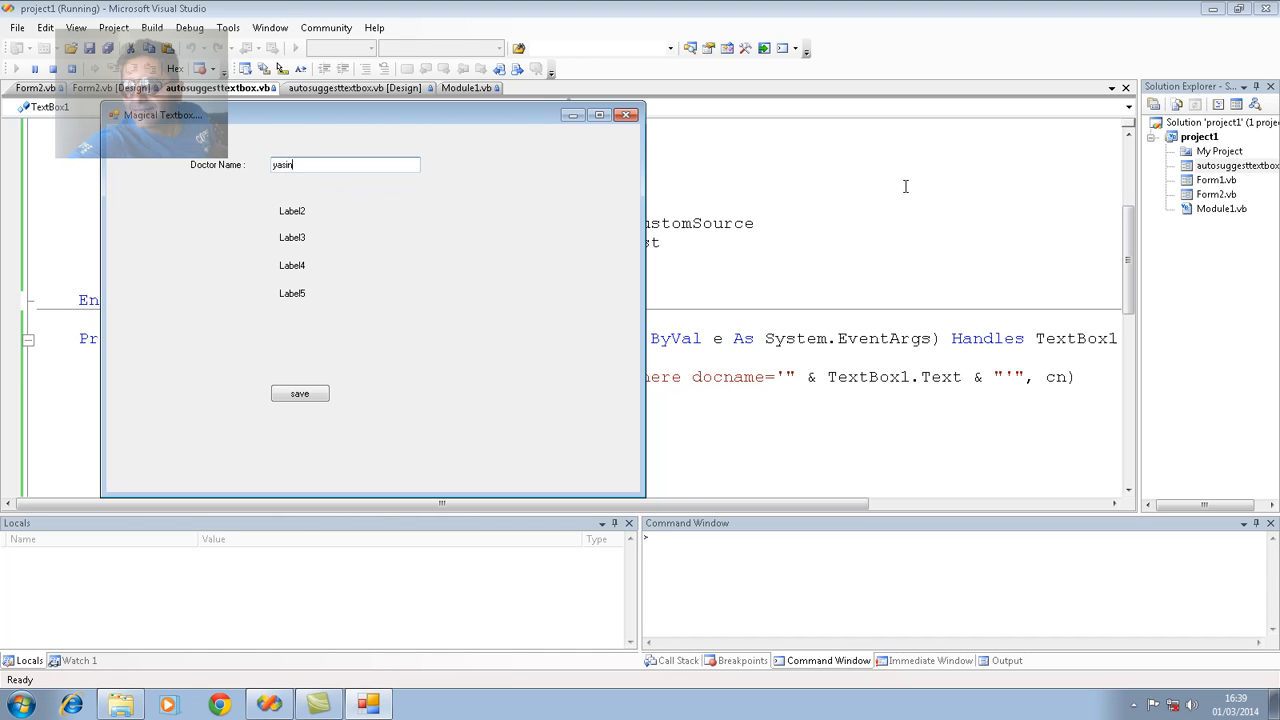
{"action": "type", "text": "kh"}
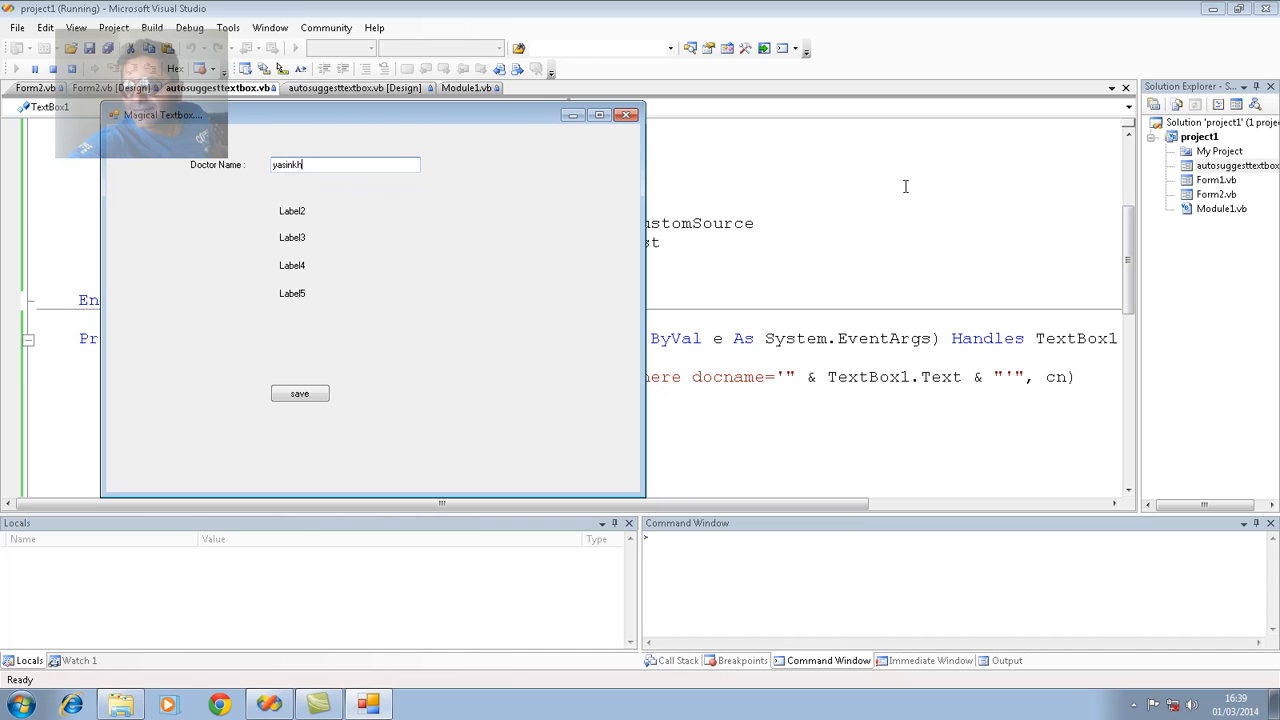
{"action": "left_click", "coordinate": [300, 392]}
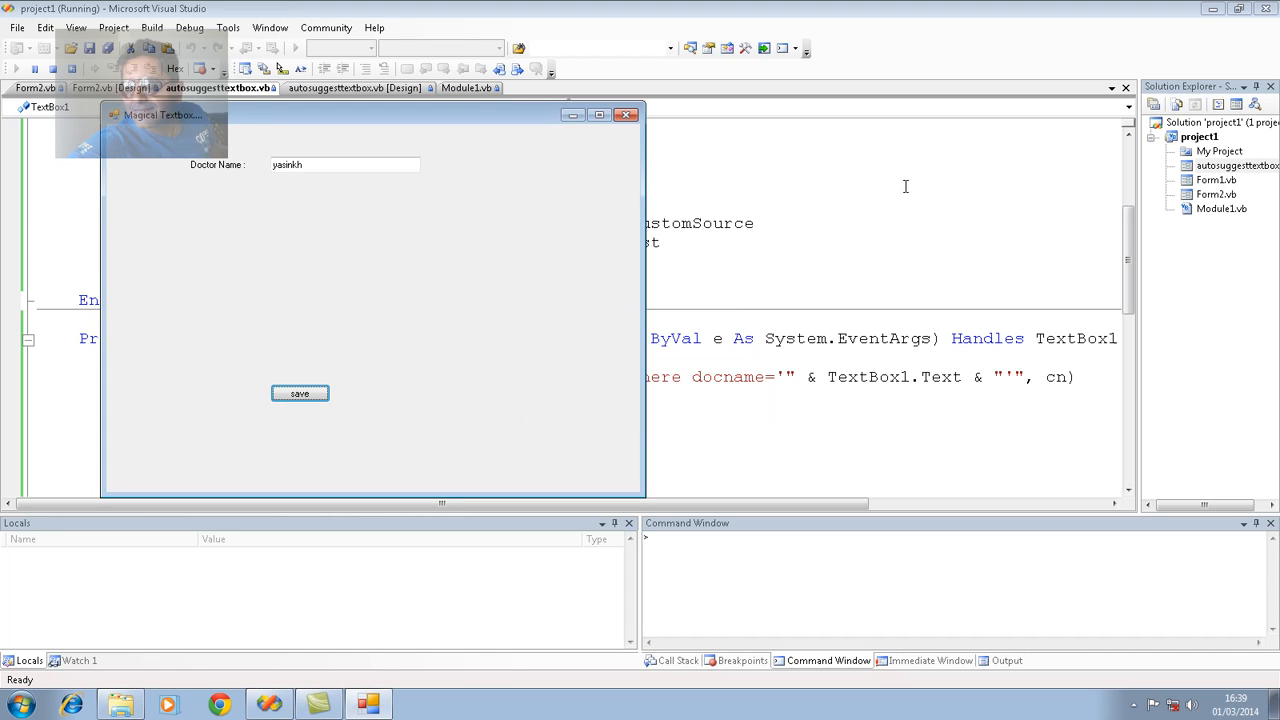
{"action": "left_click", "coordinate": [344, 164]}
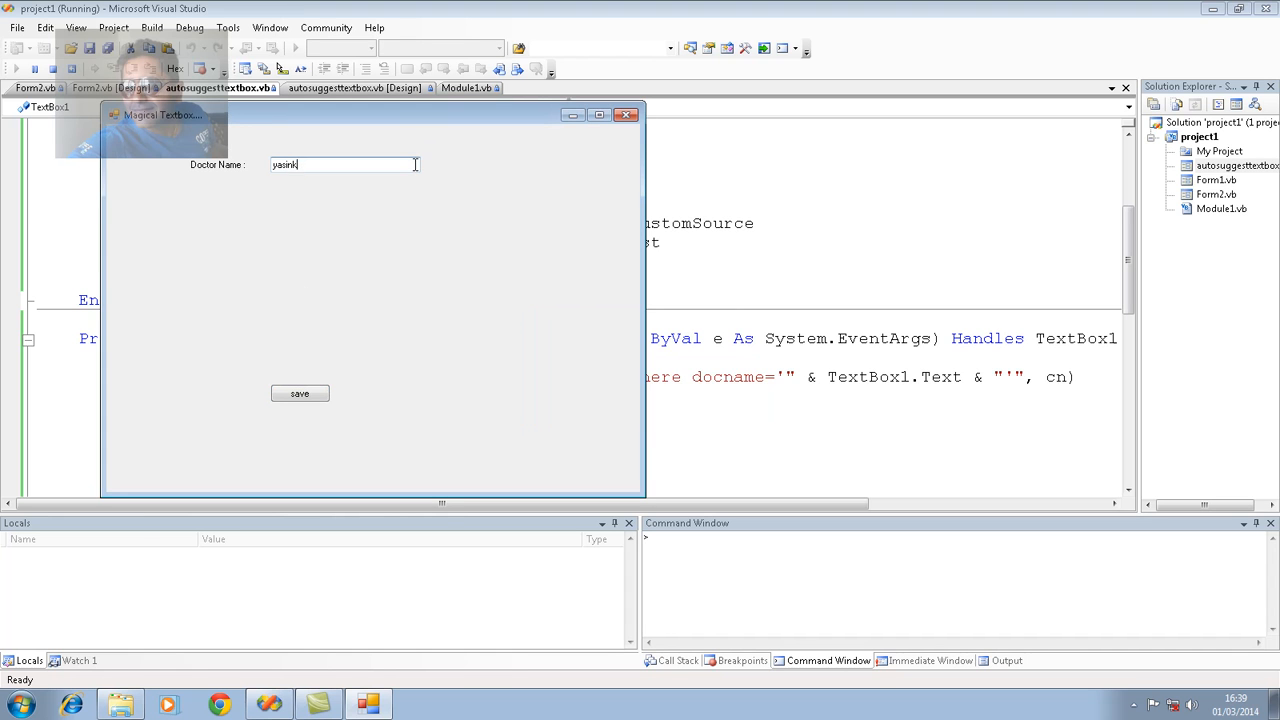
{"action": "type", "text": "yug"}
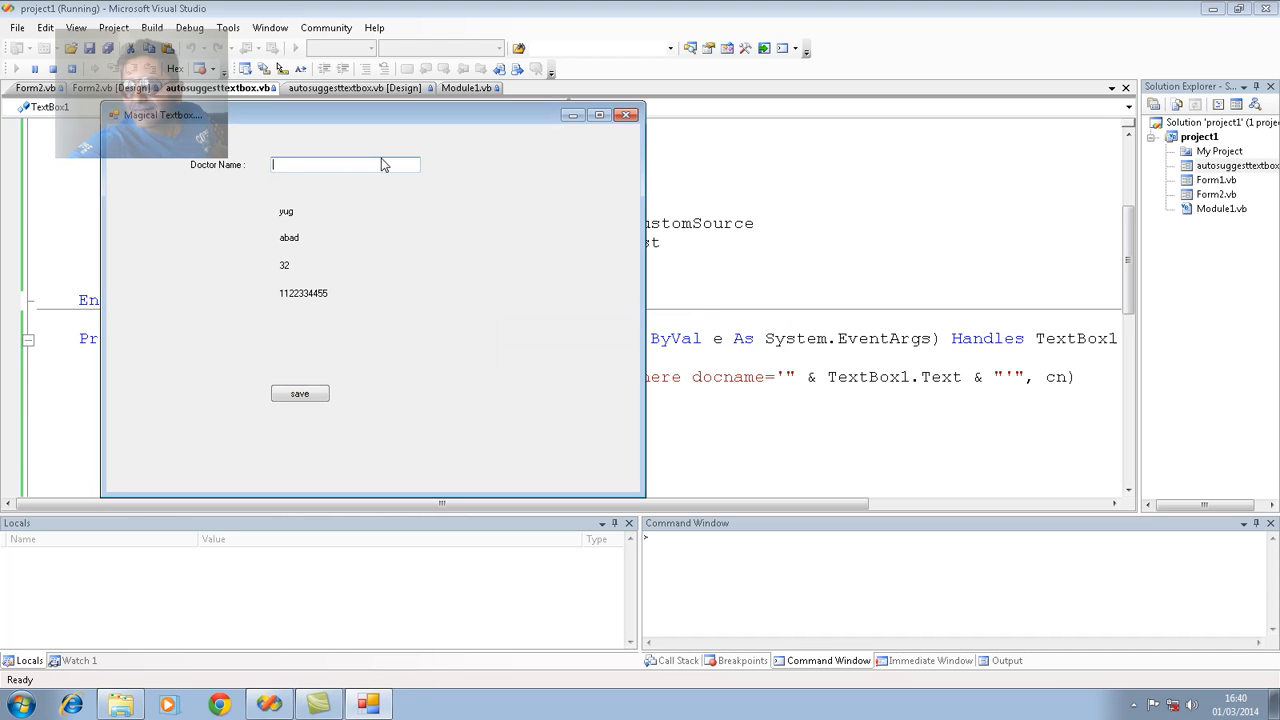
Enter unknown 'pri...', dismiss the no-match message so the labels clear, then close the form.
{"action": "type", "text": "priyansh"}
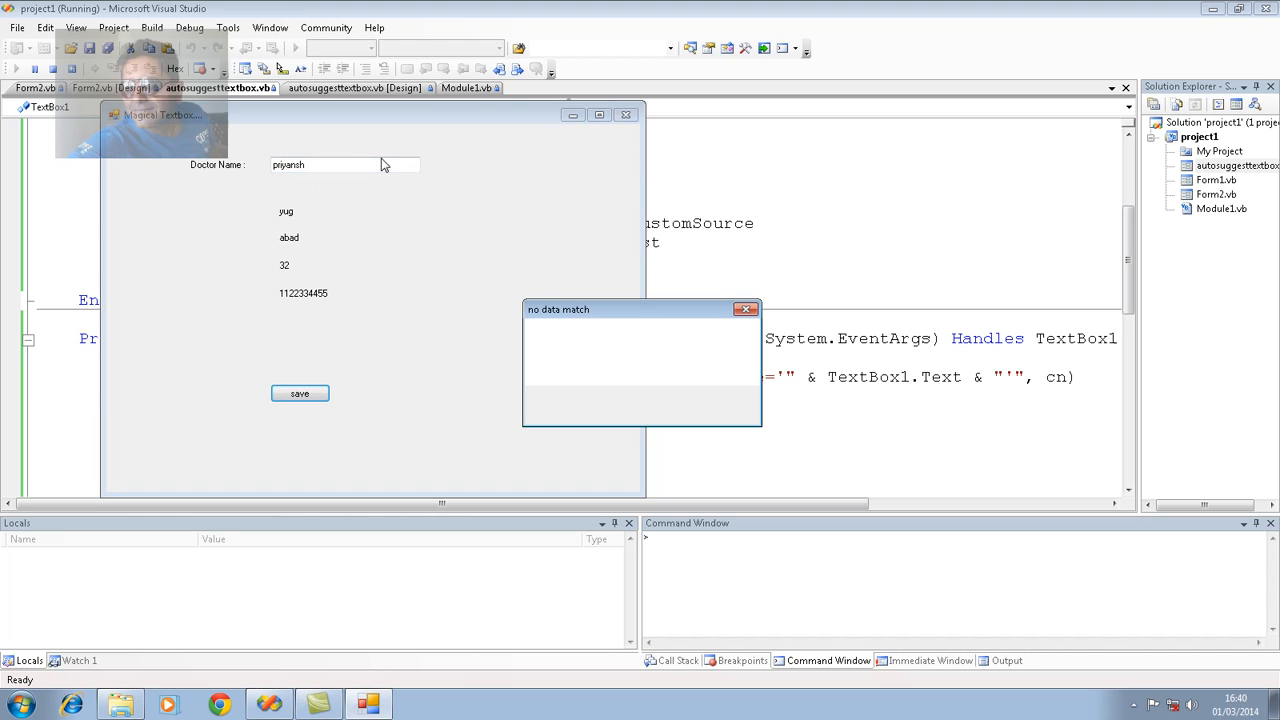
{"action": "left_click", "coordinate": [744, 308]}
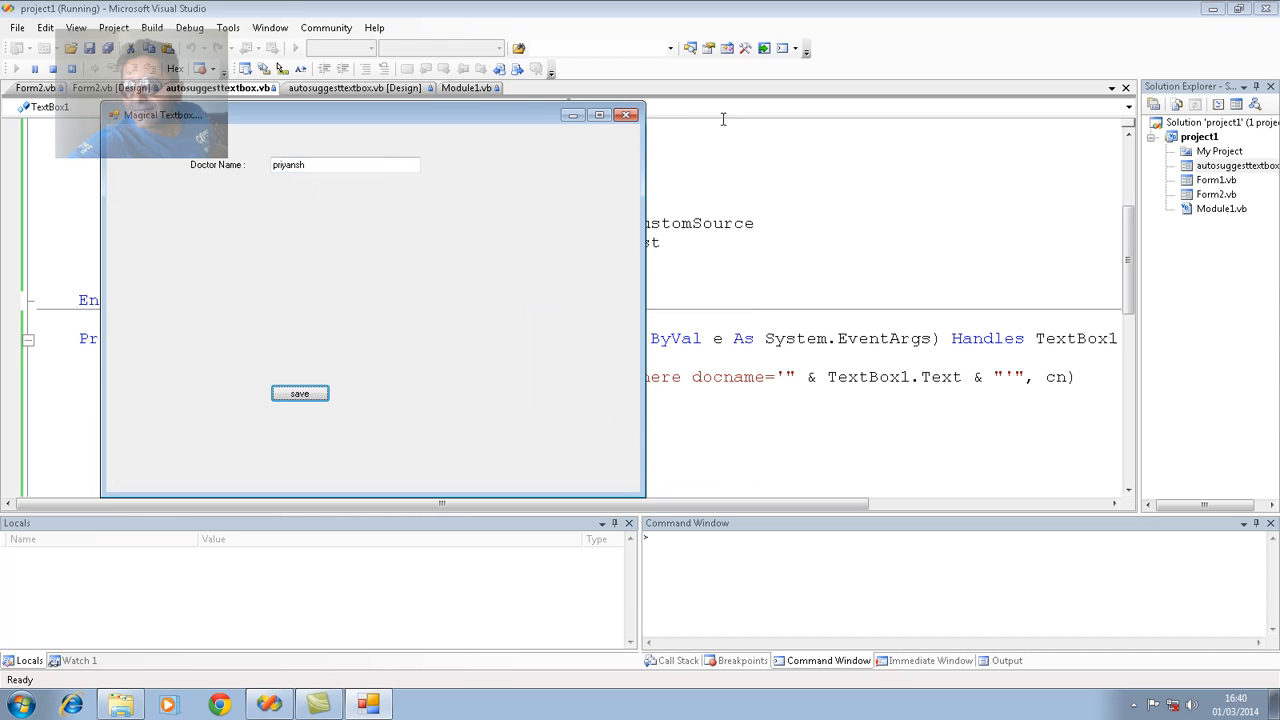
{"action": "mouse_move", "coordinate": [628, 114]}
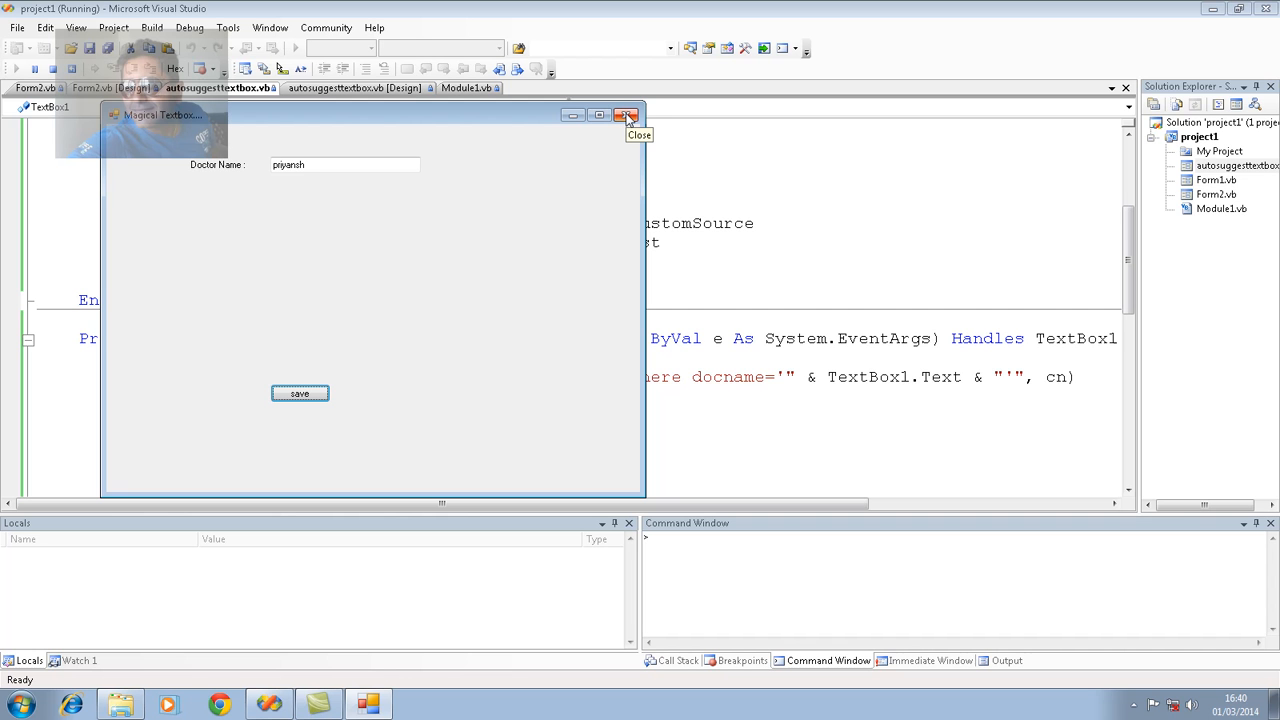
{"action": "left_click", "coordinate": [628, 114]}
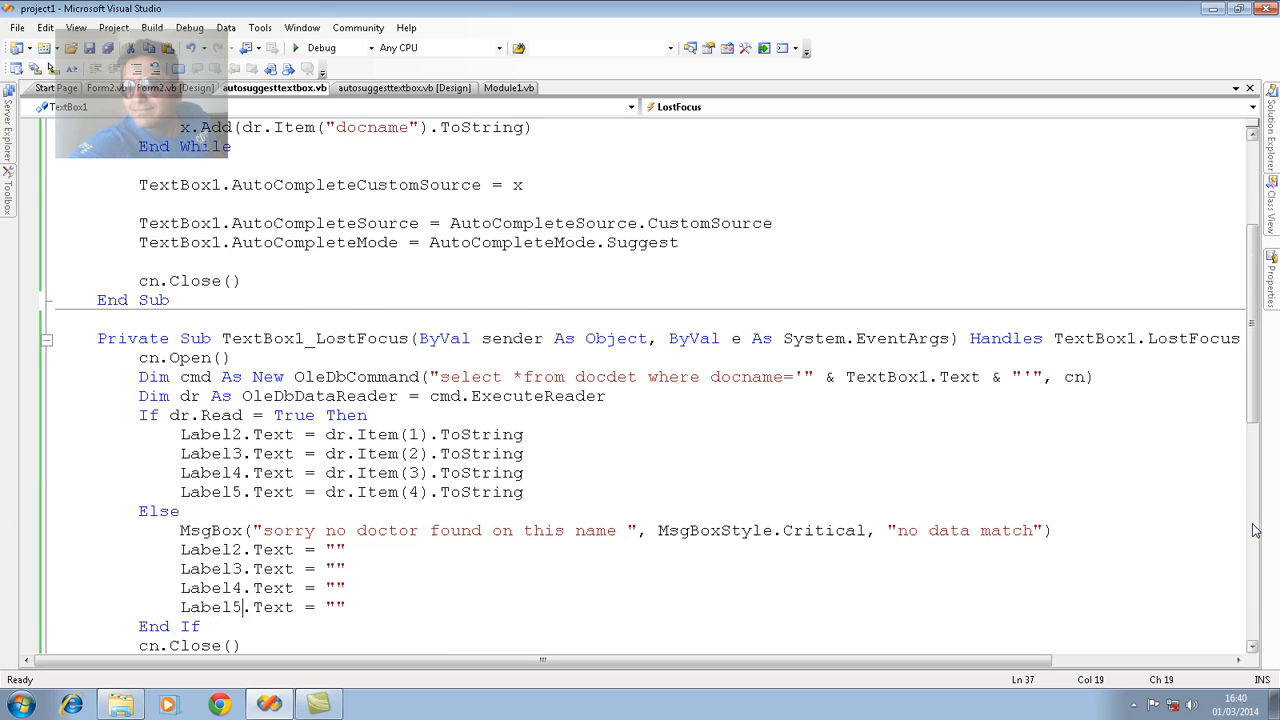
{"action": "scroll", "scroll_direction": "up", "scroll_amount": 3}
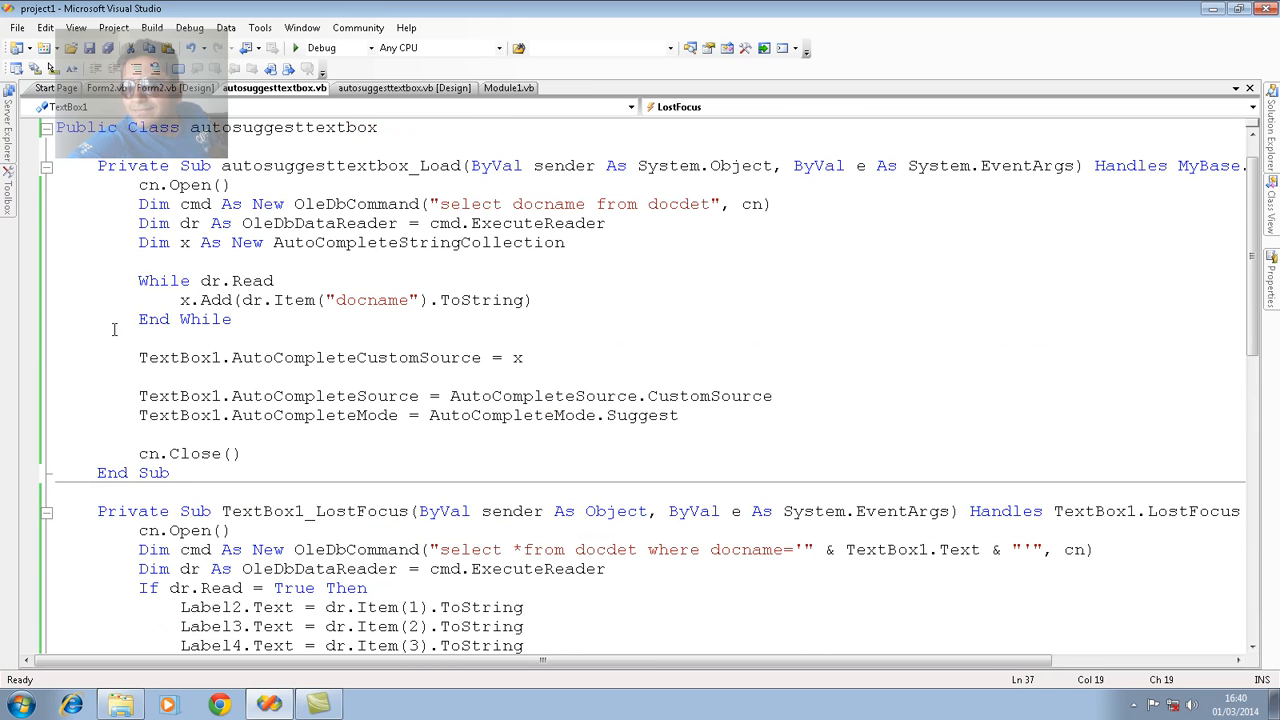
{"action": "scroll", "scroll_direction": "up", "scroll_amount": 3}
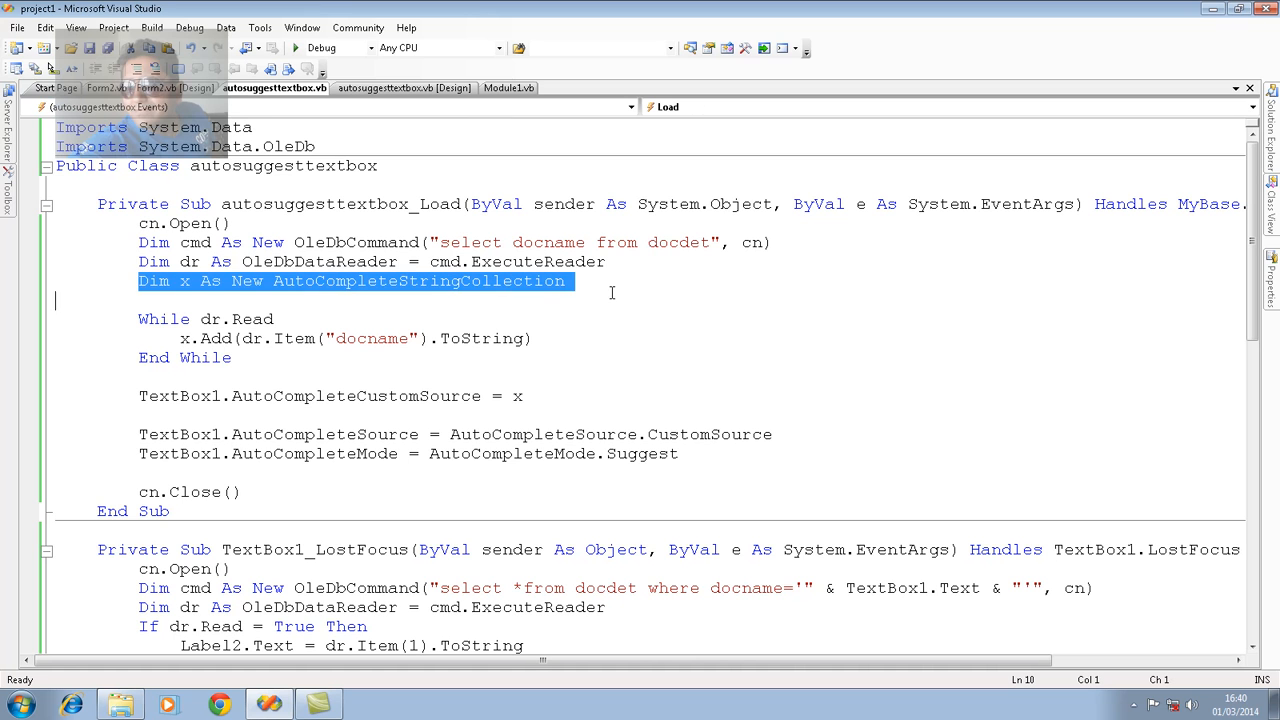
{"action": "left_click", "coordinate": [170, 338]}
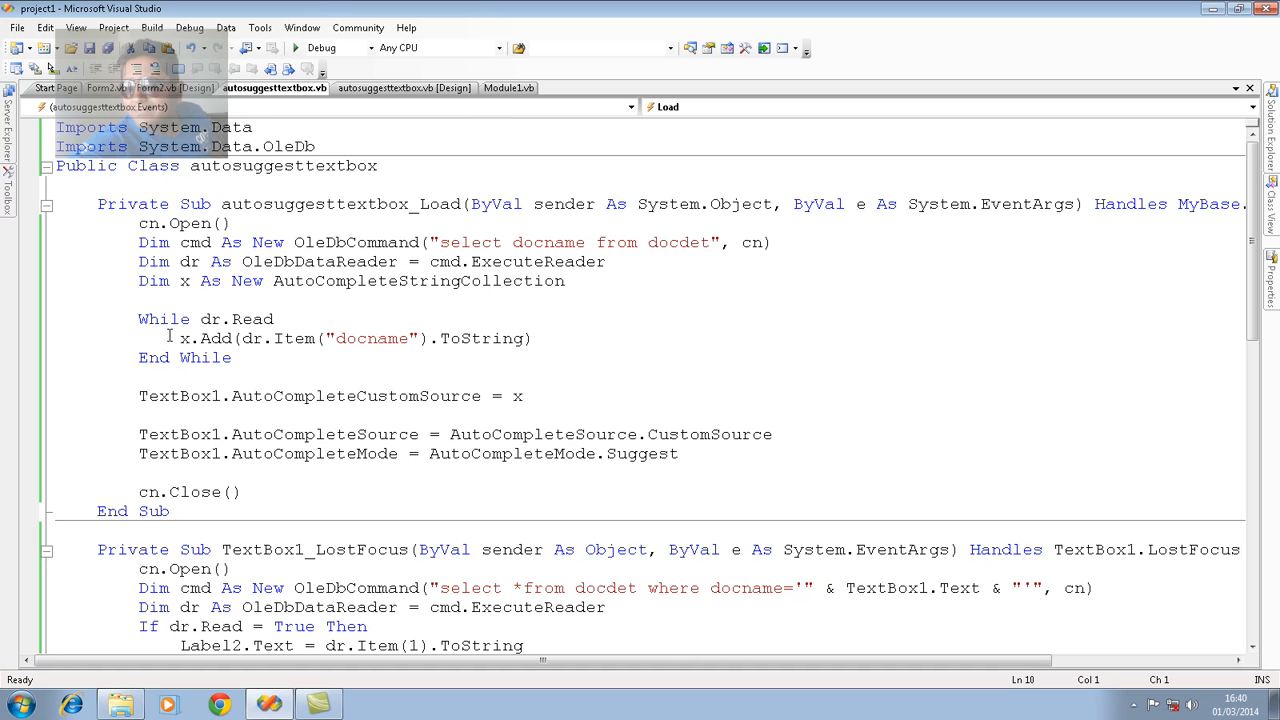
{"action": "triple_click", "coordinate": [350, 338]}
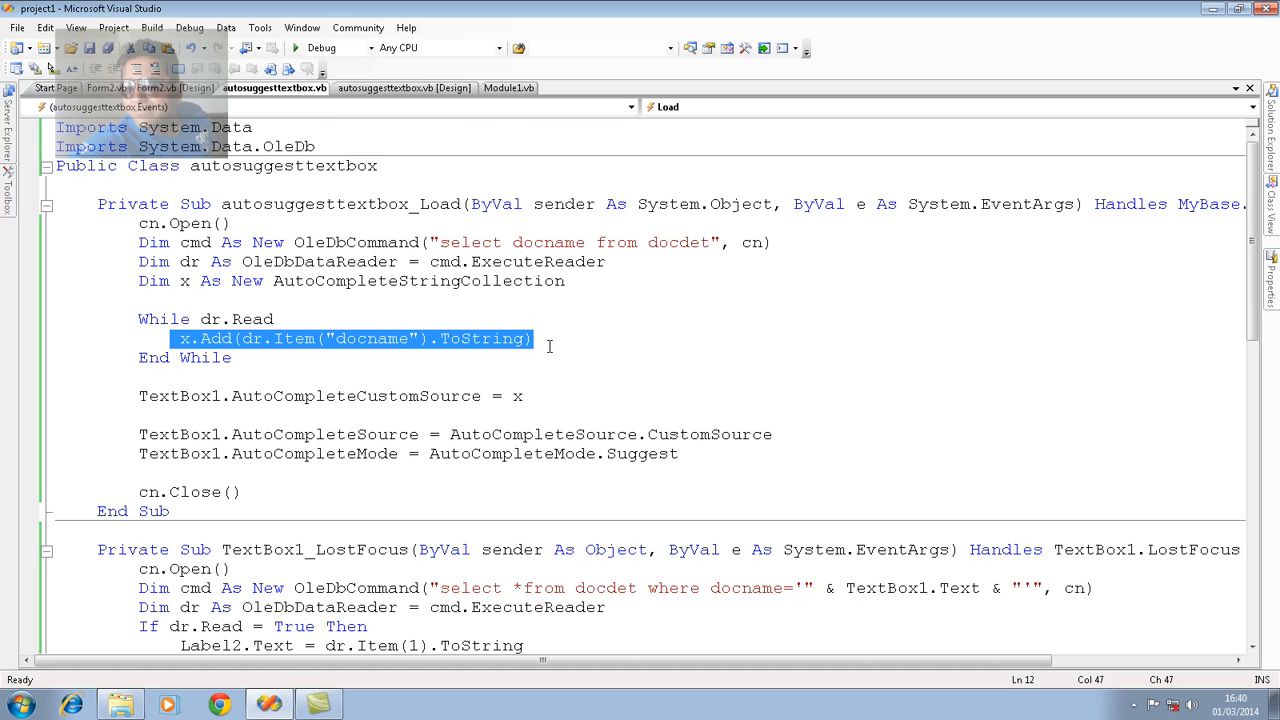
{"action": "mouse_move", "coordinate": [136, 396]}
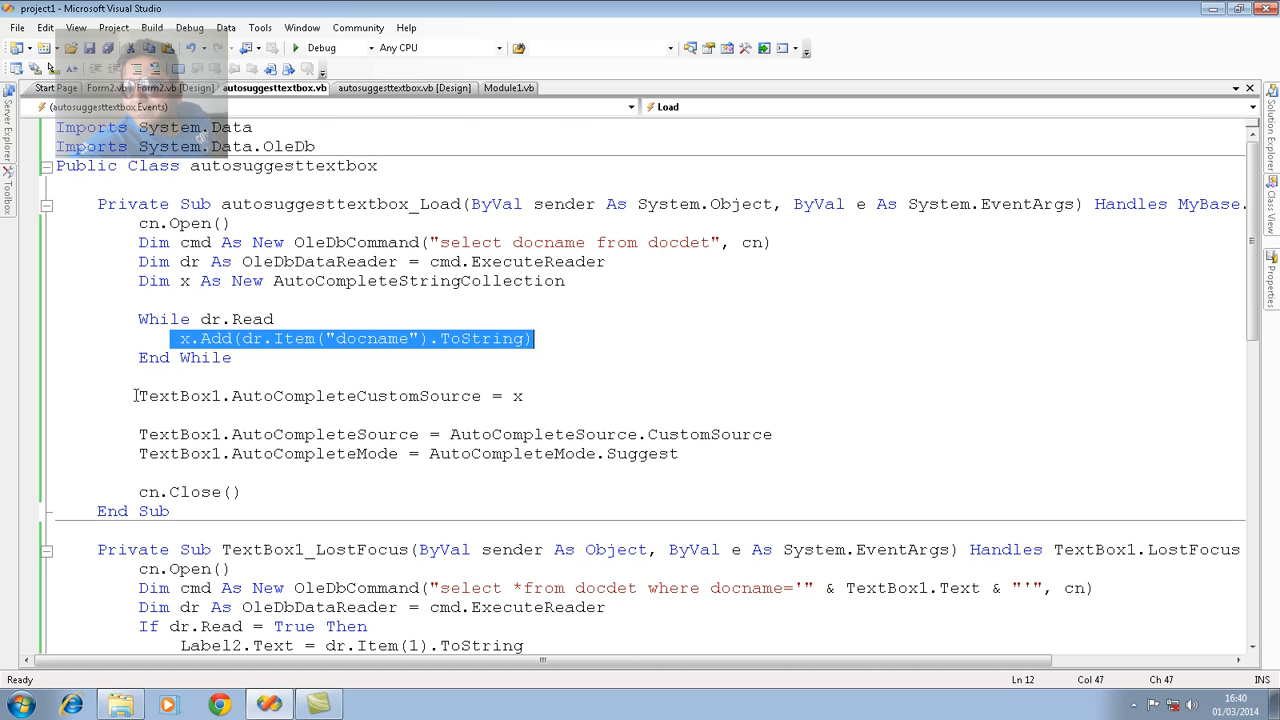
{"action": "mouse_move", "coordinate": [138, 392]}
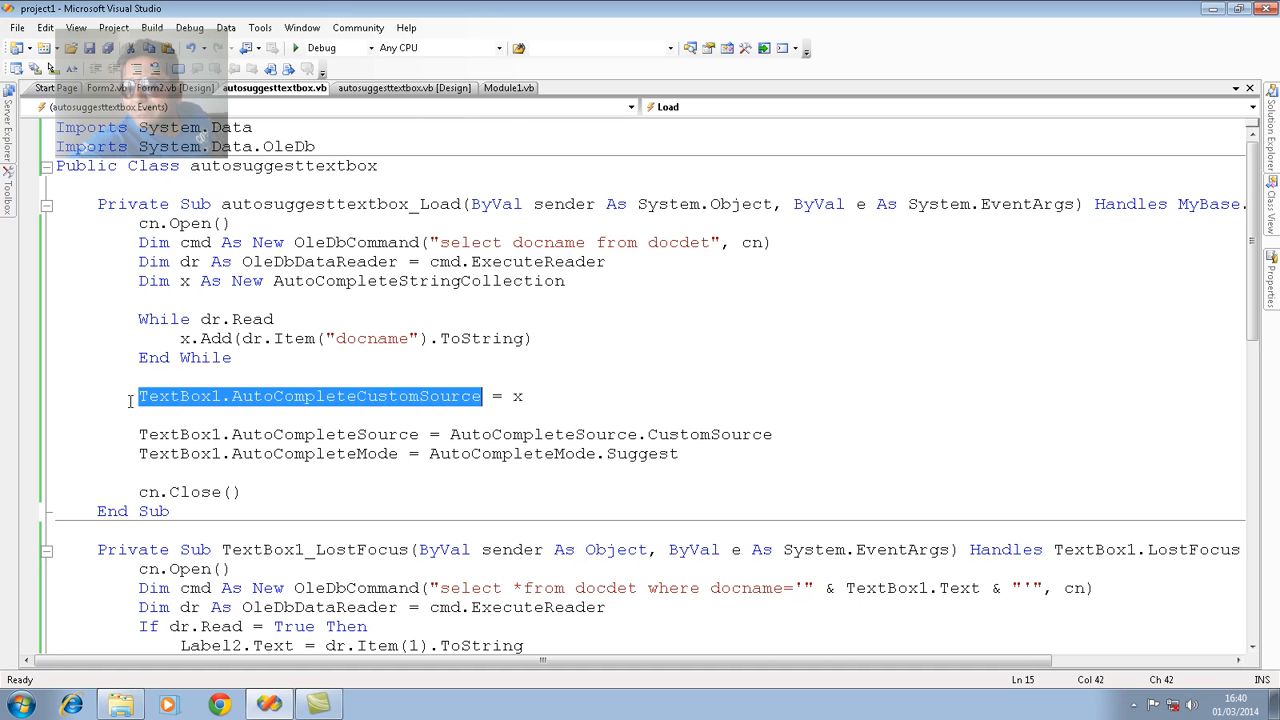
{"action": "double_click", "coordinate": [184, 396]}
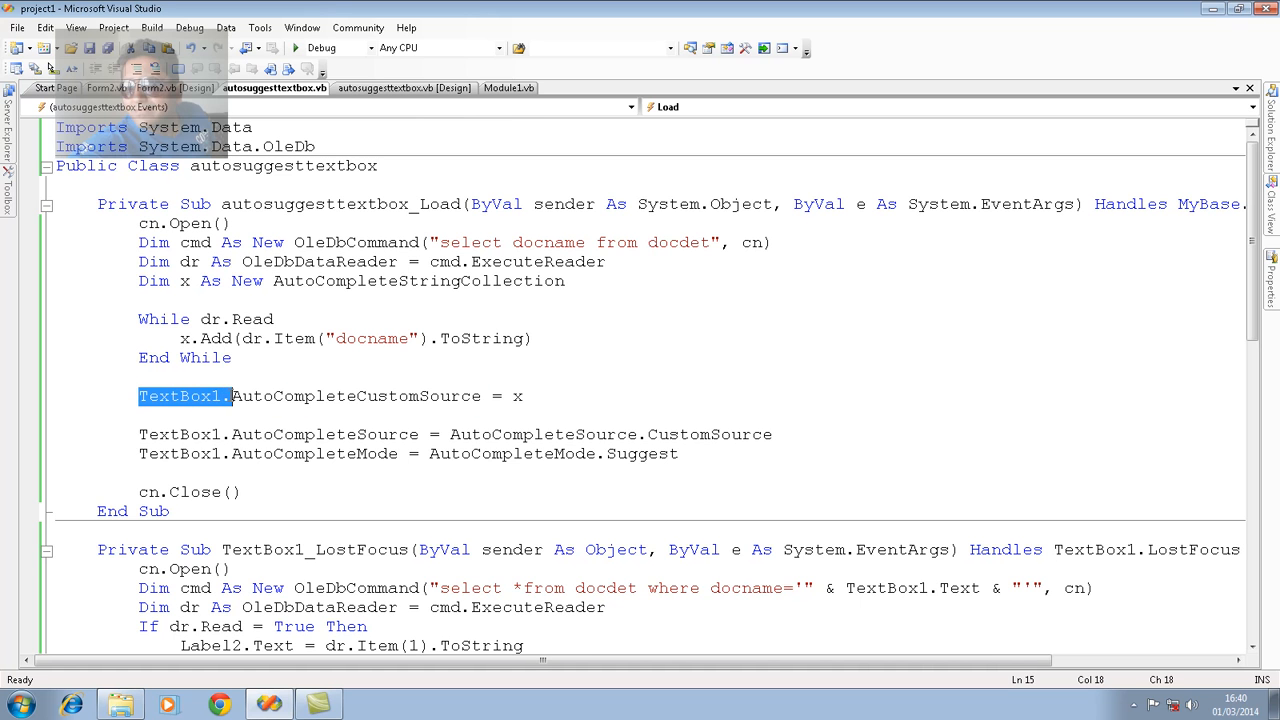
{"action": "left_click", "coordinate": [140, 434]}
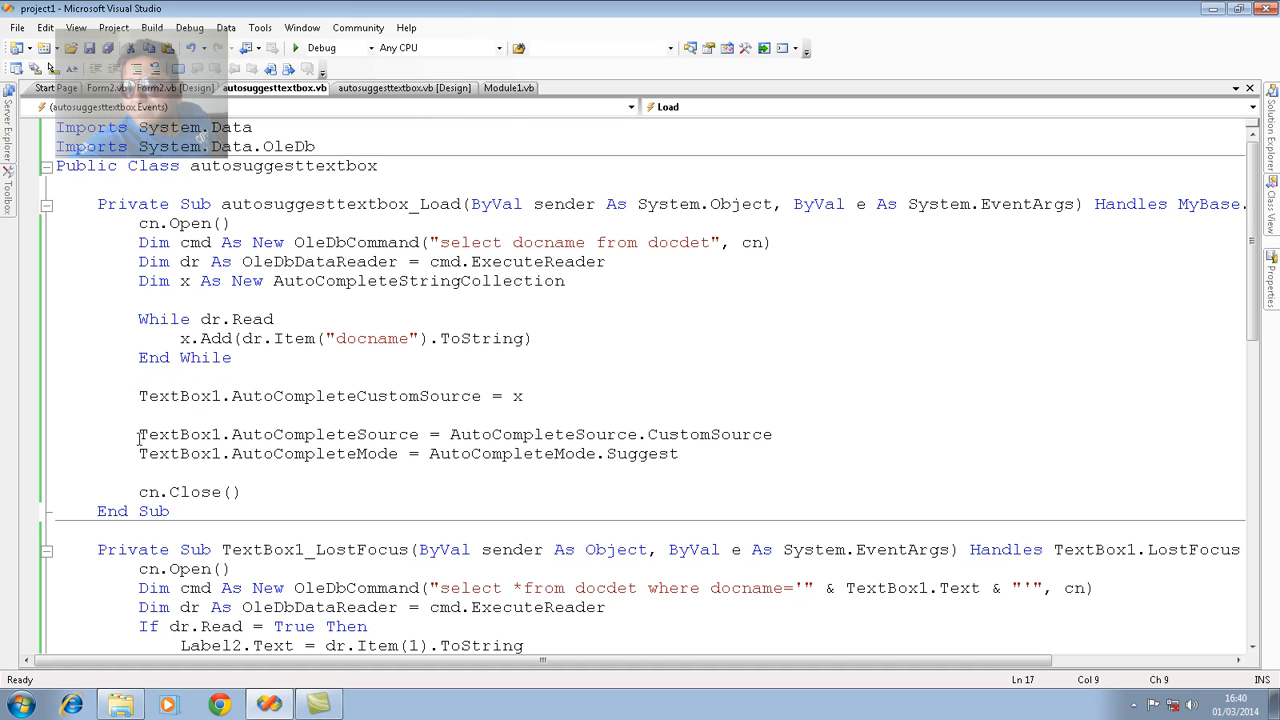
{"action": "double_click", "coordinate": [310, 434]}
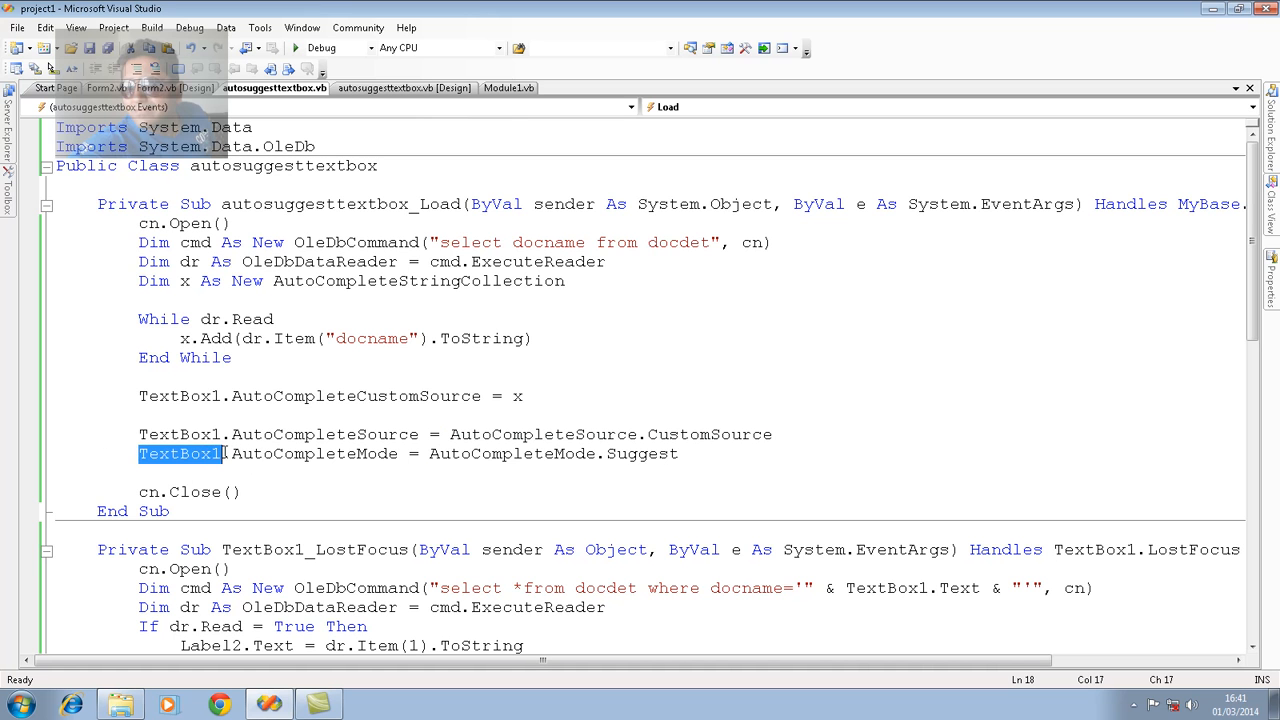
{"action": "double_click", "coordinate": [304, 452]}
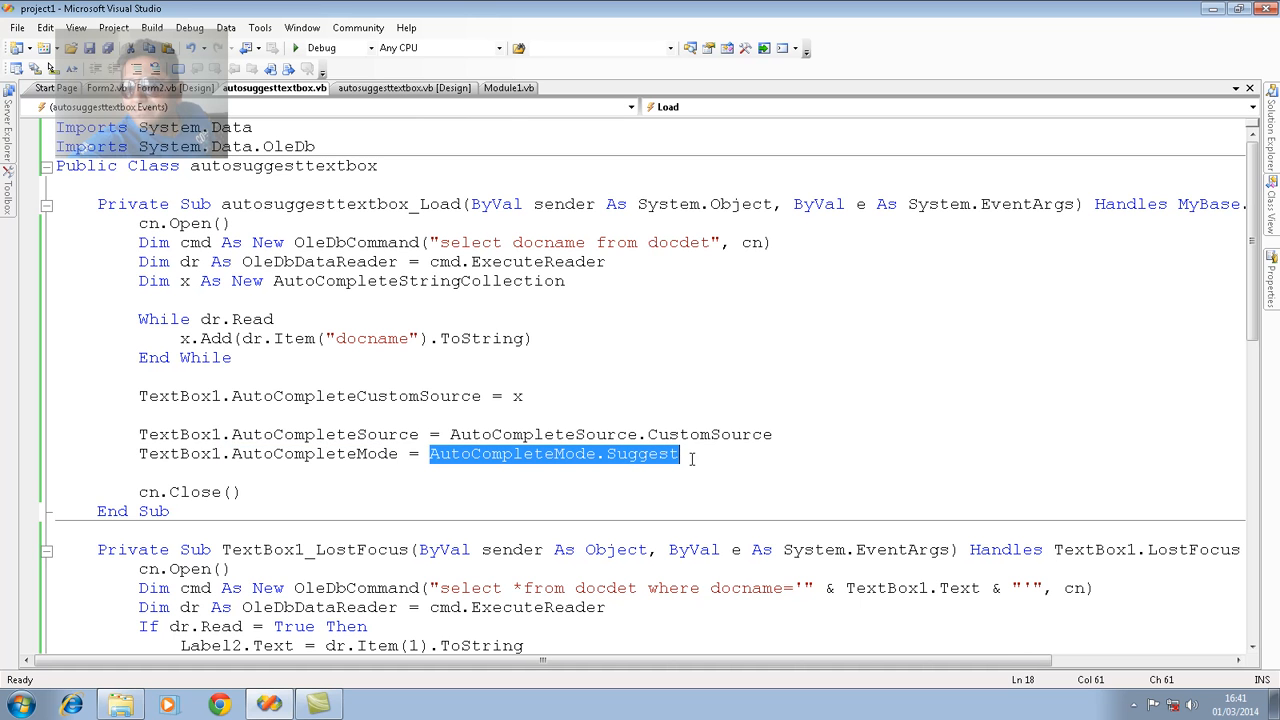
{"action": "mouse_move", "coordinate": [464, 500]}
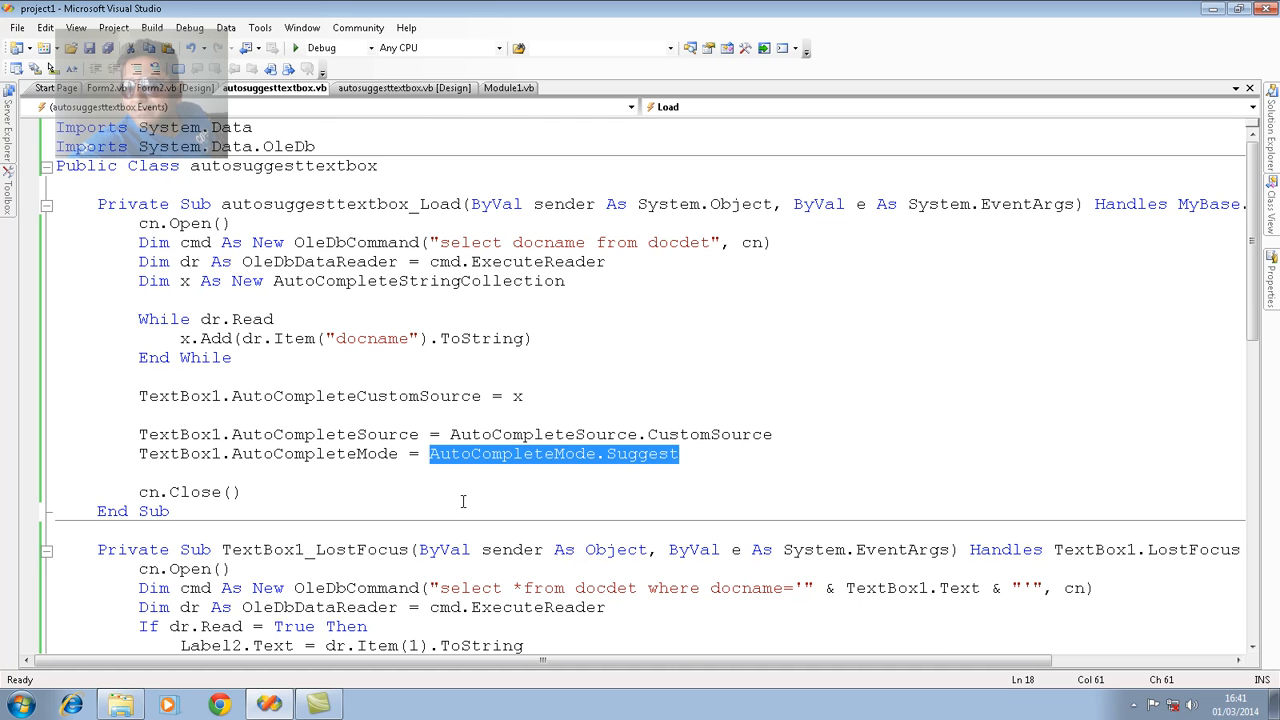
{"action": "mouse_move", "coordinate": [292, 538]}
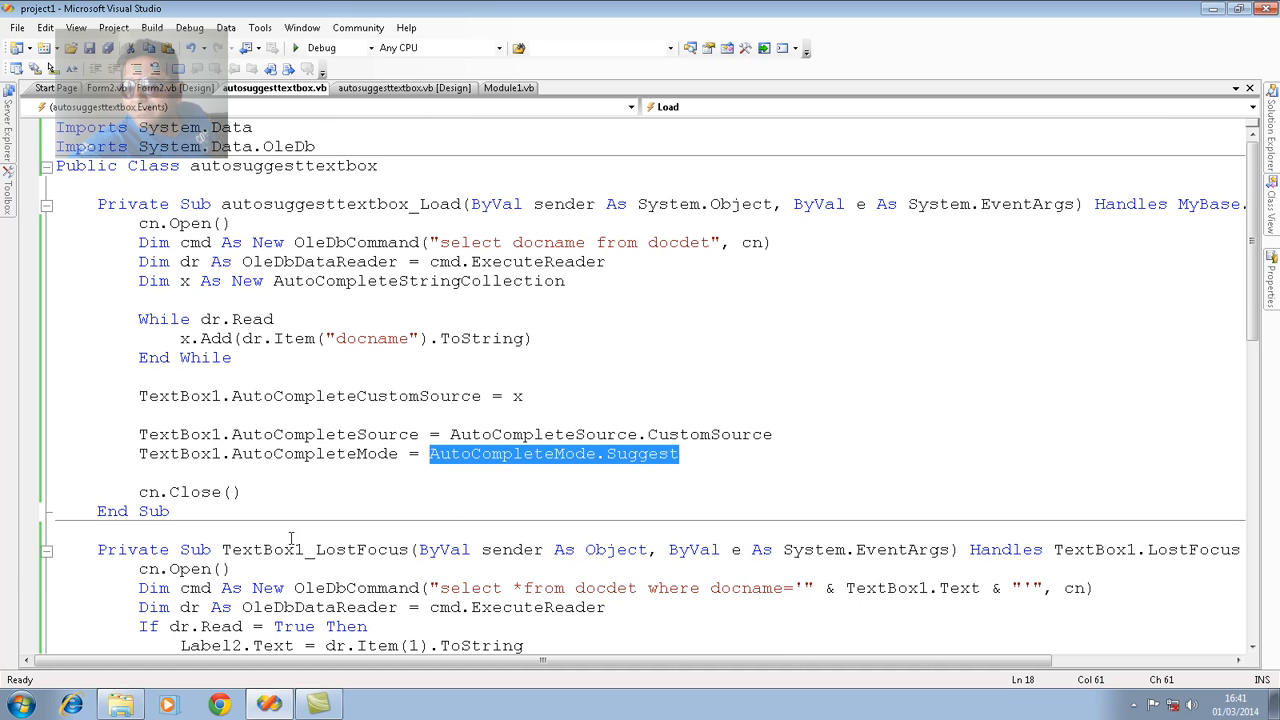
{"action": "mouse_move", "coordinate": [1056, 582]}
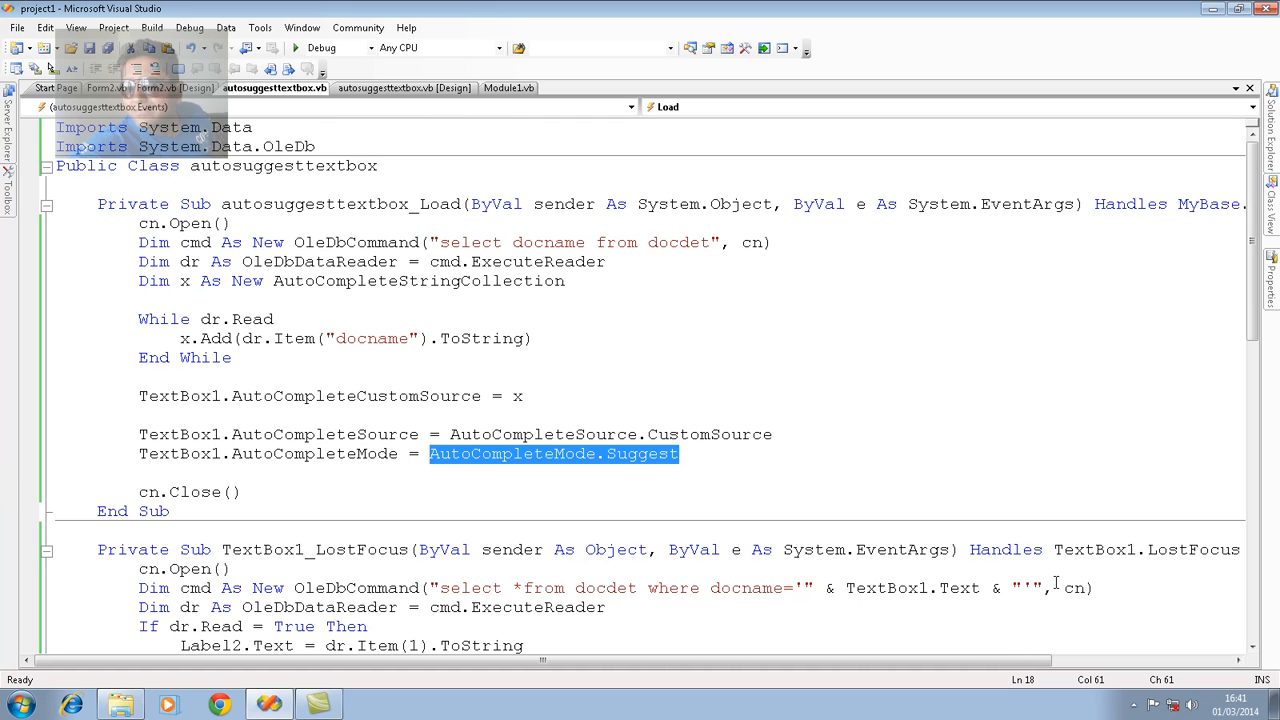